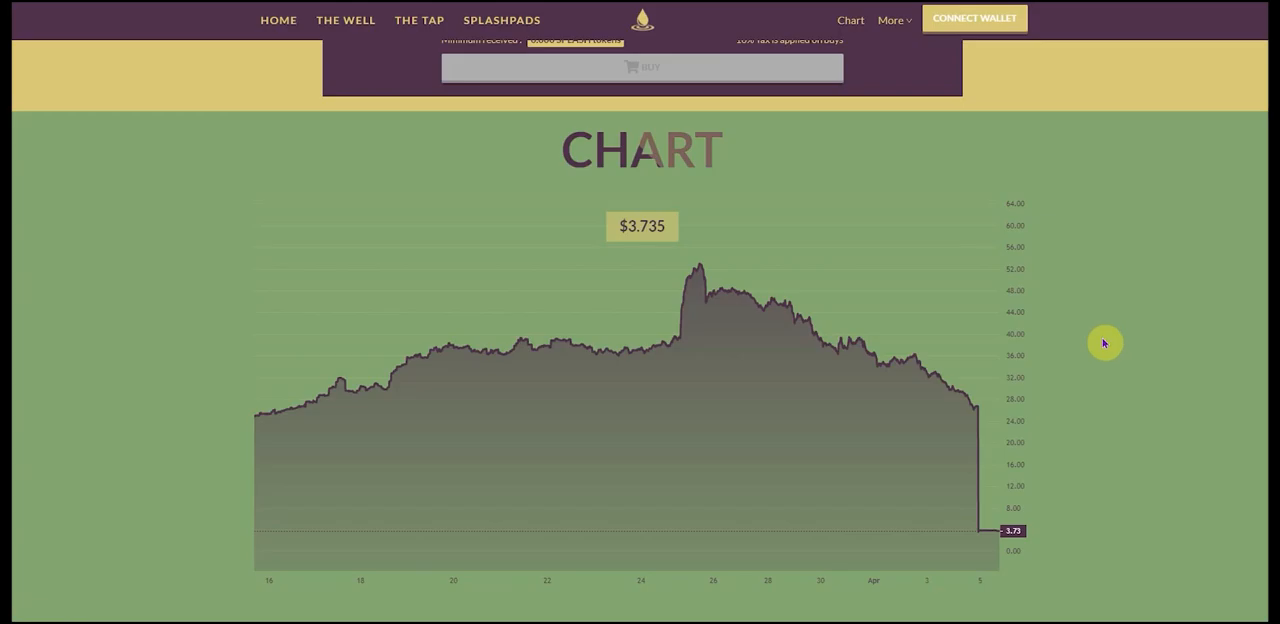
# - Scroll the Splassive page, then return to the home page pitching passive income on Avalanche
pyautogui.scroll(3)
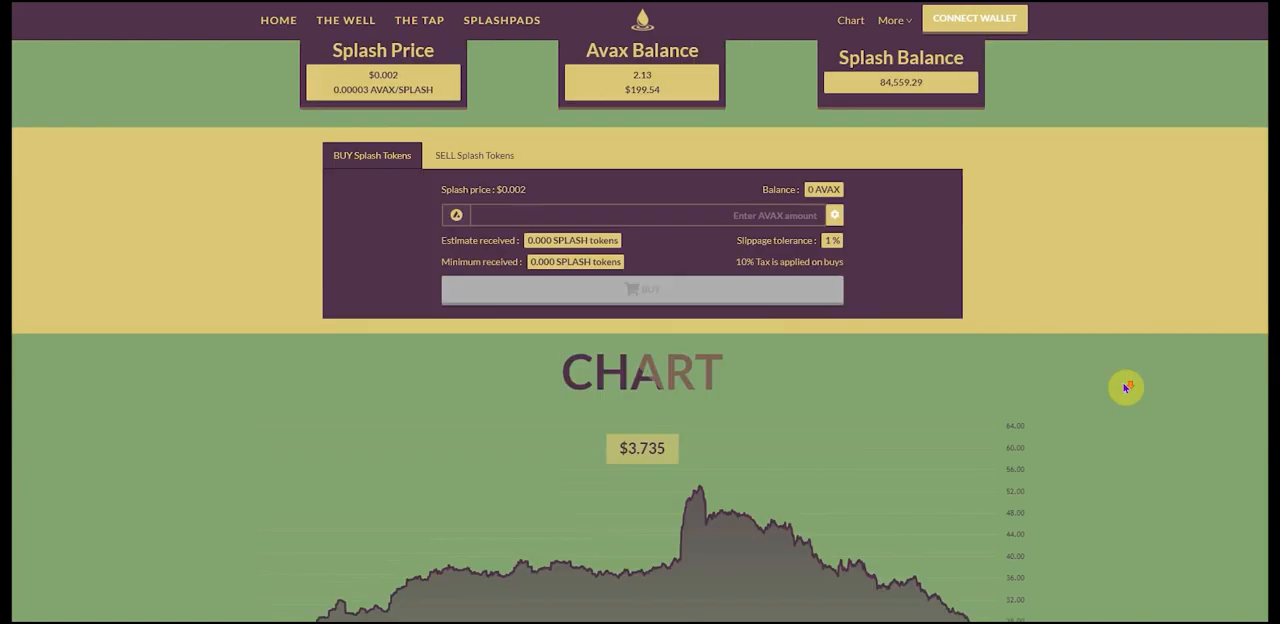
pyautogui.scroll(-3)
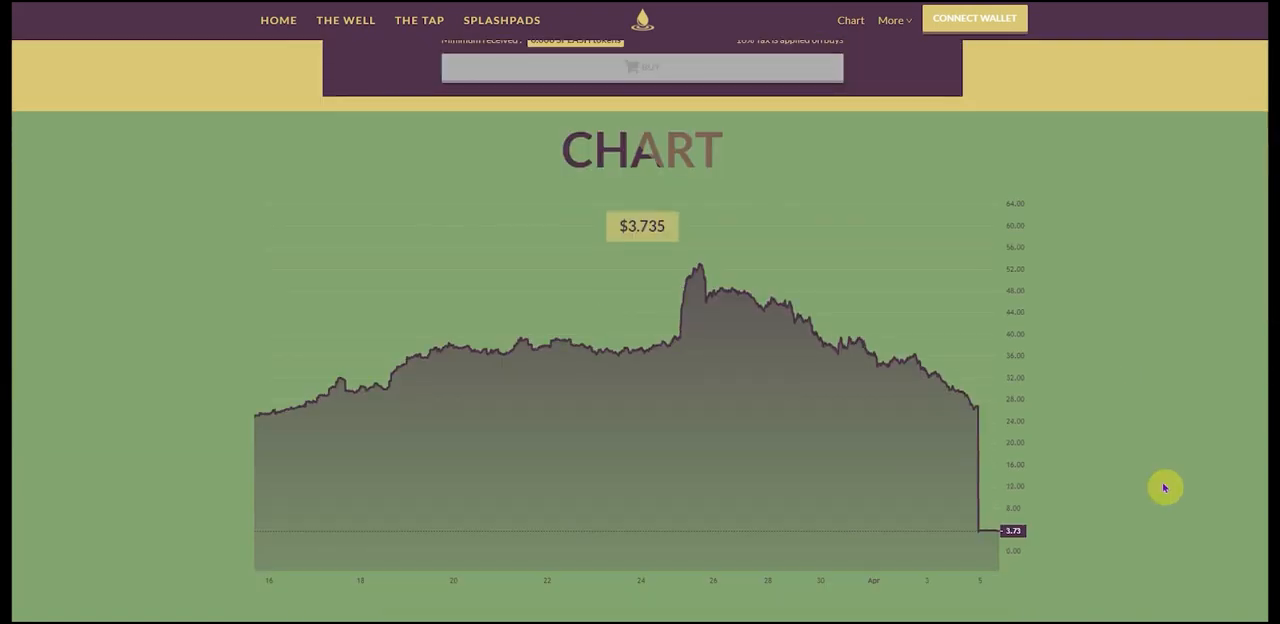
pyautogui.moveTo(973, 408)
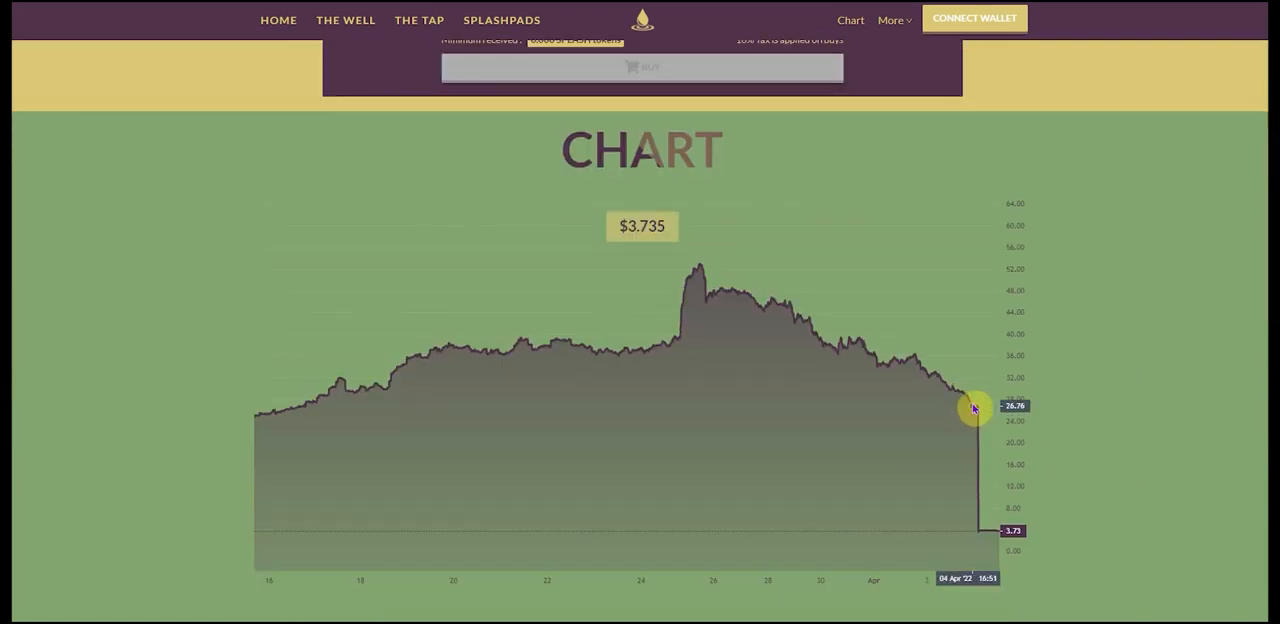
pyautogui.moveTo(982, 518)
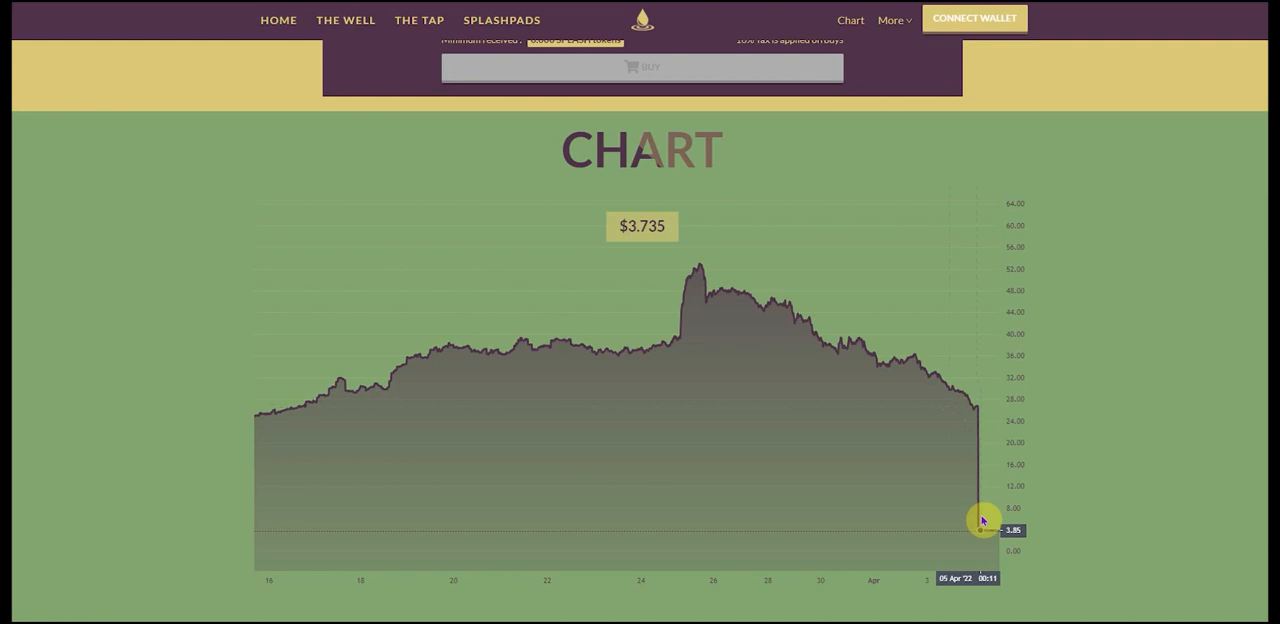
pyautogui.moveTo(1010, 443)
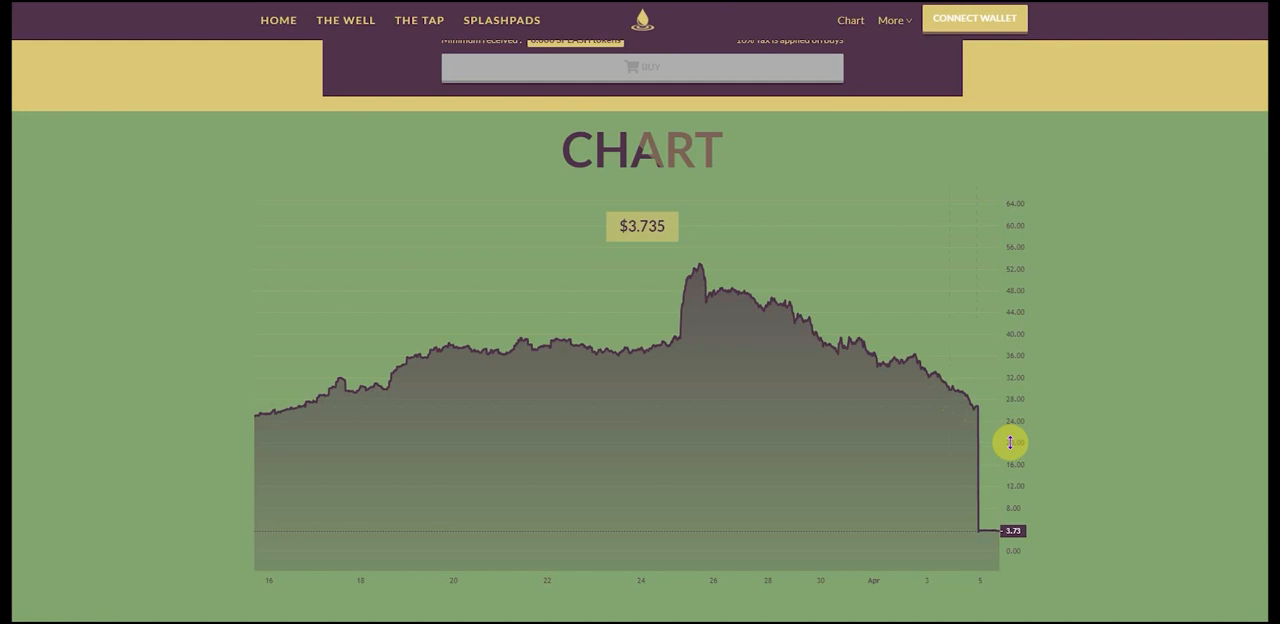
pyautogui.moveTo(997, 420)
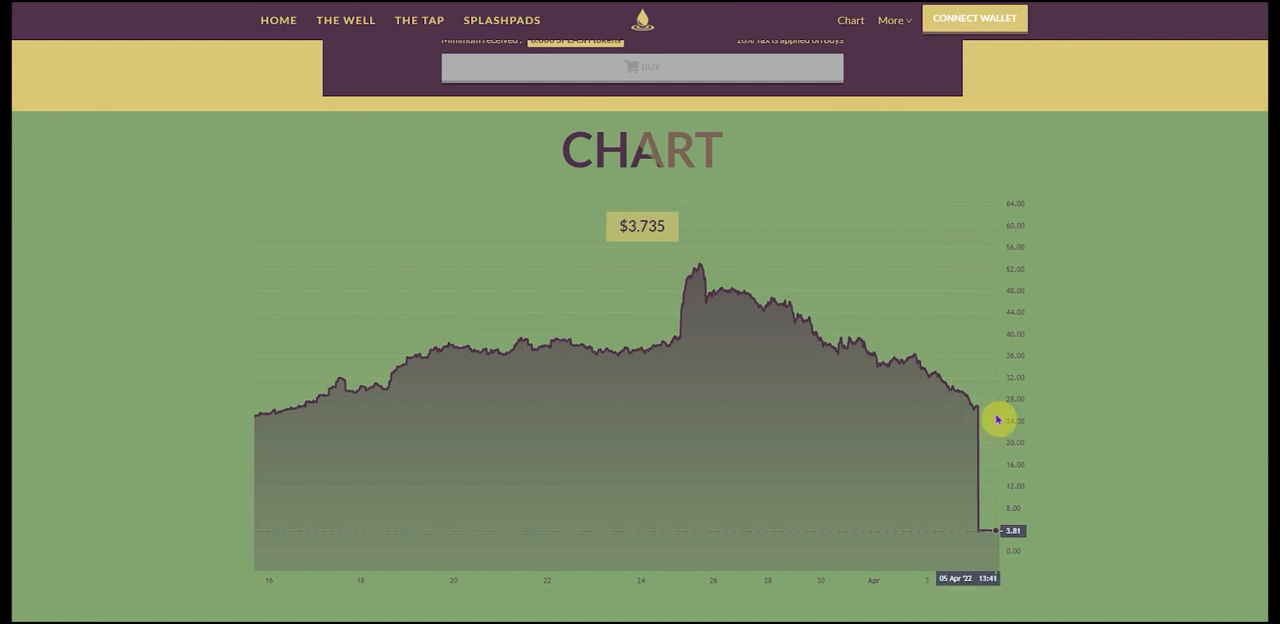
pyautogui.moveTo(981, 410)
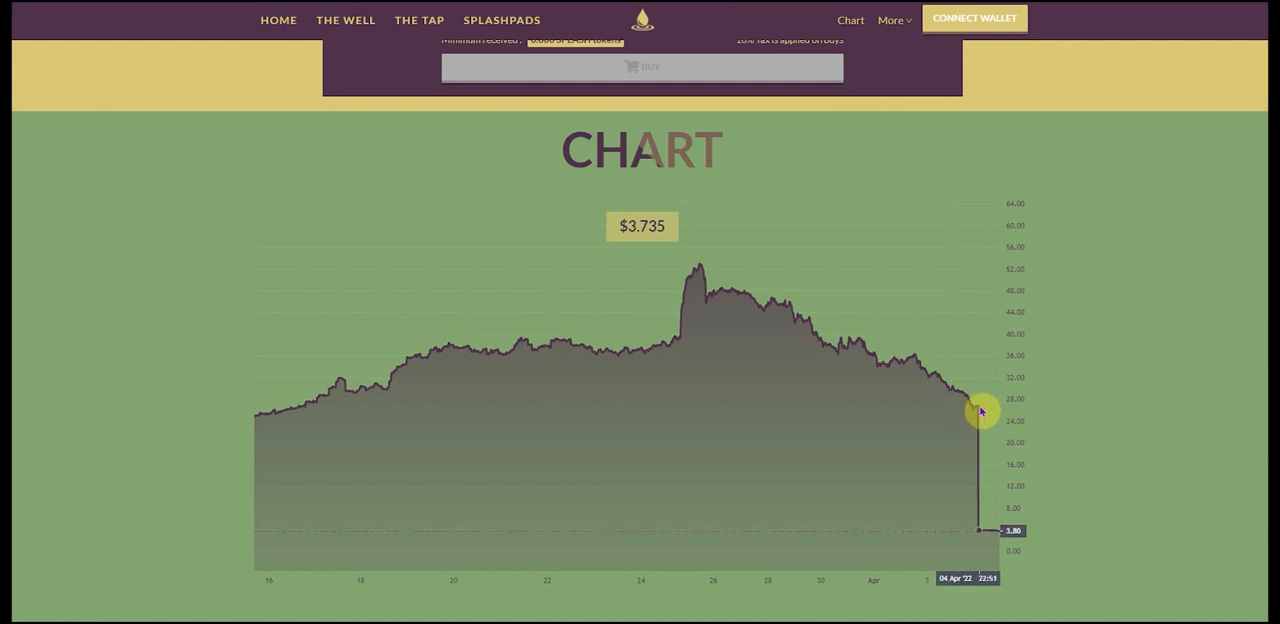
pyautogui.moveTo(1030, 443)
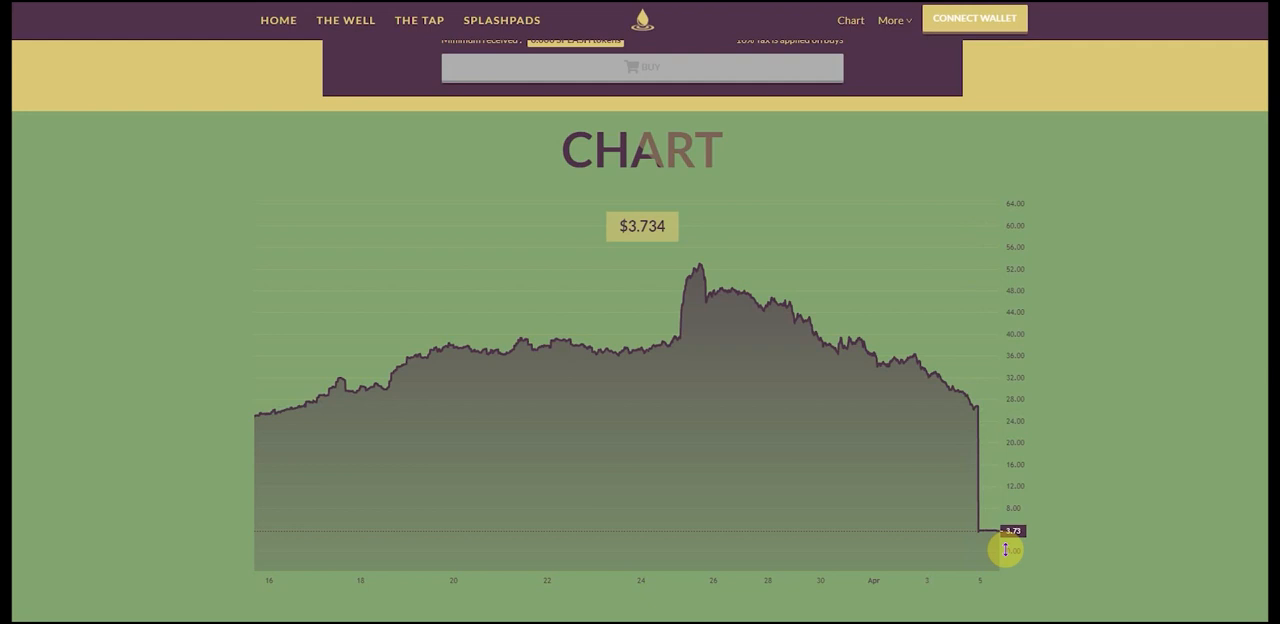
pyautogui.moveTo(1113, 478)
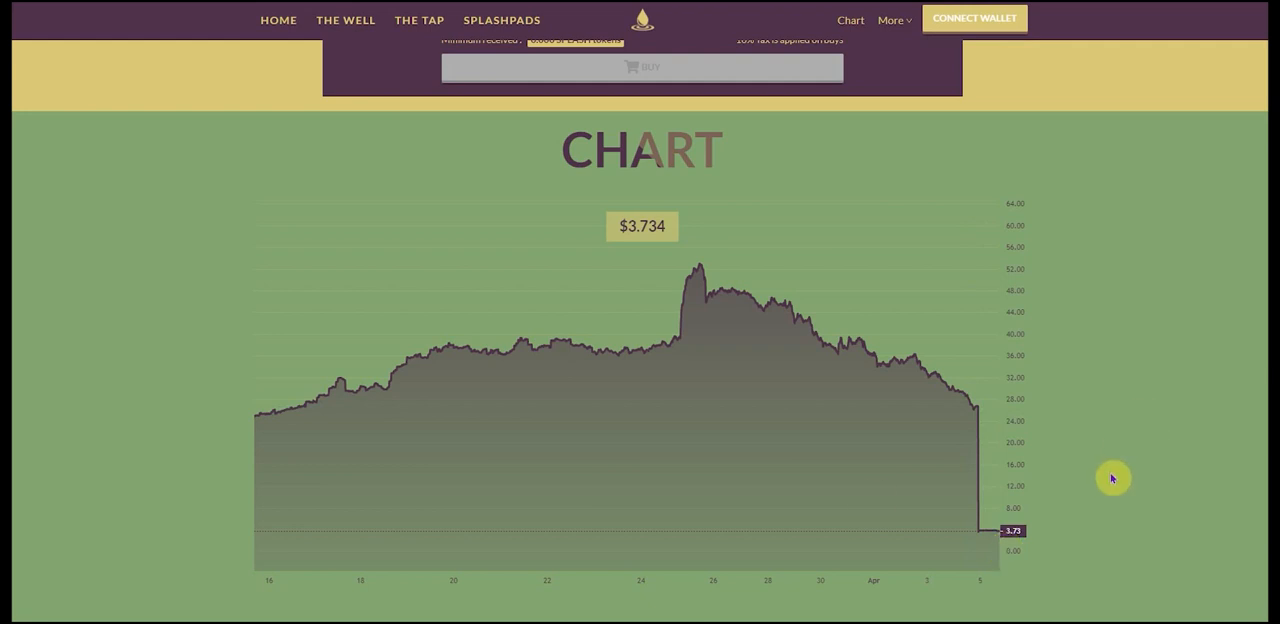
pyautogui.scroll(-3)
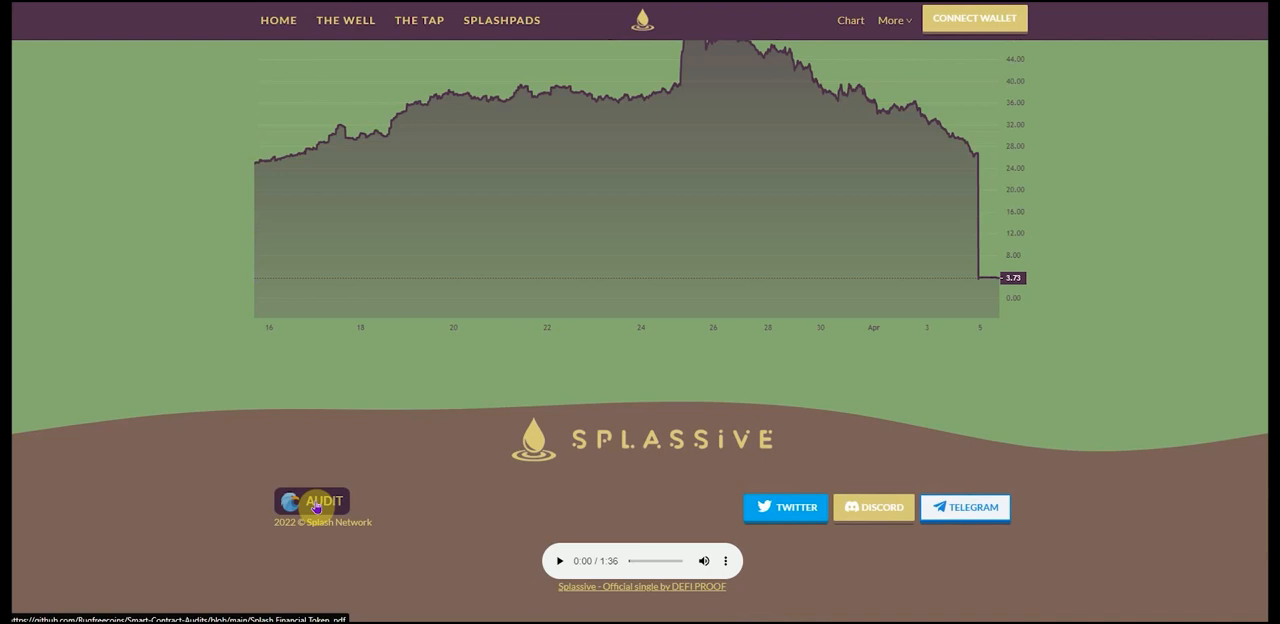
pyautogui.scroll(3)
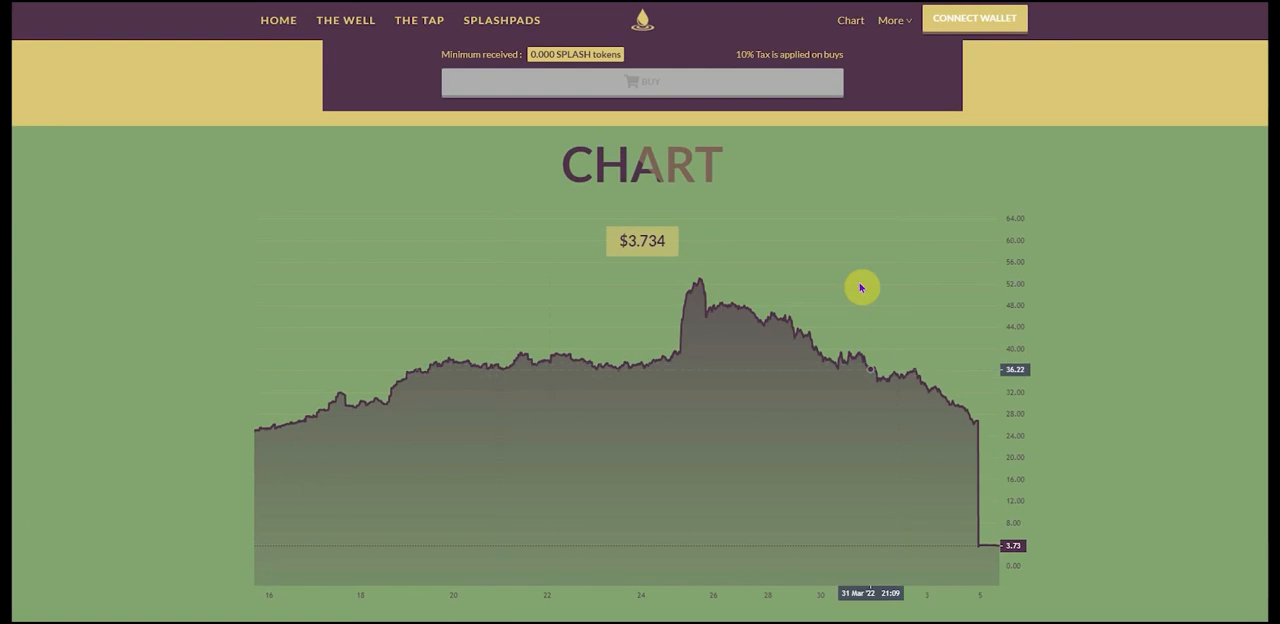
pyautogui.moveTo(310, 122)
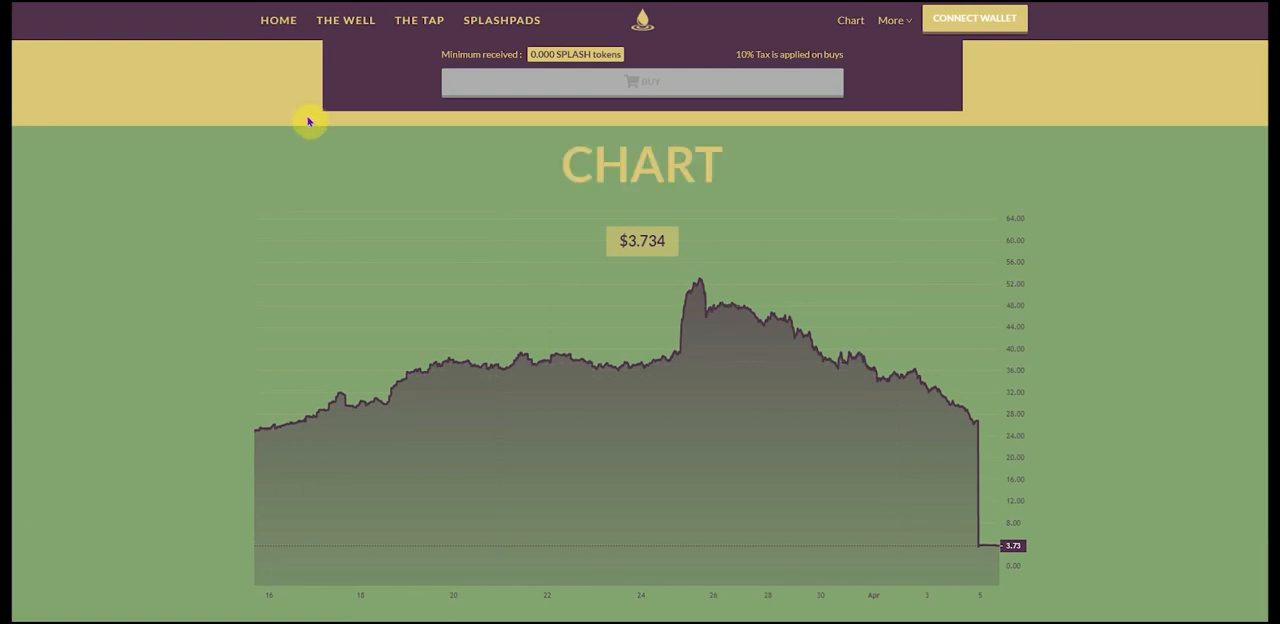
pyautogui.click(278, 20)
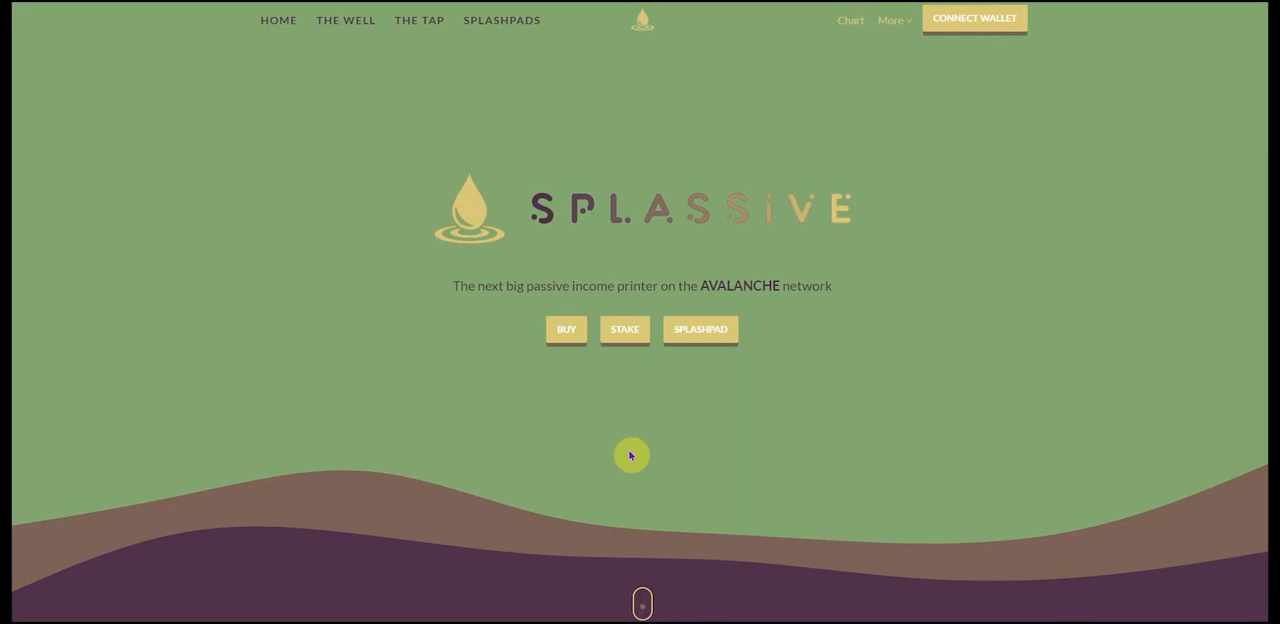
pyautogui.moveTo(348, 20)
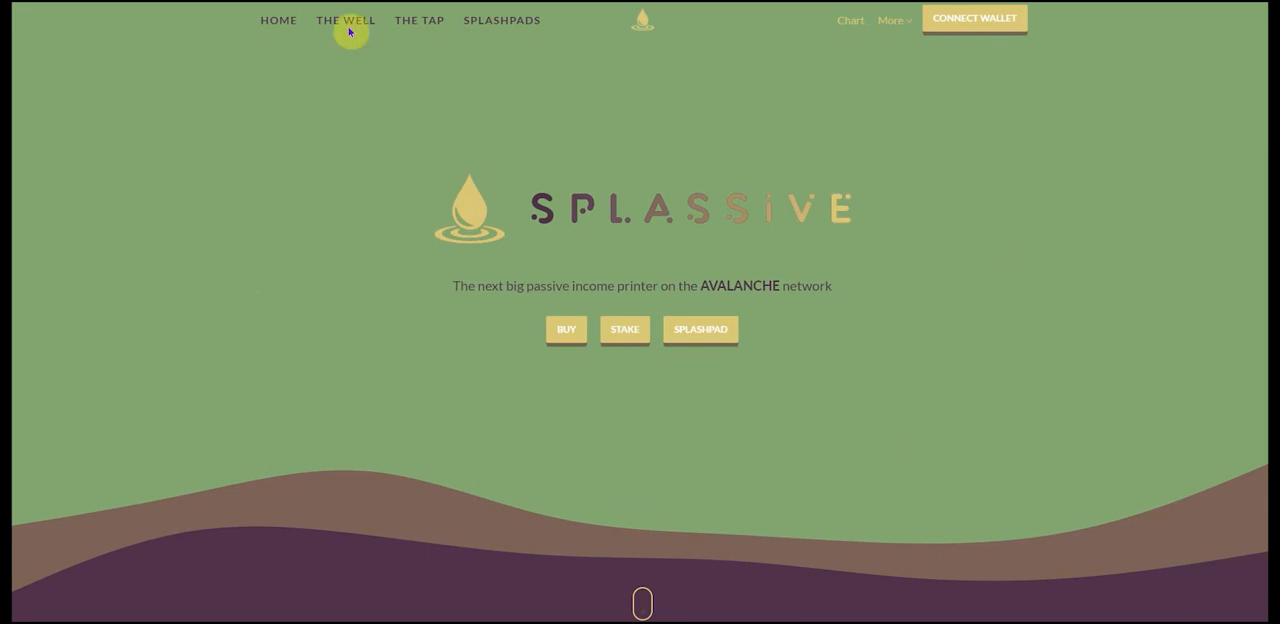
pyautogui.moveTo(267, 347)
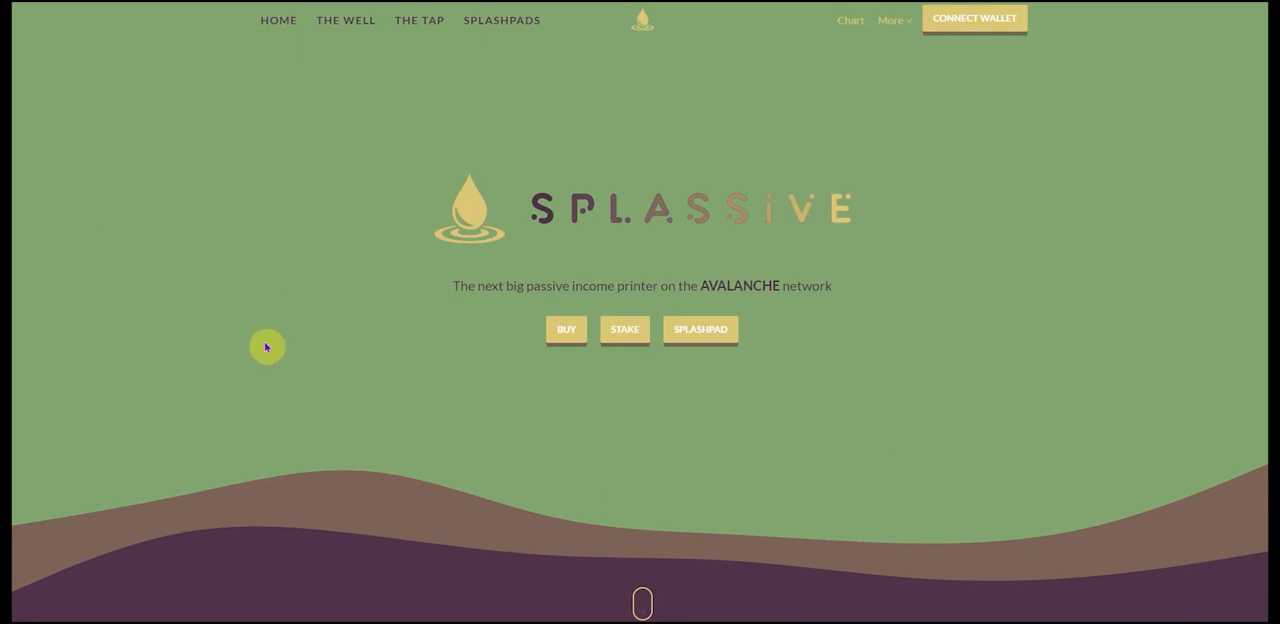
pyautogui.moveTo(405, 423)
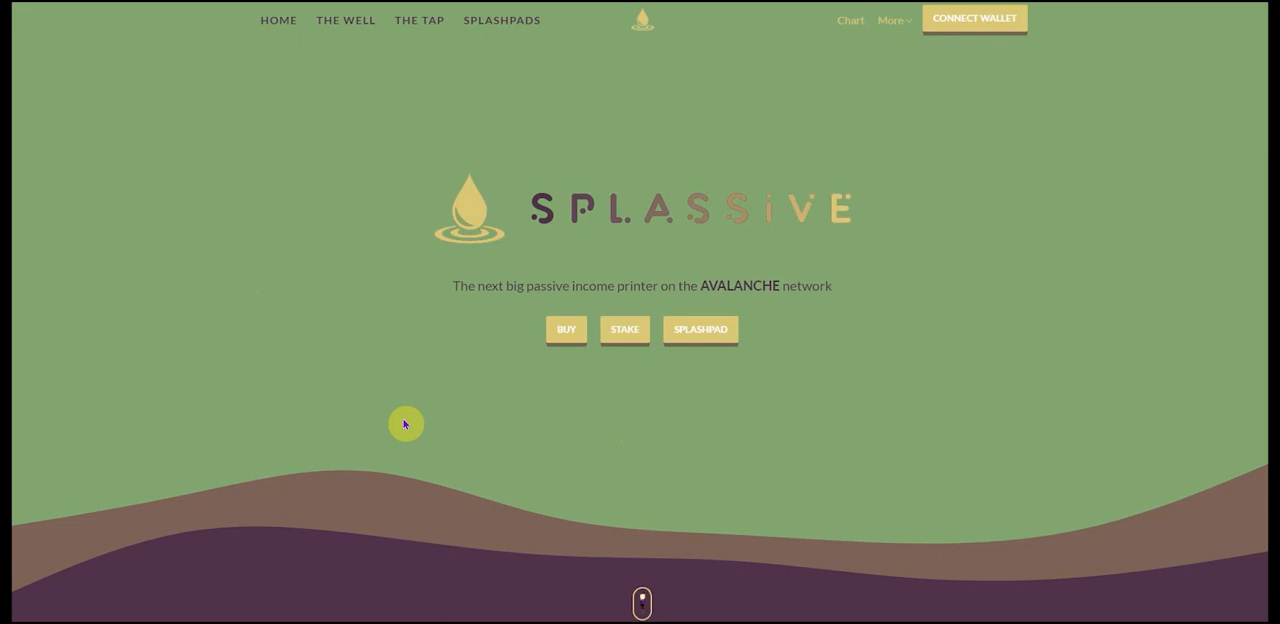
pyautogui.moveTo(718, 291)
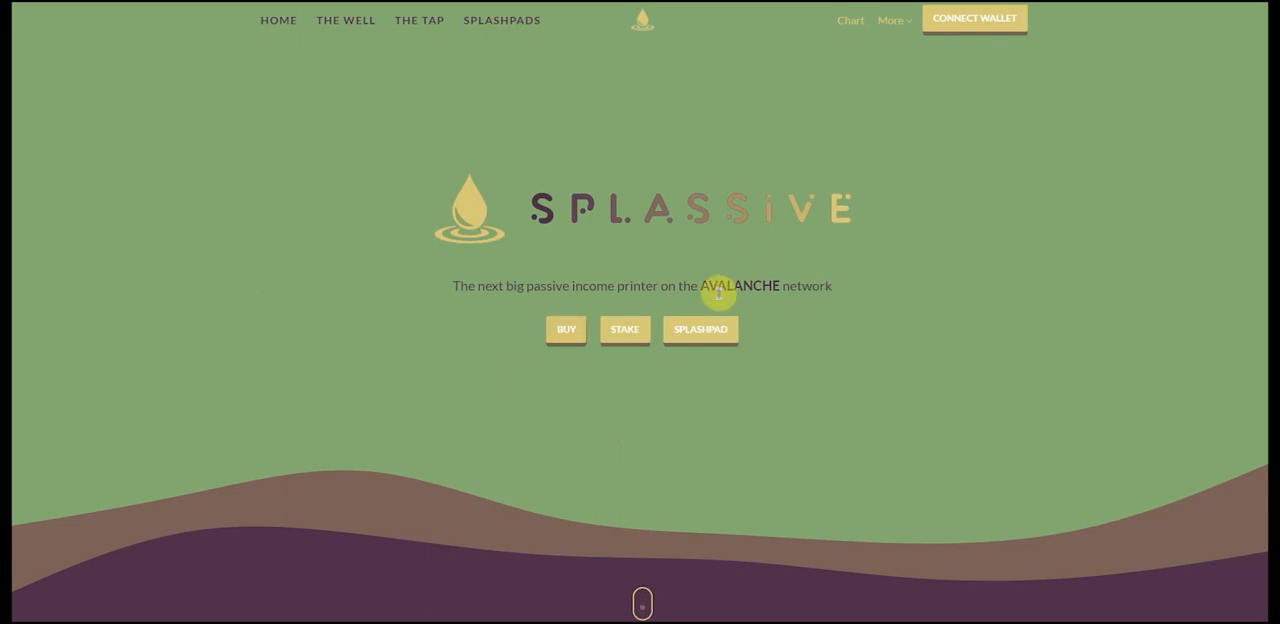
pyautogui.moveTo(668, 300)
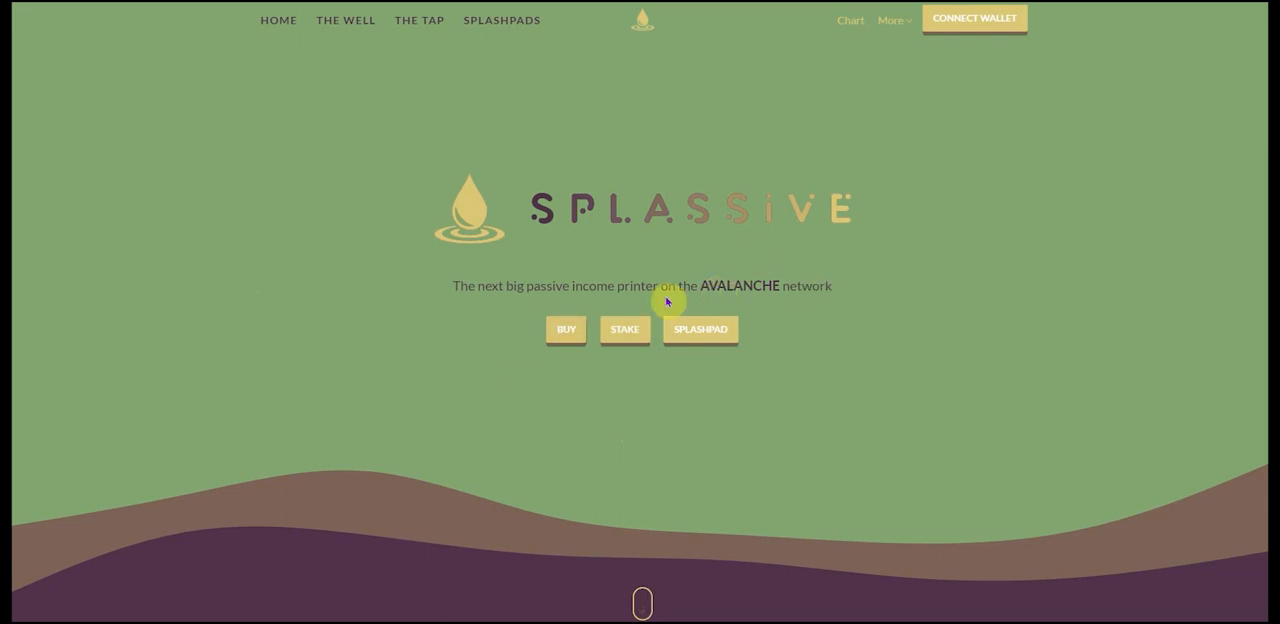
pyautogui.moveTo(633, 245)
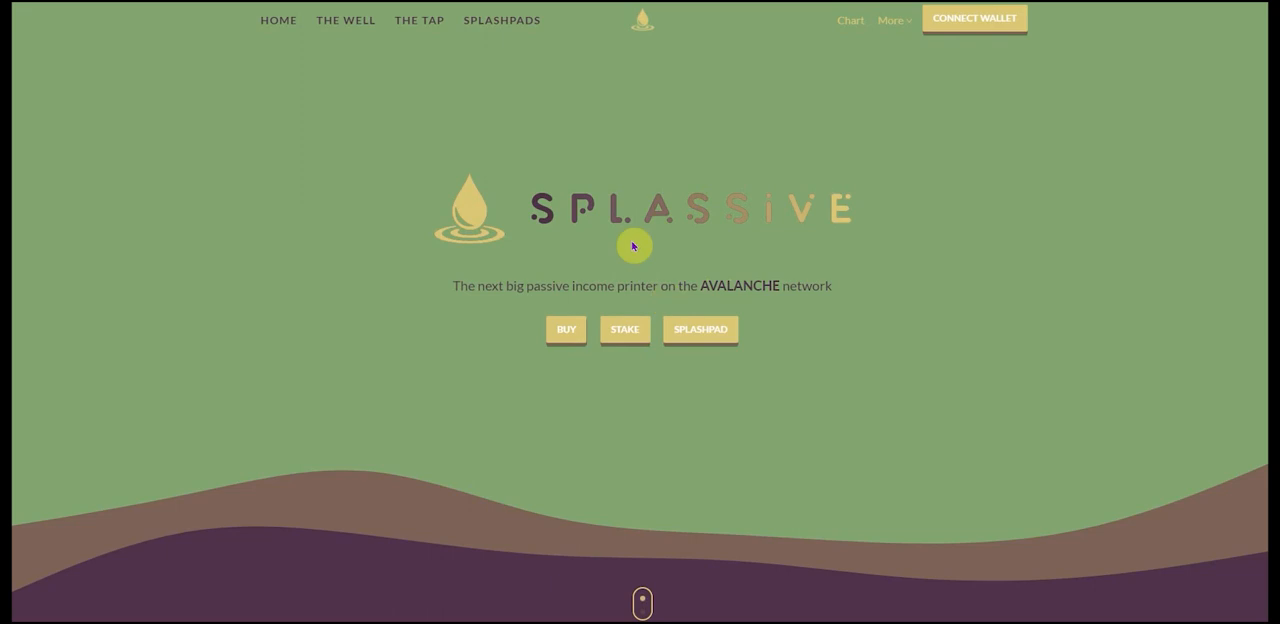
pyautogui.moveTo(690, 389)
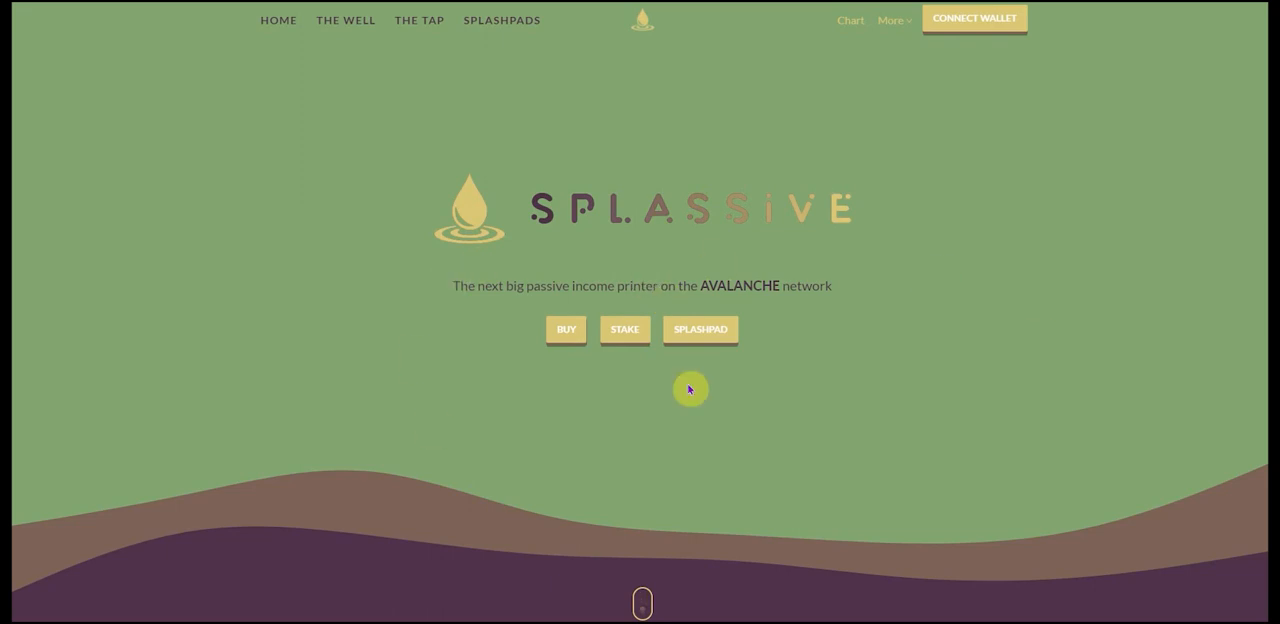
pyautogui.moveTo(929, 249)
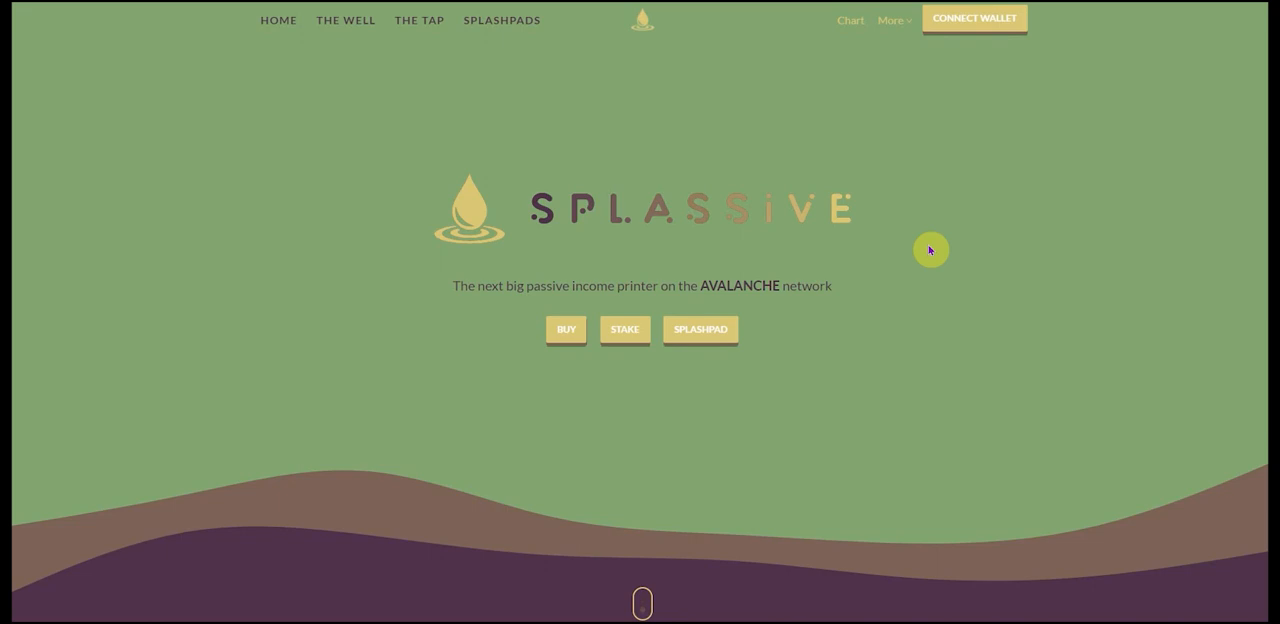
pyautogui.moveTo(933, 234)
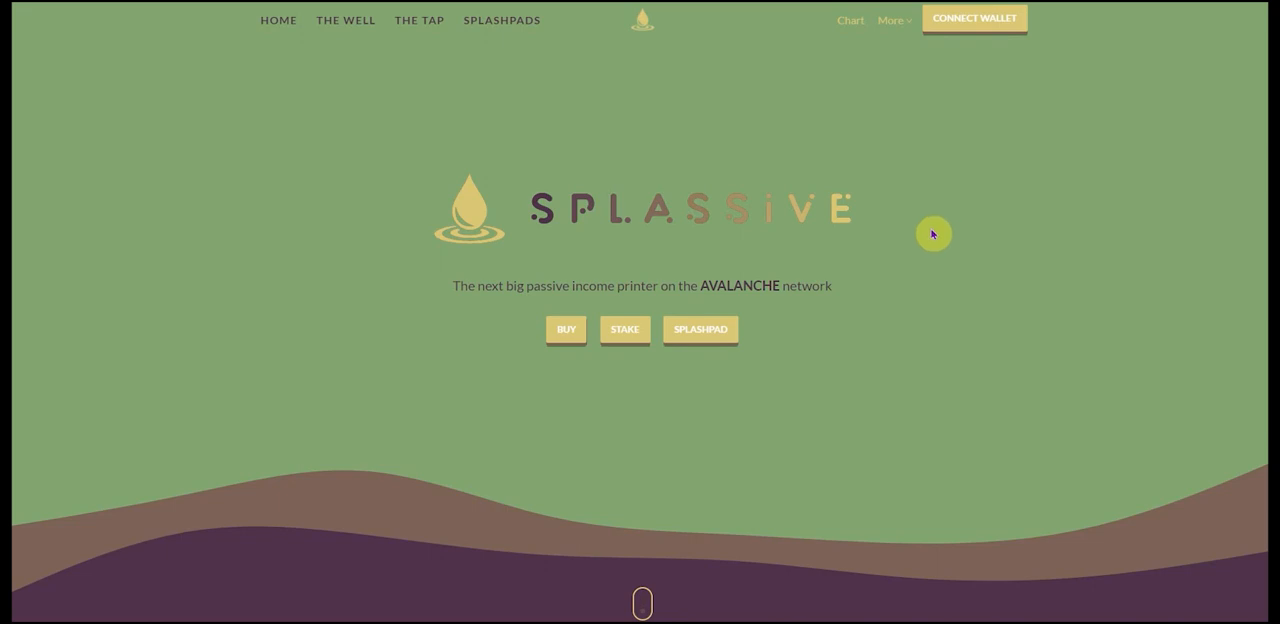
pyautogui.moveTo(448, 11)
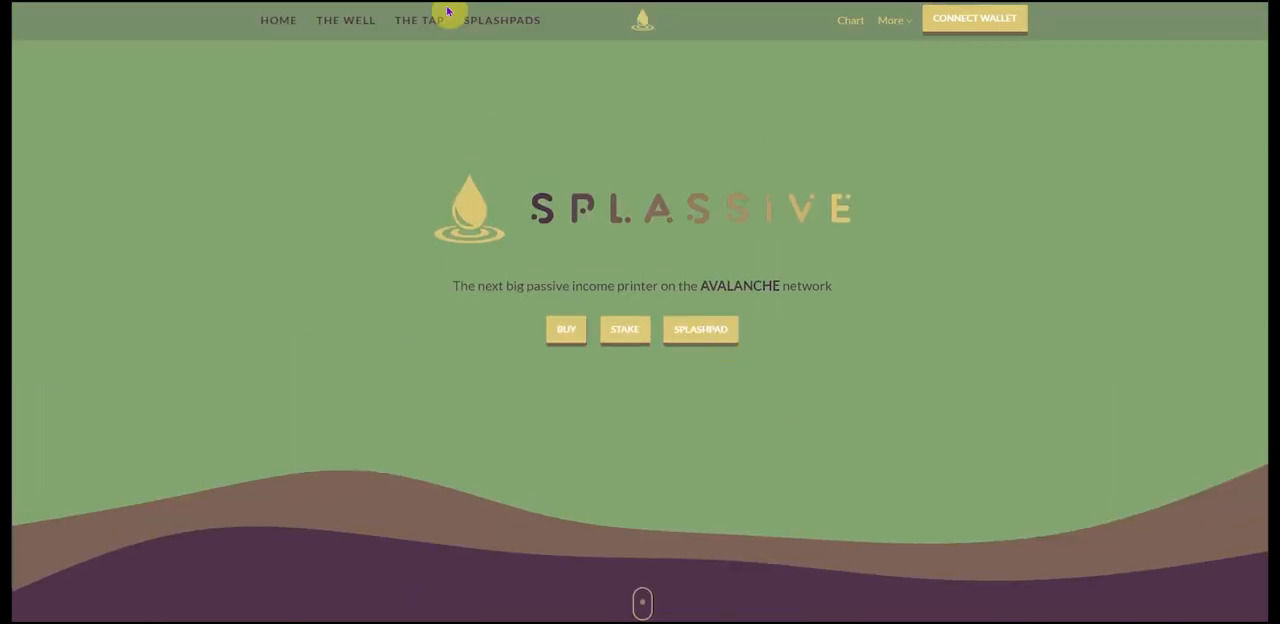
# - Open The Well page and scroll down to its price chart reading $3.738
pyautogui.click(345, 19)
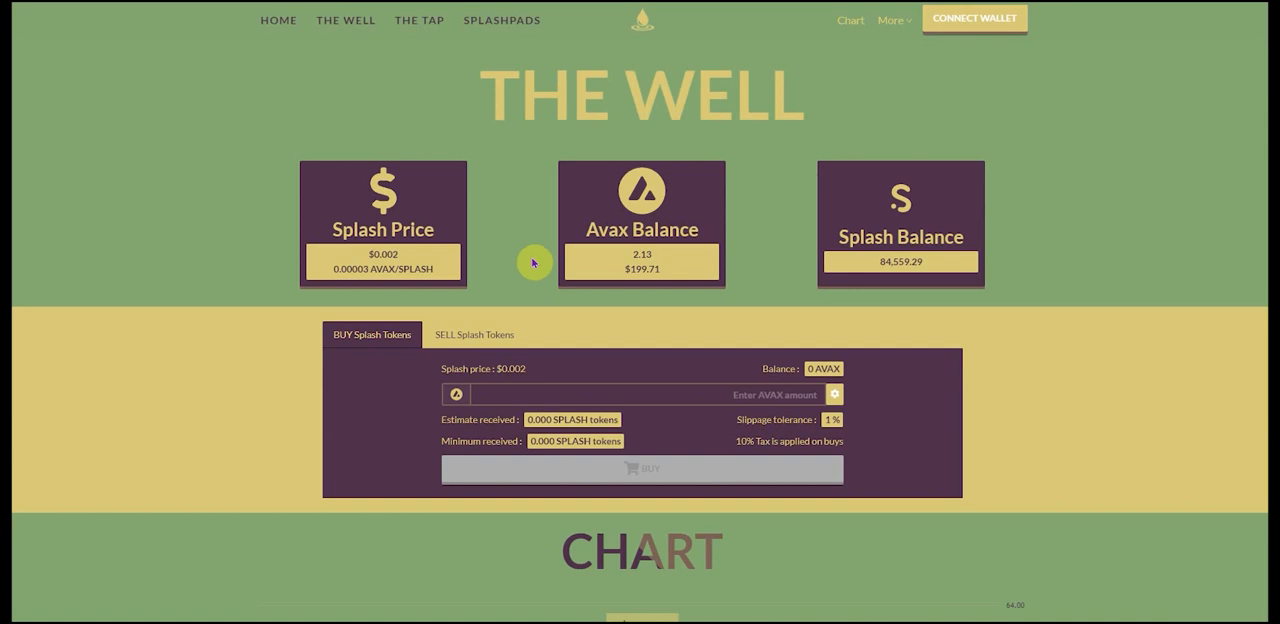
pyautogui.scroll(-3)
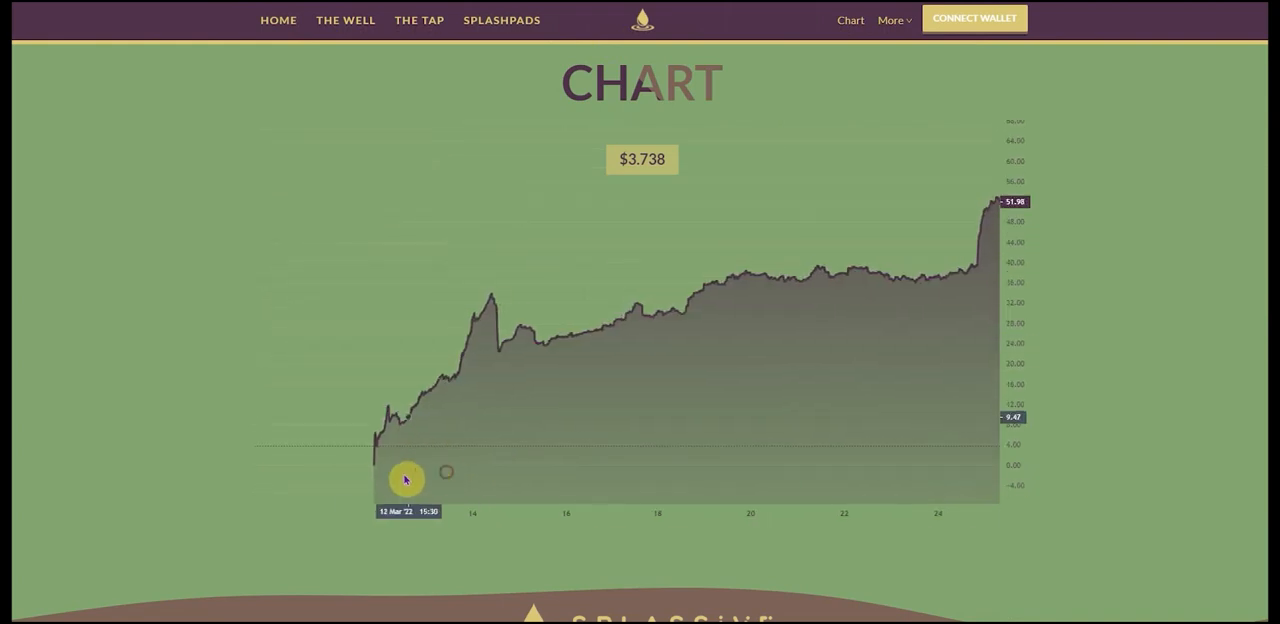
pyautogui.moveTo(377, 475)
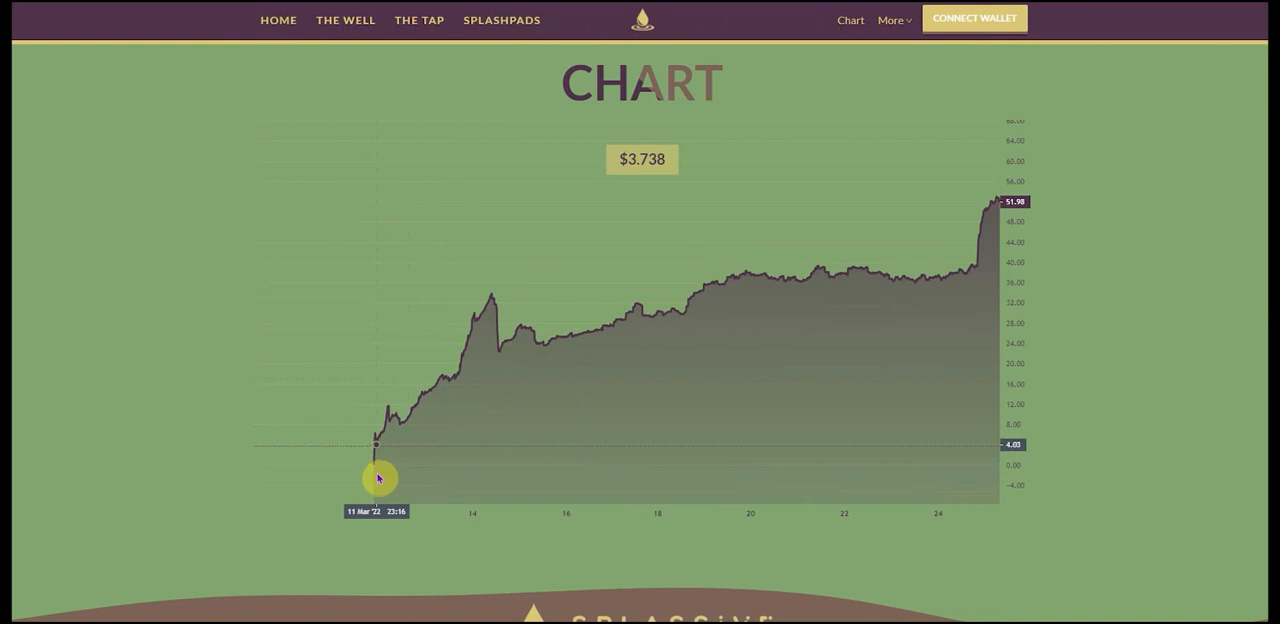
pyautogui.moveTo(434, 475)
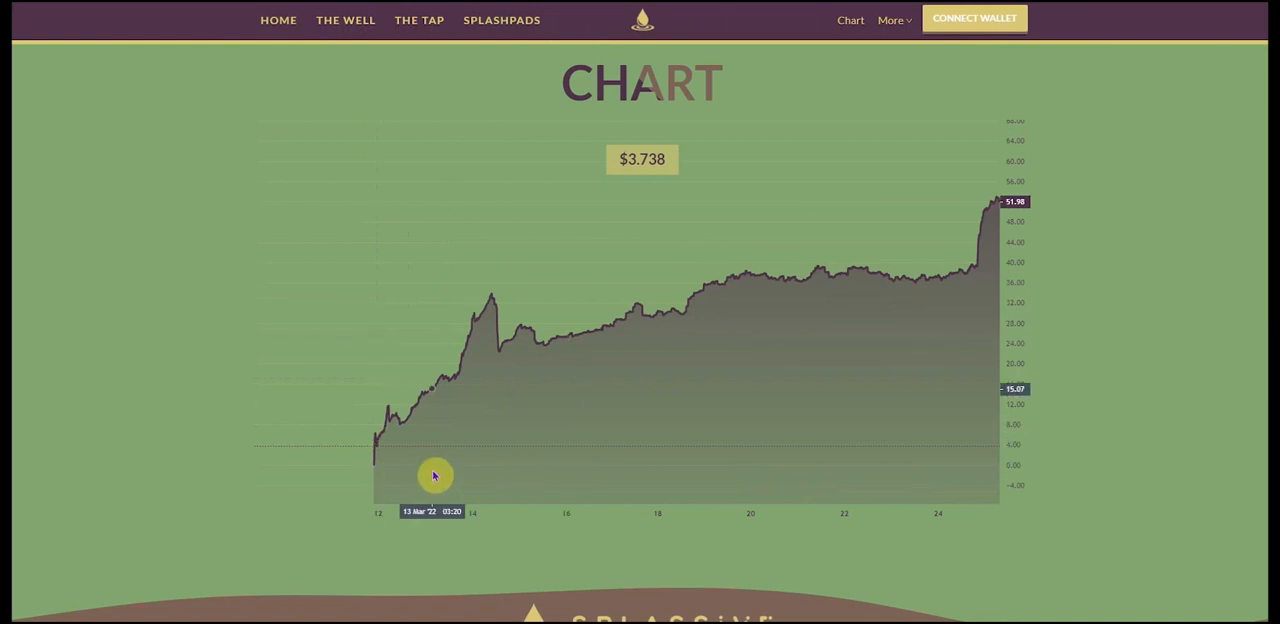
pyautogui.moveTo(623, 481)
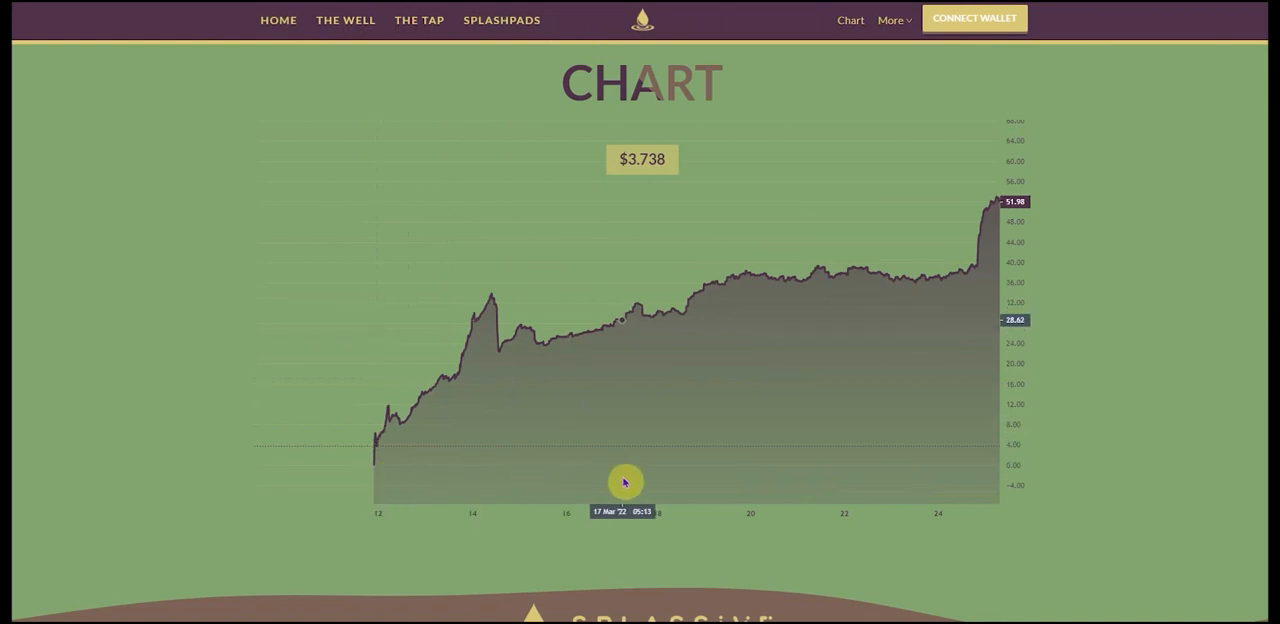
pyautogui.moveTo(677, 475)
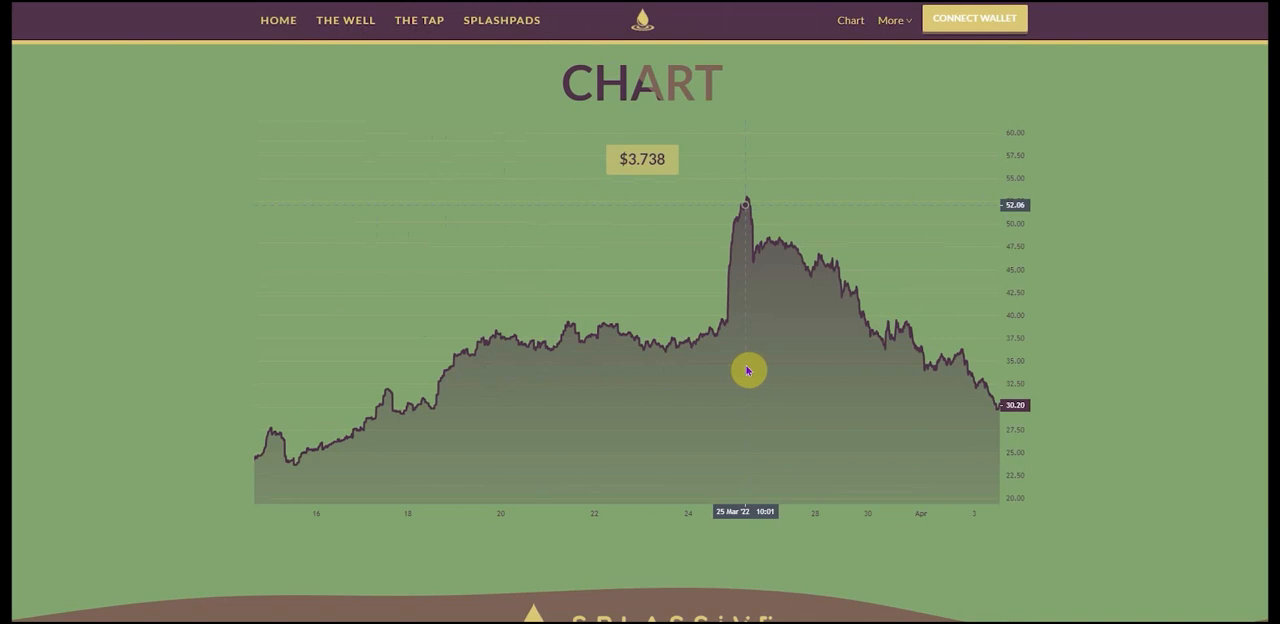
pyautogui.moveTo(829, 465)
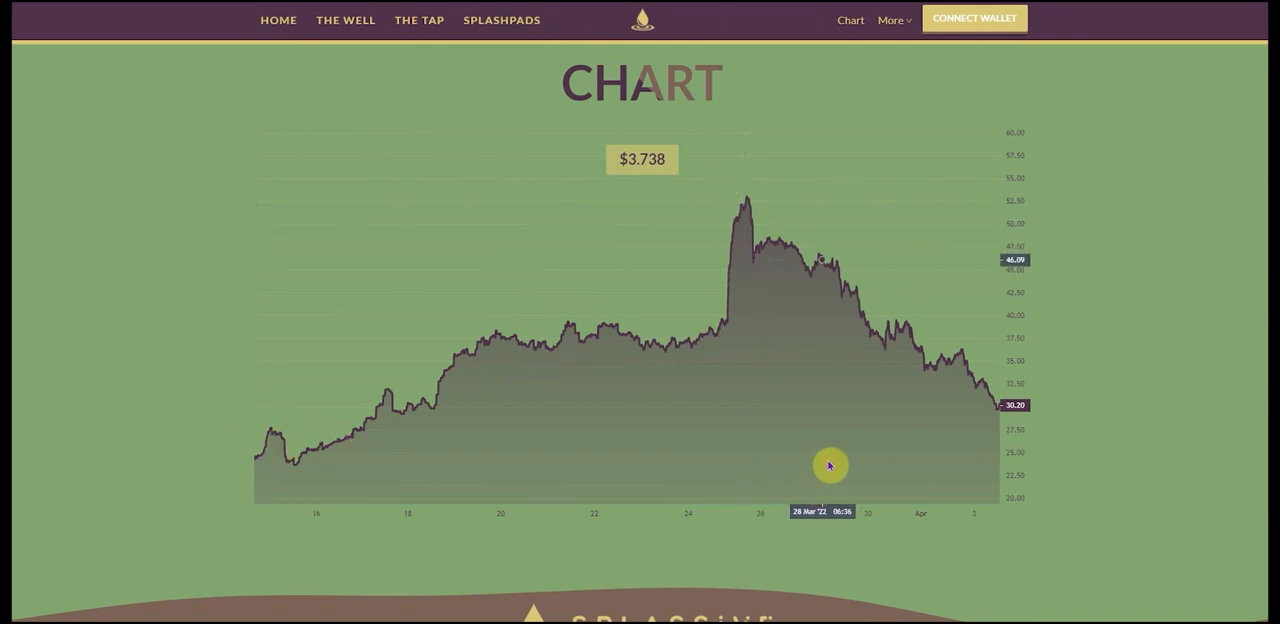
pyautogui.moveTo(528, 213)
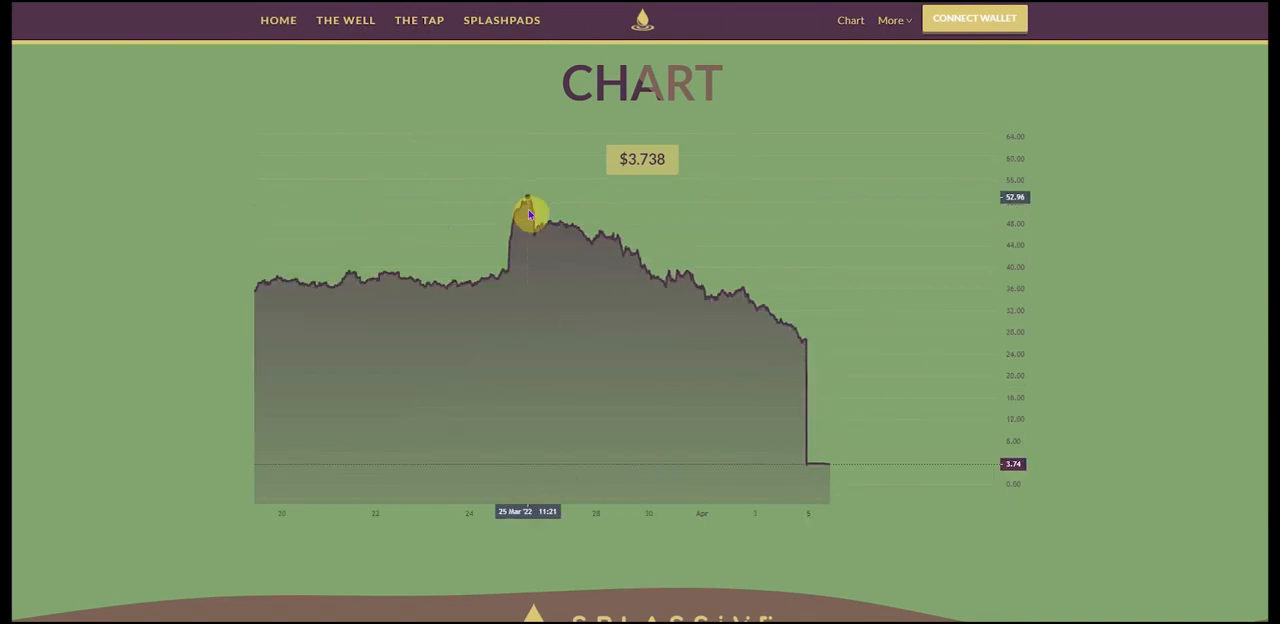
pyautogui.moveTo(805, 350)
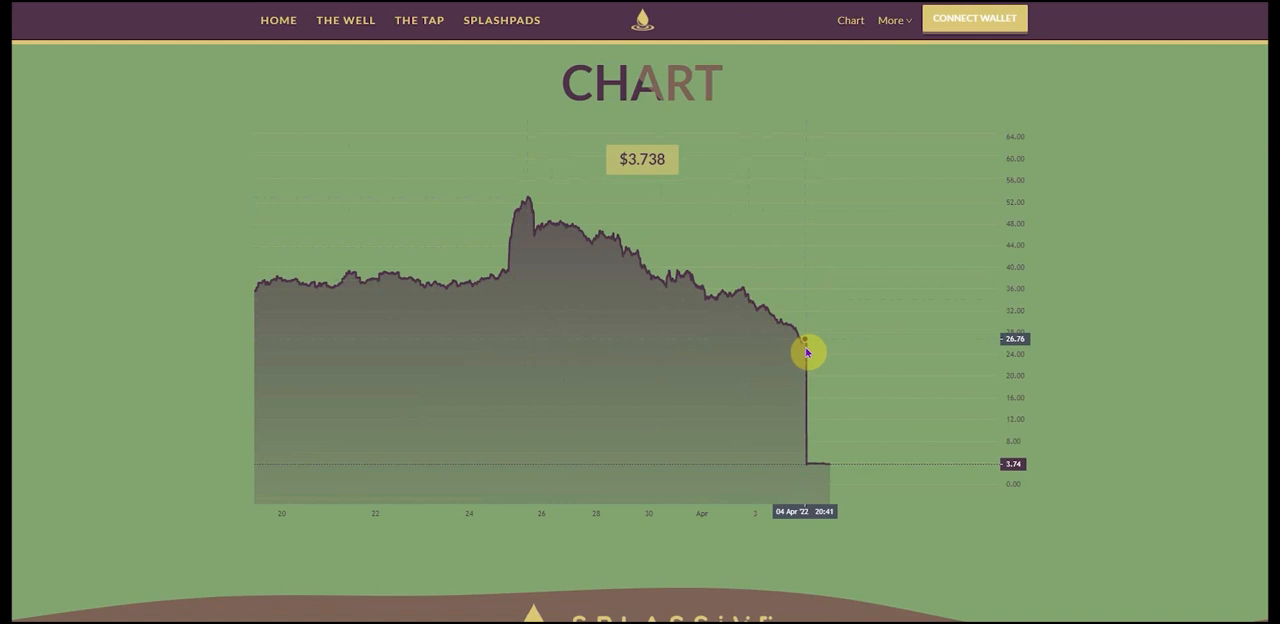
pyautogui.moveTo(775, 331)
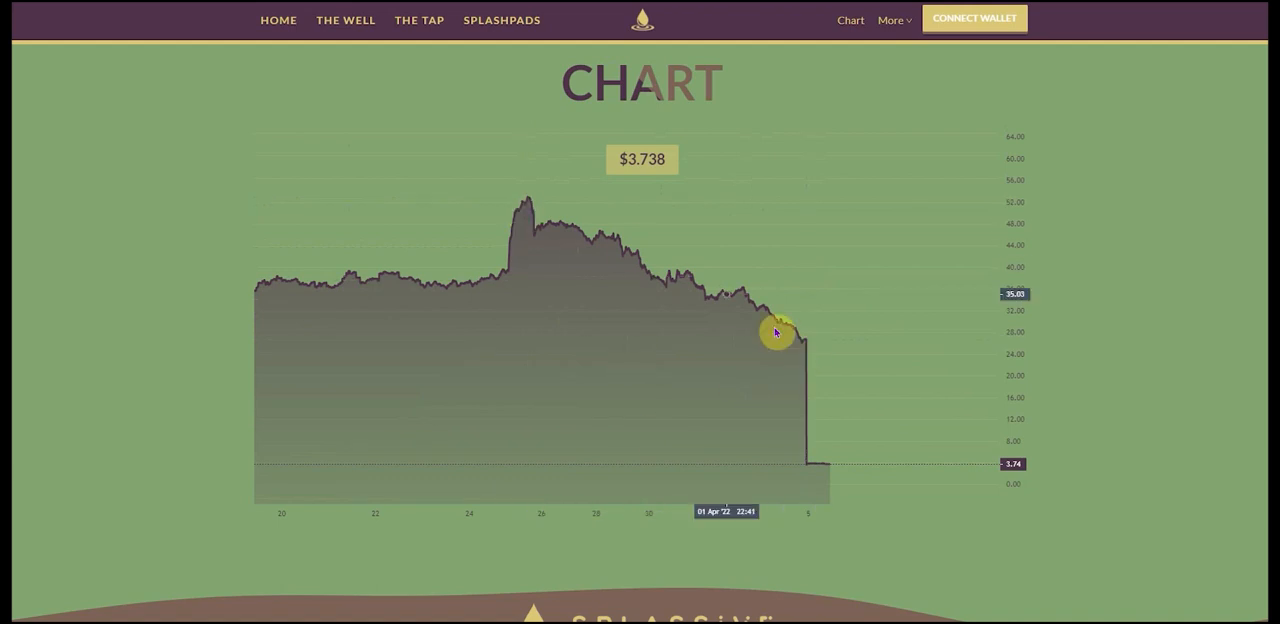
pyautogui.moveTo(695, 363)
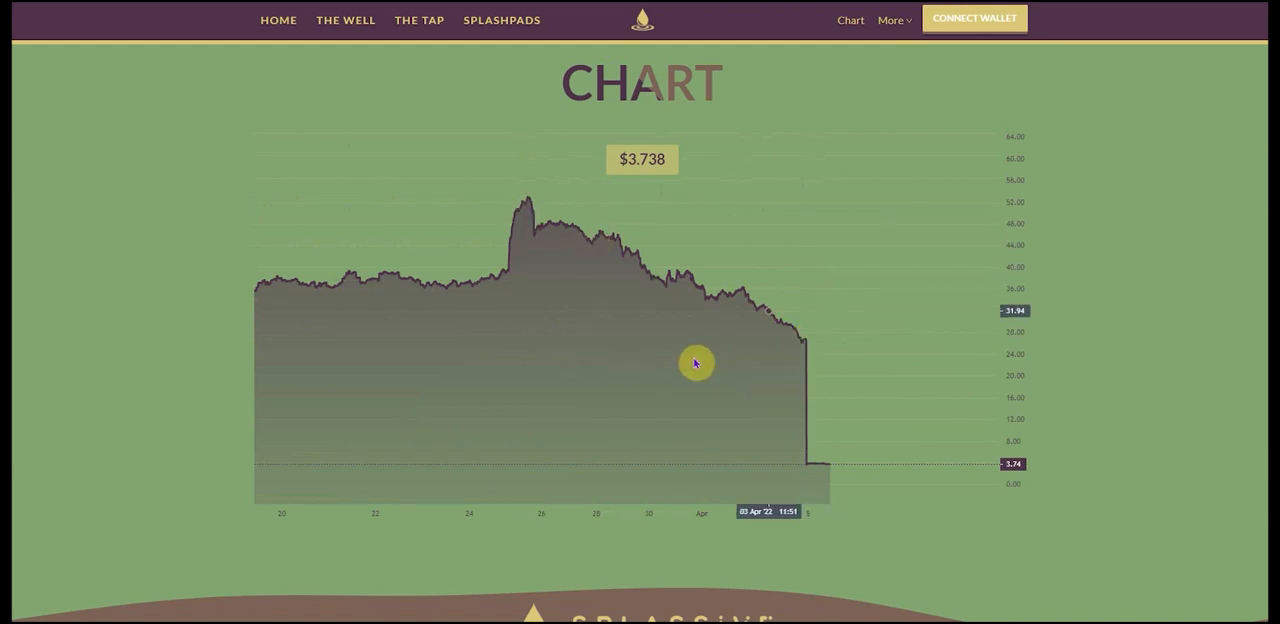
pyautogui.moveTo(577, 220)
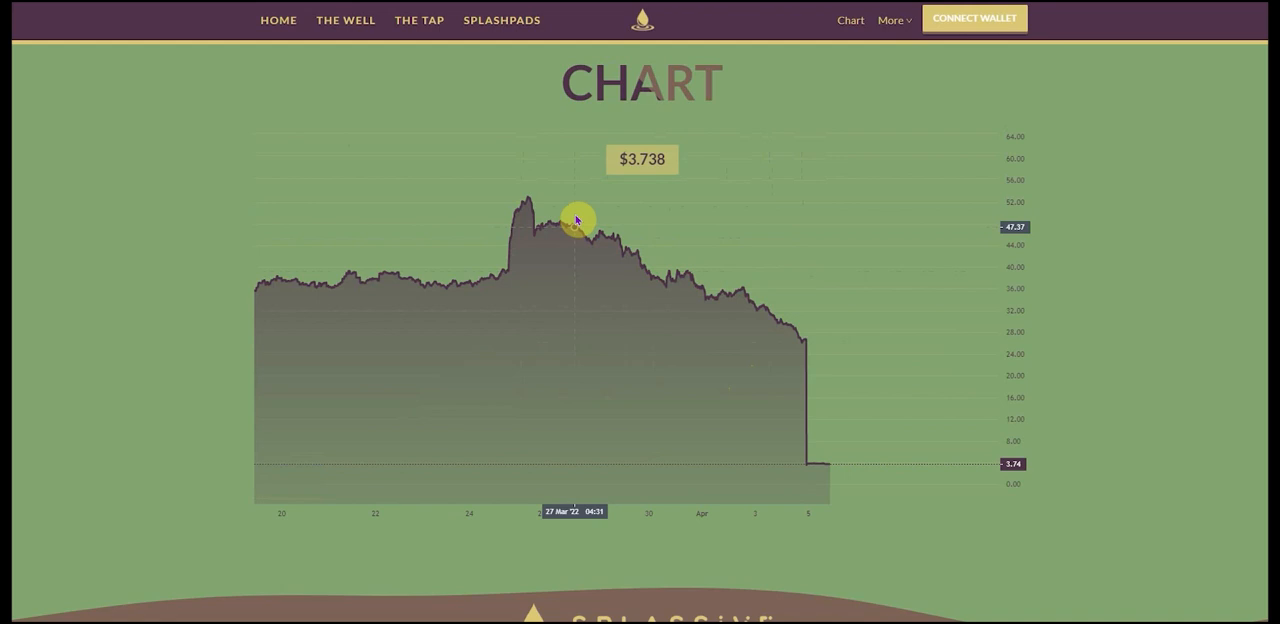
pyautogui.moveTo(1042, 316)
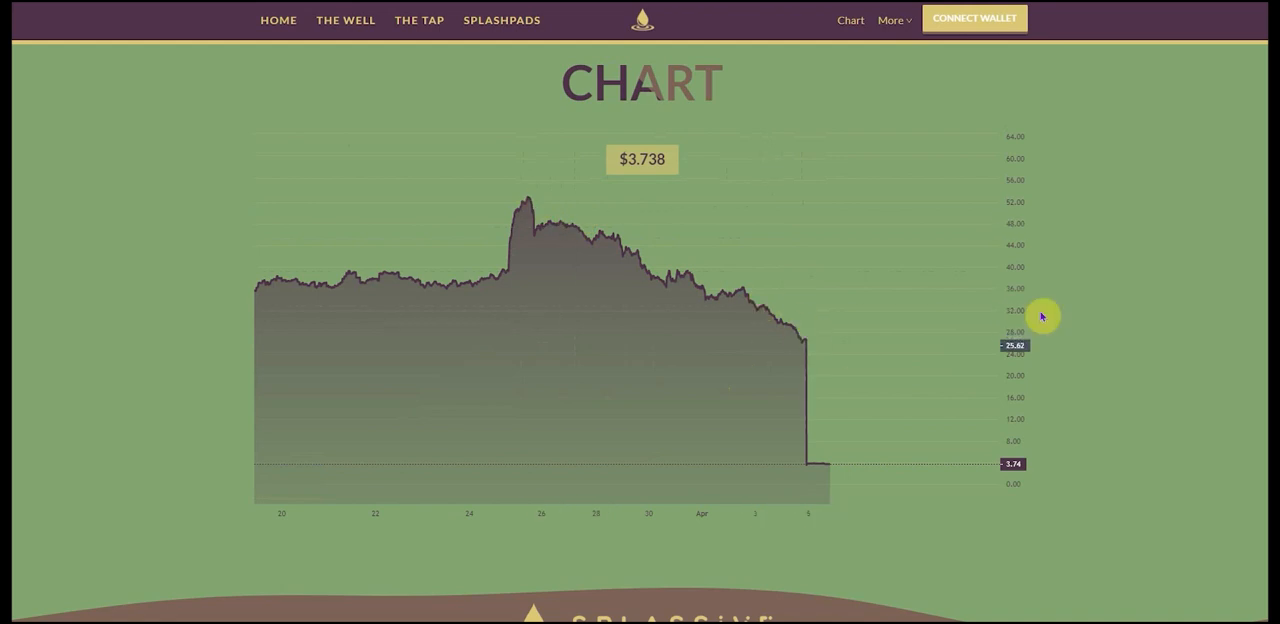
pyautogui.moveTo(800, 353)
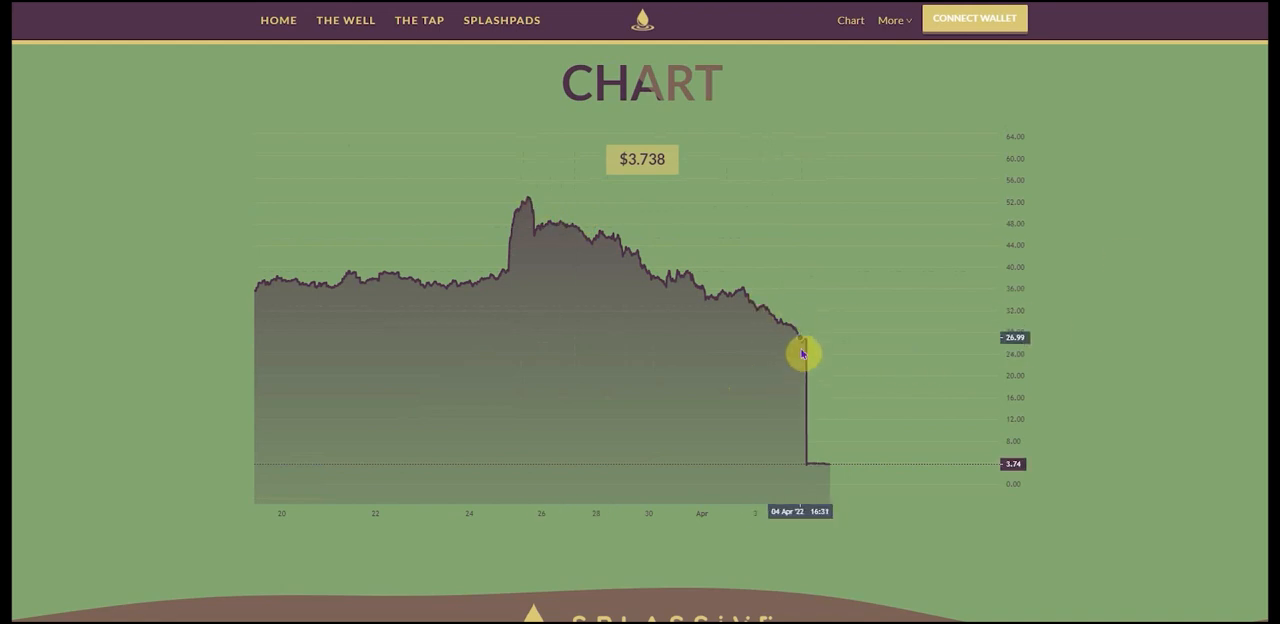
pyautogui.moveTo(808, 352)
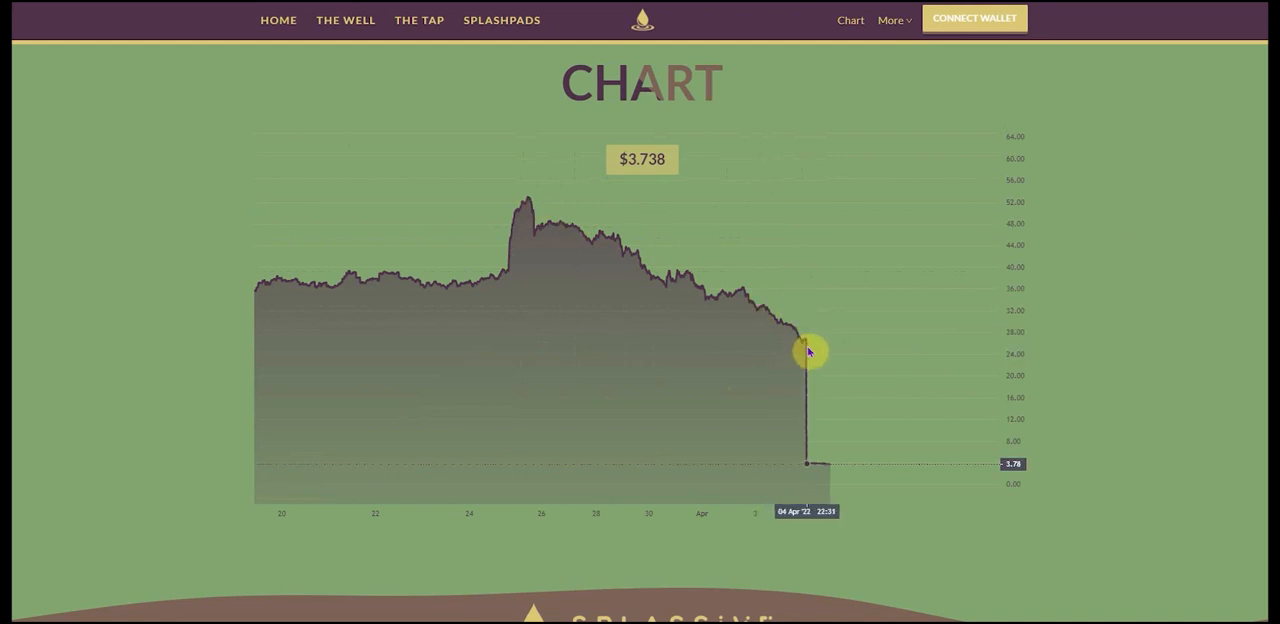
pyautogui.moveTo(810, 345)
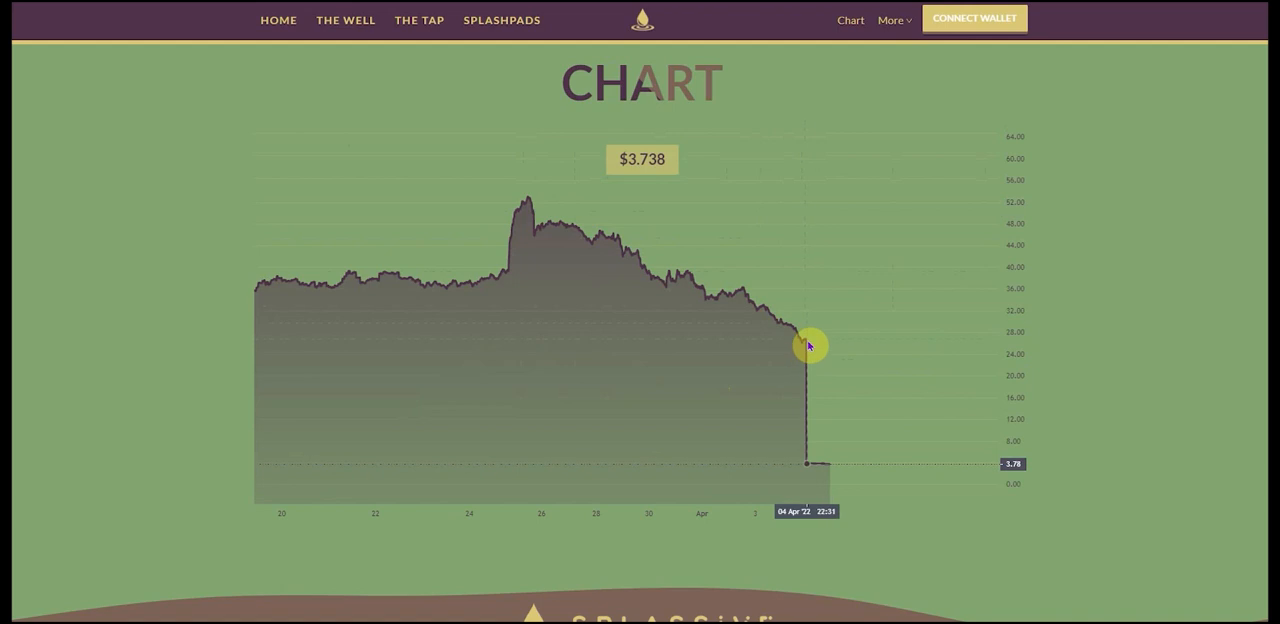
pyautogui.moveTo(807, 345)
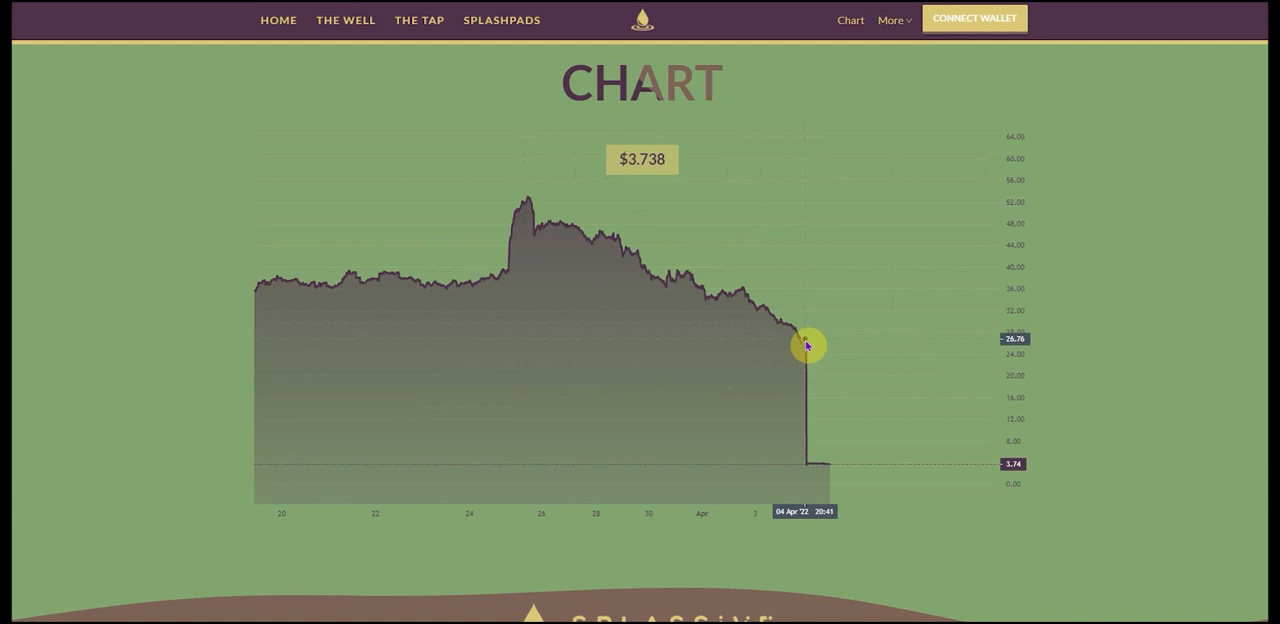
pyautogui.moveTo(815, 442)
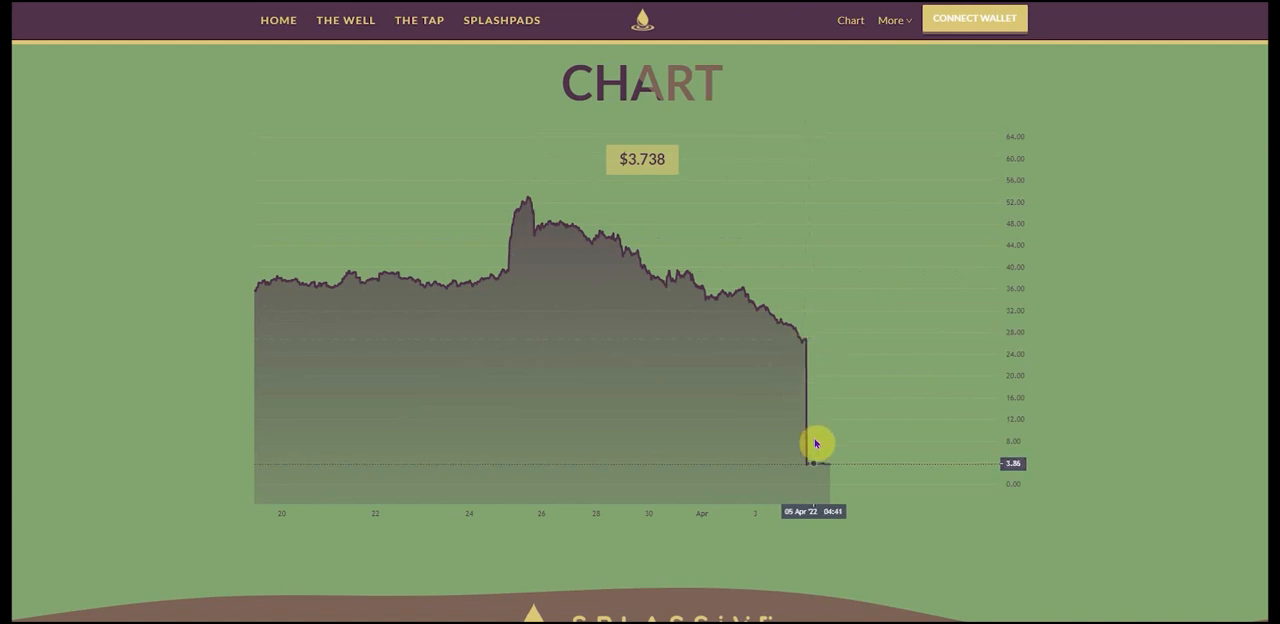
pyautogui.moveTo(1050, 447)
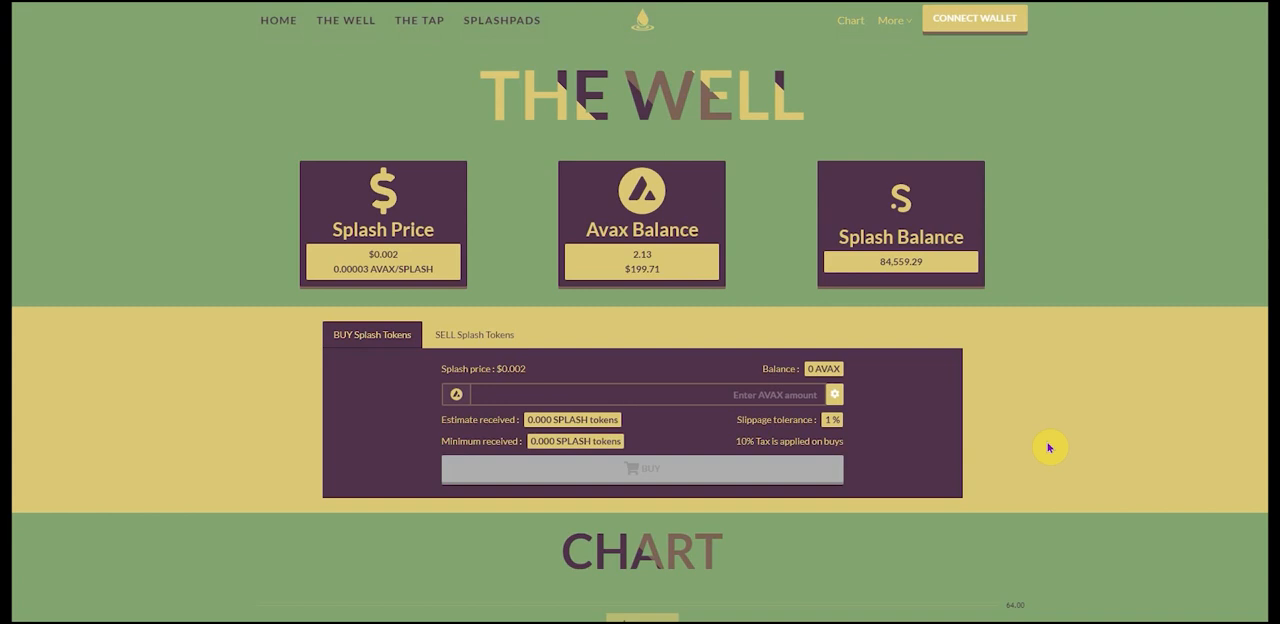
# - Scroll down to The Well's chart showing the fall from about $27 to $3.74
pyautogui.scroll(-3)
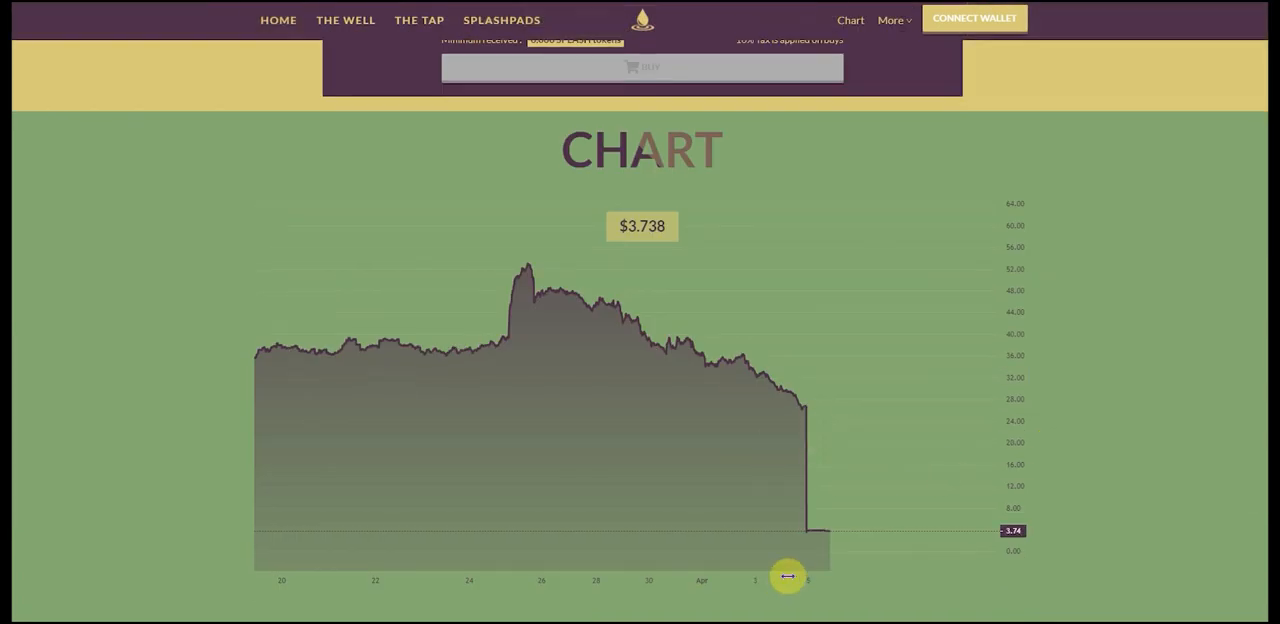
pyautogui.moveTo(877, 480)
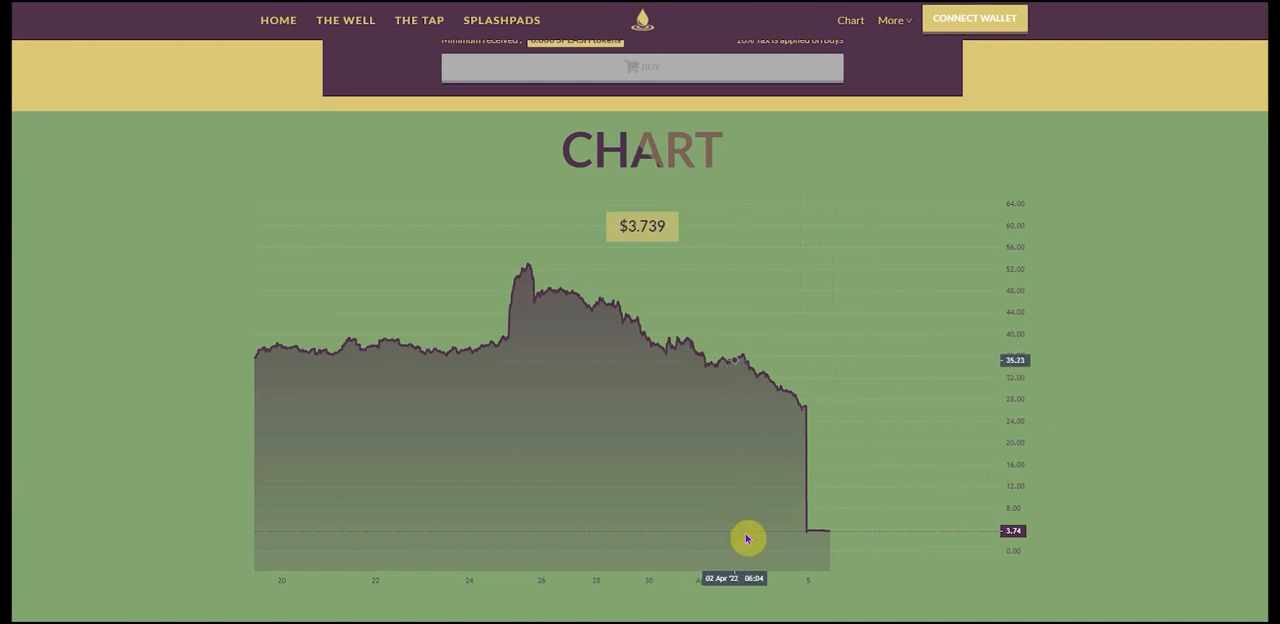
pyautogui.moveTo(883, 486)
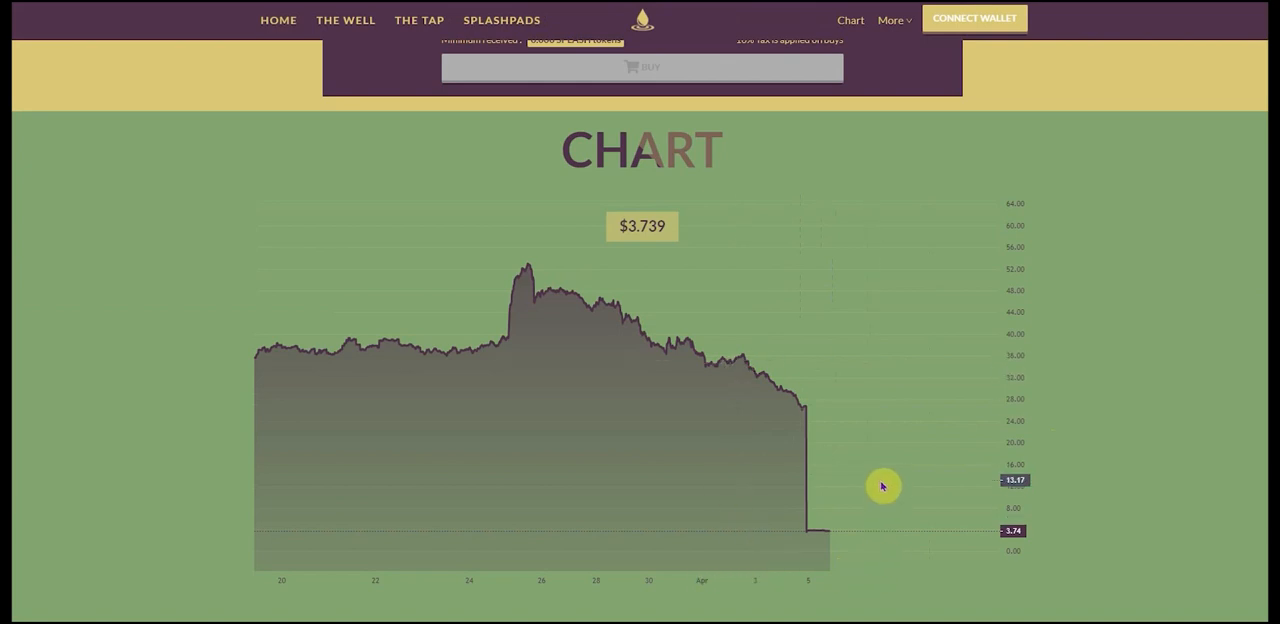
pyautogui.moveTo(406, 211)
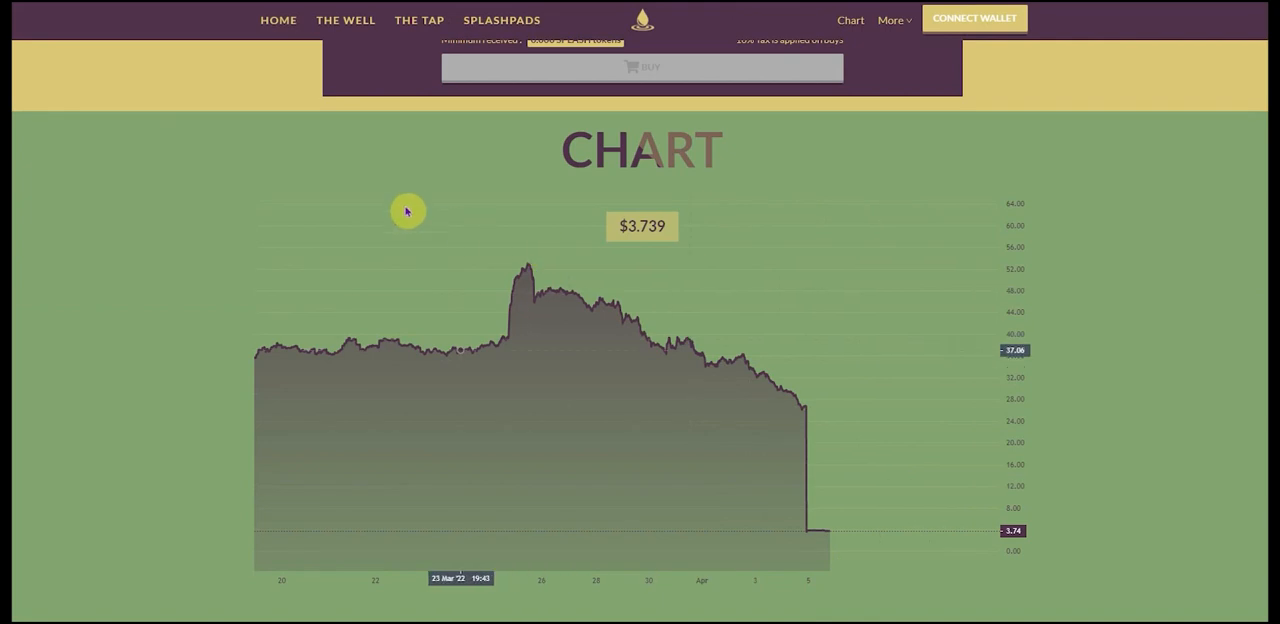
pyautogui.moveTo(258, 147)
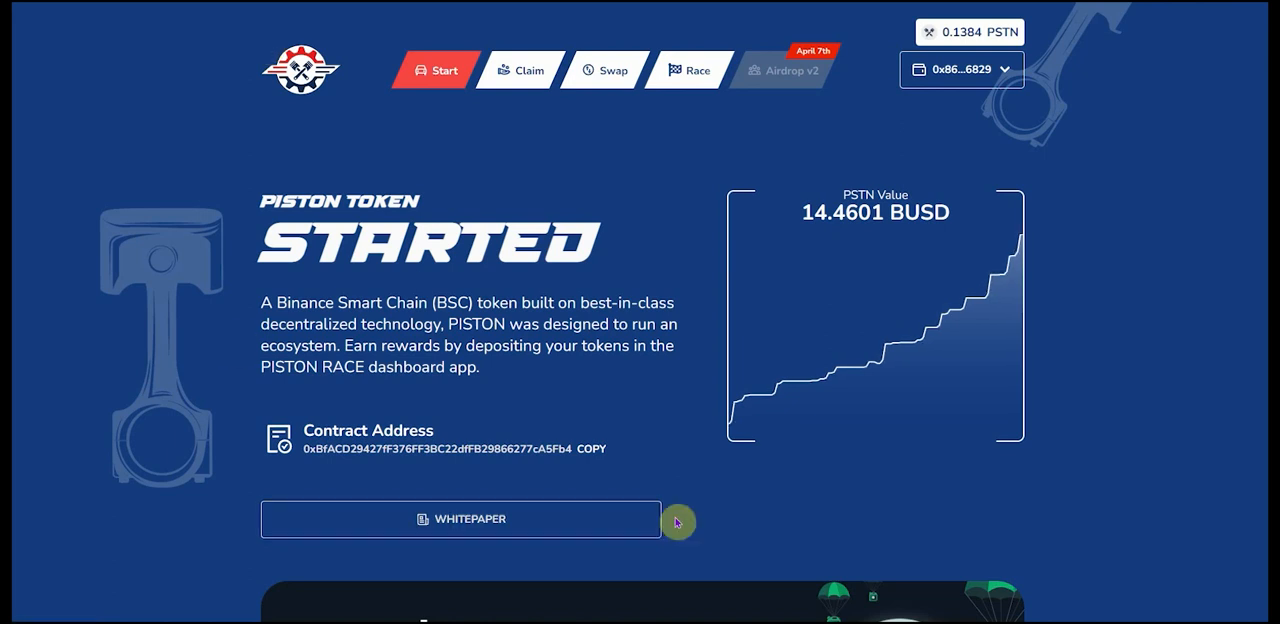
pyautogui.moveTo(1066, 167)
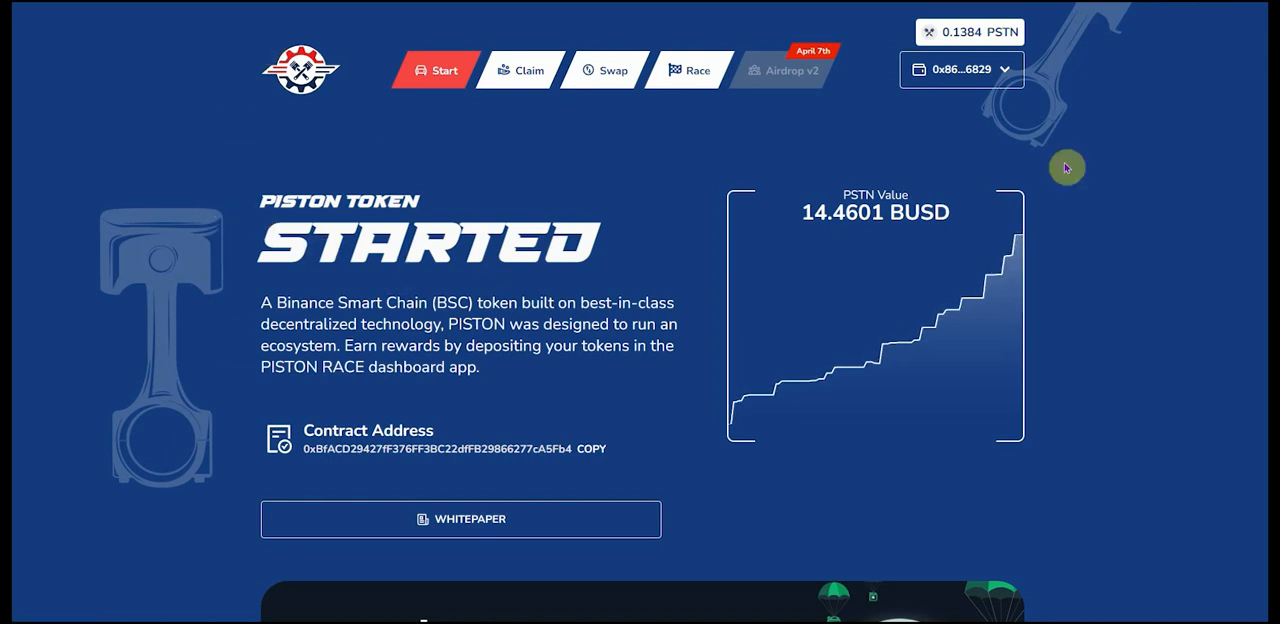
pyautogui.moveTo(1108, 109)
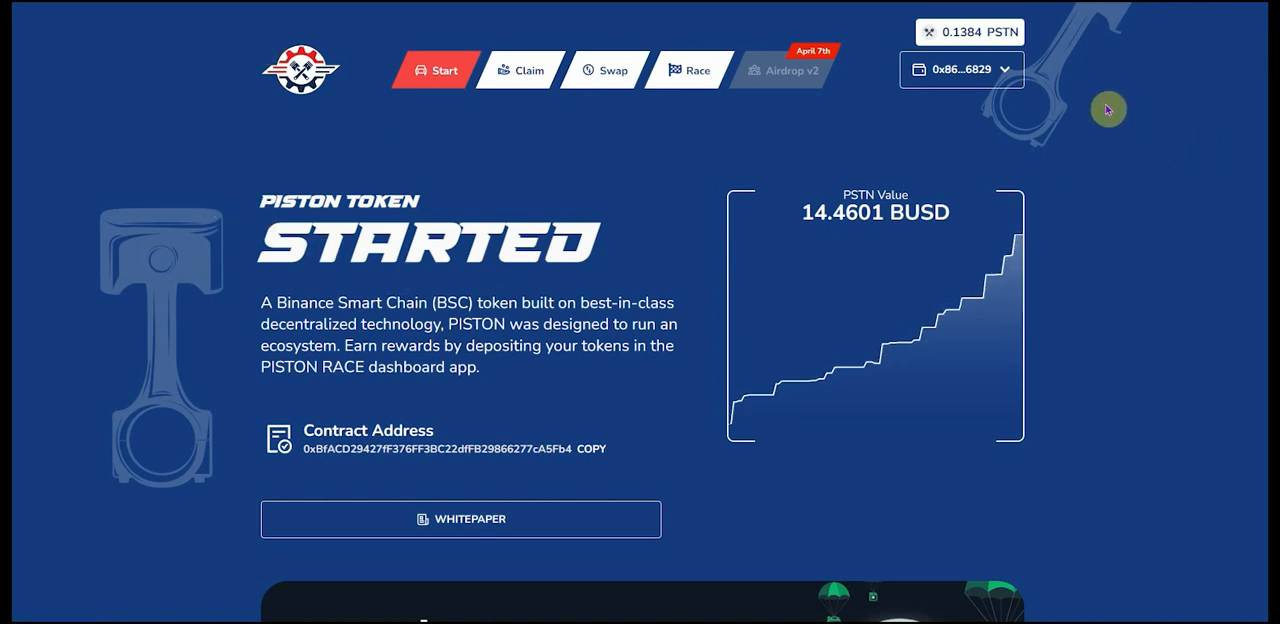
pyautogui.moveTo(1084, 61)
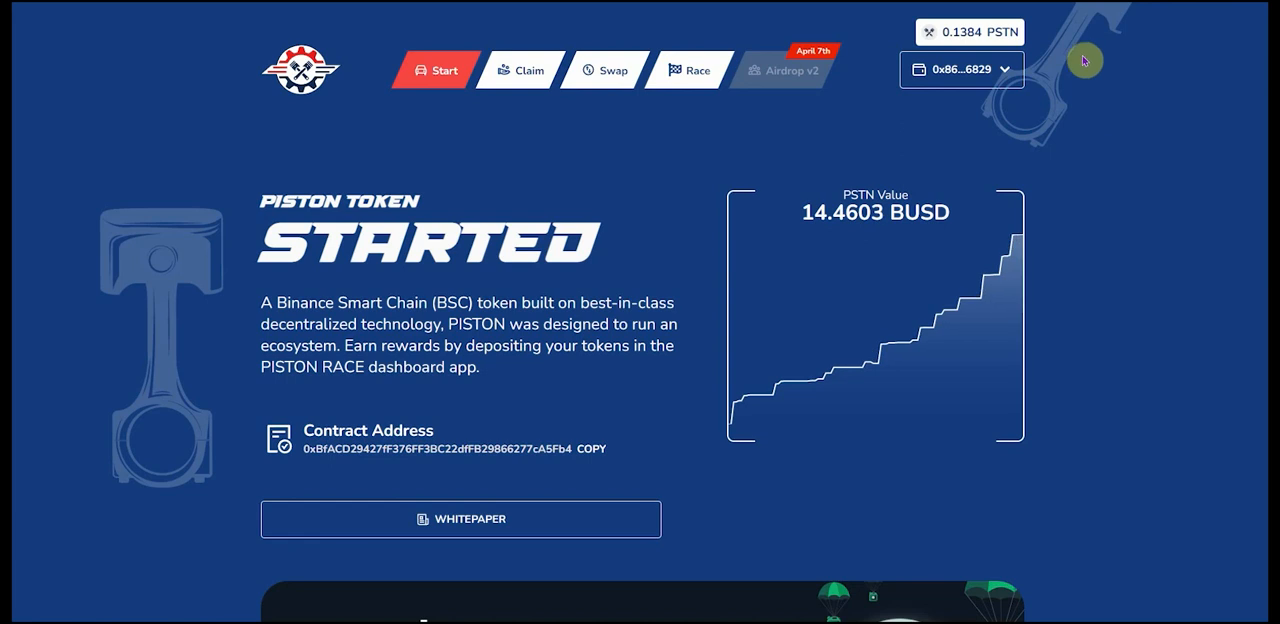
pyautogui.moveTo(509, 477)
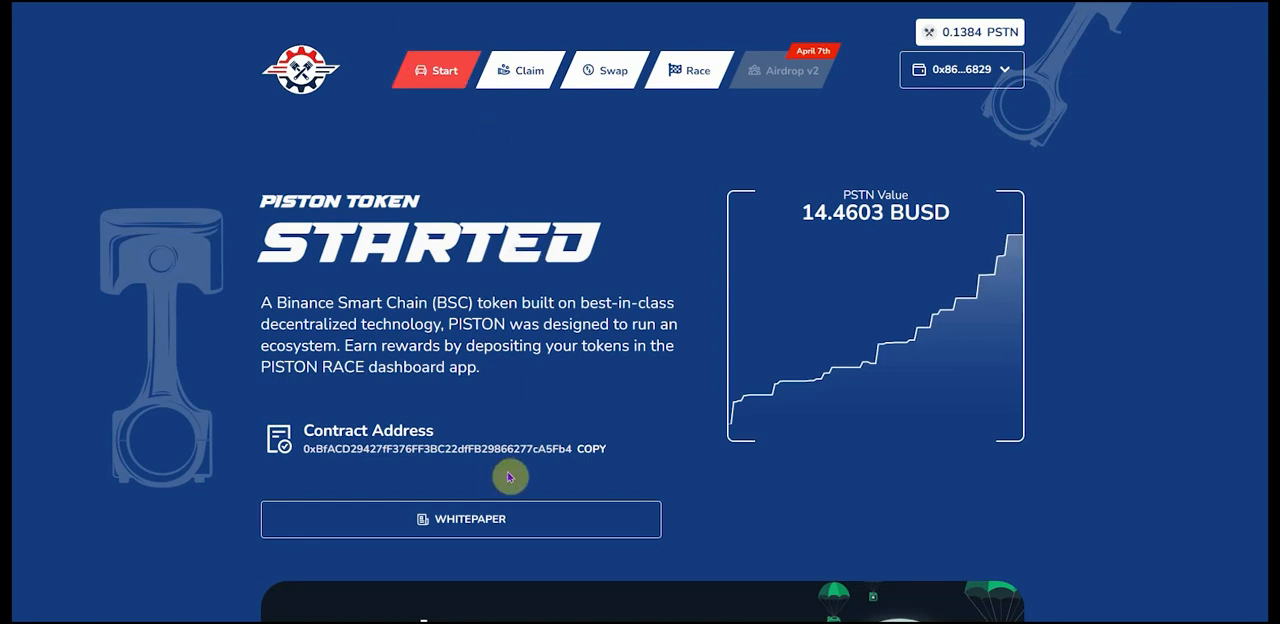
pyautogui.moveTo(628, 389)
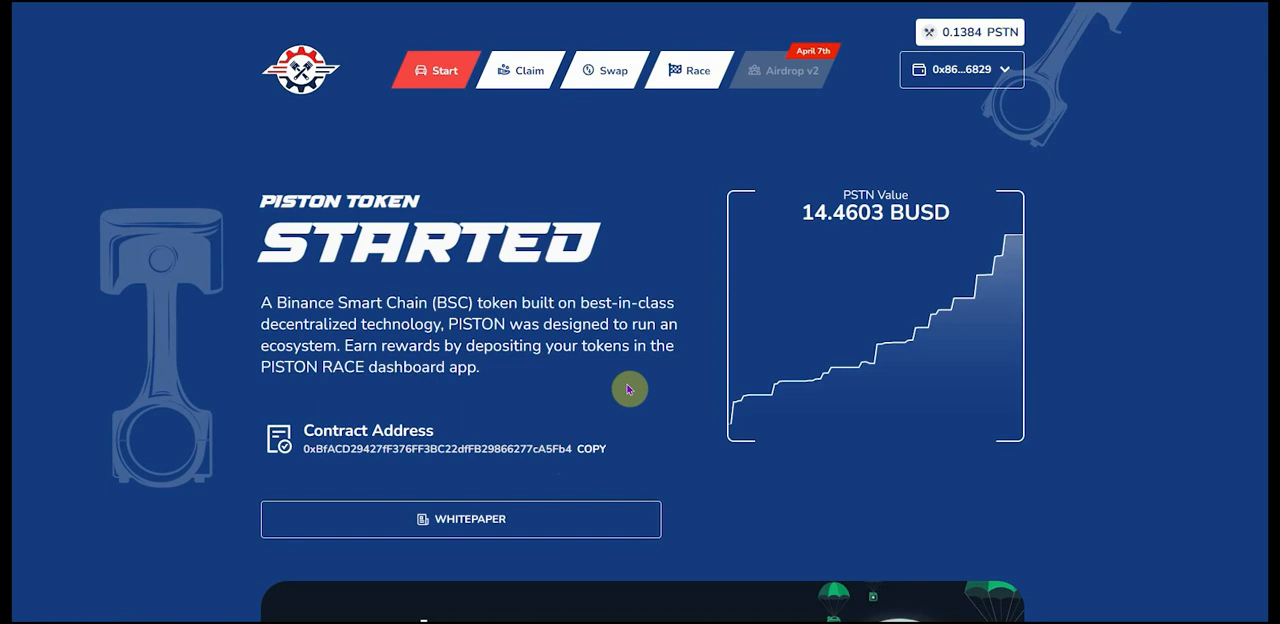
pyautogui.moveTo(686, 411)
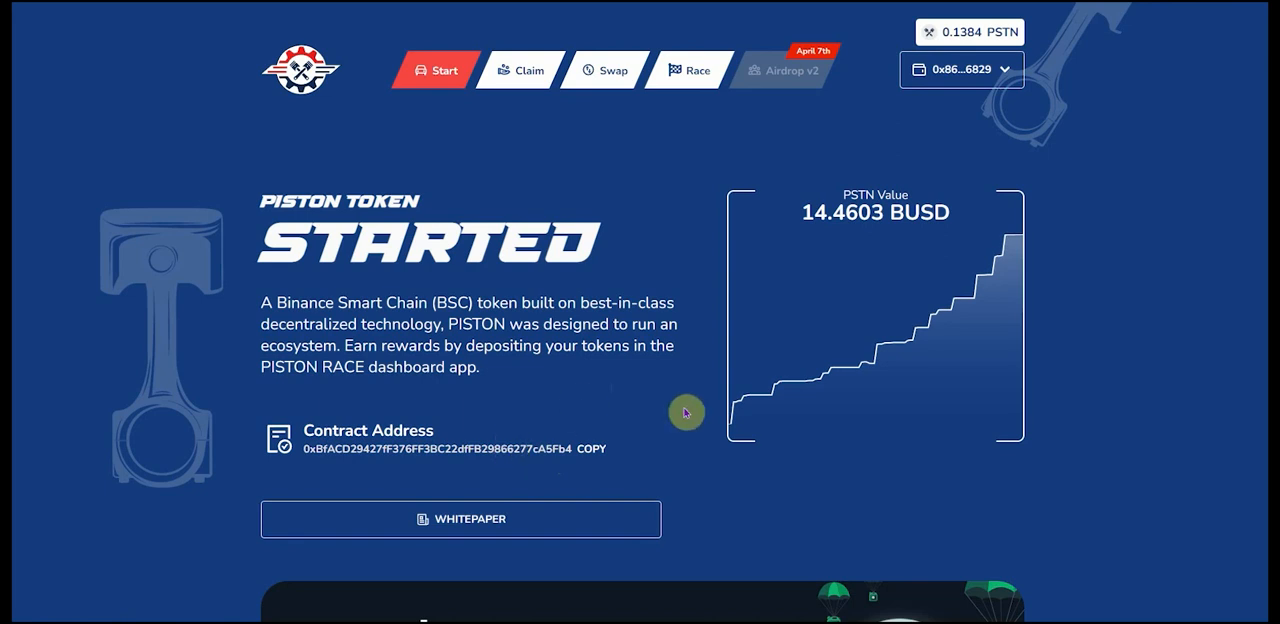
pyautogui.moveTo(474, 531)
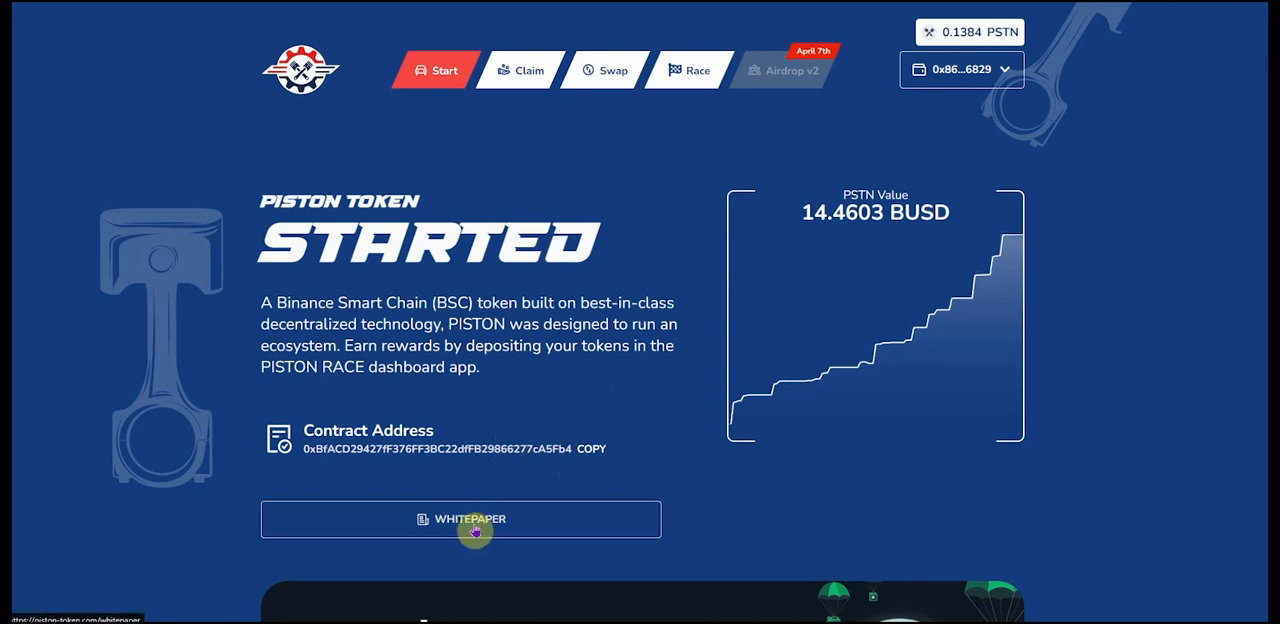
pyautogui.moveTo(708, 325)
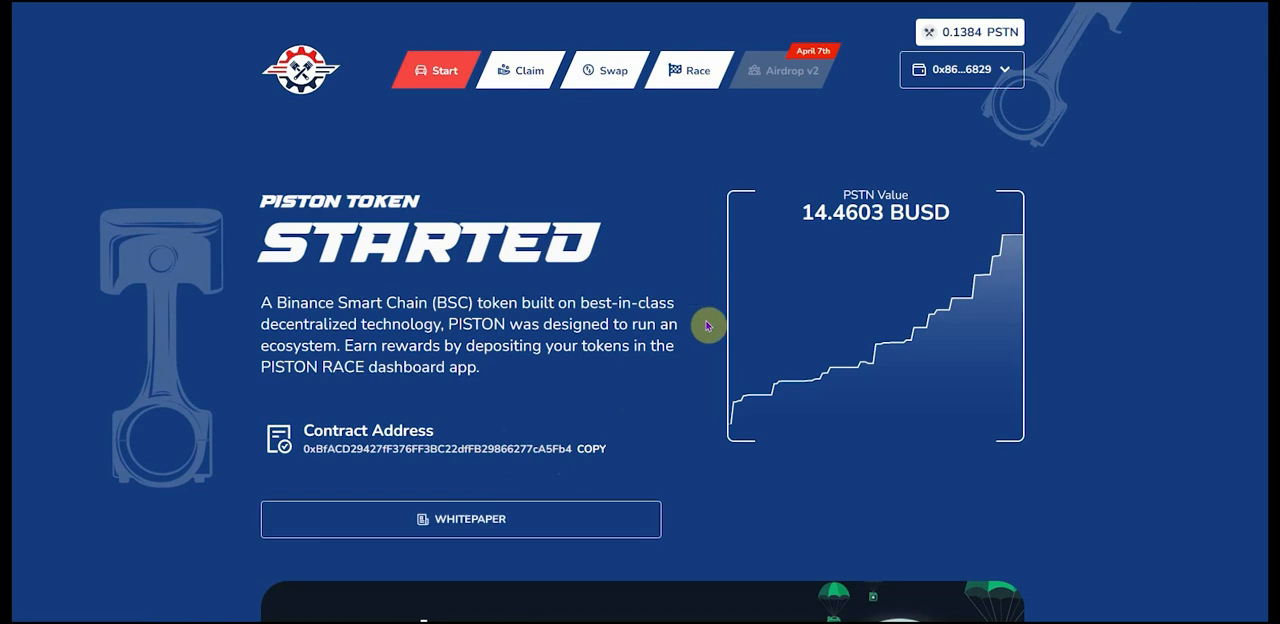
pyautogui.moveTo(732, 318)
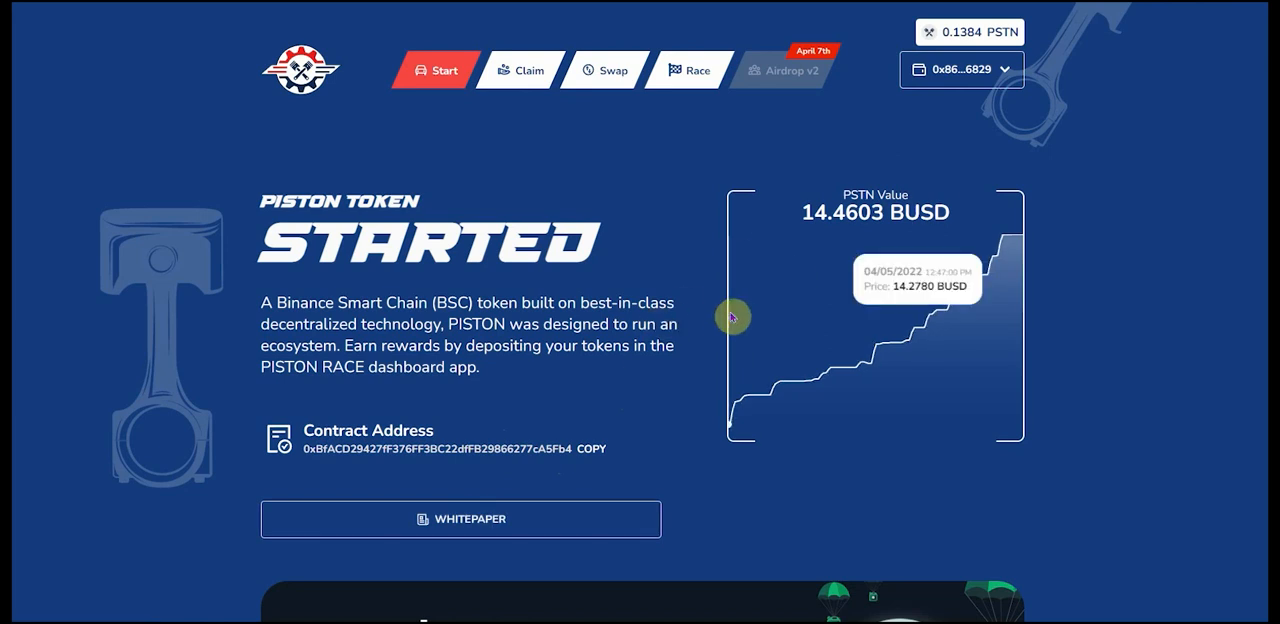
pyautogui.moveTo(683, 333)
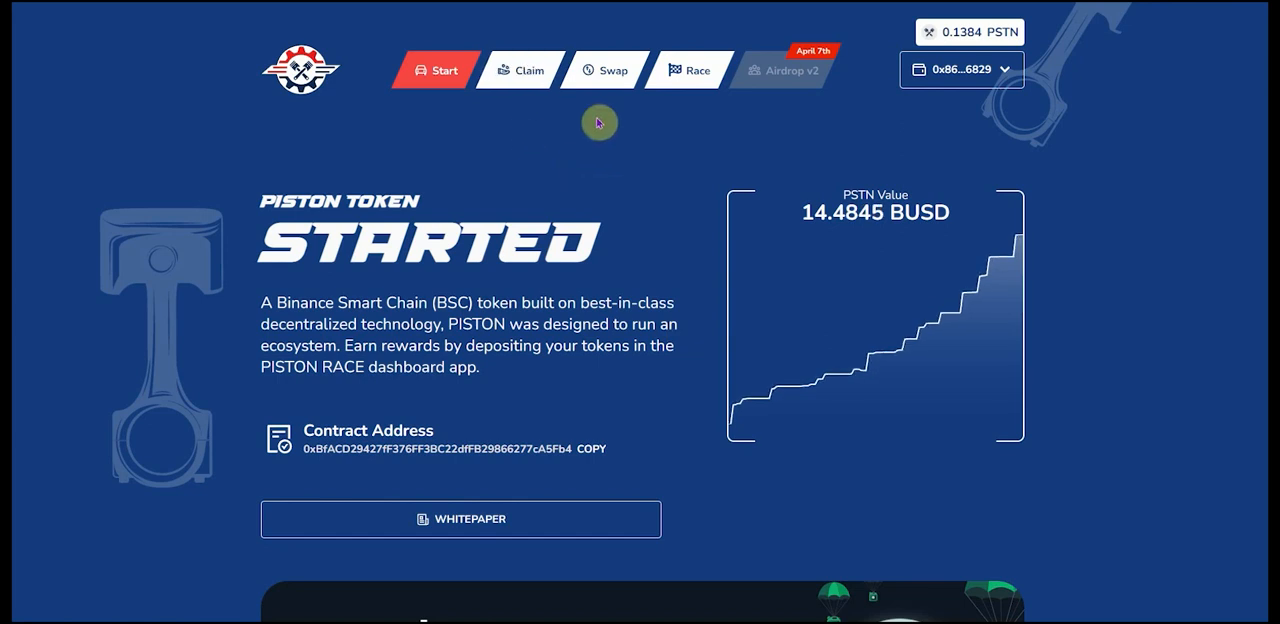
# - Pass through the Swap and Race pages, ending on Start with PSTN at 14.4933 BUSD
pyautogui.click(603, 70)
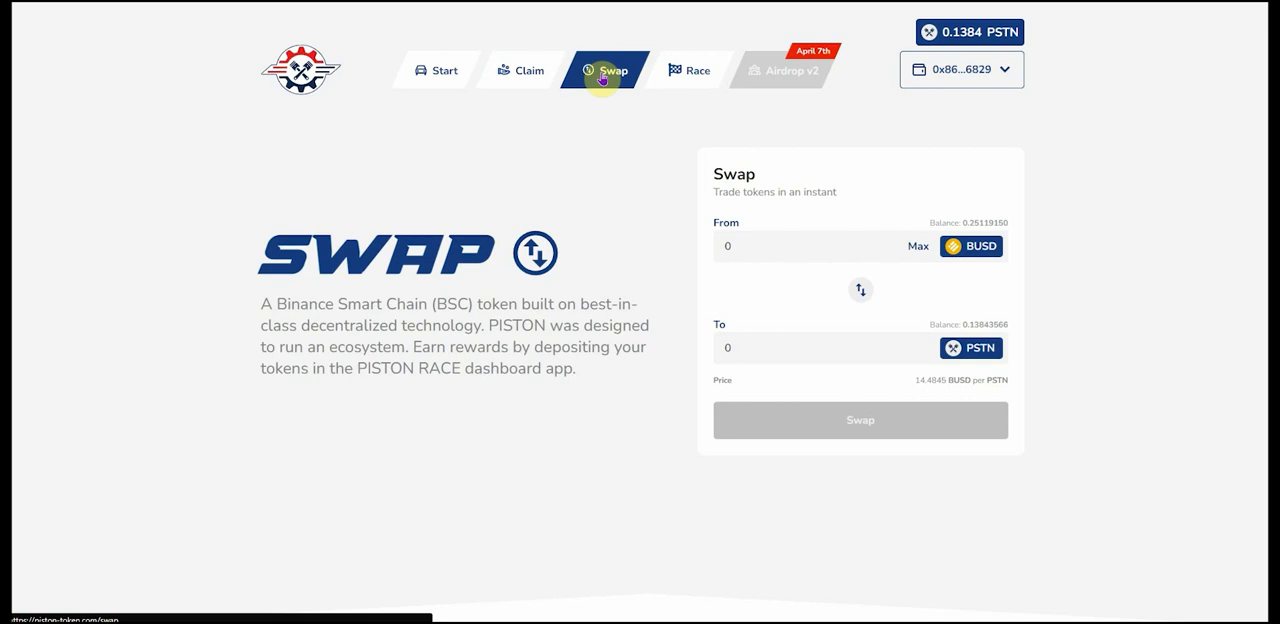
pyautogui.moveTo(682, 211)
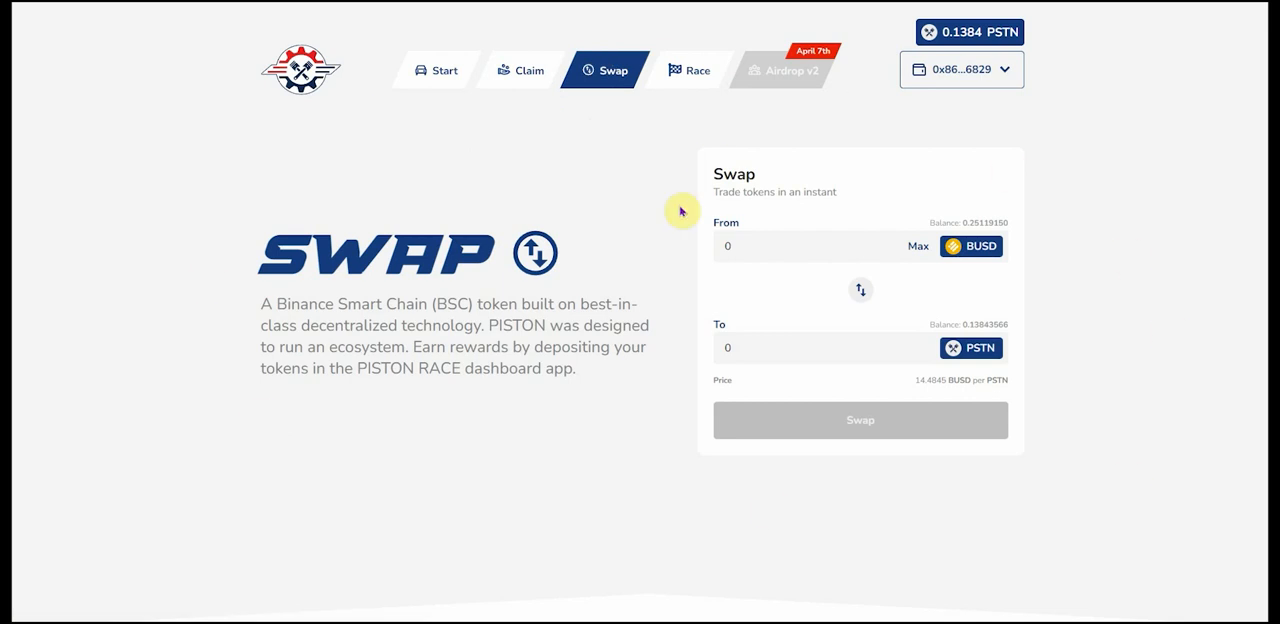
pyautogui.moveTo(925, 278)
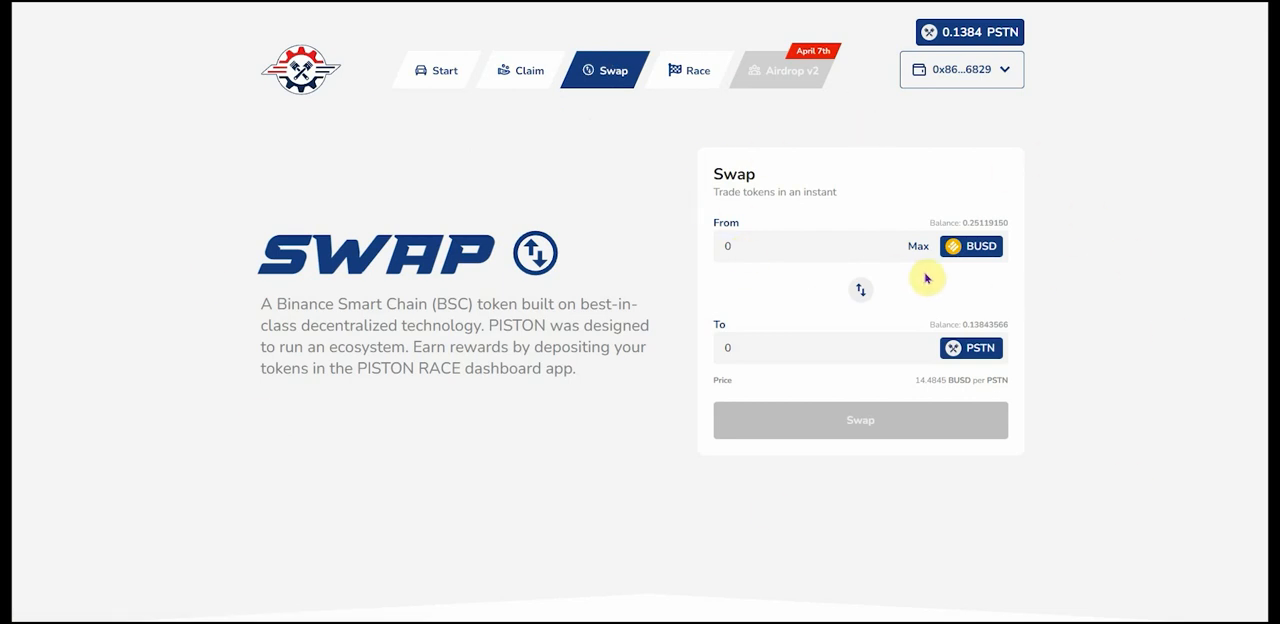
pyautogui.moveTo(970, 246)
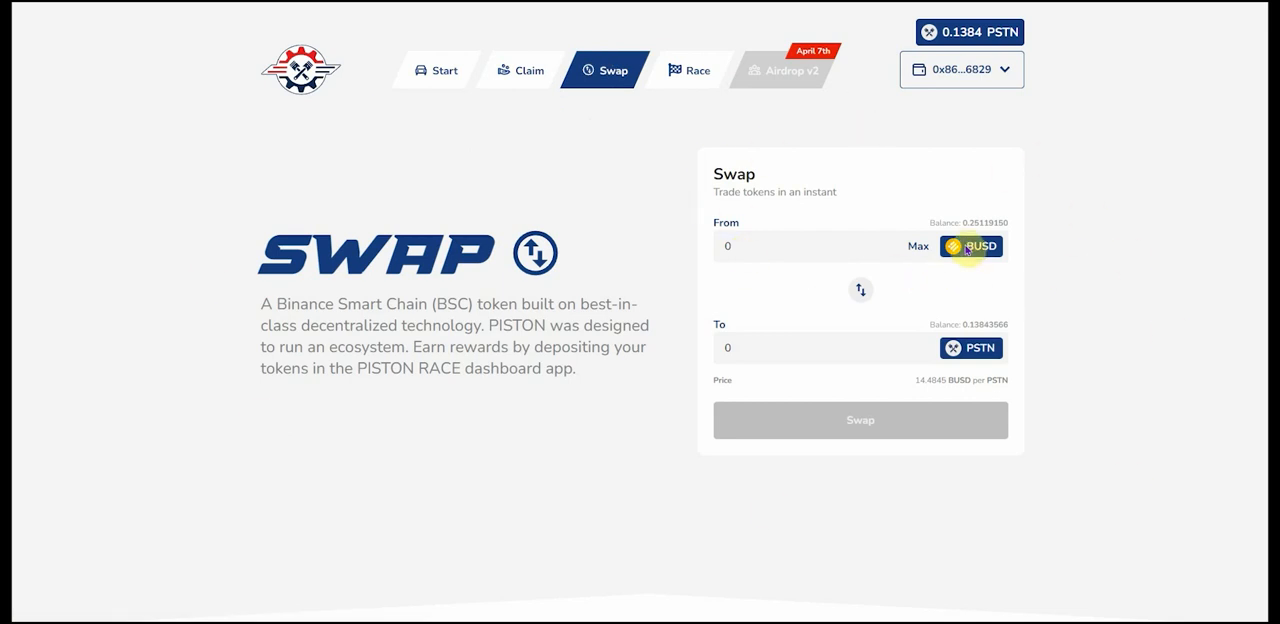
pyautogui.moveTo(1265, 140)
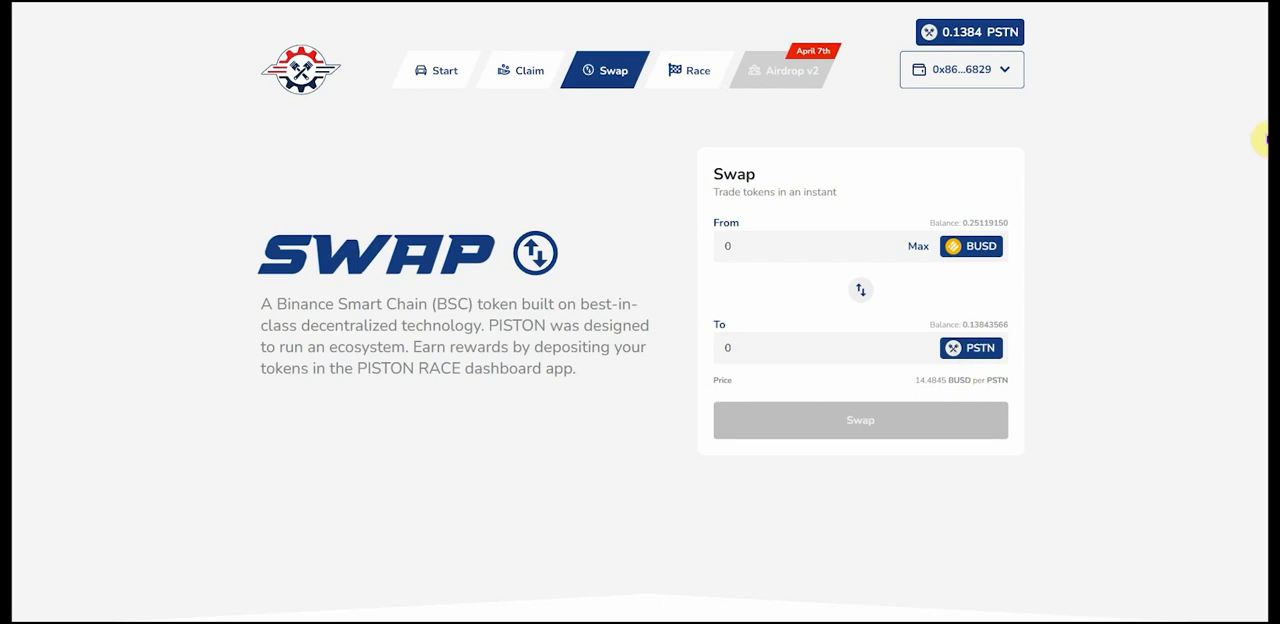
pyautogui.moveTo(698, 106)
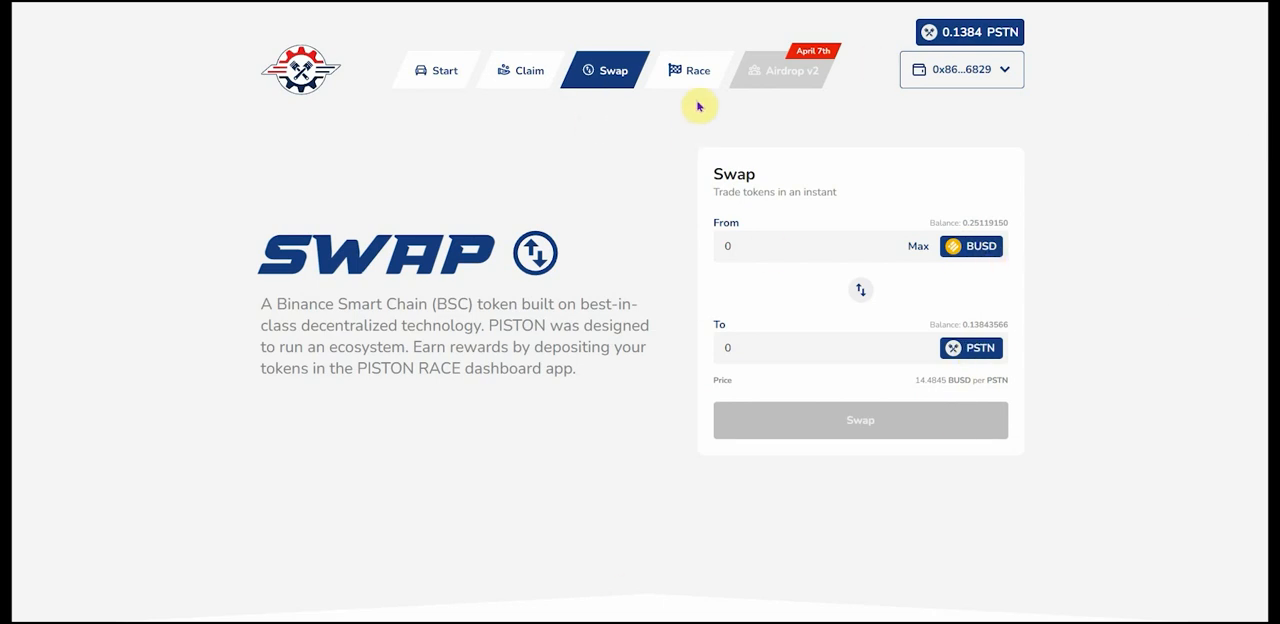
pyautogui.click(689, 70)
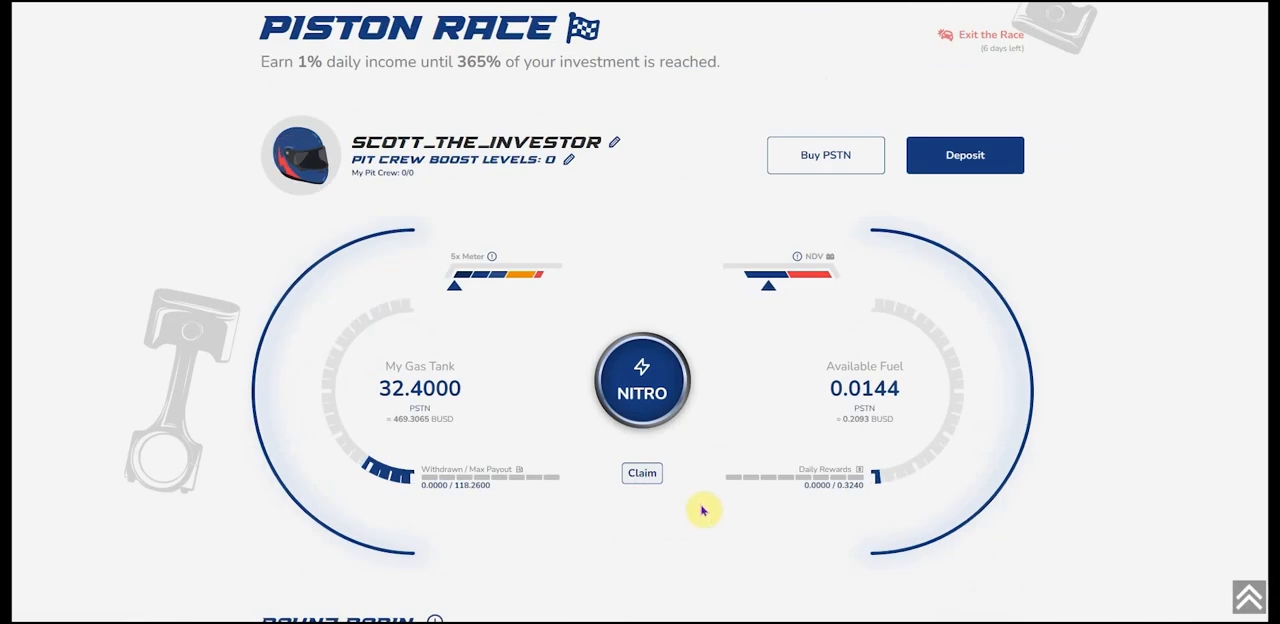
pyautogui.click(434, 70)
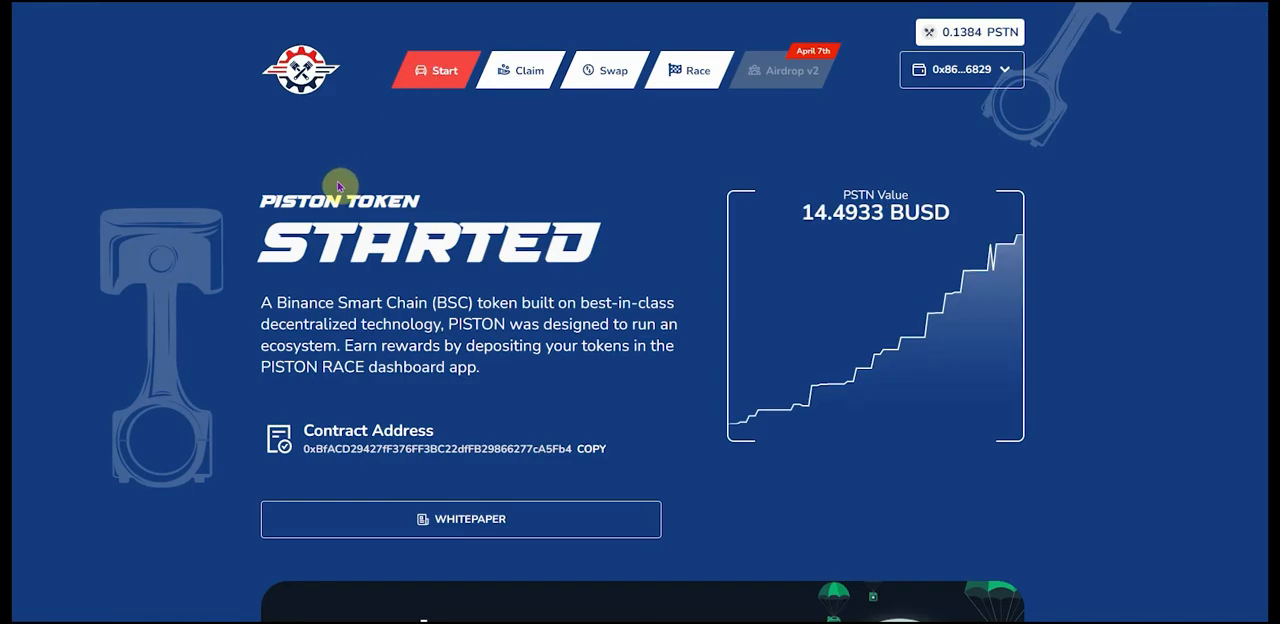
pyautogui.moveTo(1047, 330)
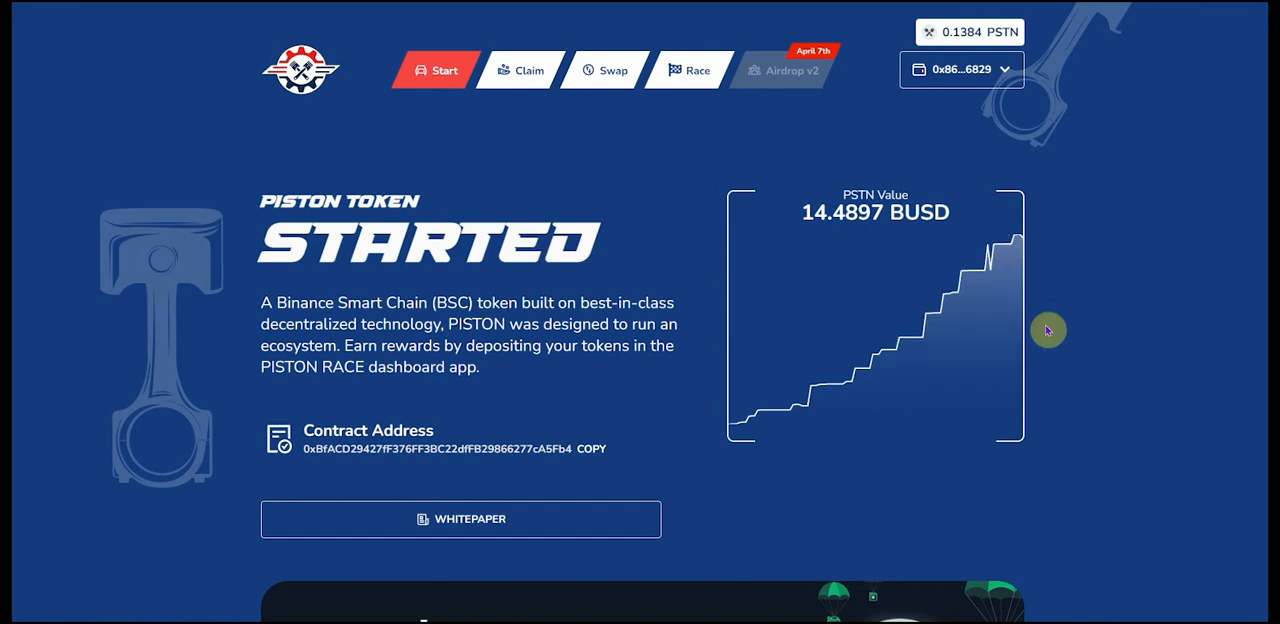
pyautogui.moveTo(1062, 330)
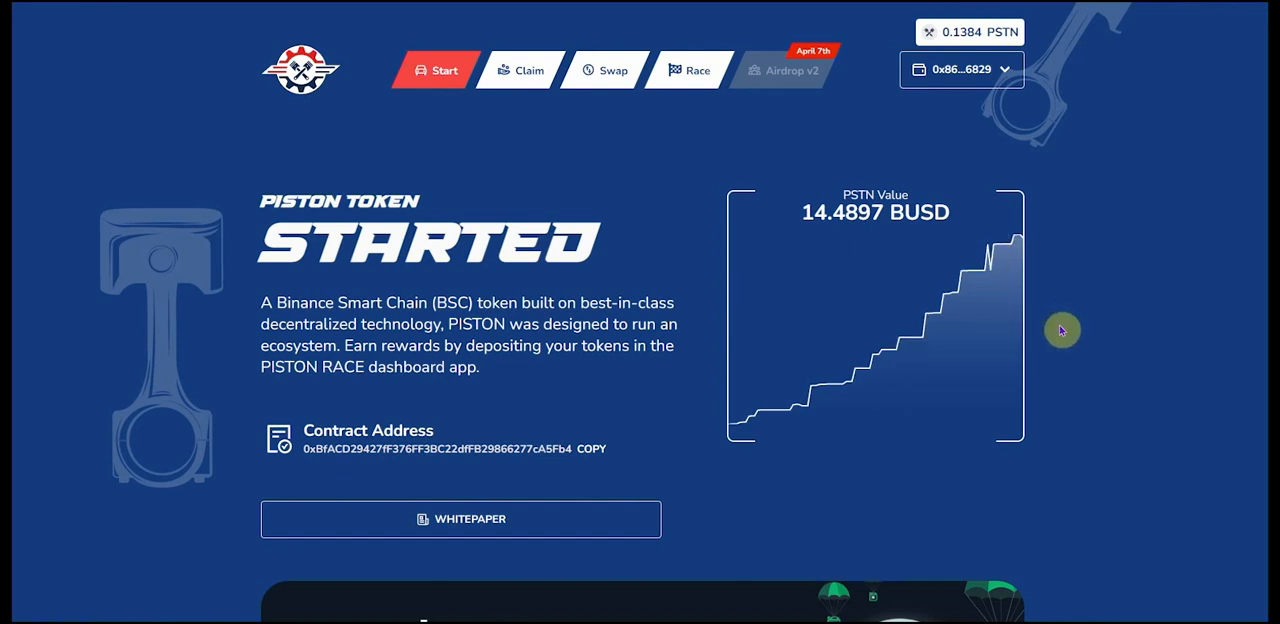
pyautogui.scroll(-3)
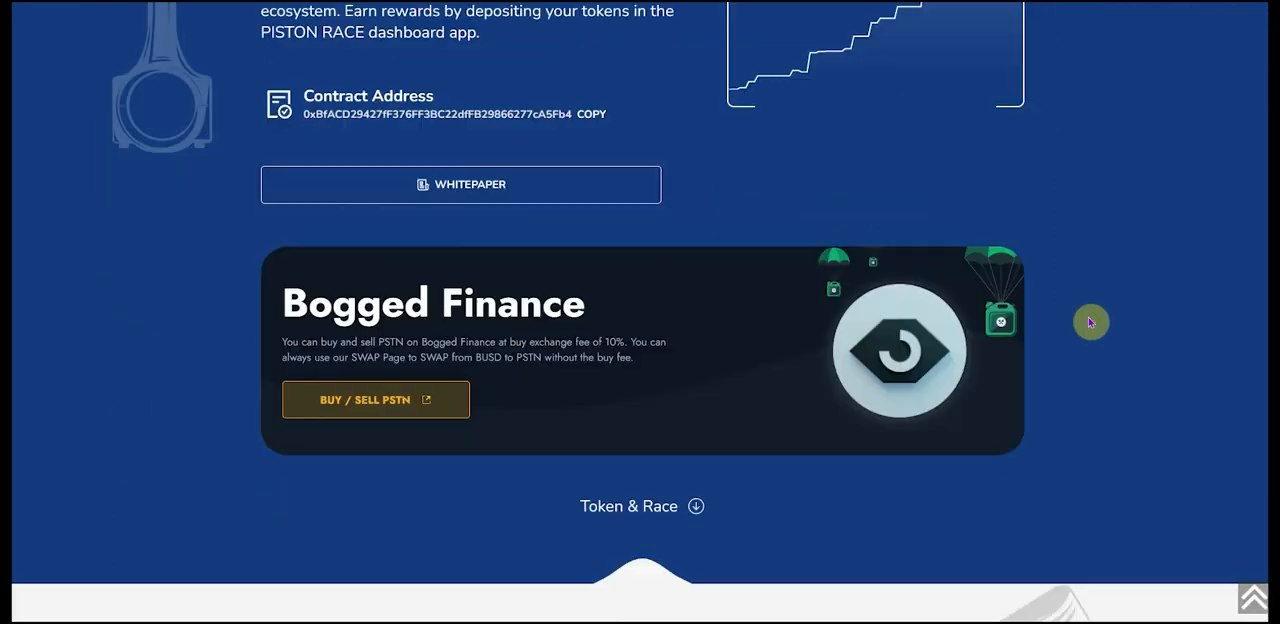
pyautogui.scroll(-3)
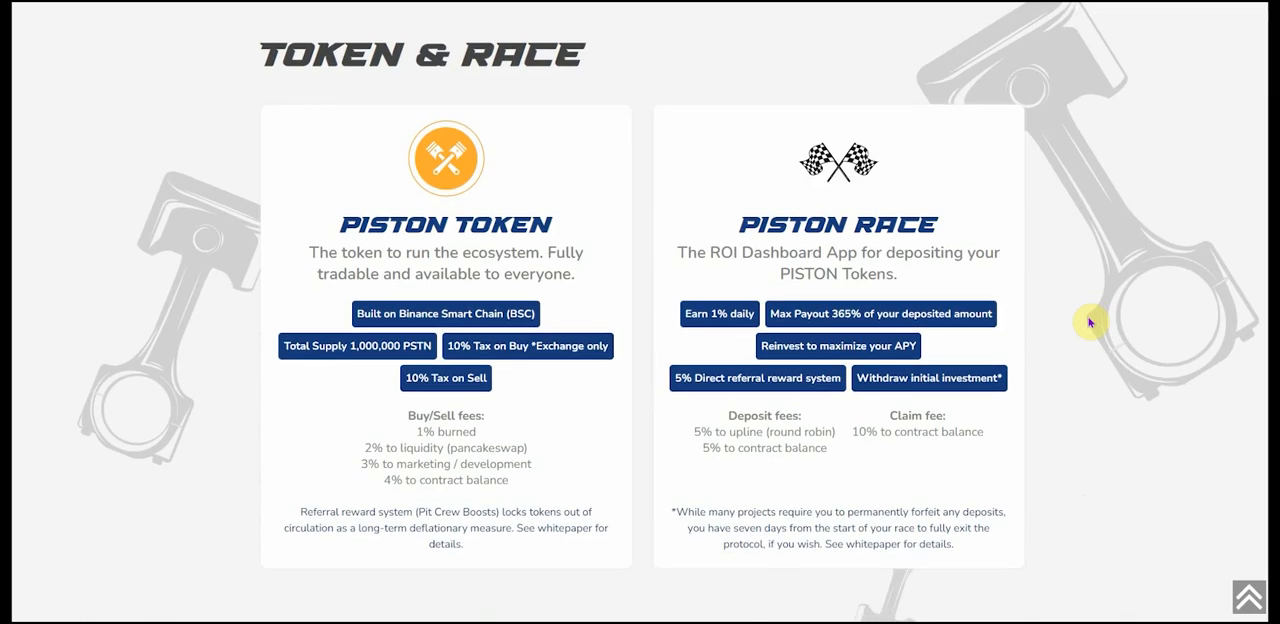
pyautogui.moveTo(480, 506)
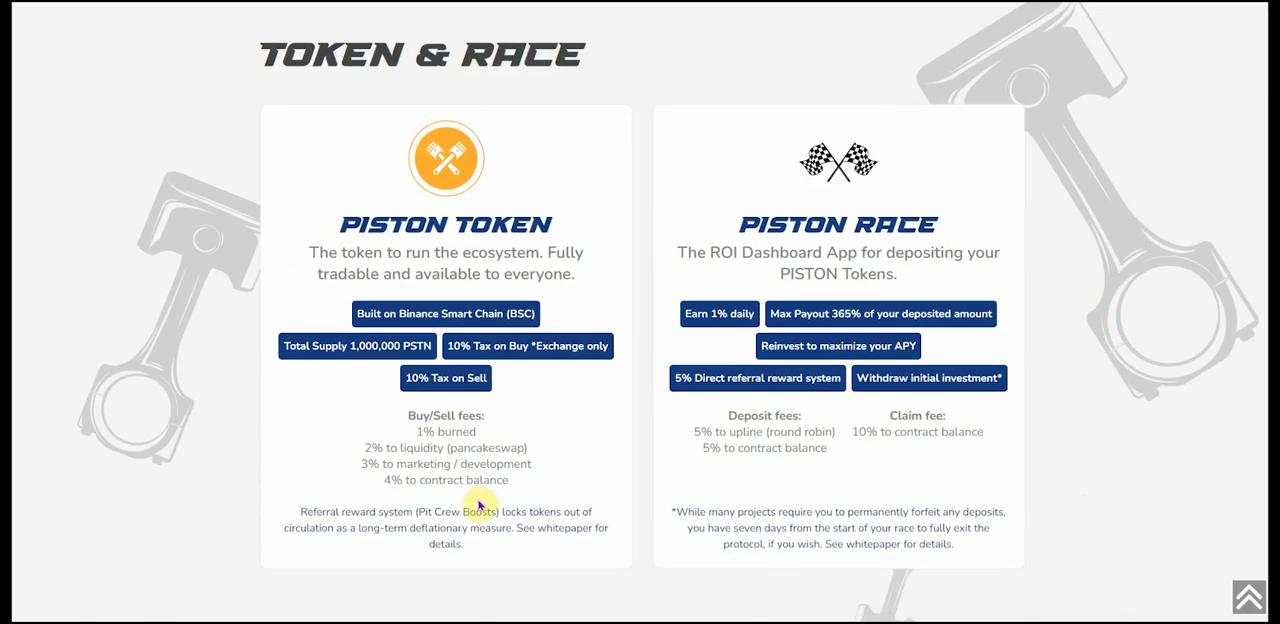
pyautogui.scroll(-3)
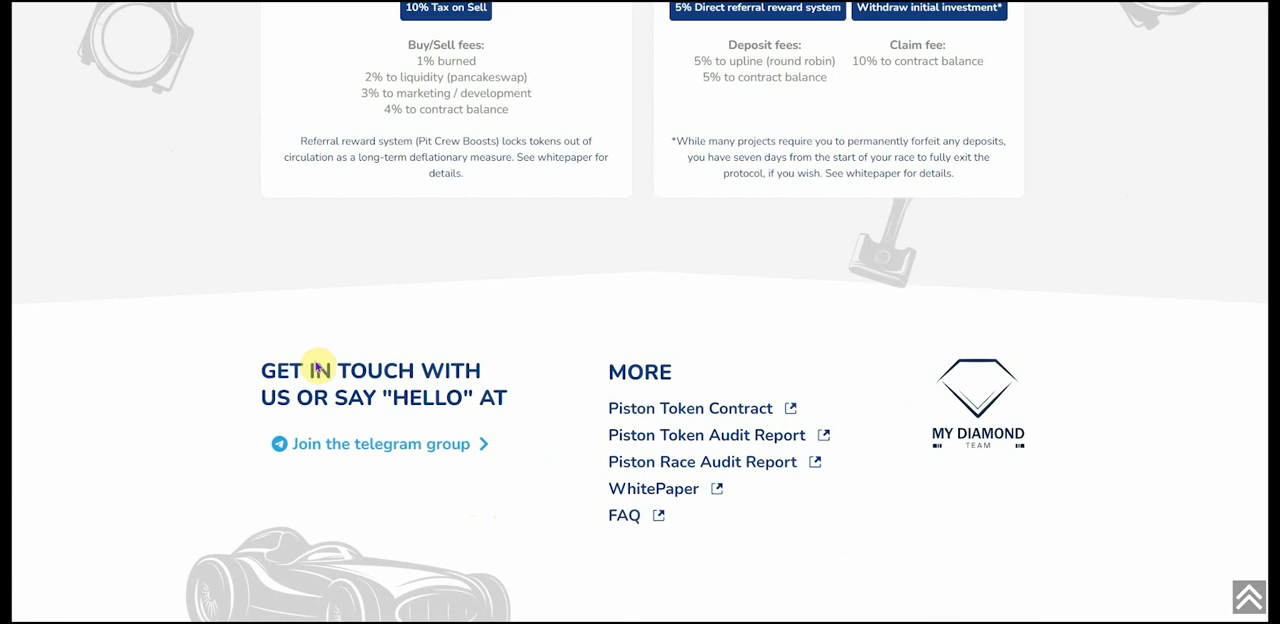
pyautogui.moveTo(592, 451)
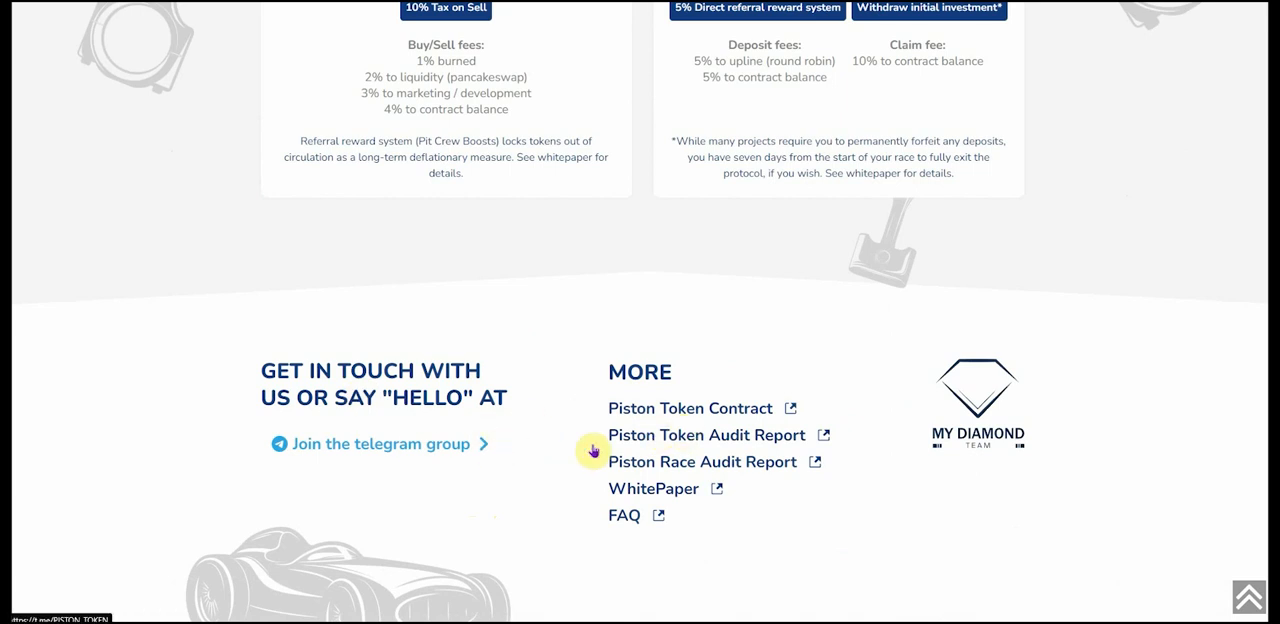
pyautogui.scroll(3)
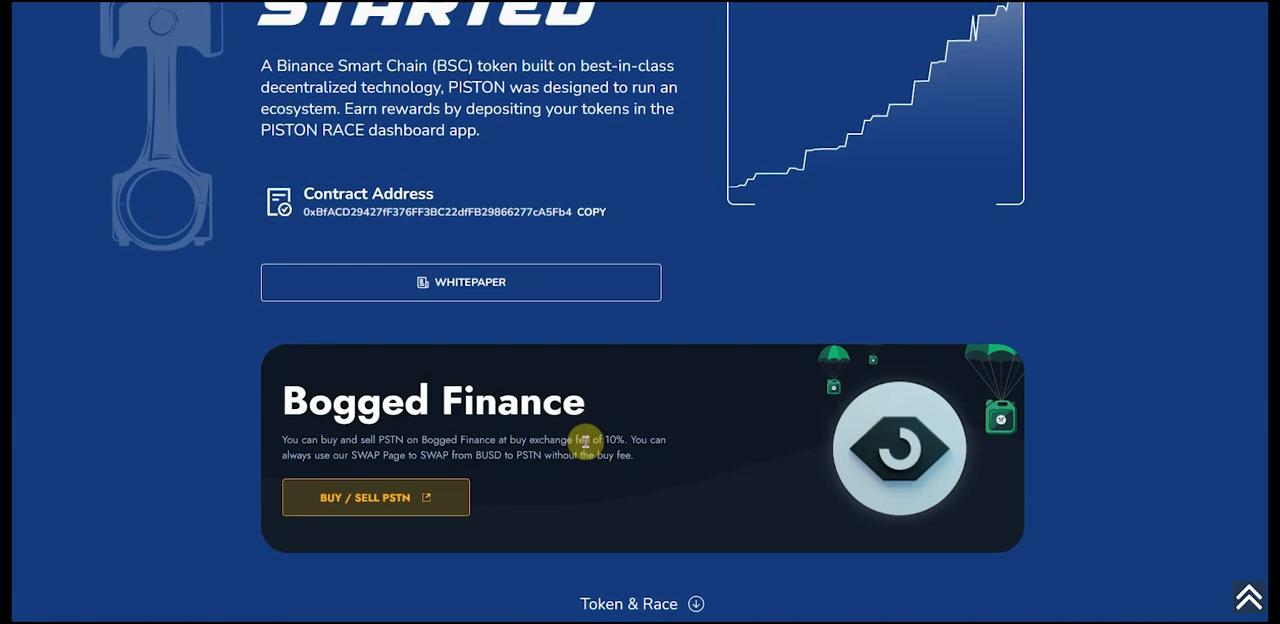
pyautogui.scroll(3)
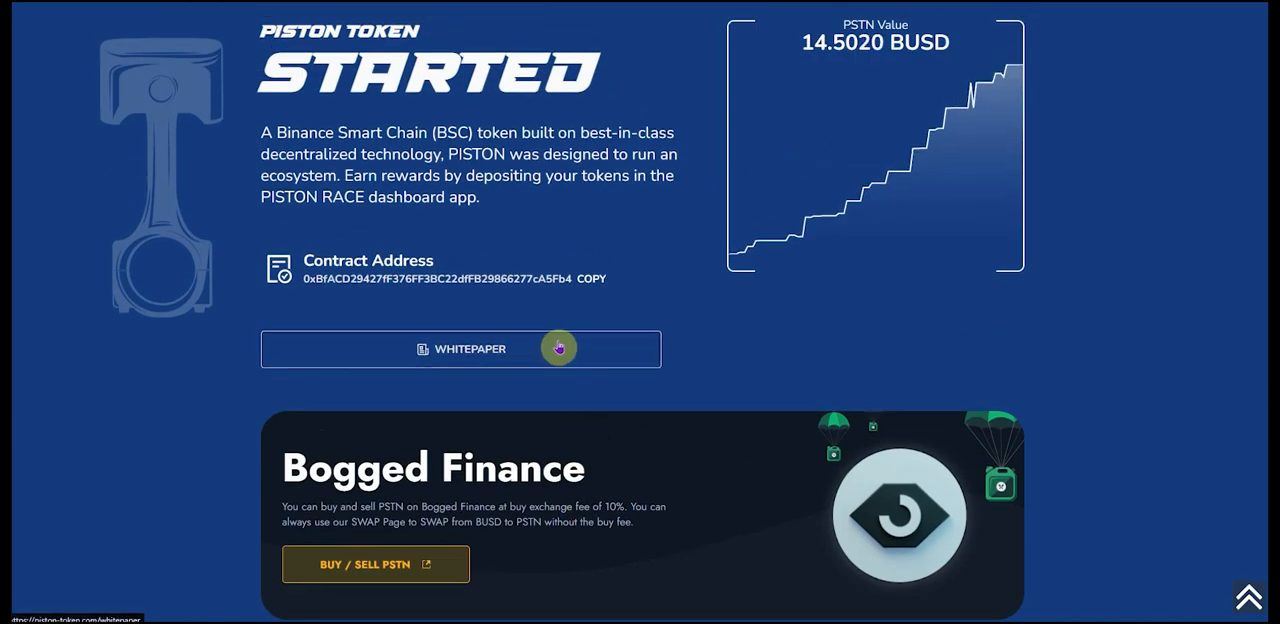
pyautogui.scroll(-3)
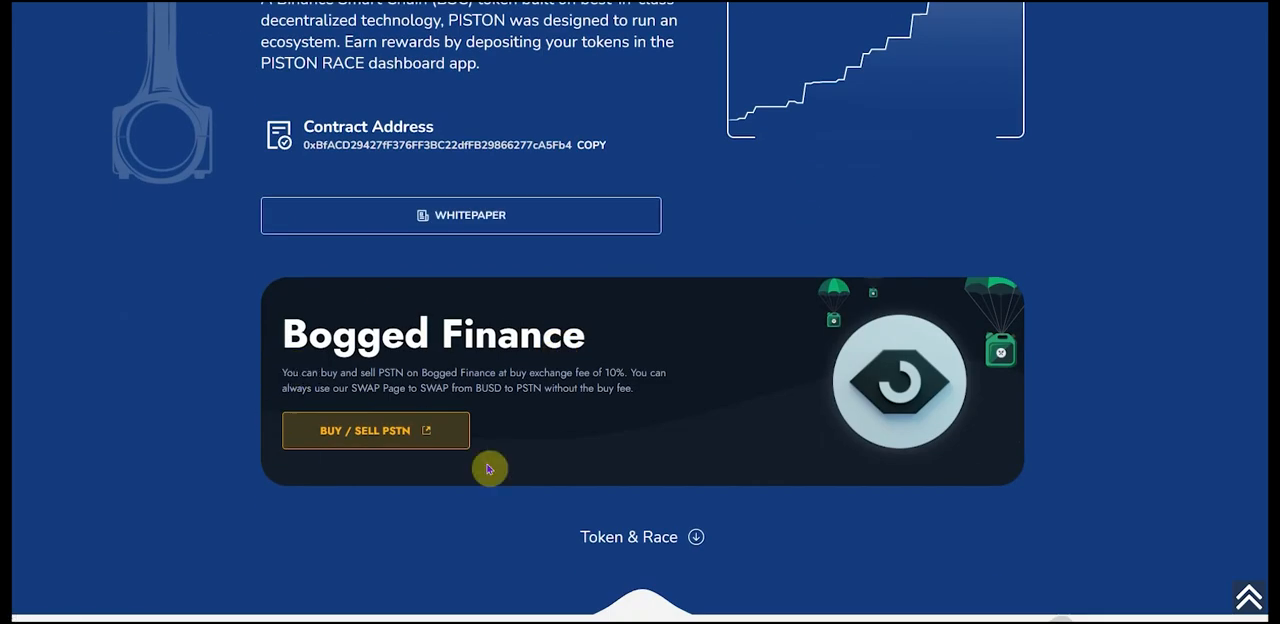
pyautogui.moveTo(787, 453)
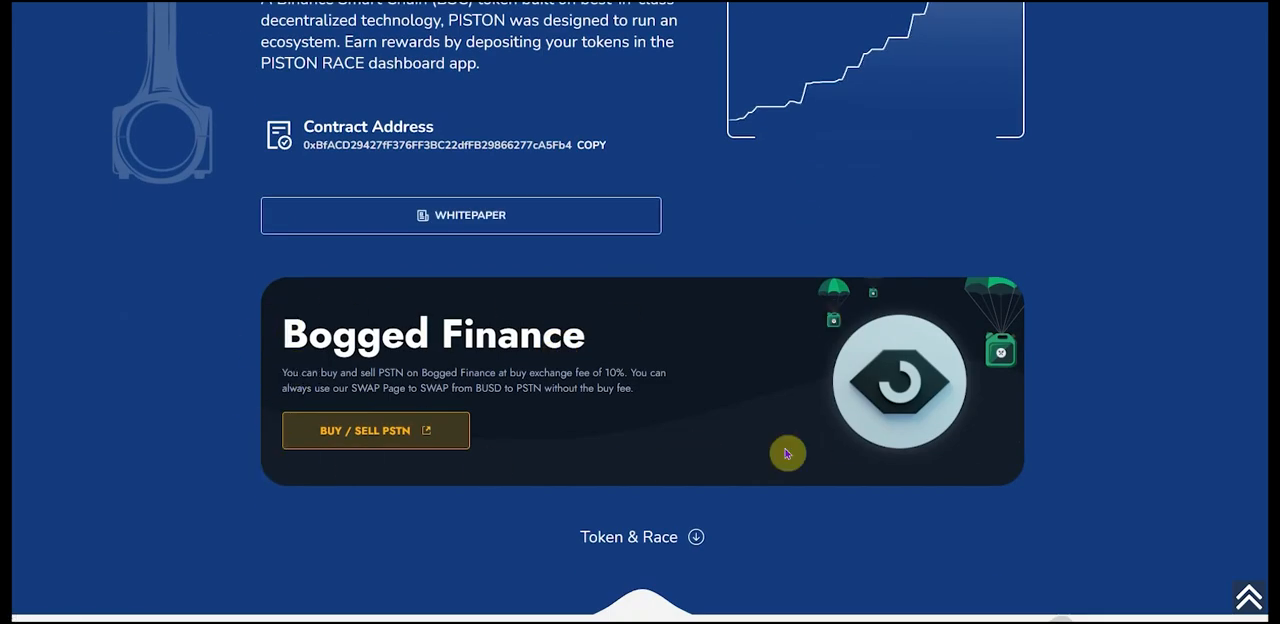
pyautogui.moveTo(590, 372)
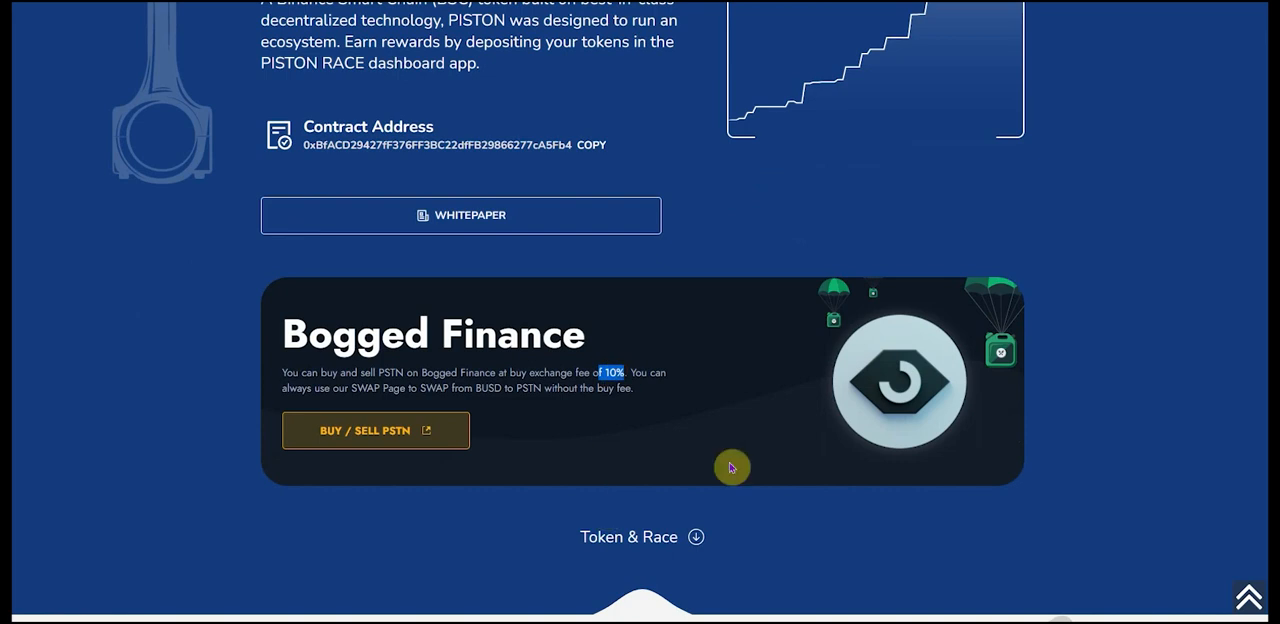
pyautogui.moveTo(1000, 456)
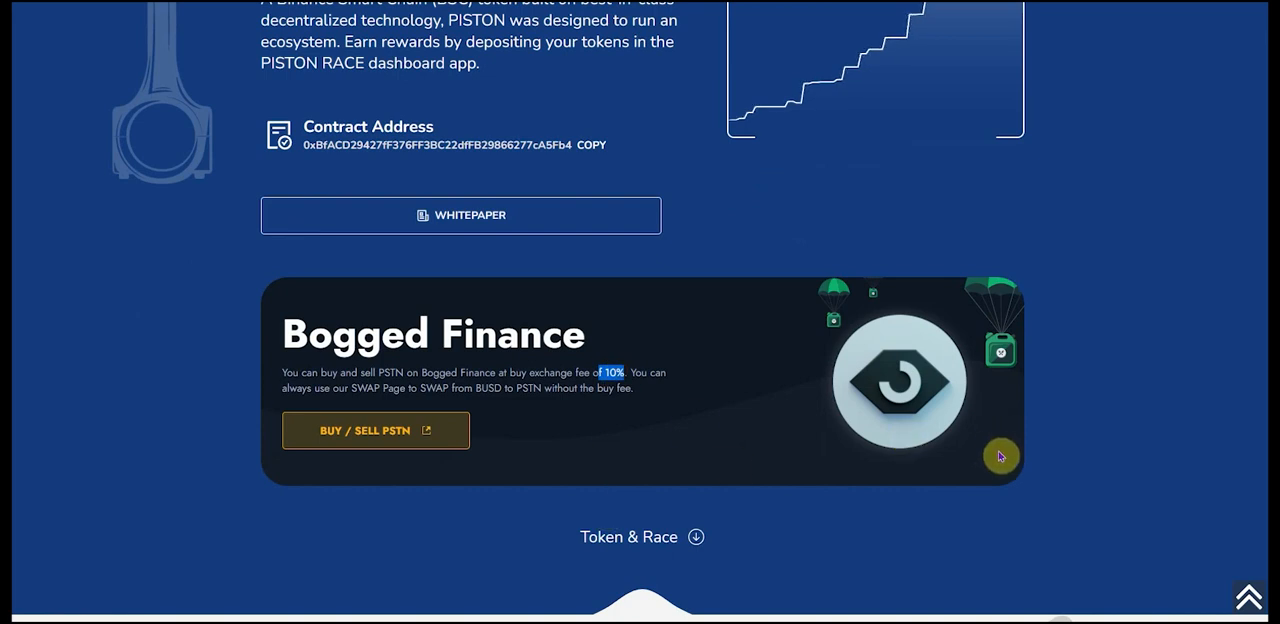
pyautogui.moveTo(701, 426)
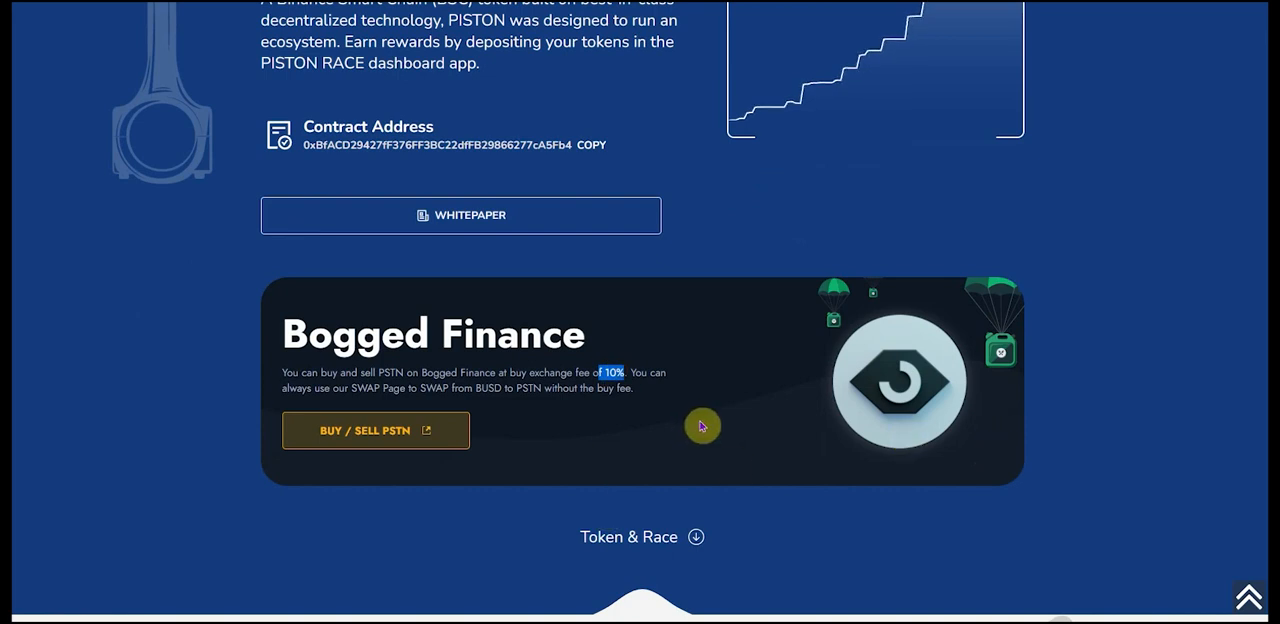
pyautogui.scroll(3)
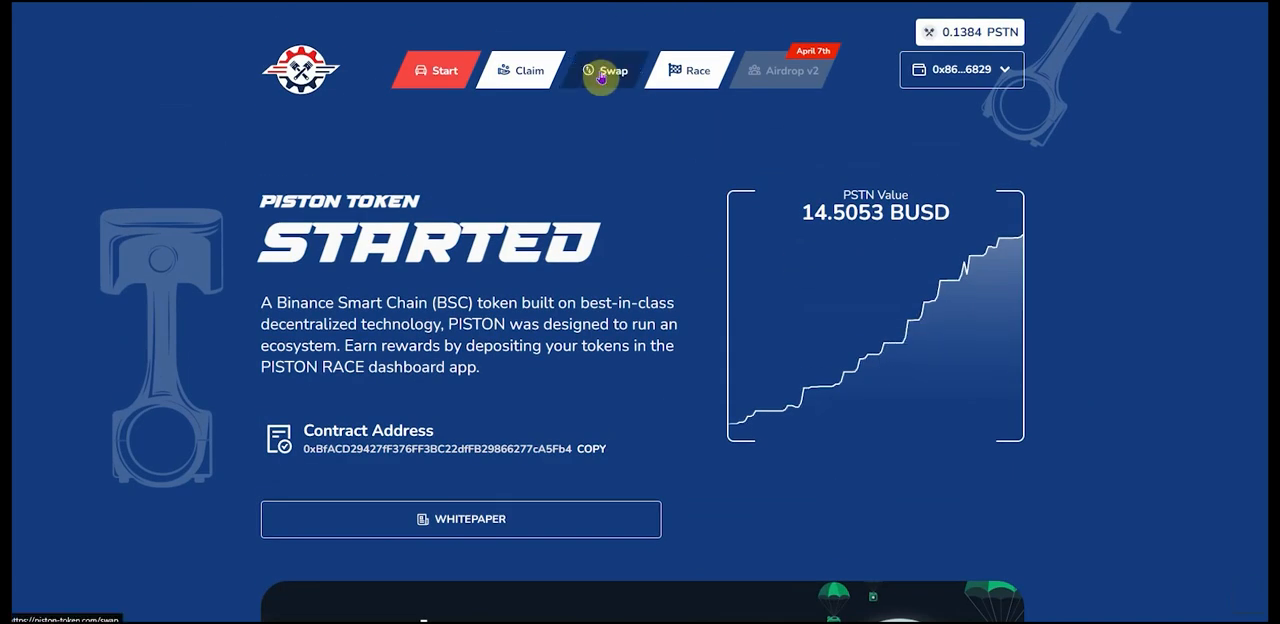
pyautogui.moveTo(427, 400)
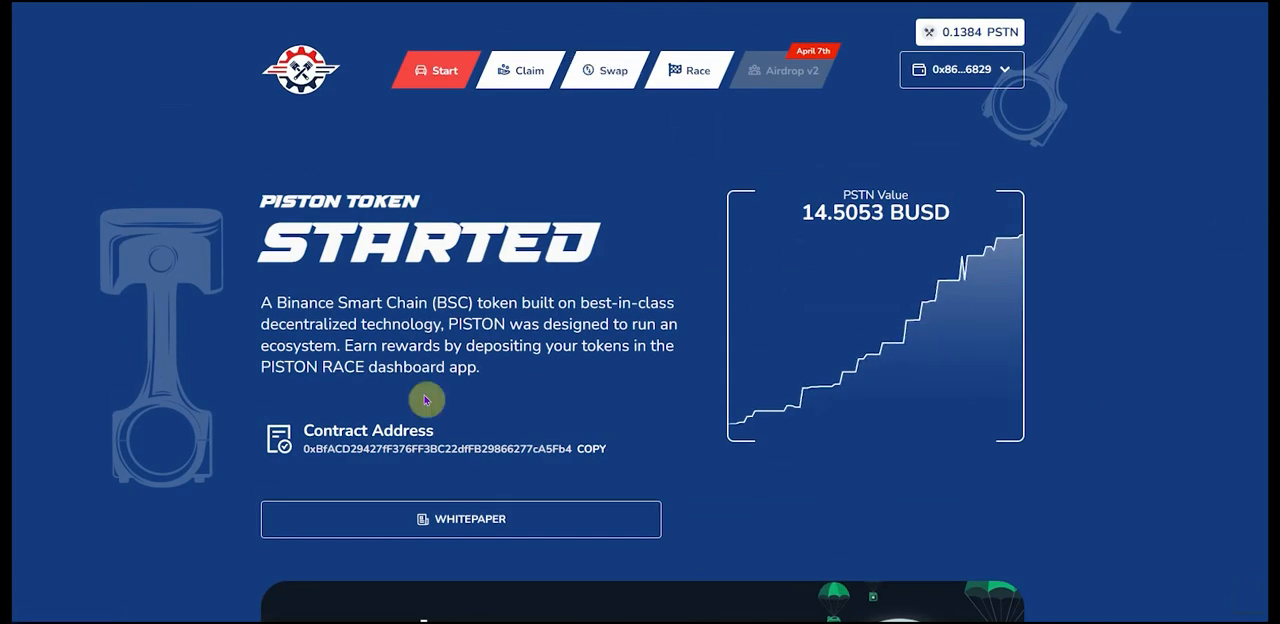
pyautogui.moveTo(631, 401)
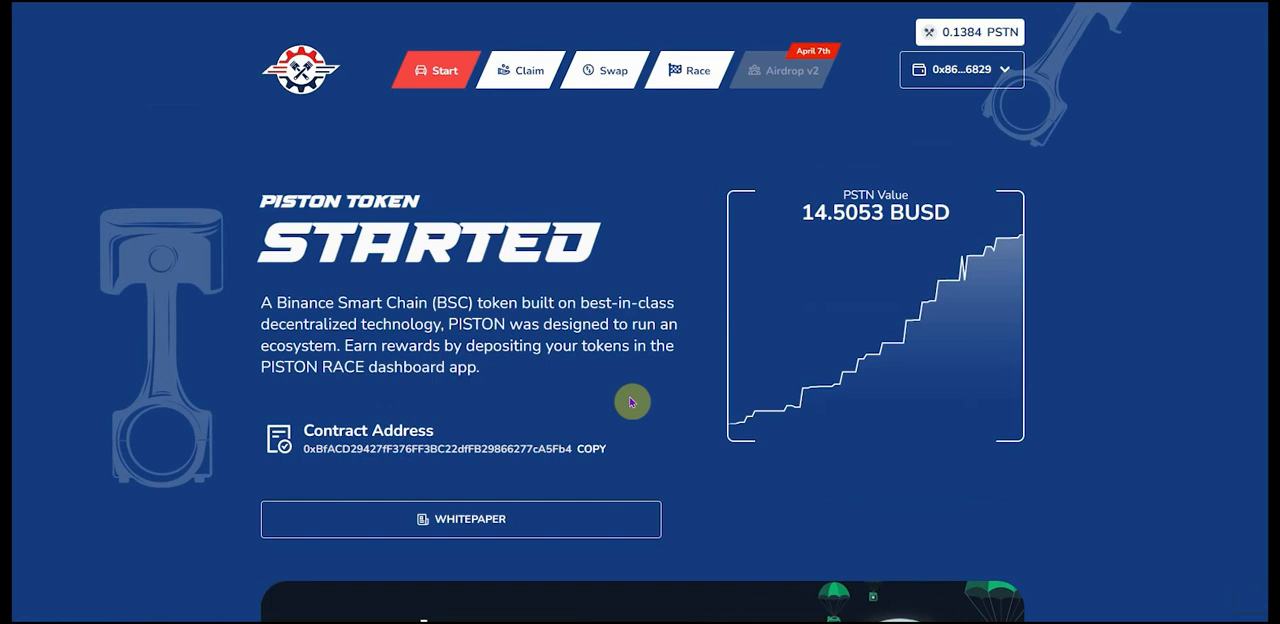
pyautogui.moveTo(615, 401)
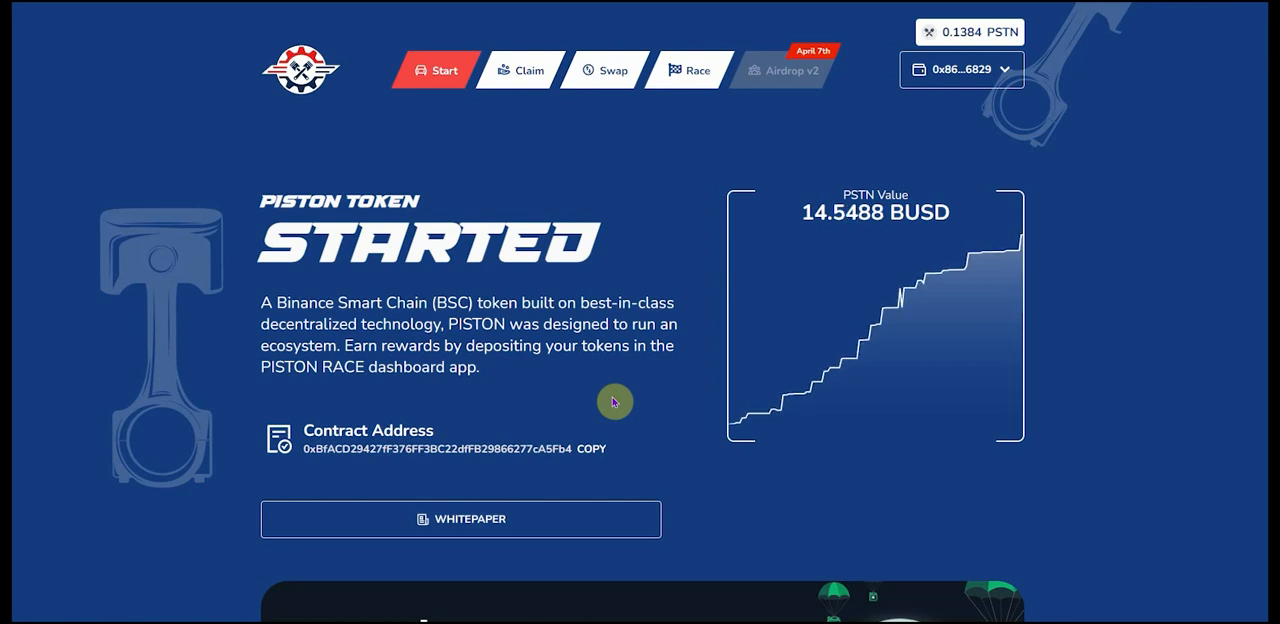
pyautogui.moveTo(451, 591)
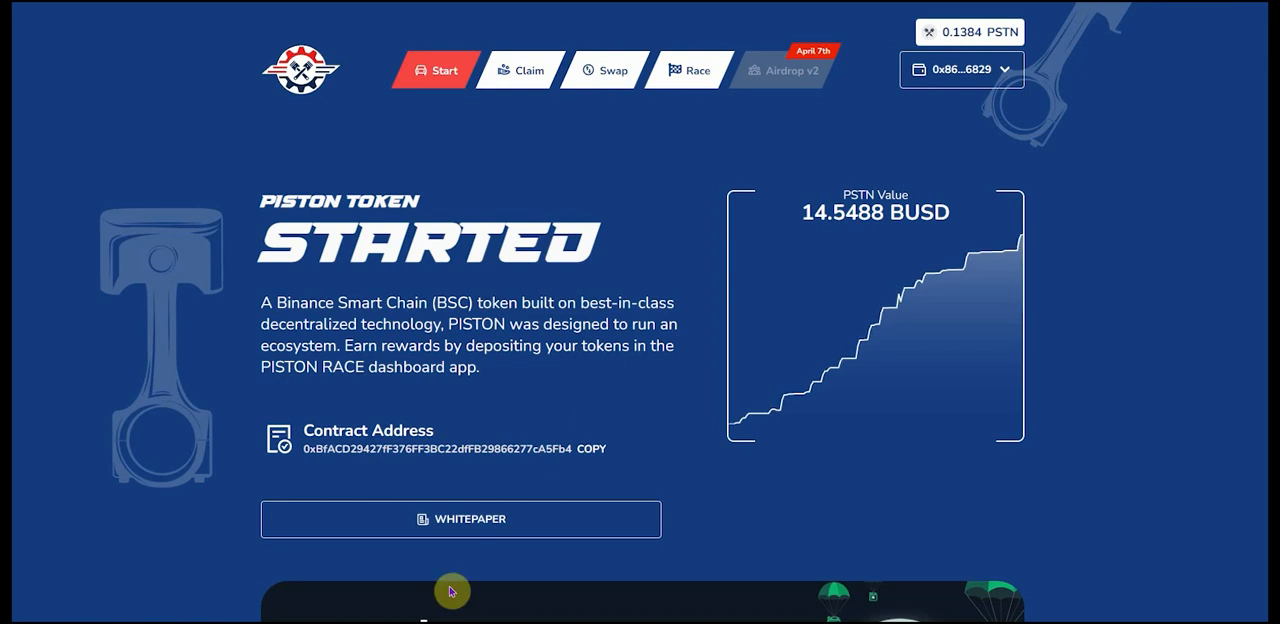
# - Open the whitepaper, highlight the 1% daily return, and scroll to page 3's Boosts section
pyautogui.click(460, 519)
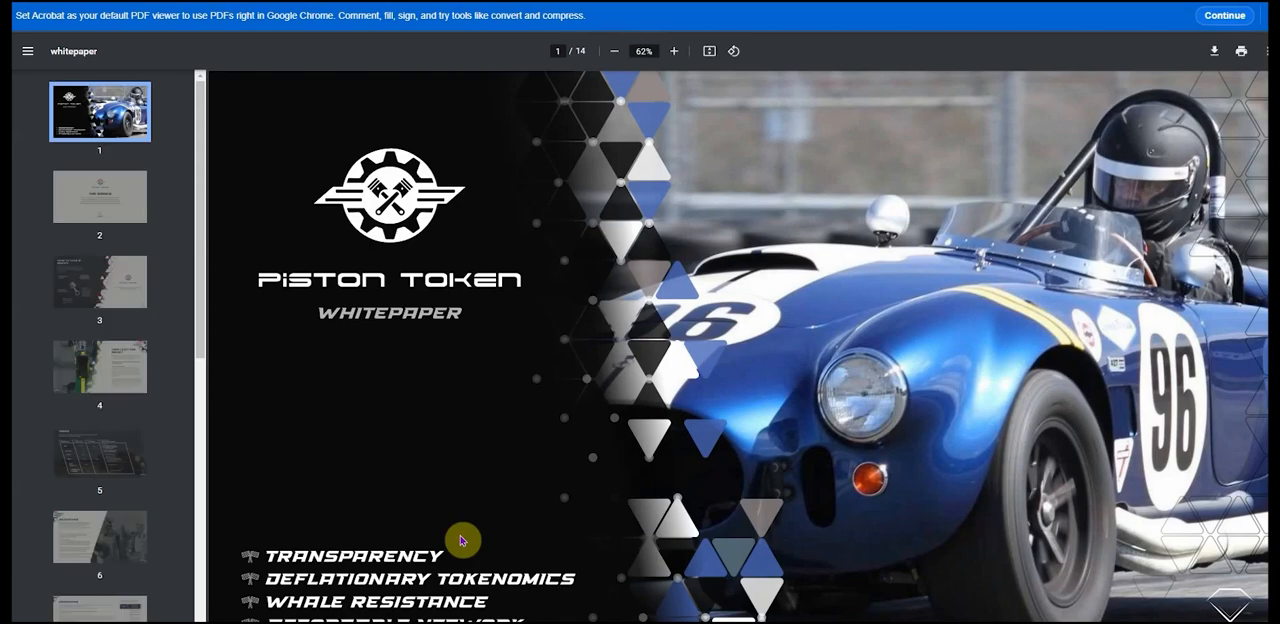
pyautogui.moveTo(443, 486)
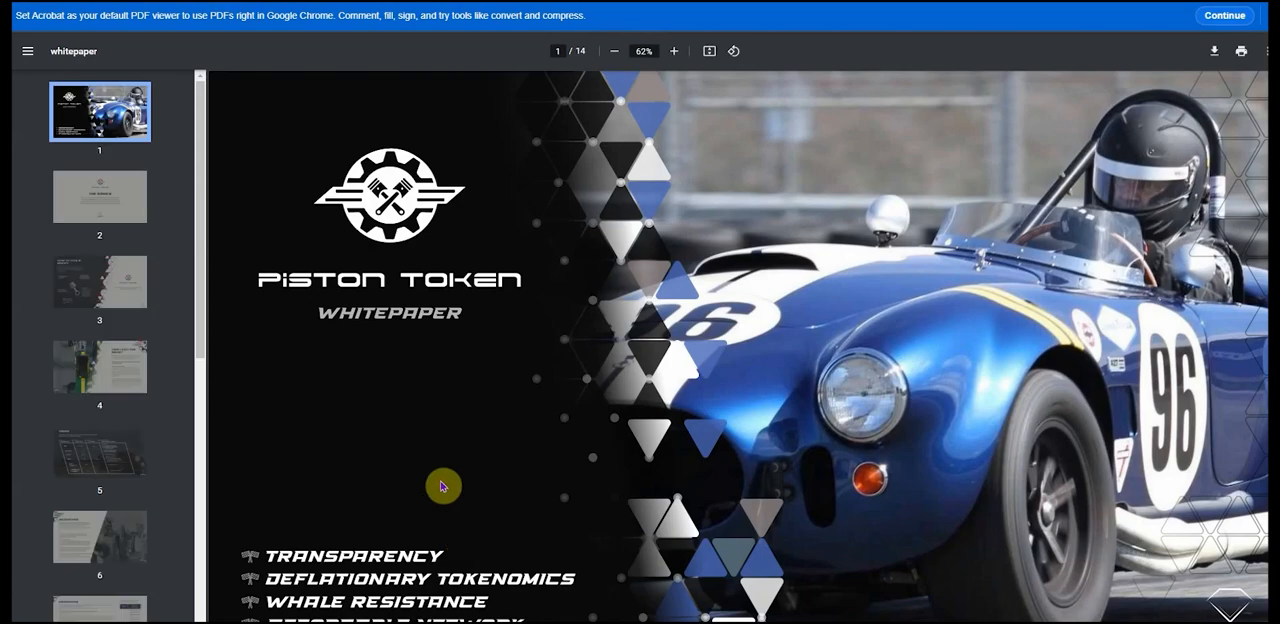
pyautogui.moveTo(409, 477)
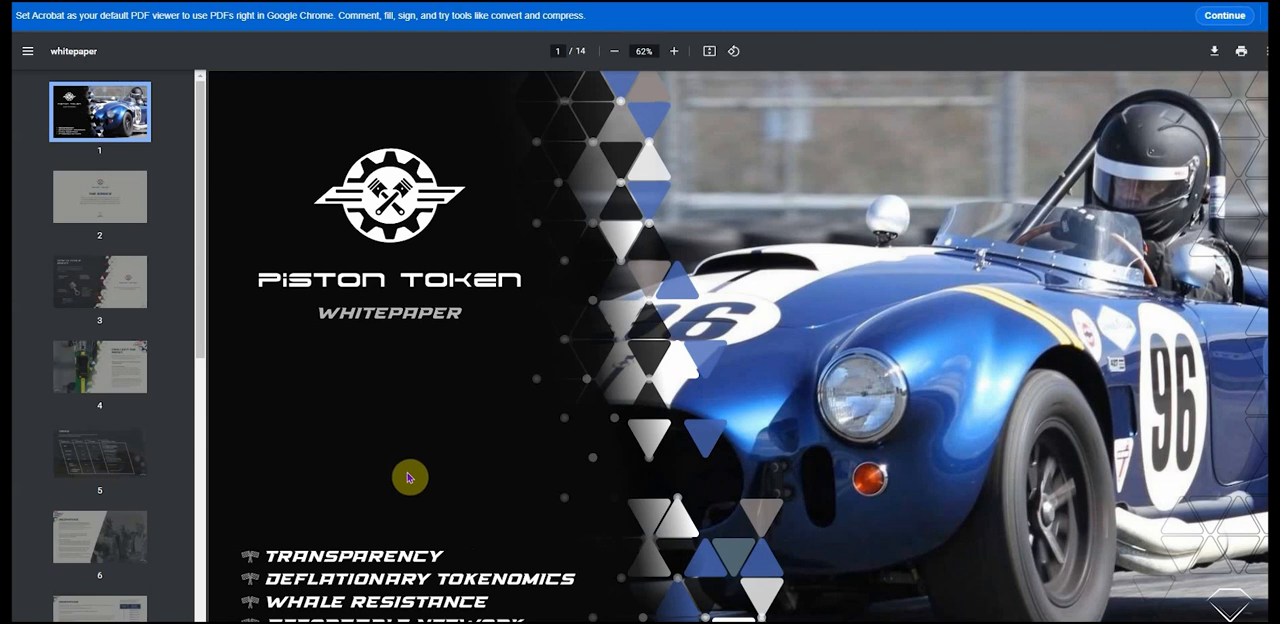
pyautogui.moveTo(505, 293)
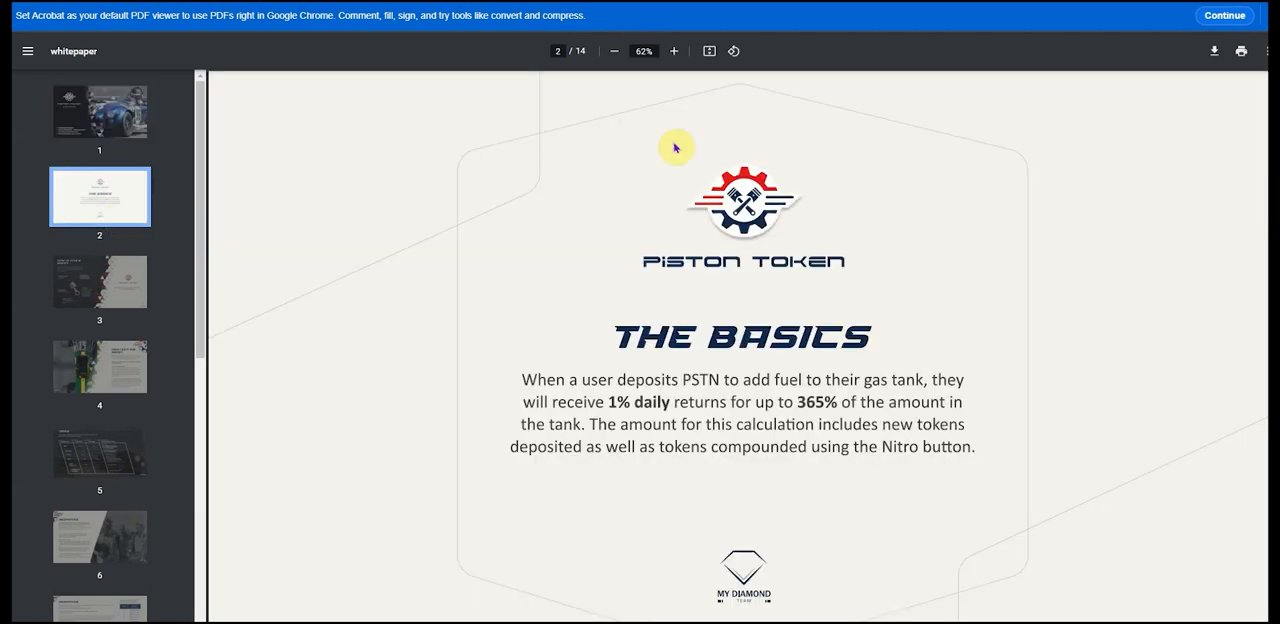
pyautogui.moveTo(617, 168)
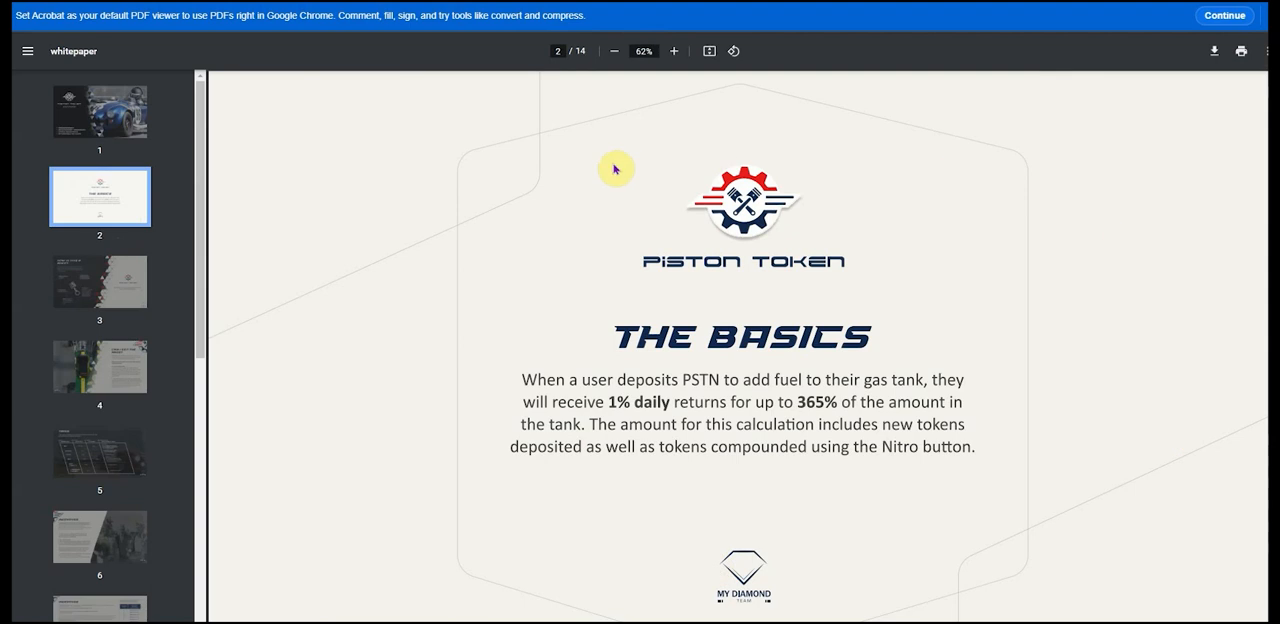
pyautogui.moveTo(711, 402)
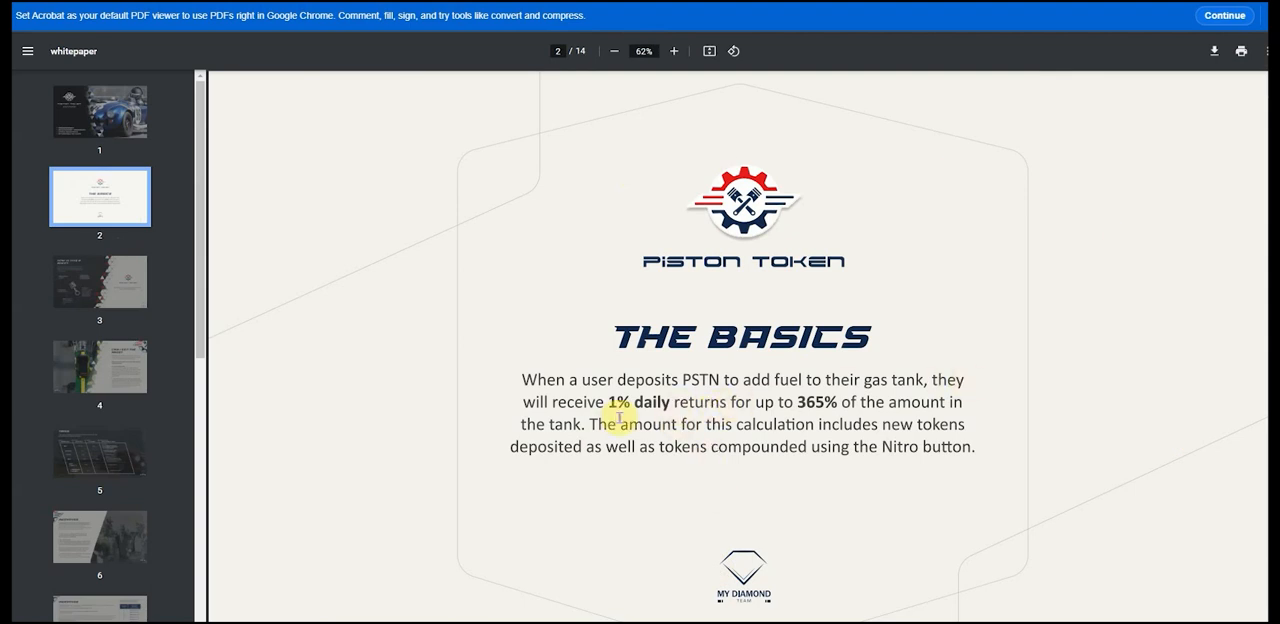
pyautogui.doubleClick(630, 401)
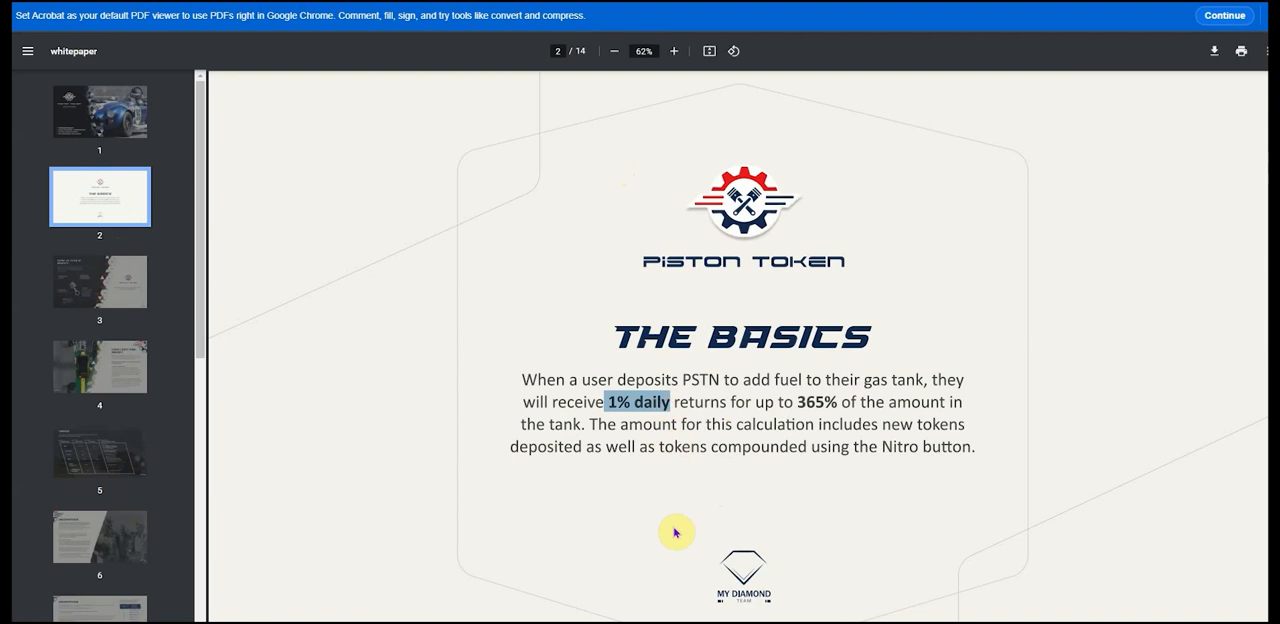
pyautogui.moveTo(787, 518)
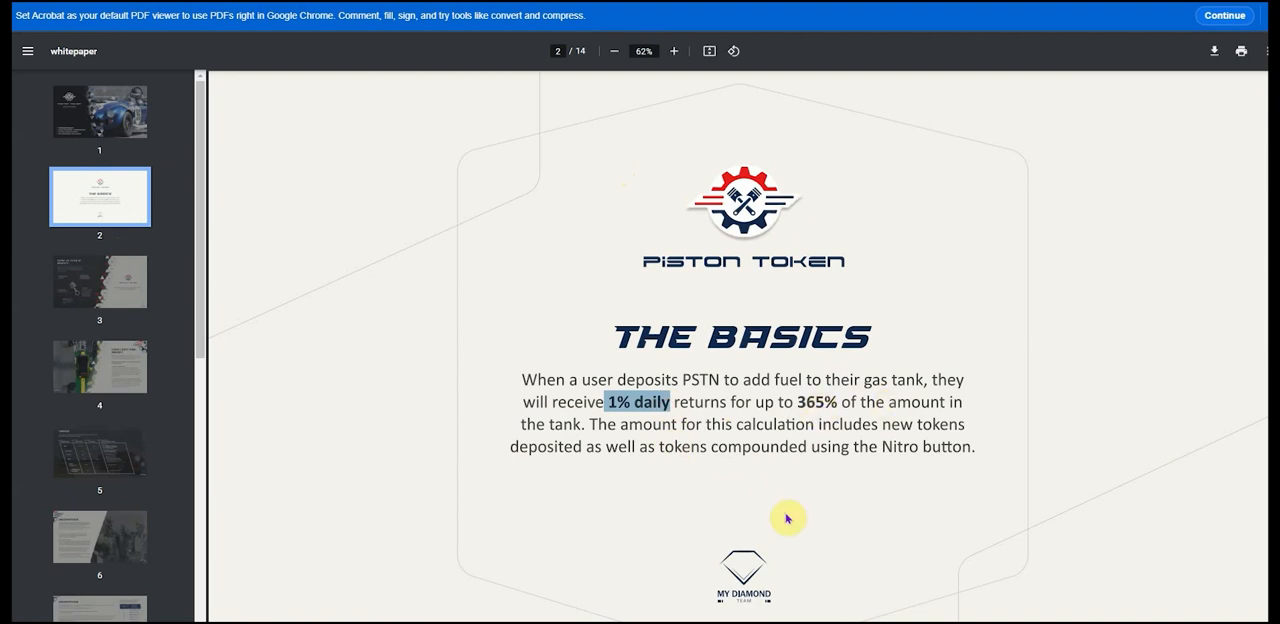
pyautogui.moveTo(545, 424)
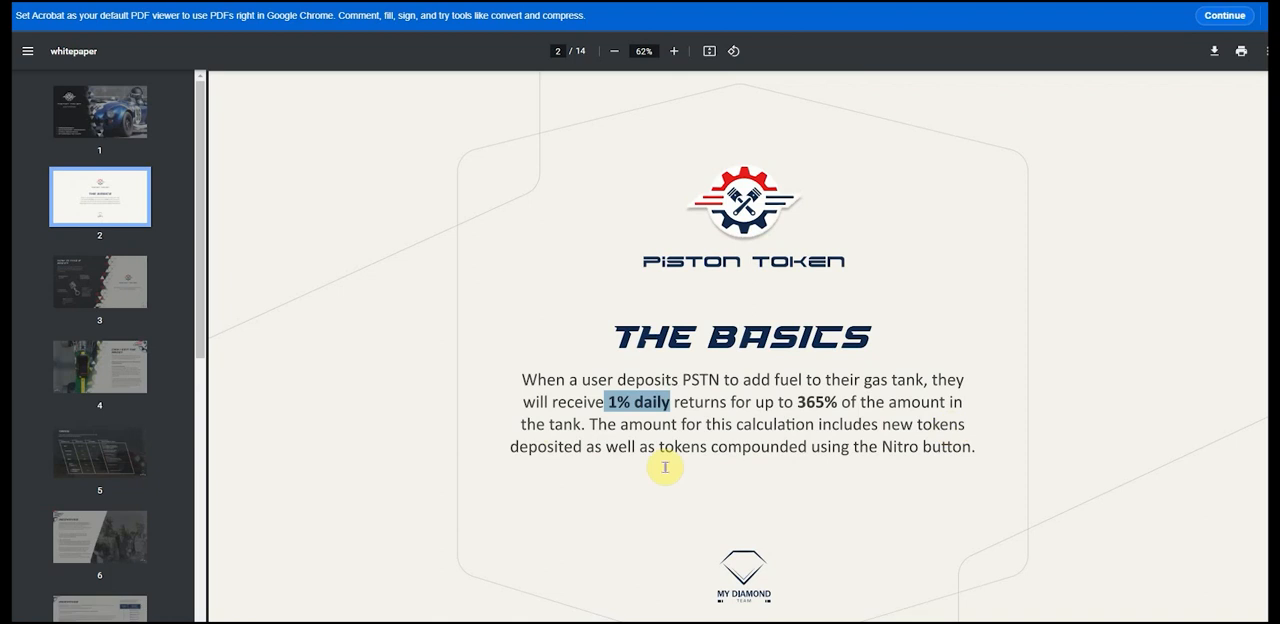
pyautogui.moveTo(800, 450)
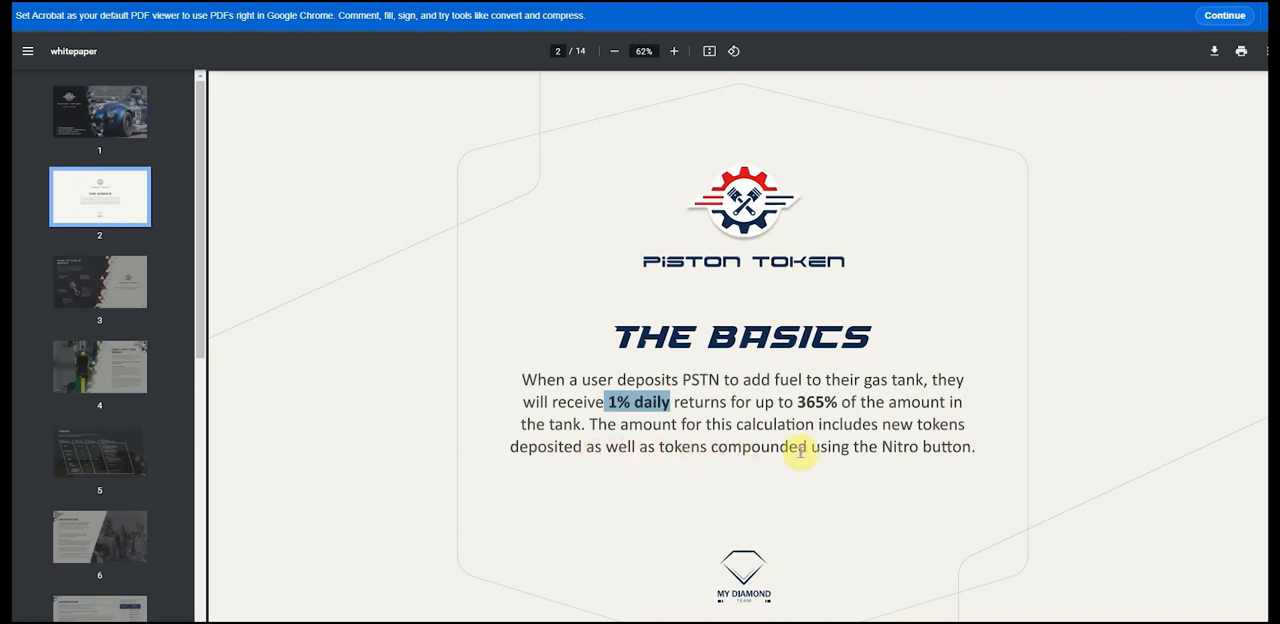
pyautogui.moveTo(570, 387)
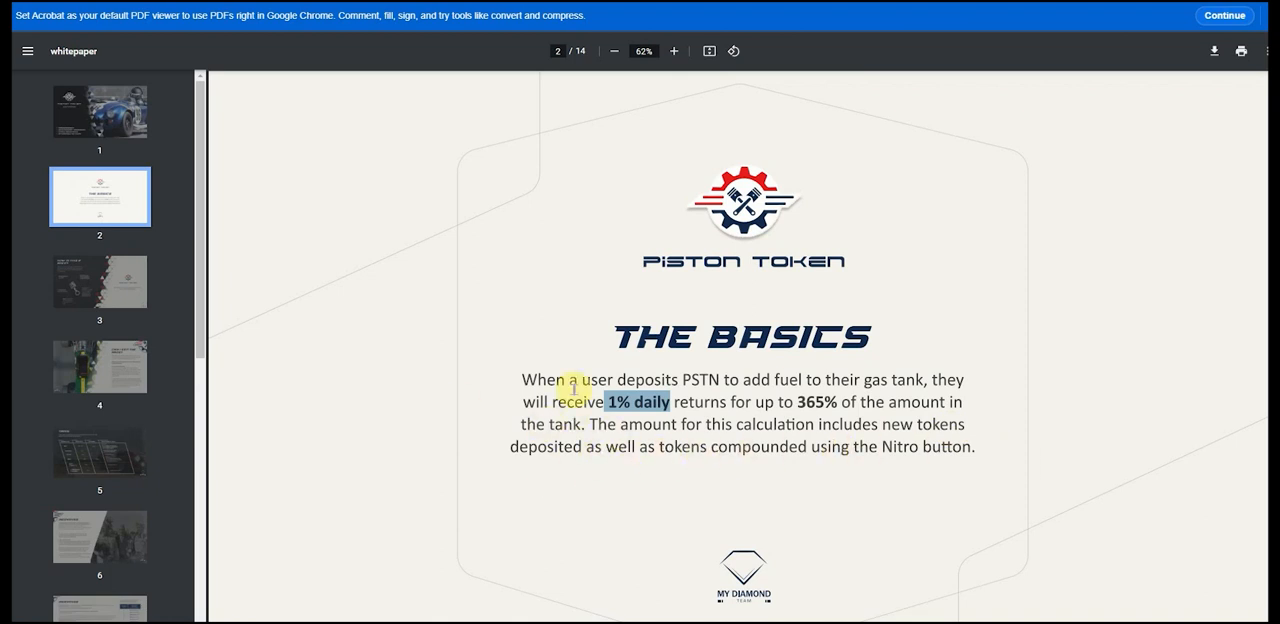
pyautogui.moveTo(596, 370)
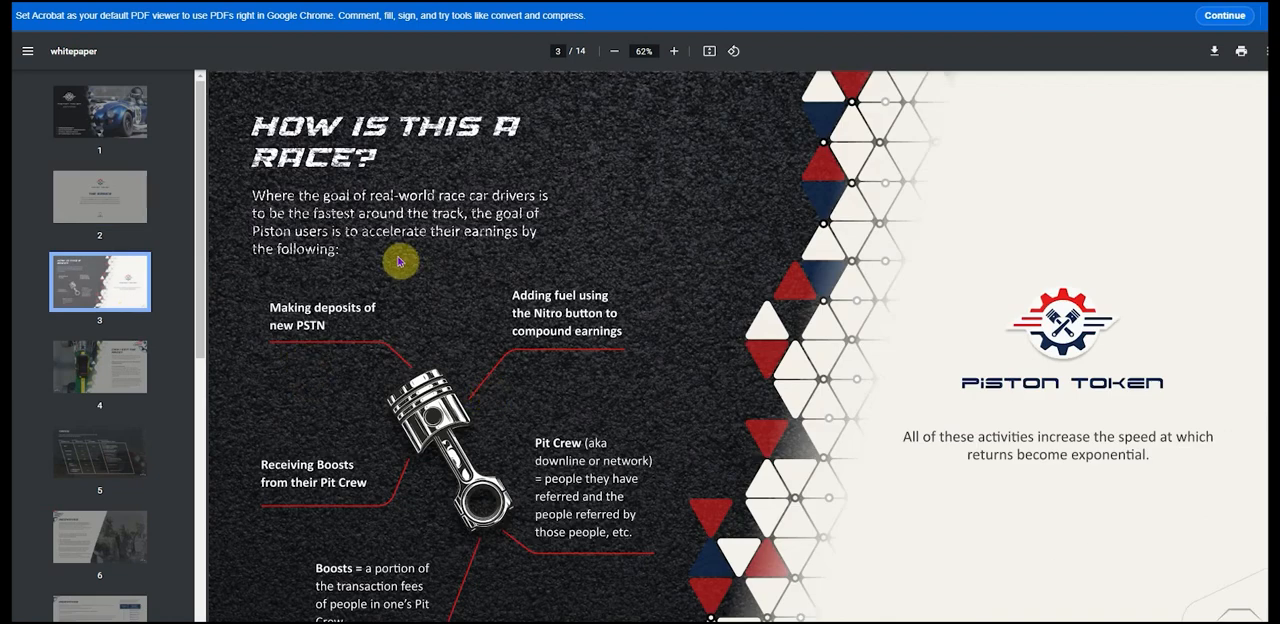
pyautogui.moveTo(412, 252)
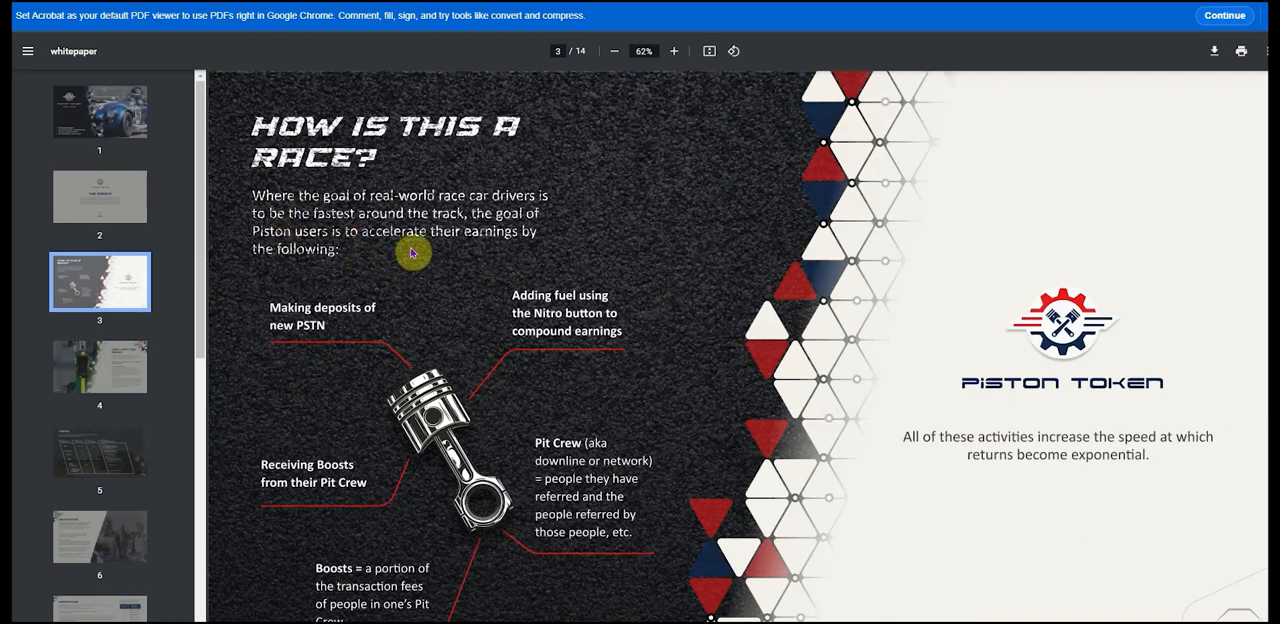
pyautogui.moveTo(350, 254)
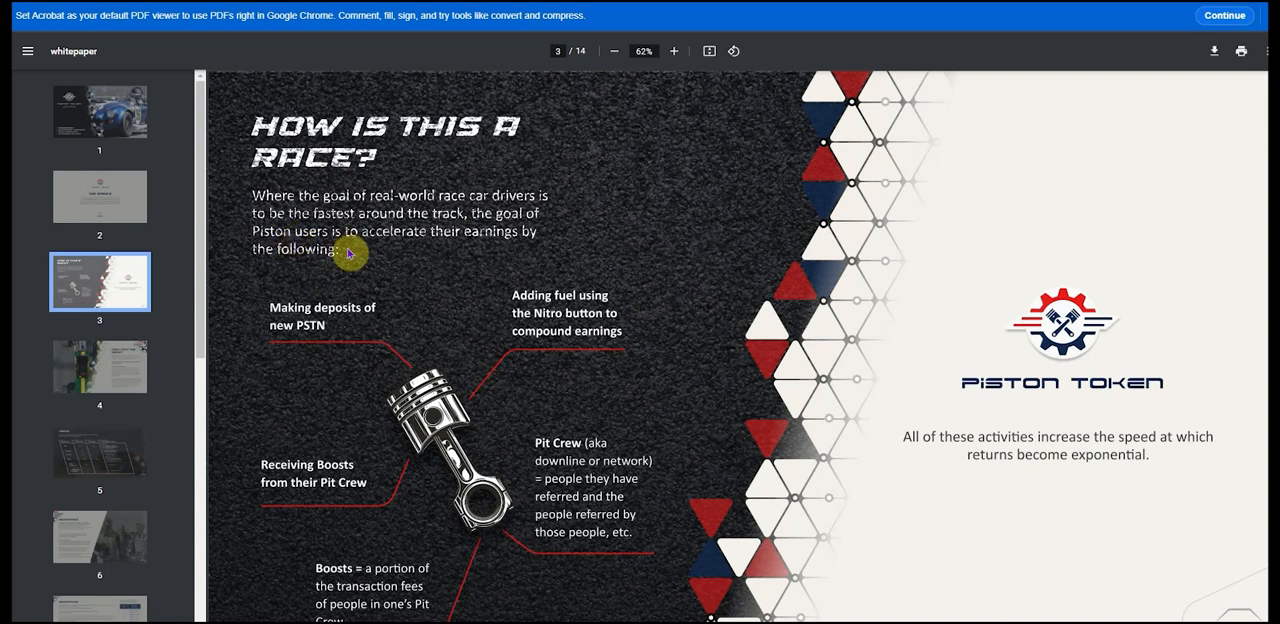
pyautogui.moveTo(461, 339)
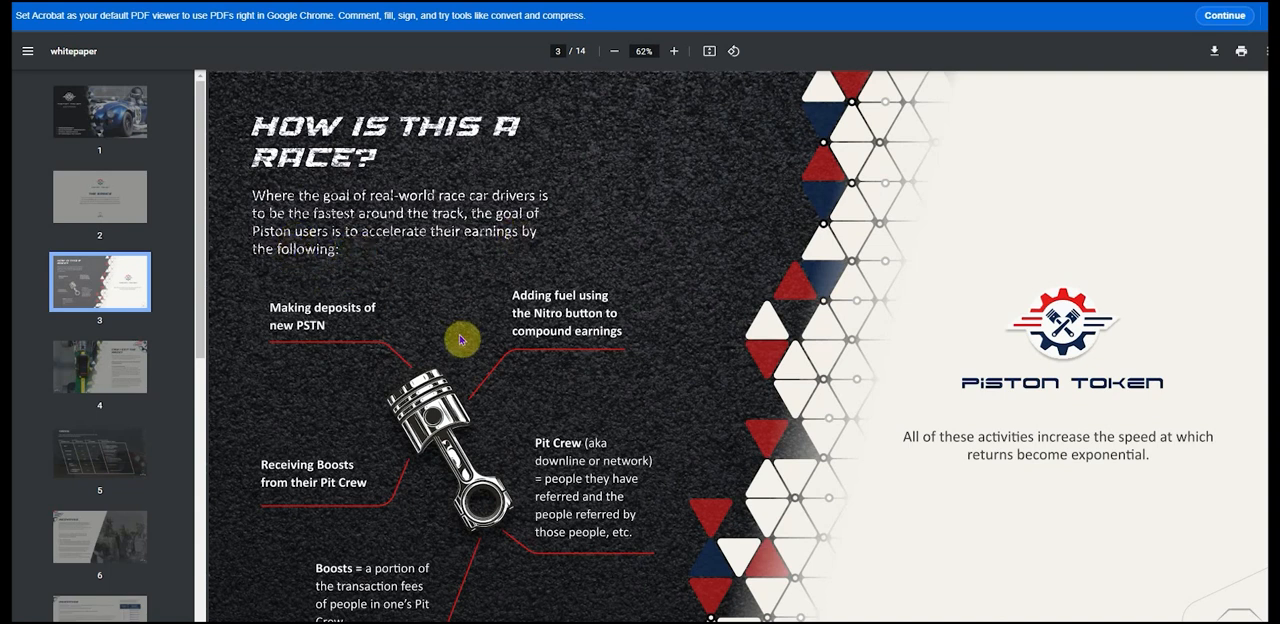
pyautogui.moveTo(632, 386)
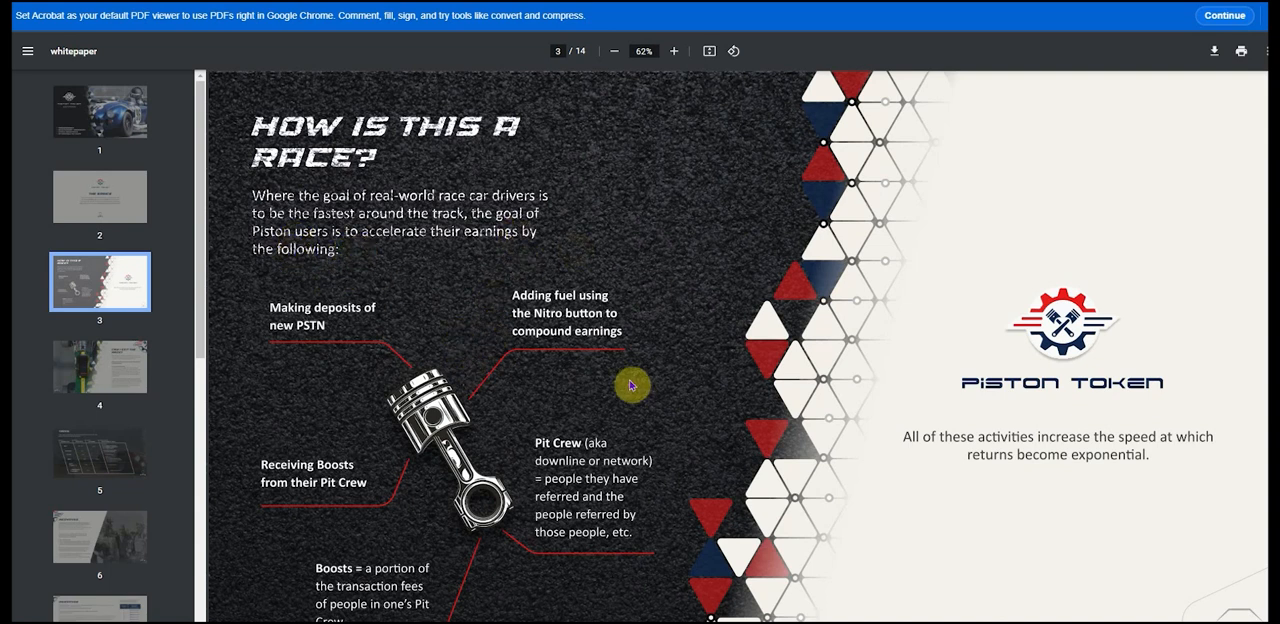
pyautogui.moveTo(532, 404)
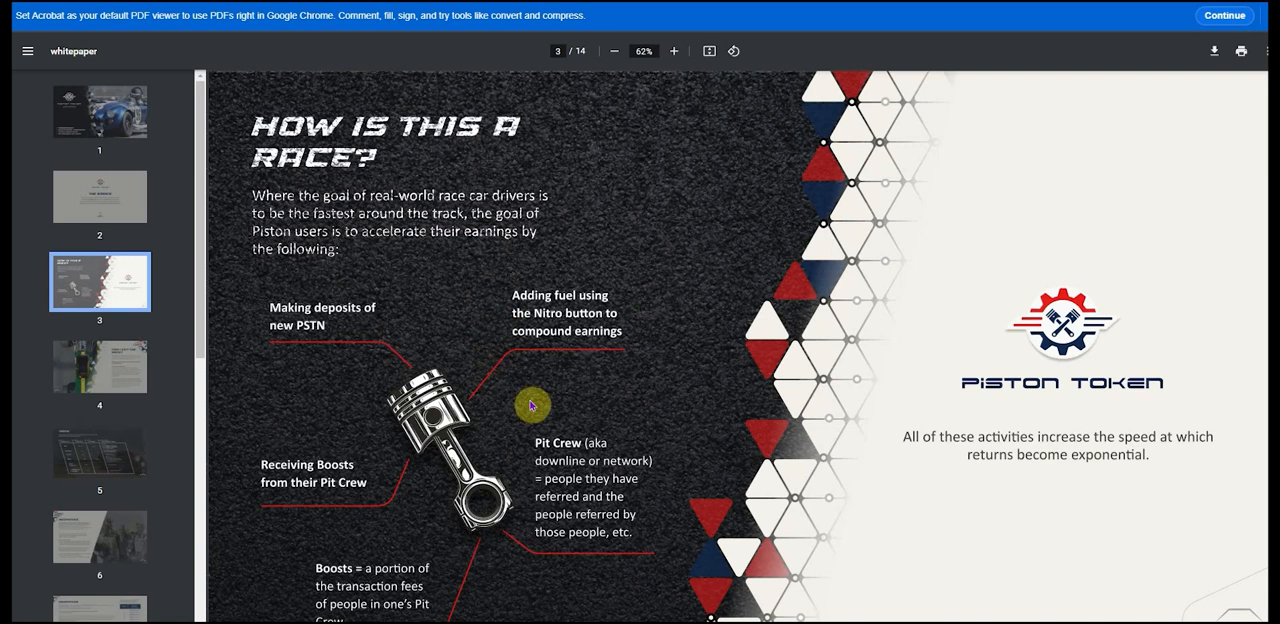
pyautogui.moveTo(663, 472)
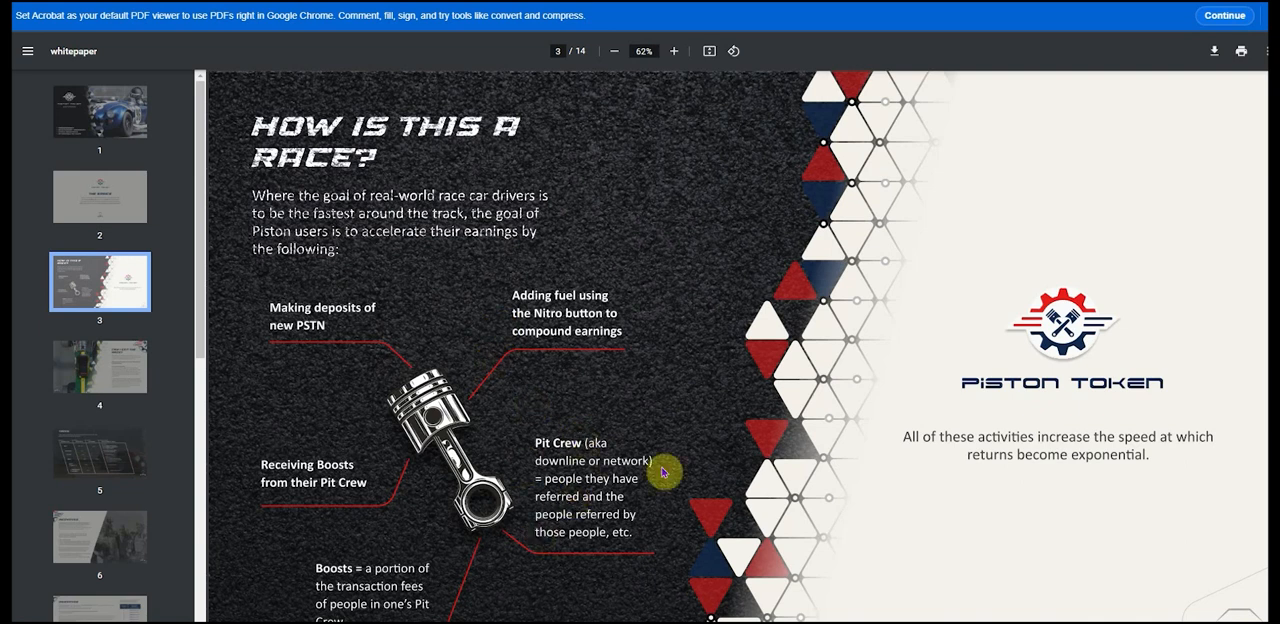
pyautogui.moveTo(495, 417)
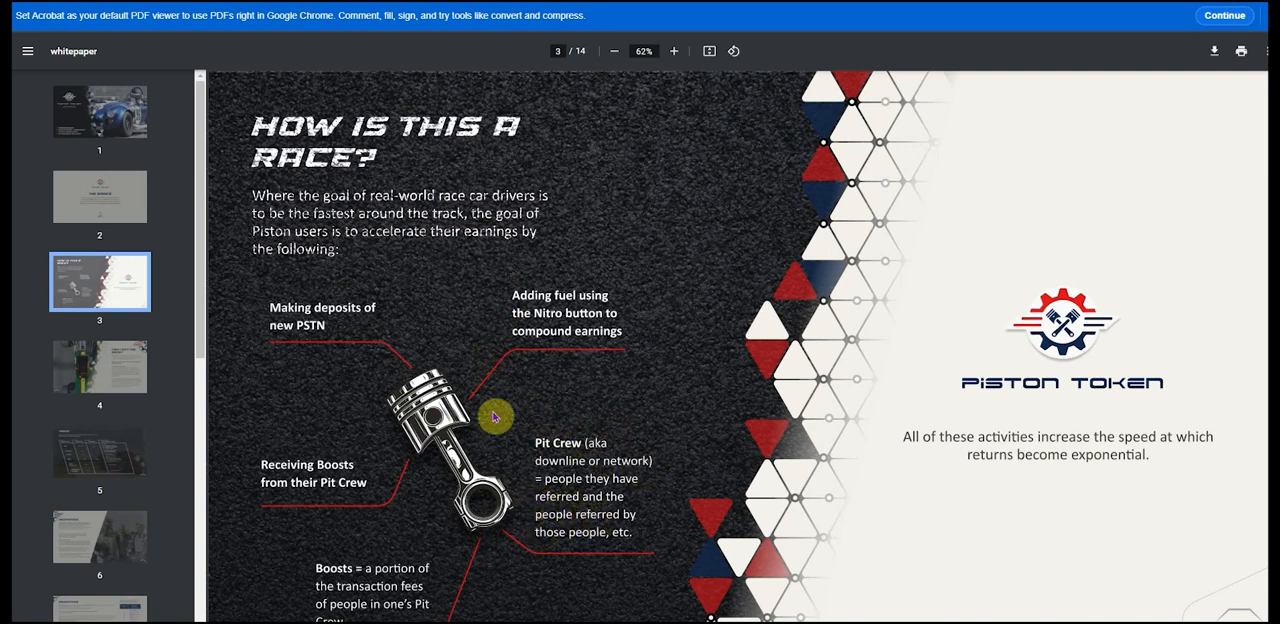
pyautogui.scroll(-3)
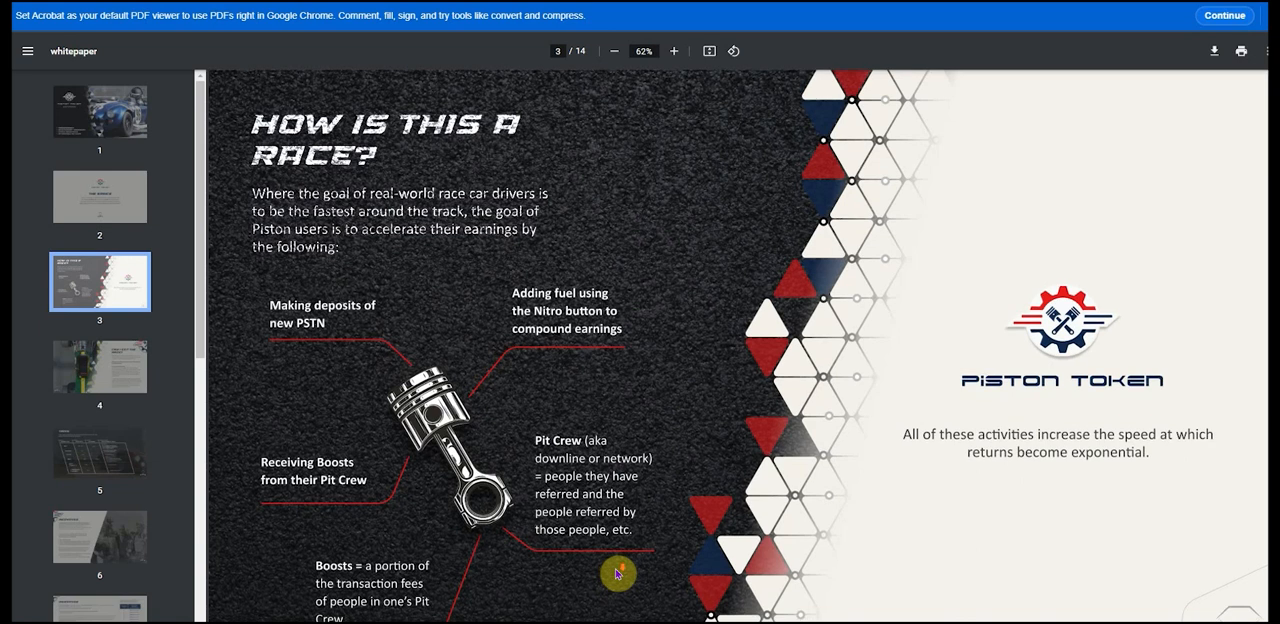
pyautogui.scroll(-3)
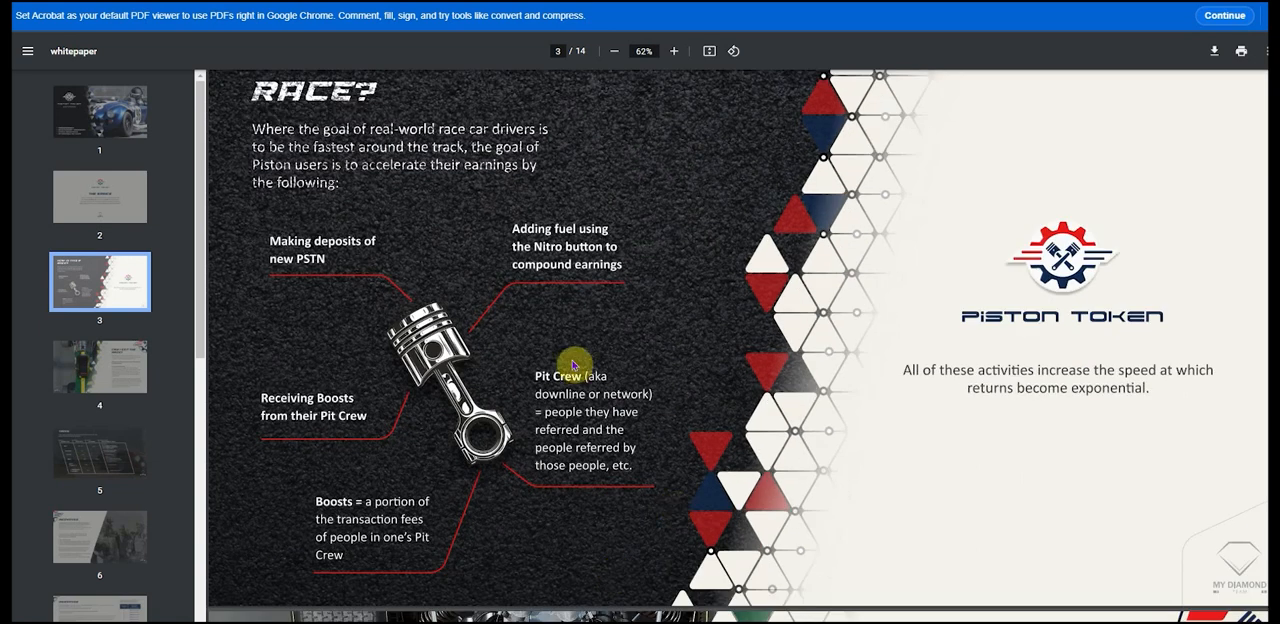
pyautogui.moveTo(580, 517)
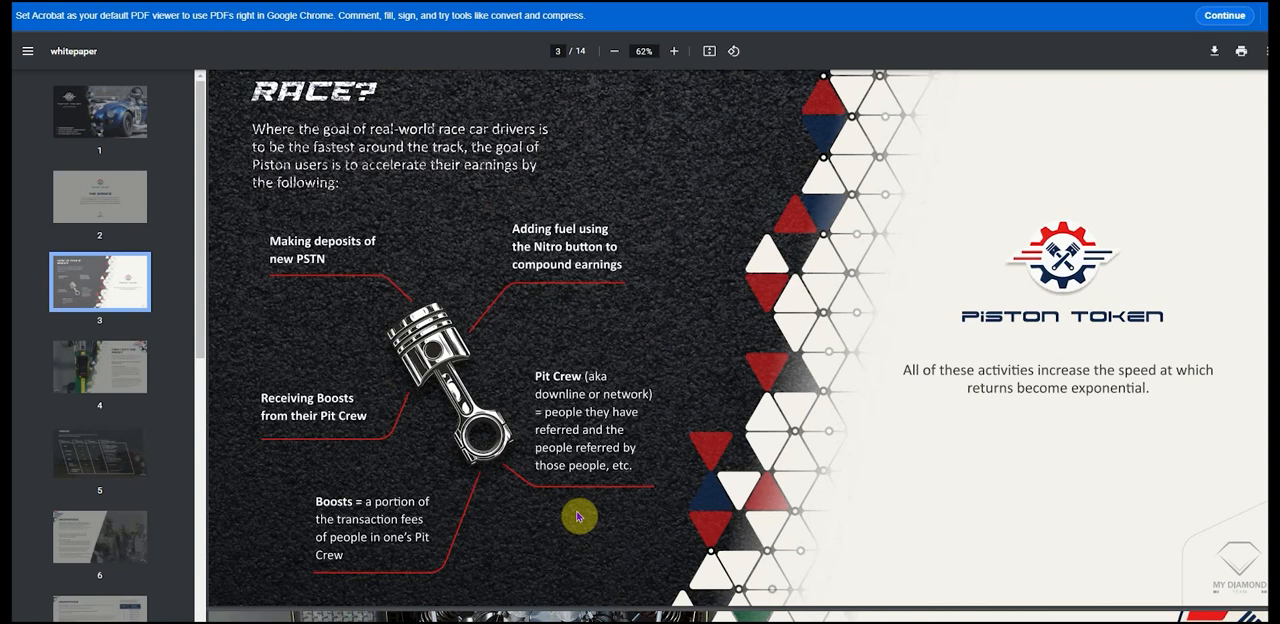
pyautogui.moveTo(575, 359)
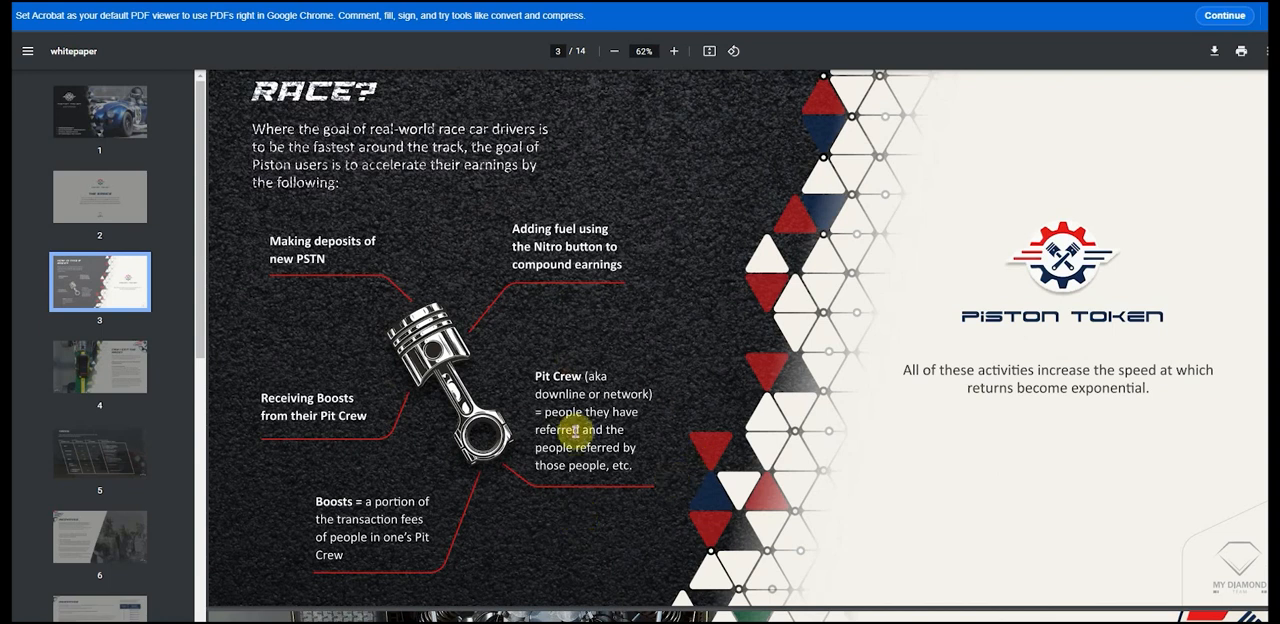
pyautogui.moveTo(567, 376)
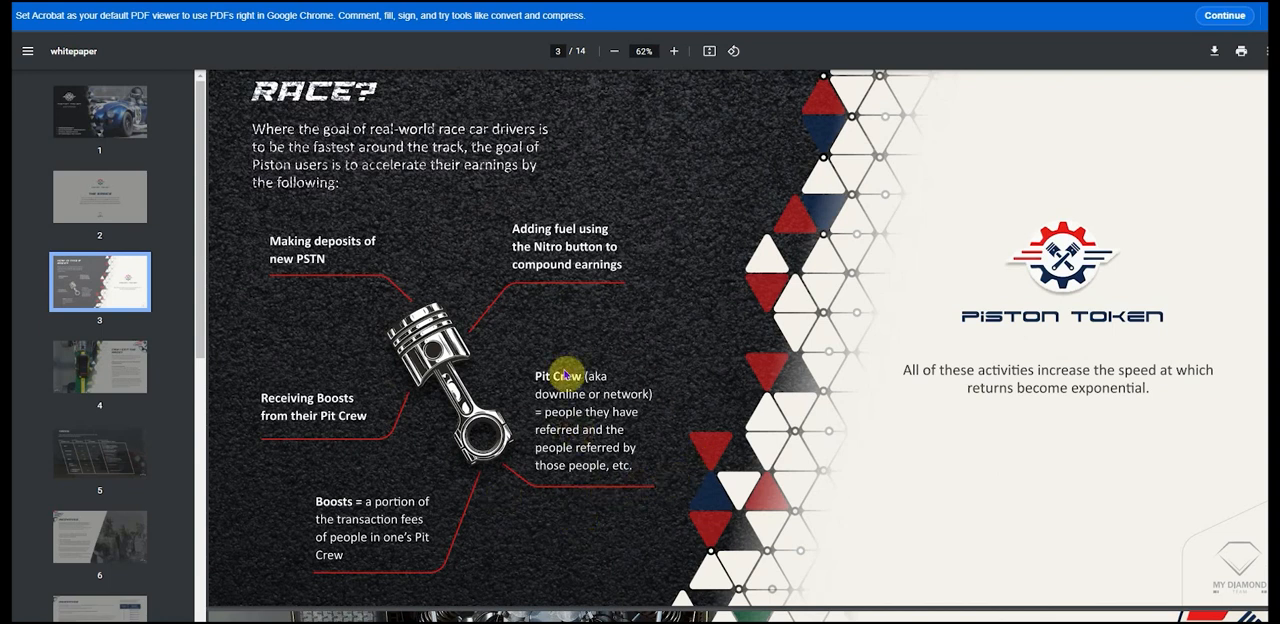
pyautogui.moveTo(558, 440)
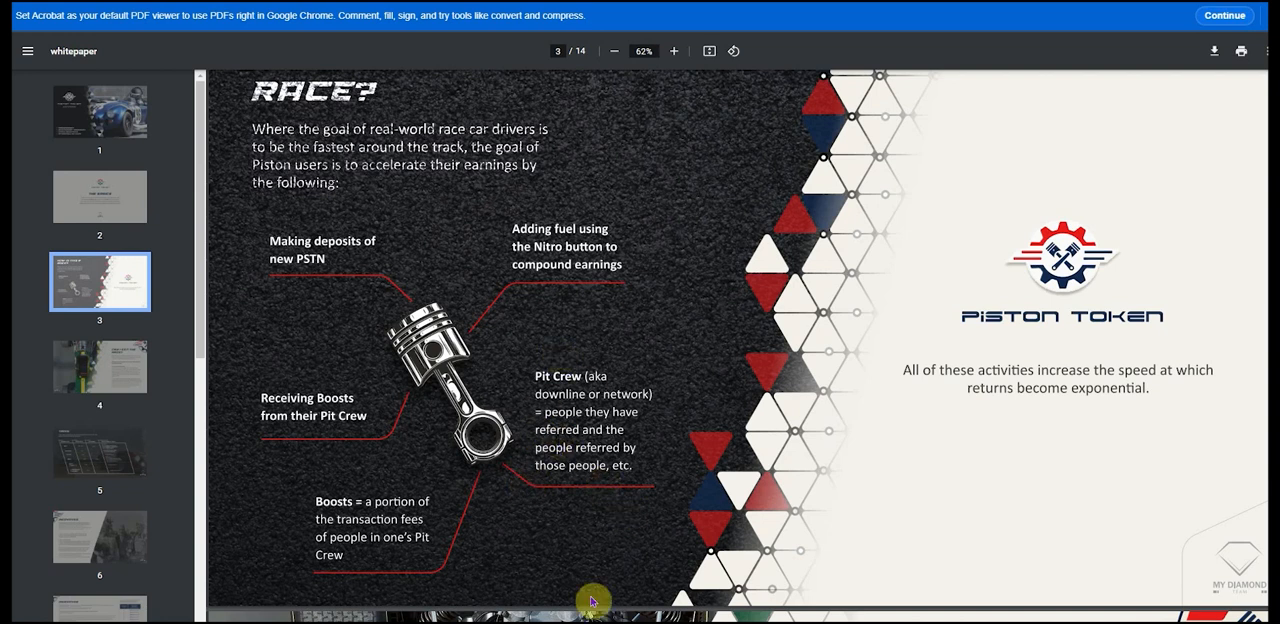
pyautogui.moveTo(398, 559)
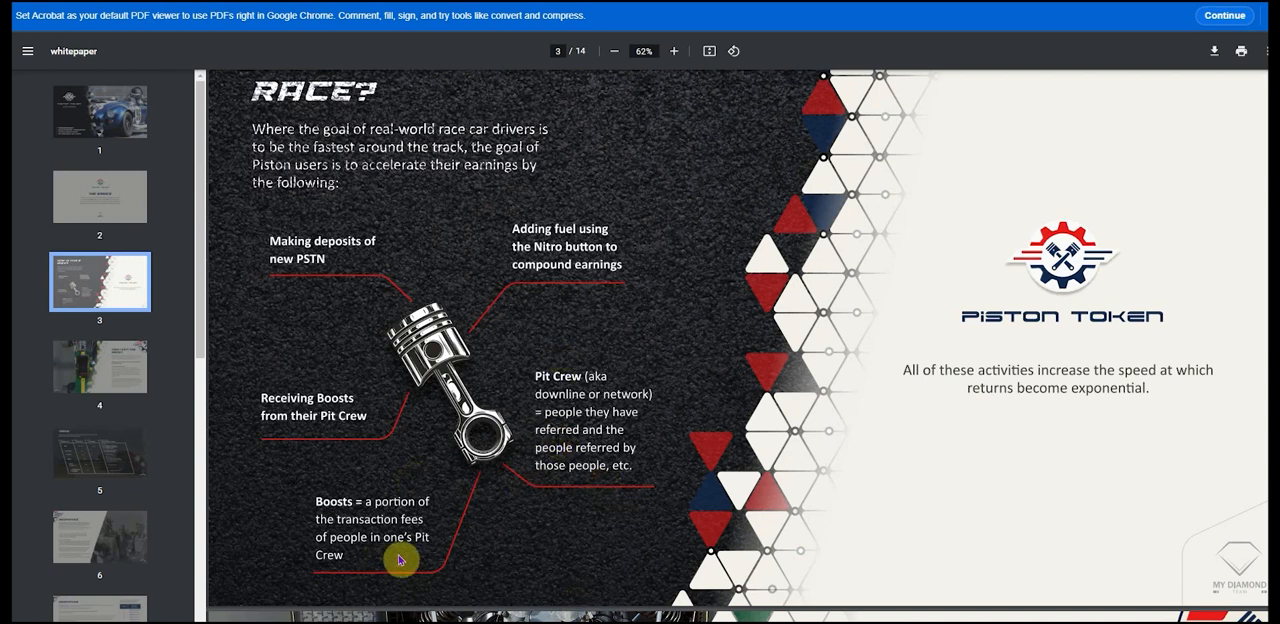
pyautogui.moveTo(417, 563)
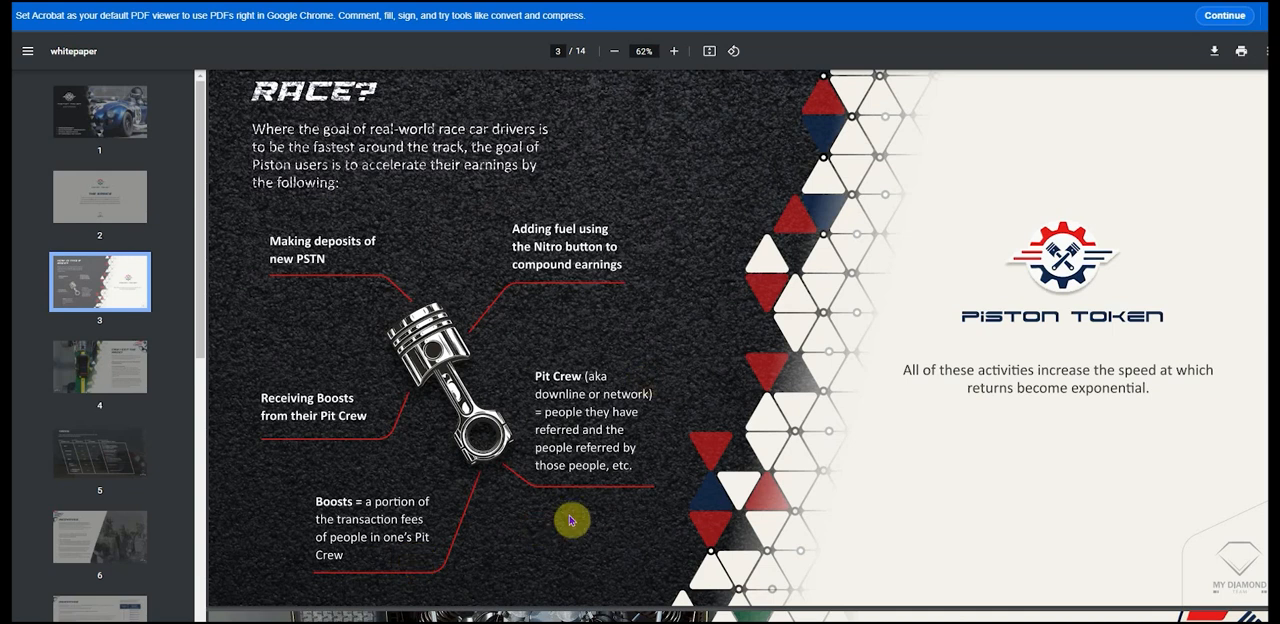
pyautogui.moveTo(372, 557)
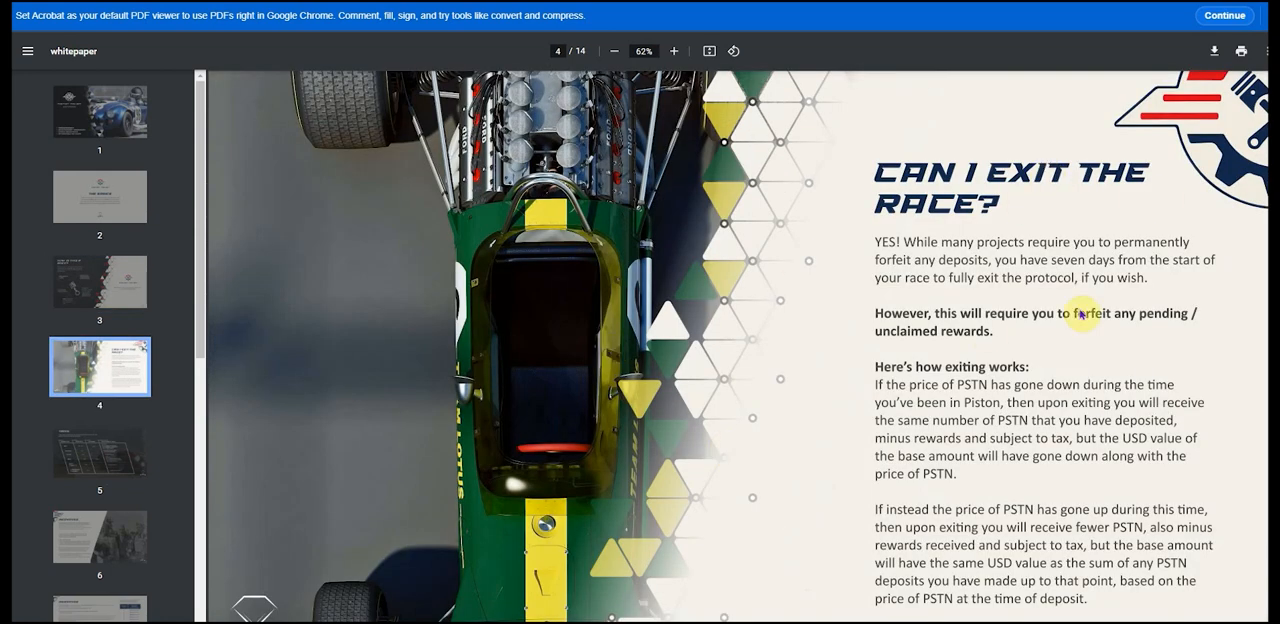
pyautogui.moveTo(683, 215)
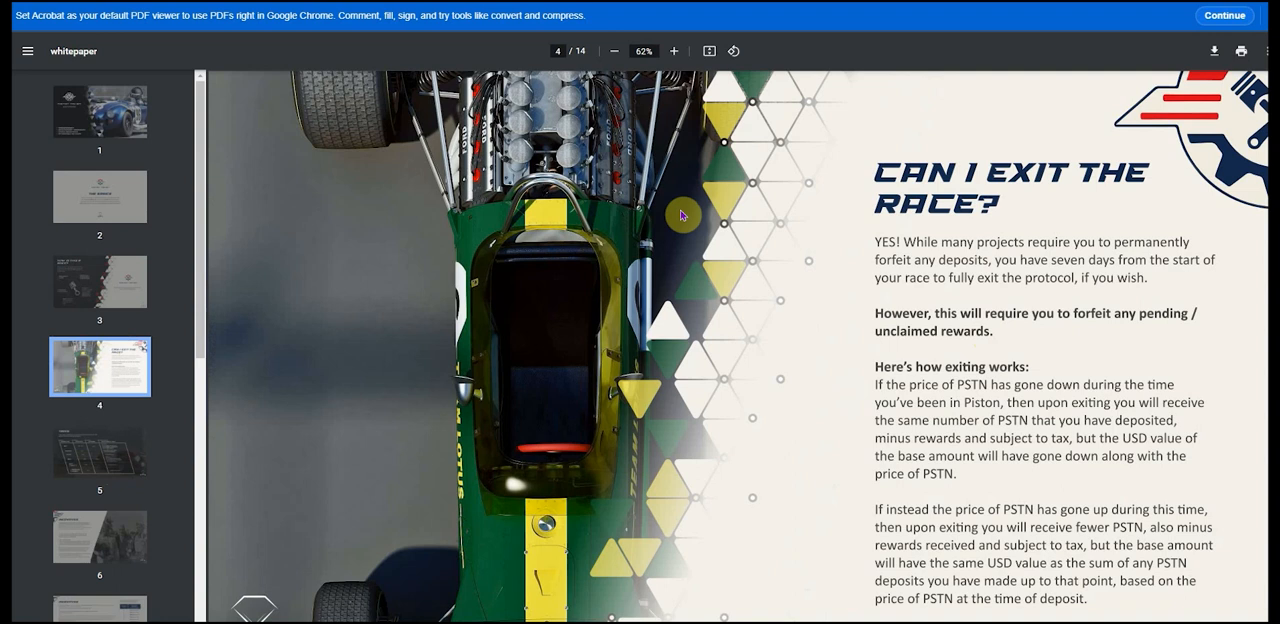
pyautogui.moveTo(1035, 328)
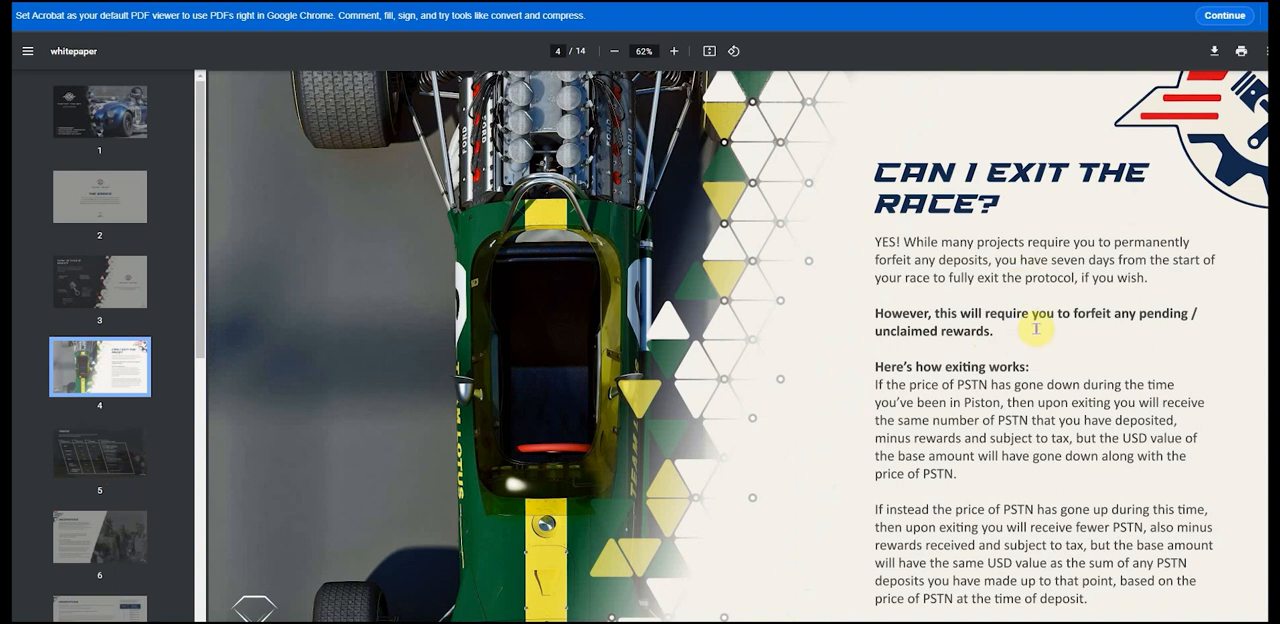
pyautogui.moveTo(1068, 197)
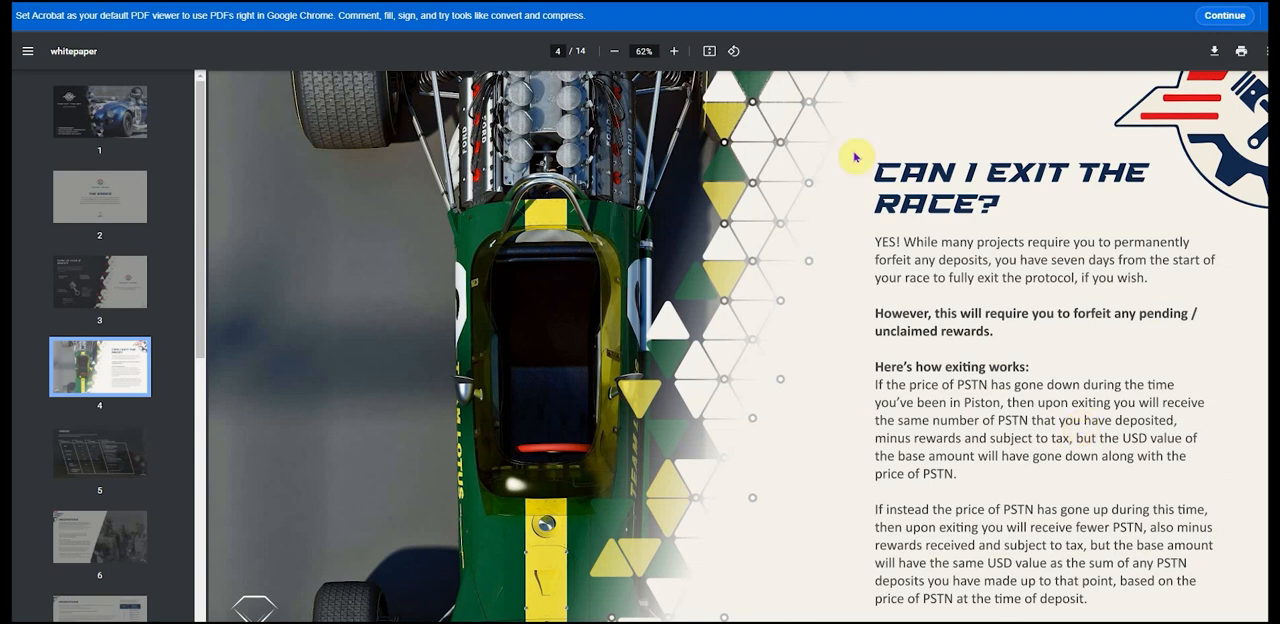
pyautogui.moveTo(841, 359)
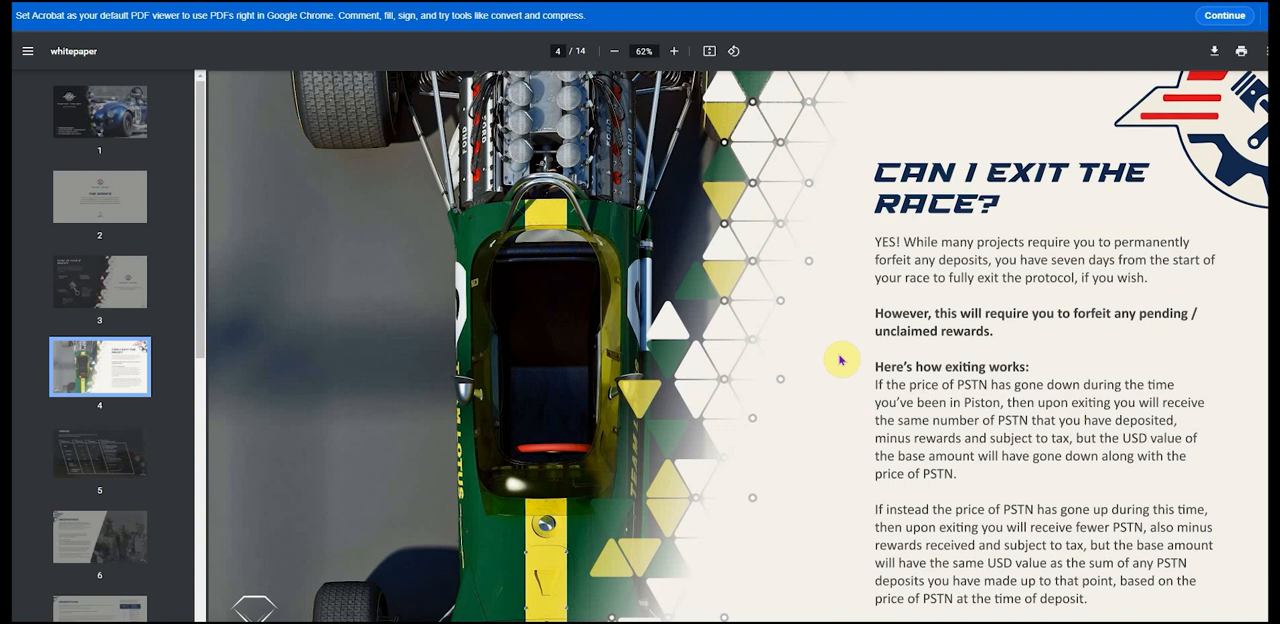
pyautogui.moveTo(42, 476)
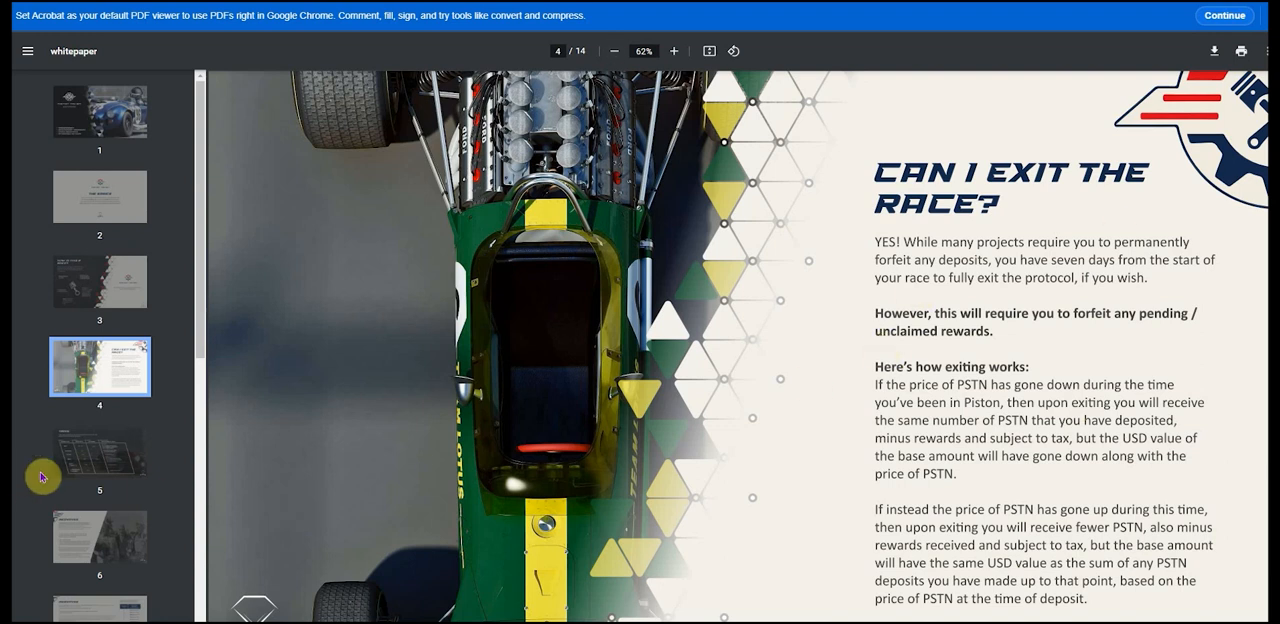
# - Jump to page 5's Taxes table: 10% on deposits, claims, exits; 3% compounding
pyautogui.click(99, 451)
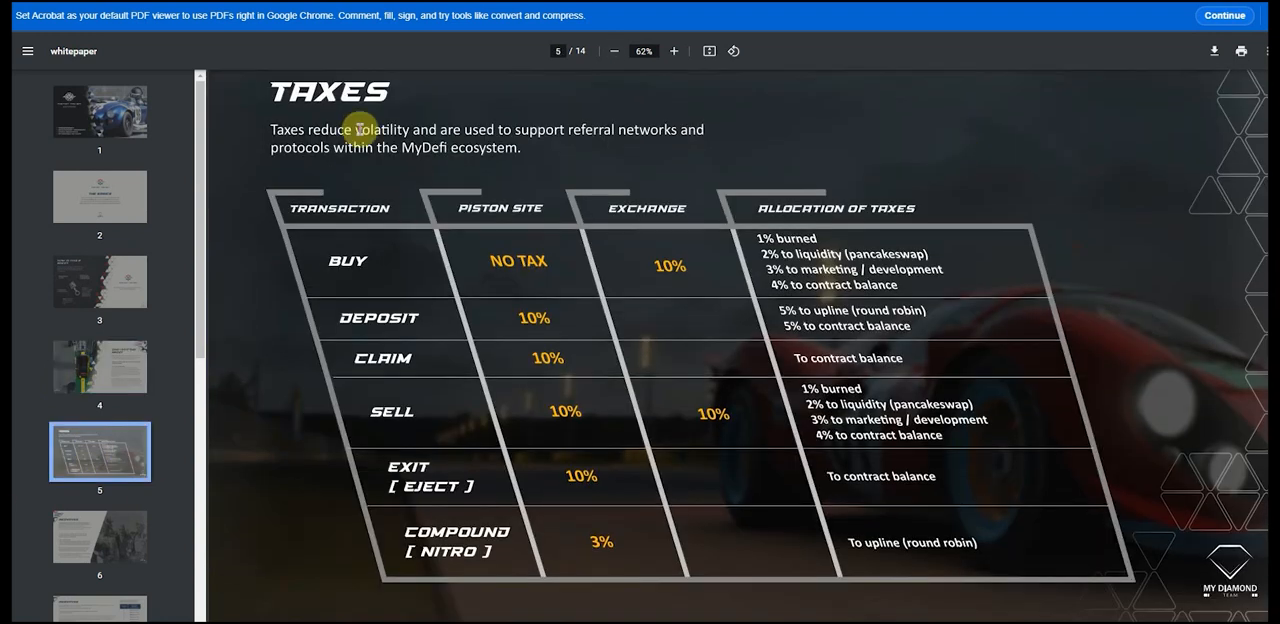
pyautogui.moveTo(408, 290)
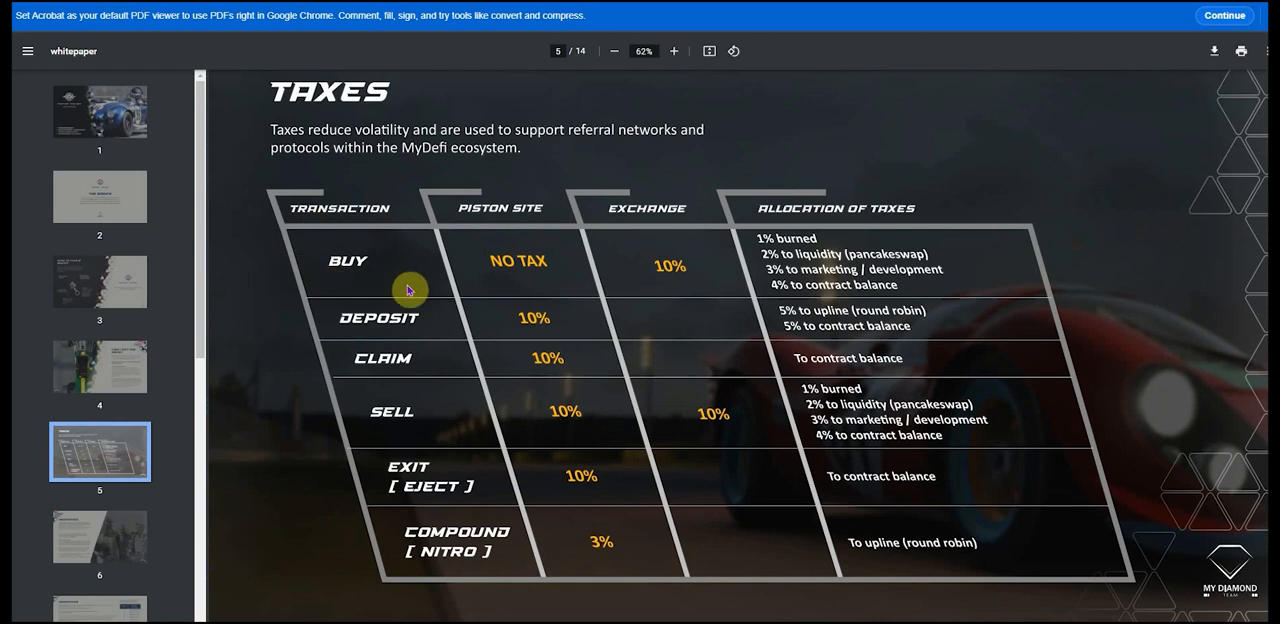
pyautogui.moveTo(472, 261)
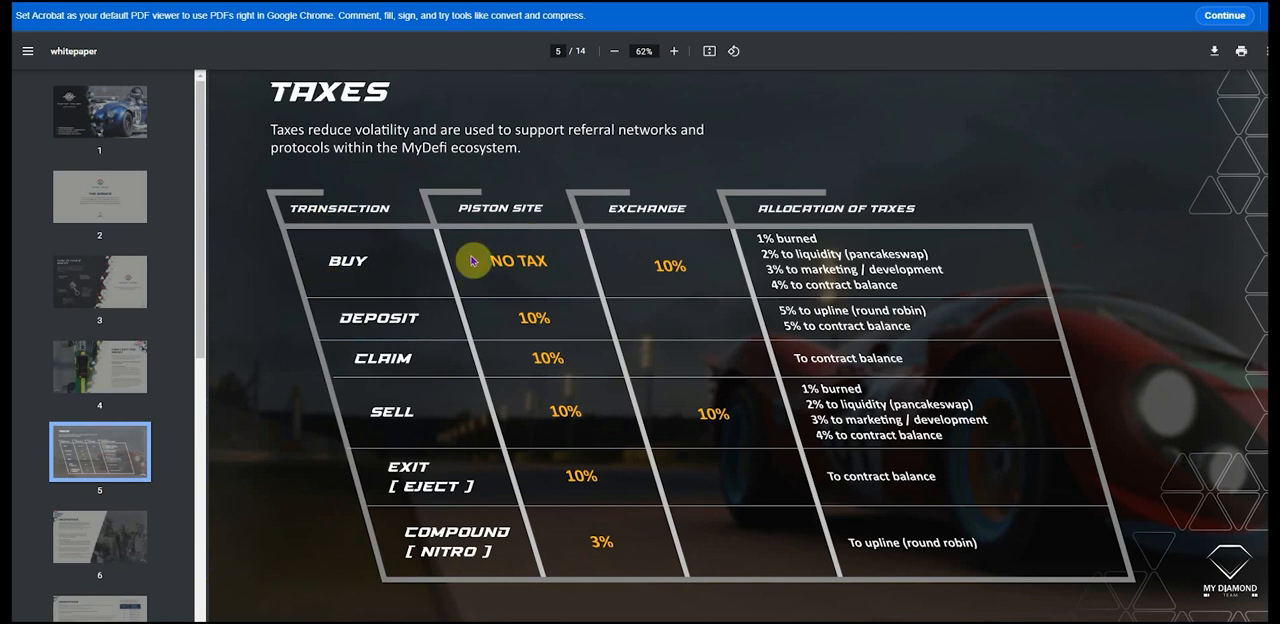
pyautogui.moveTo(608, 316)
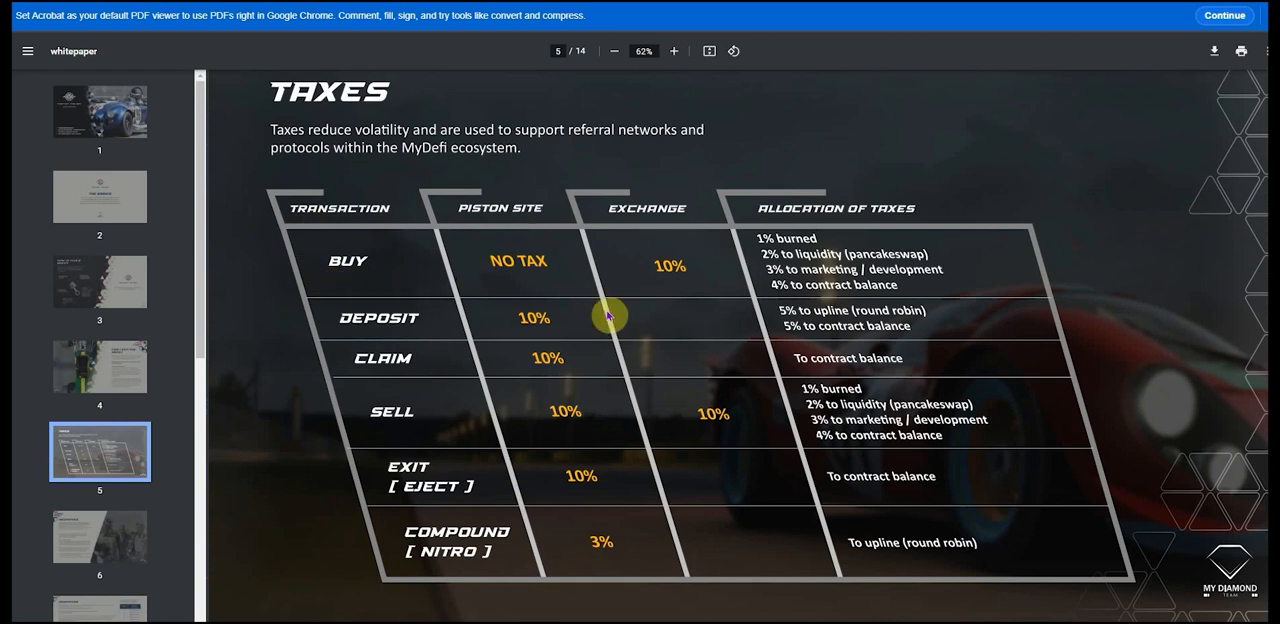
pyautogui.moveTo(828, 331)
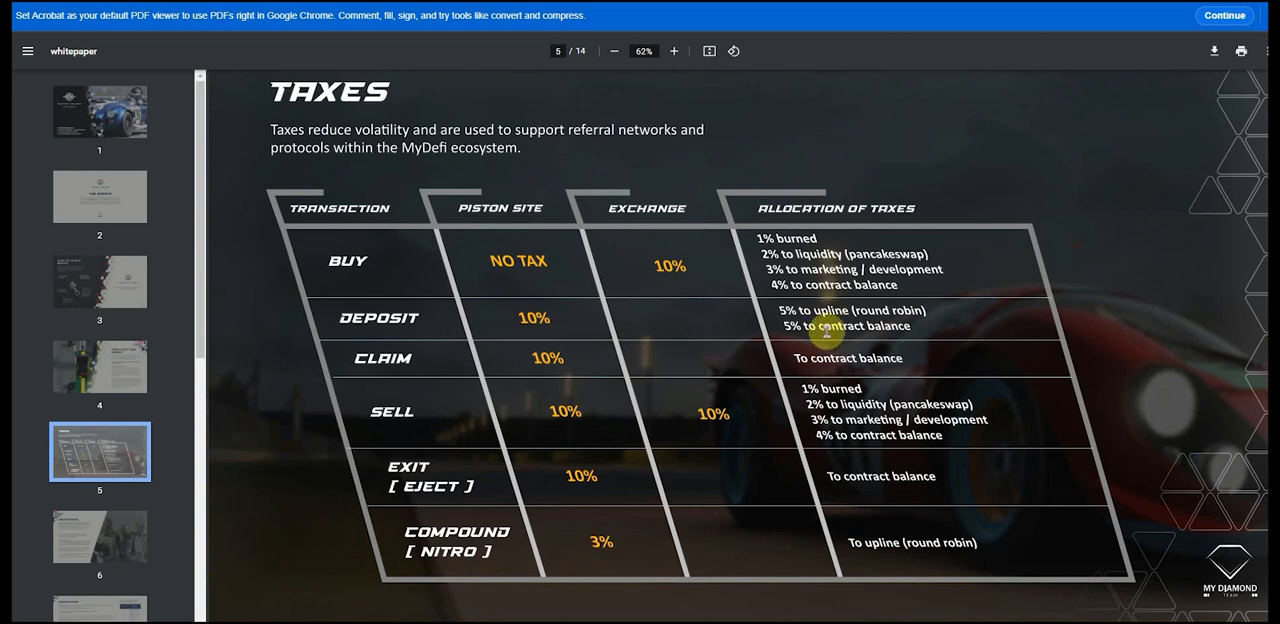
pyautogui.moveTo(816, 347)
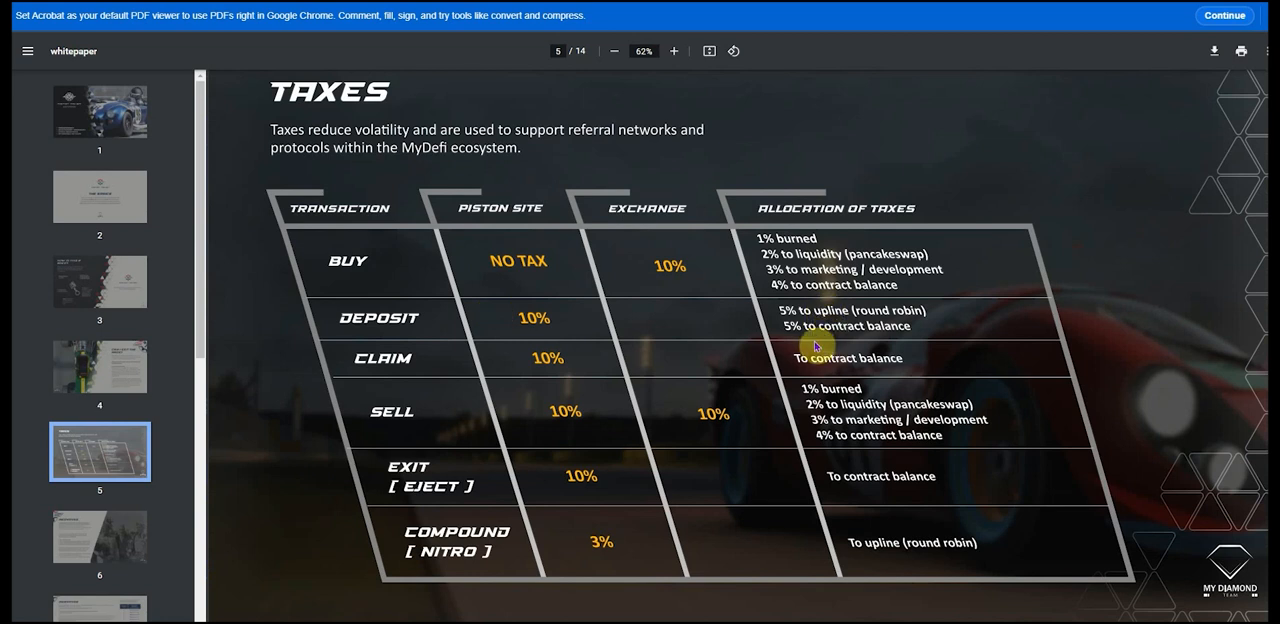
pyautogui.moveTo(588, 355)
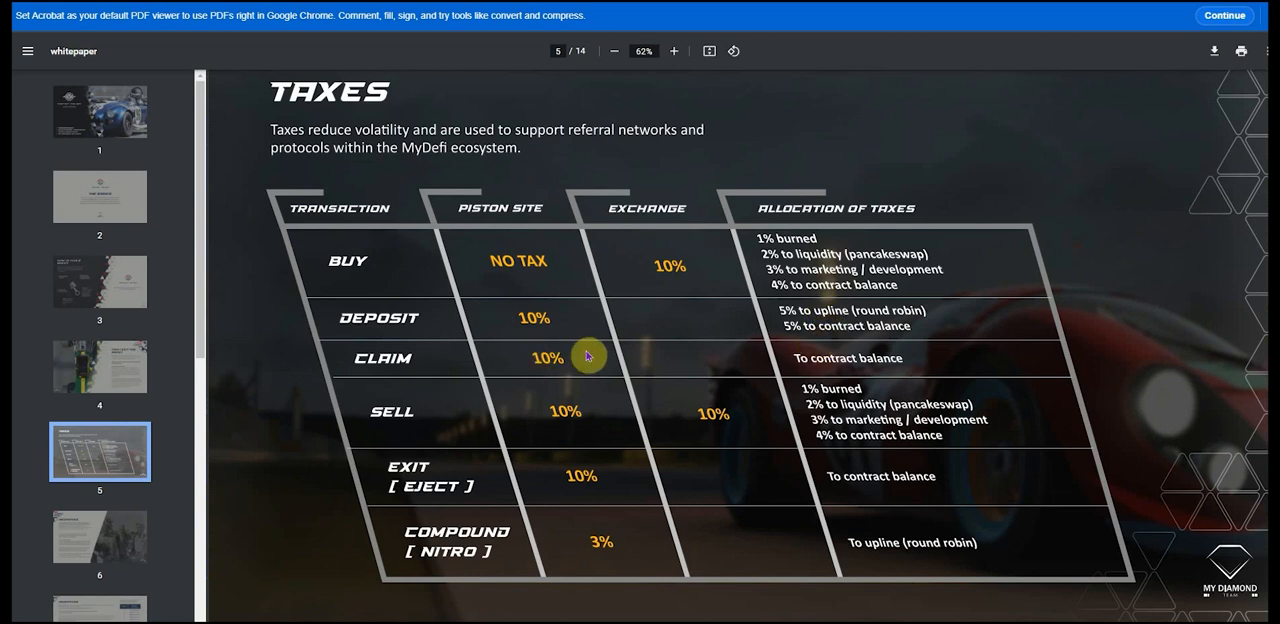
pyautogui.moveTo(580, 411)
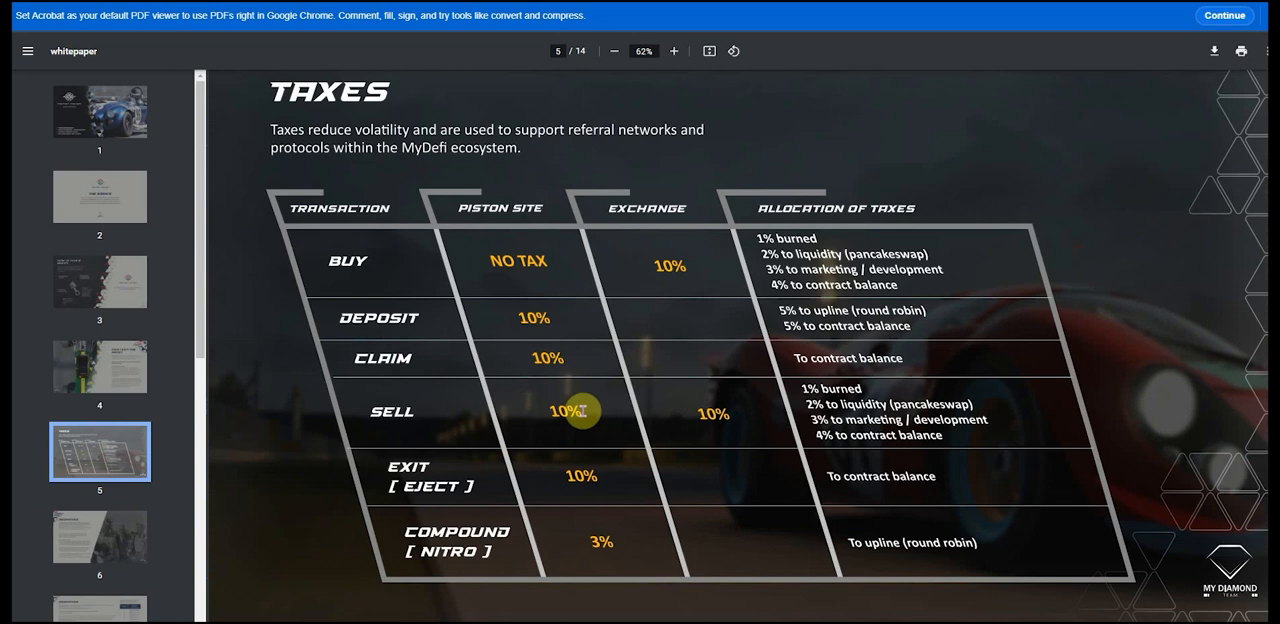
pyautogui.moveTo(537, 247)
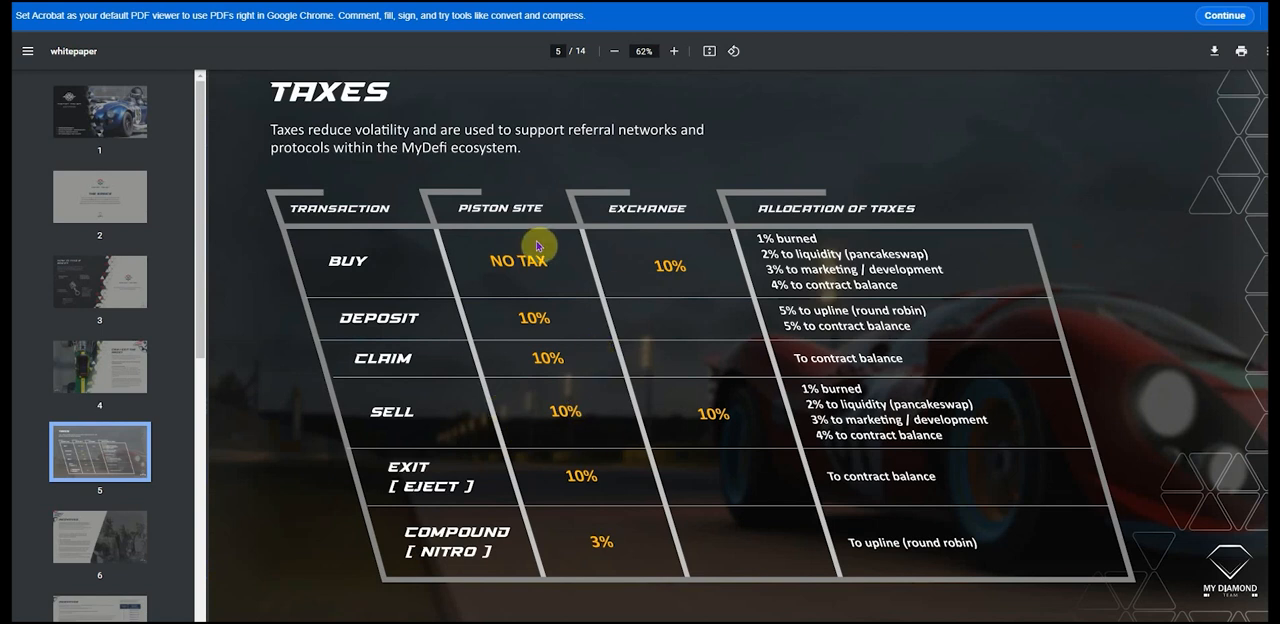
pyautogui.moveTo(860, 467)
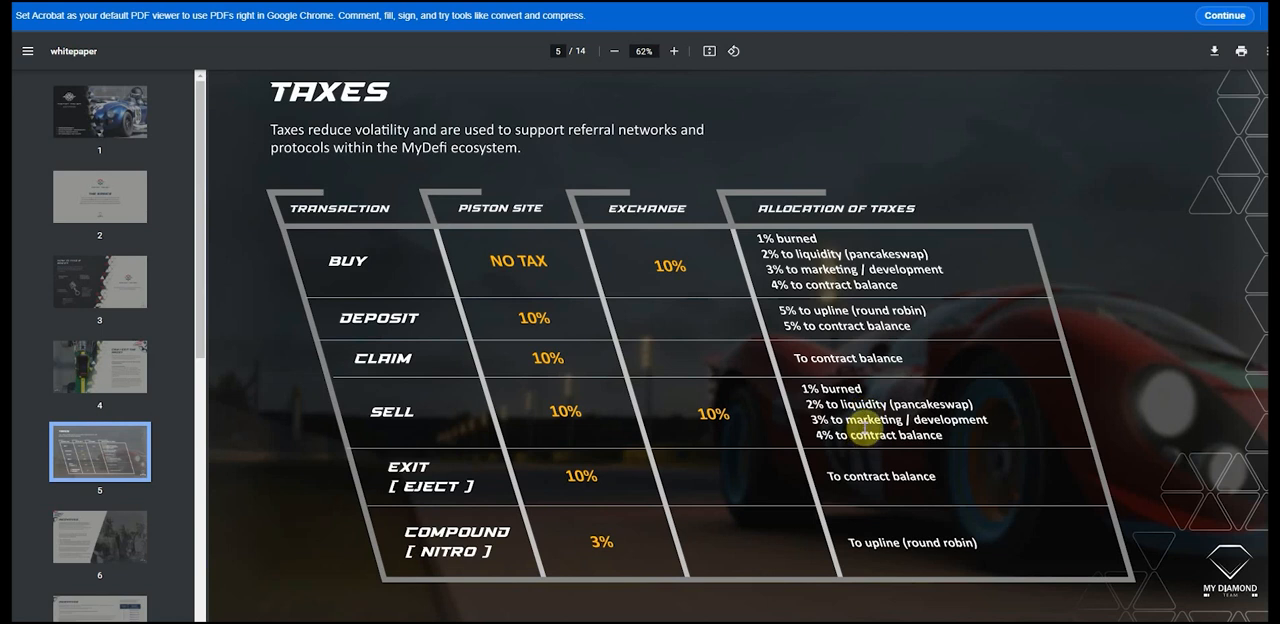
pyautogui.moveTo(866, 448)
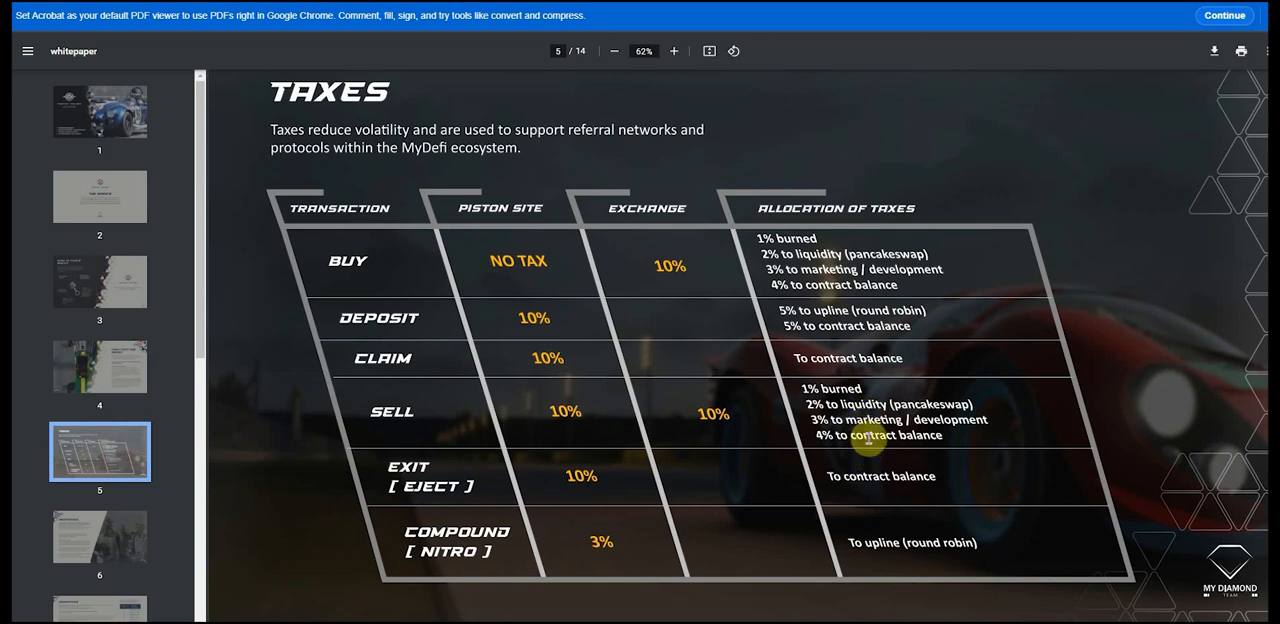
pyautogui.moveTo(840, 388)
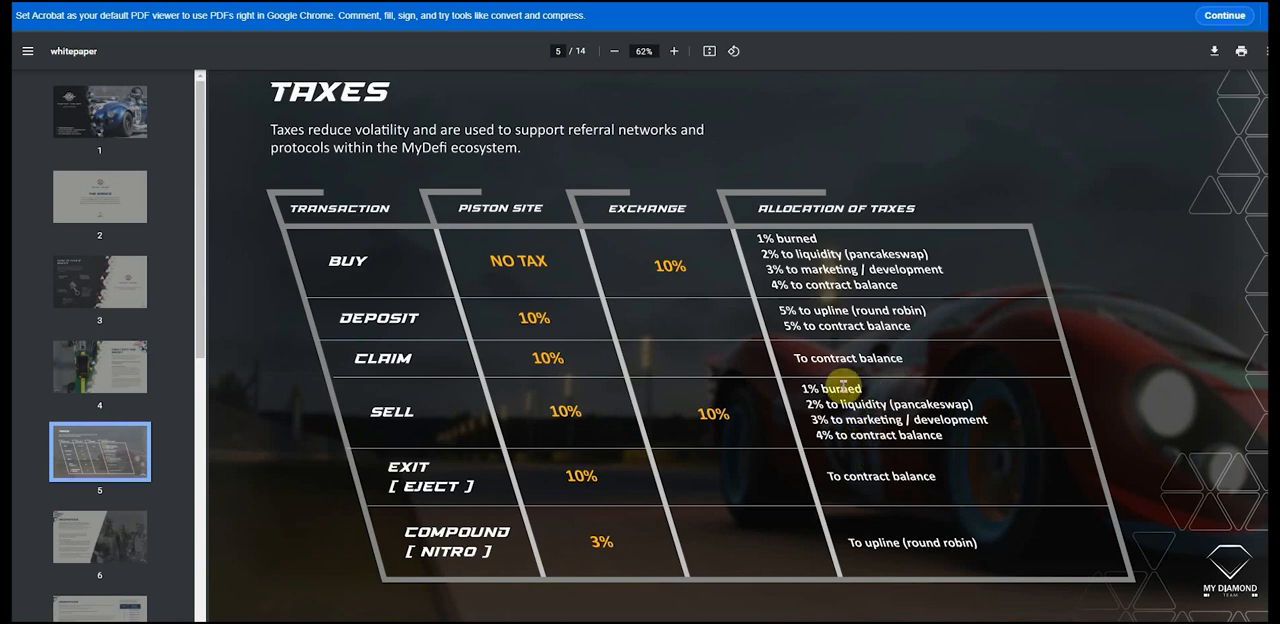
pyautogui.moveTo(793, 383)
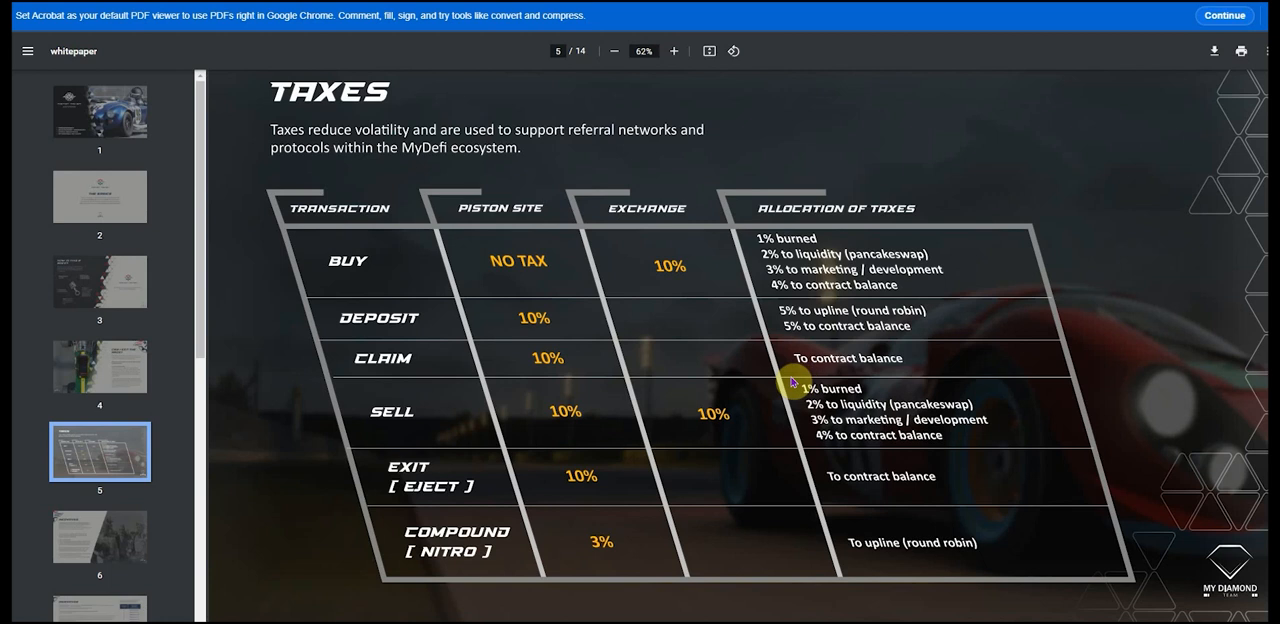
pyautogui.moveTo(550, 429)
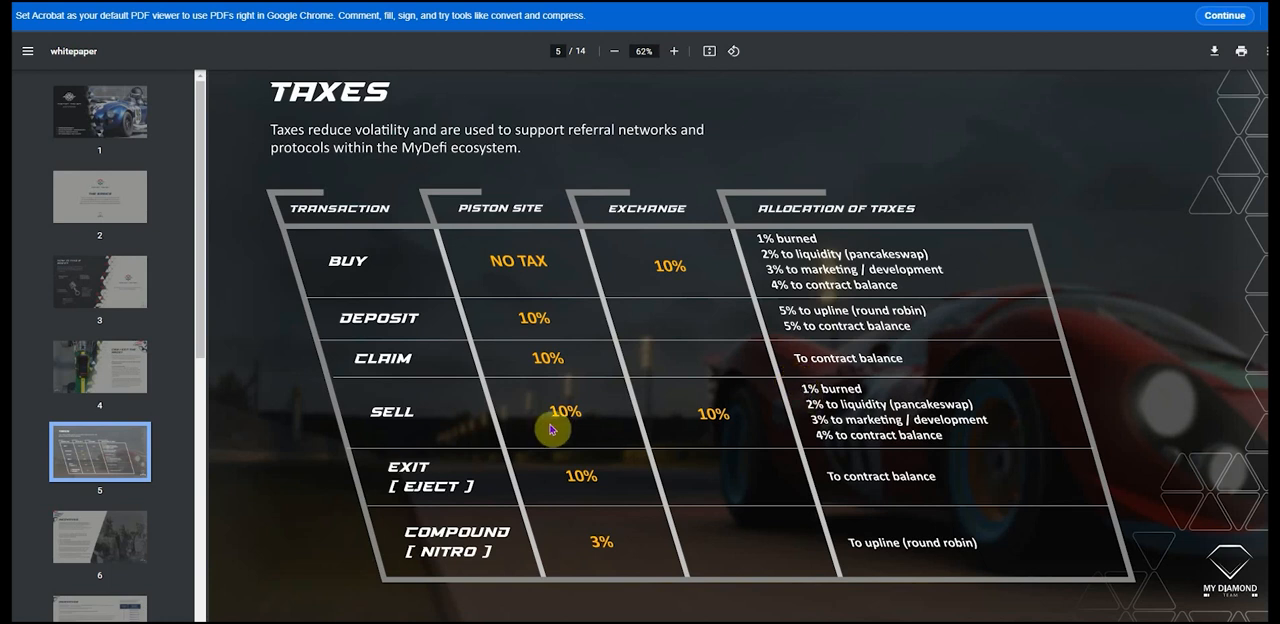
pyautogui.moveTo(470, 494)
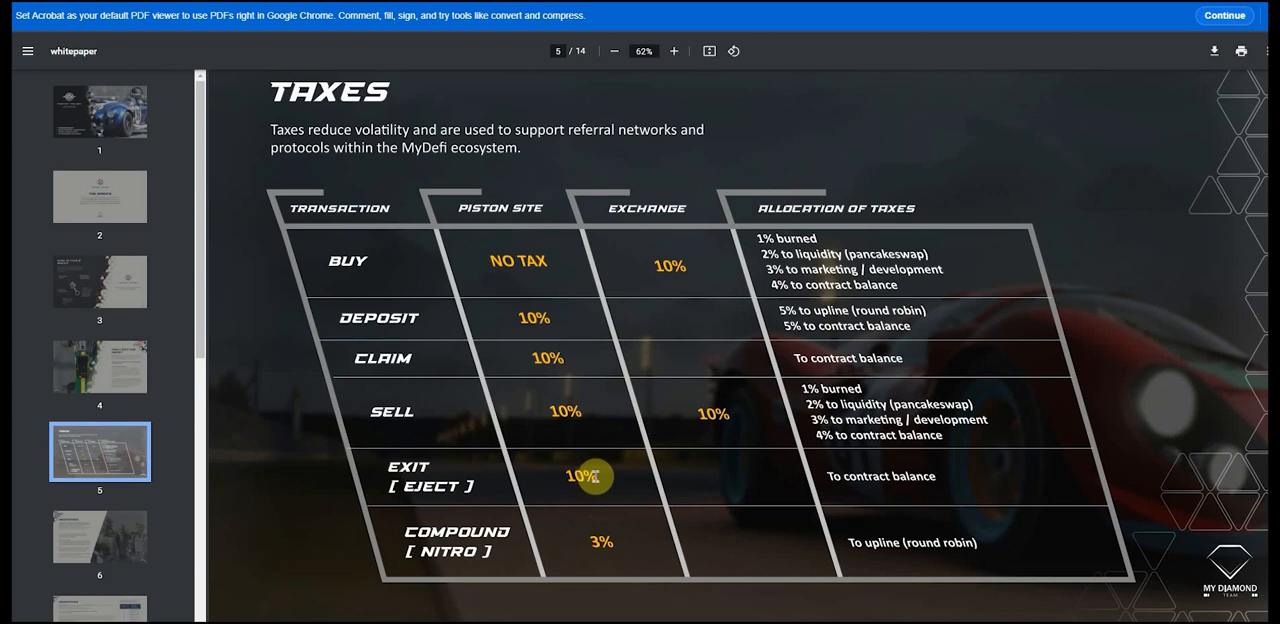
pyautogui.moveTo(350, 538)
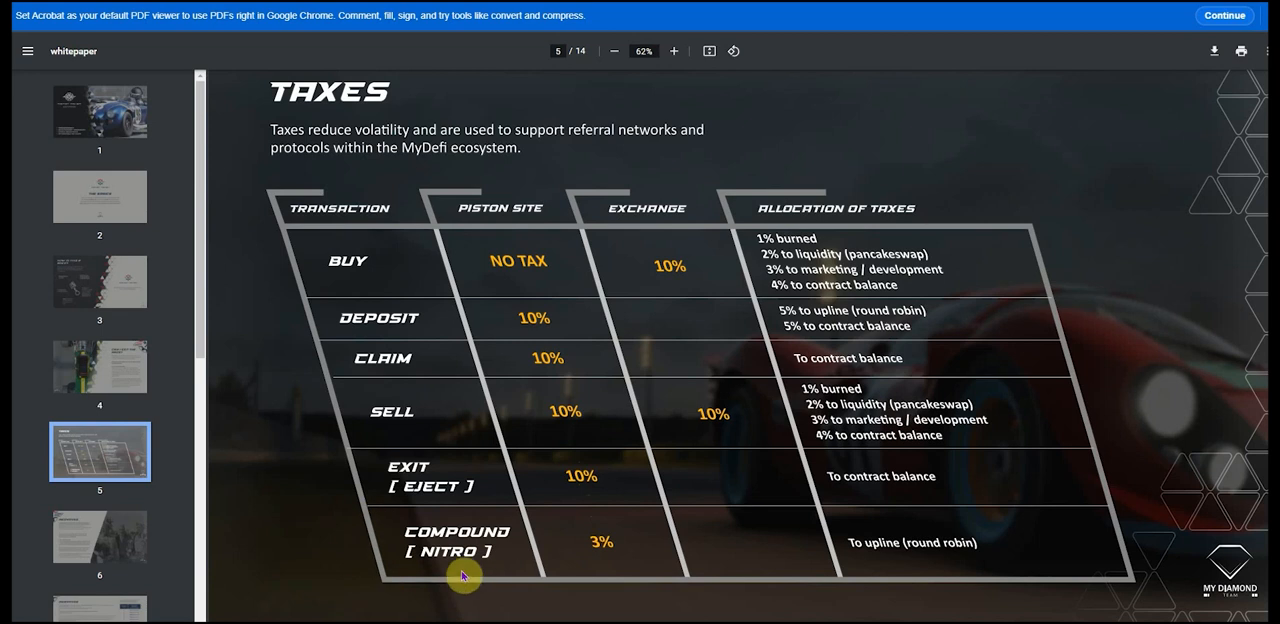
pyautogui.moveTo(388, 560)
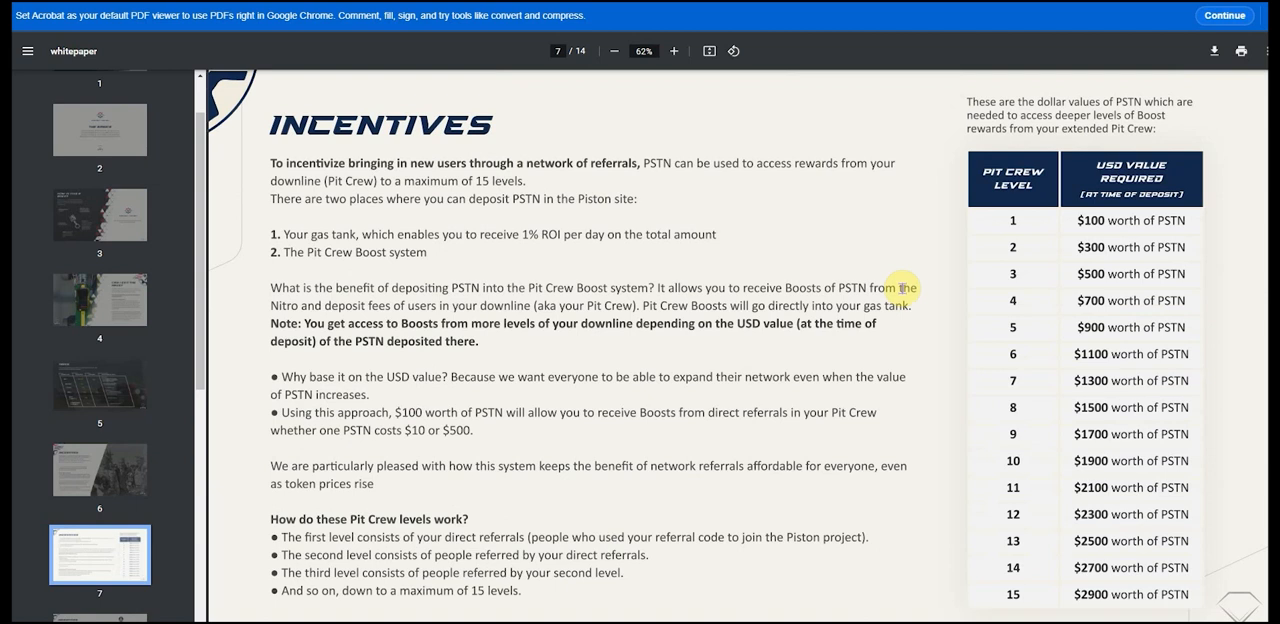
pyautogui.moveTo(1005, 241)
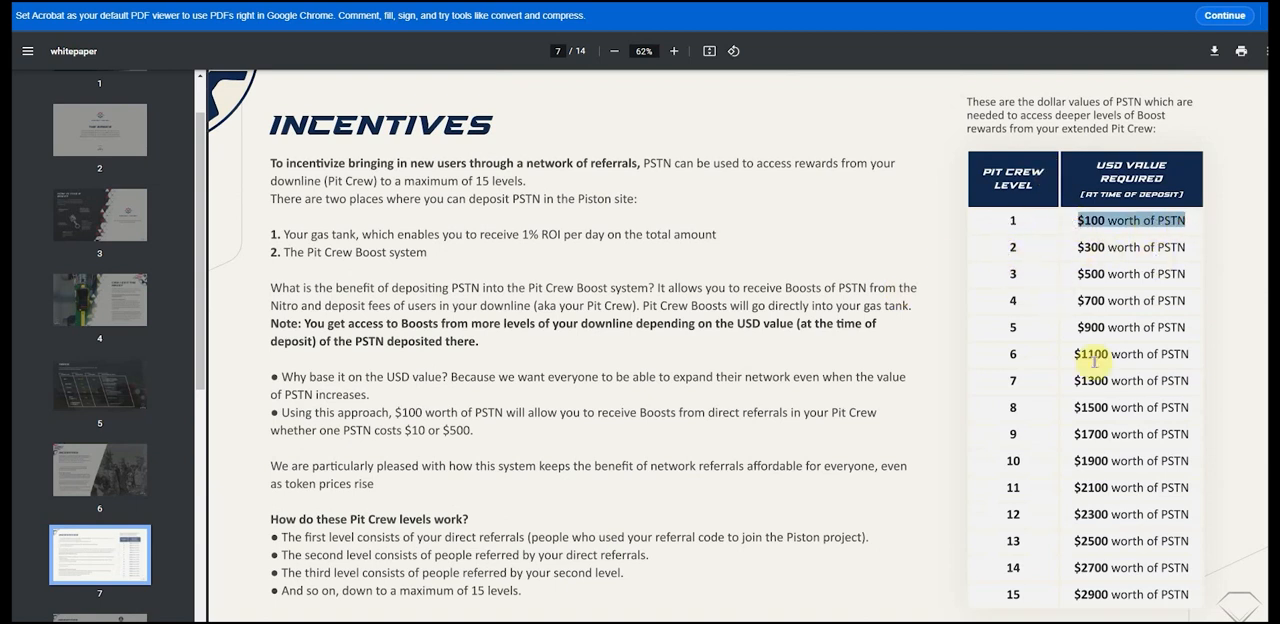
pyautogui.moveTo(690, 439)
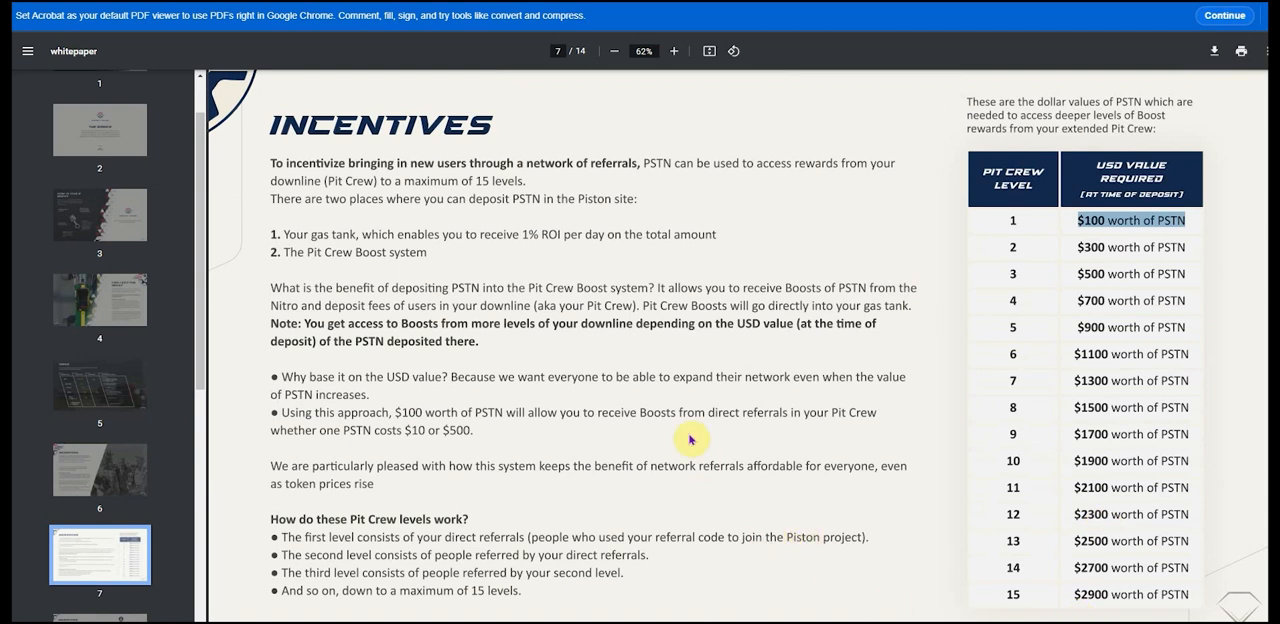
pyautogui.moveTo(563, 222)
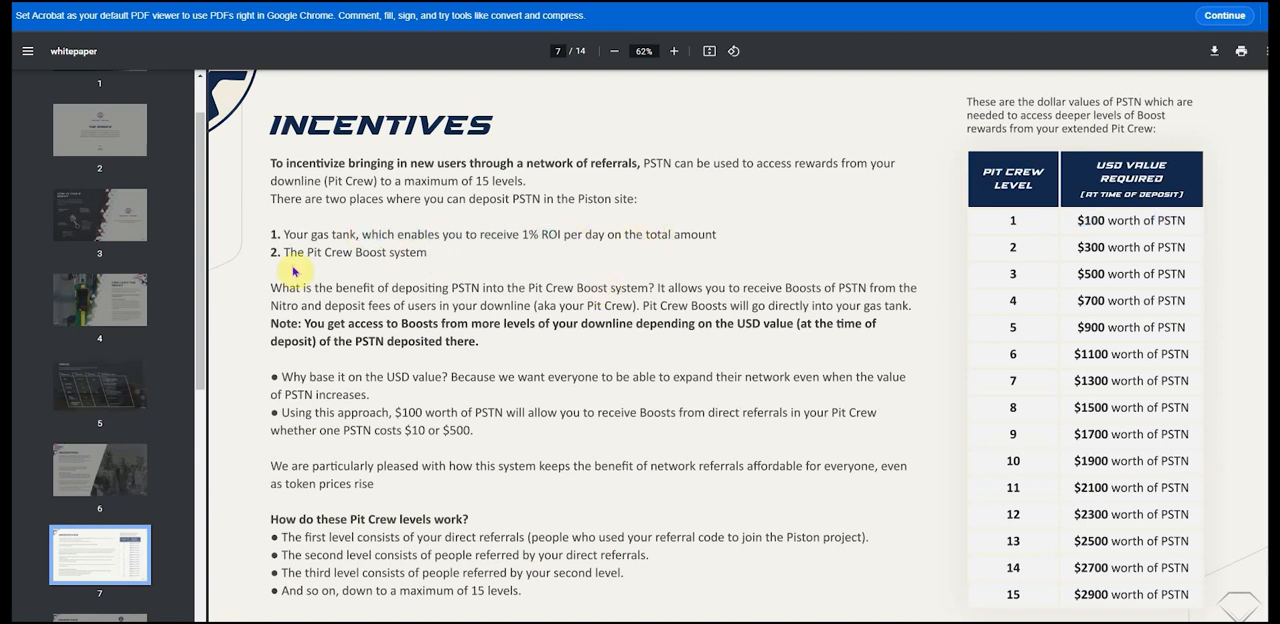
# - Highlight 'The Pit Crew Boost system' line above the $100–$2900 PSTN levels
pyautogui.doubleClick(316, 251)
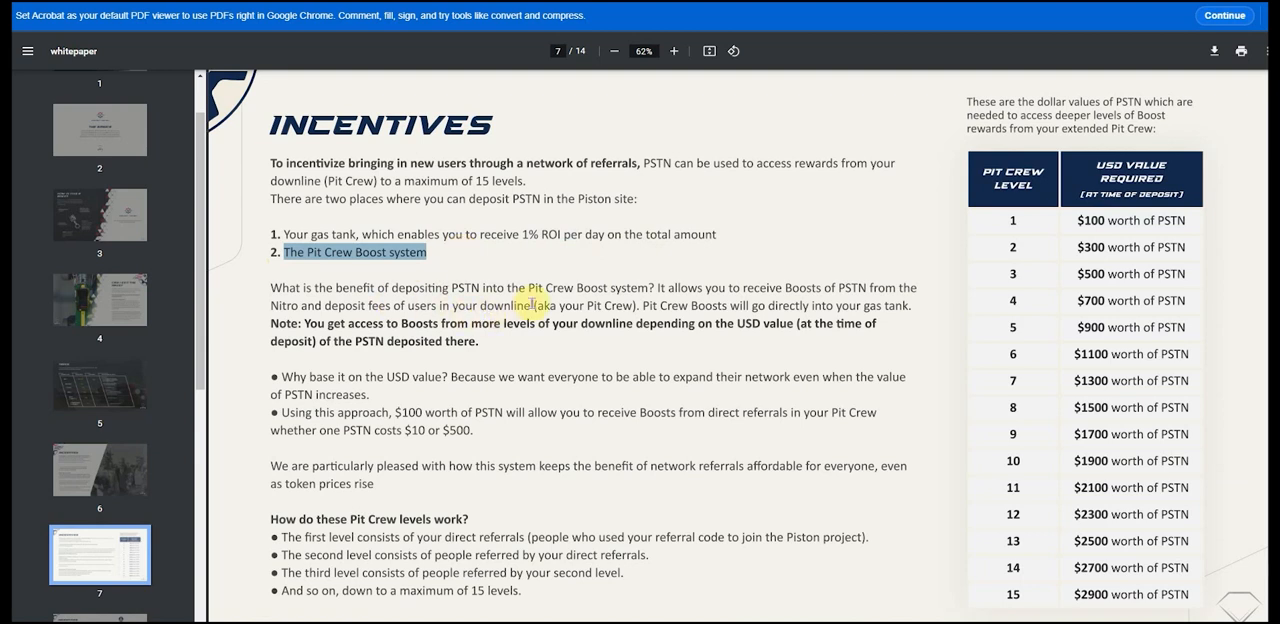
pyautogui.moveTo(795, 305)
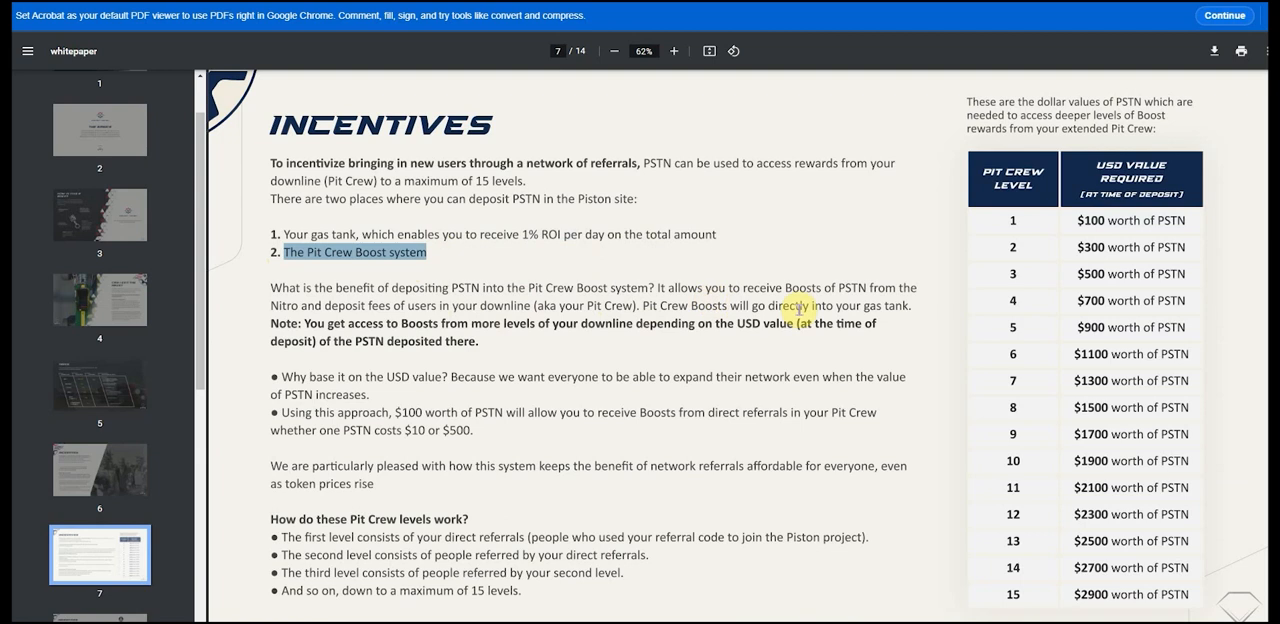
pyautogui.moveTo(307, 323)
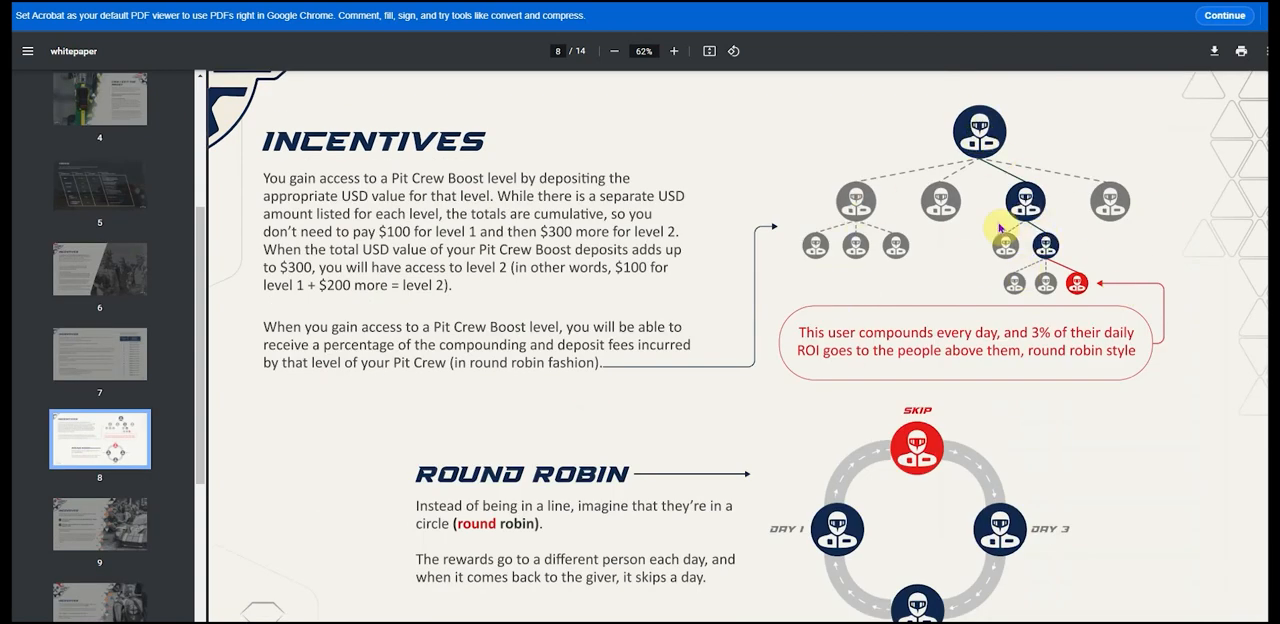
pyautogui.moveTo(1032, 428)
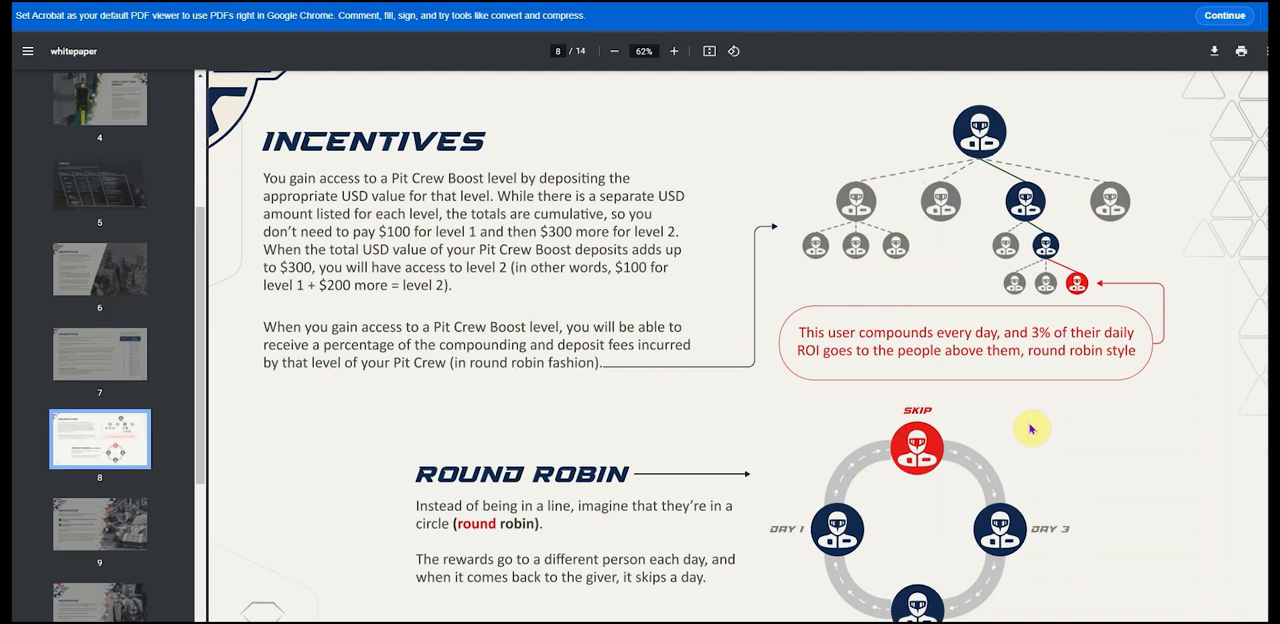
pyautogui.moveTo(836, 466)
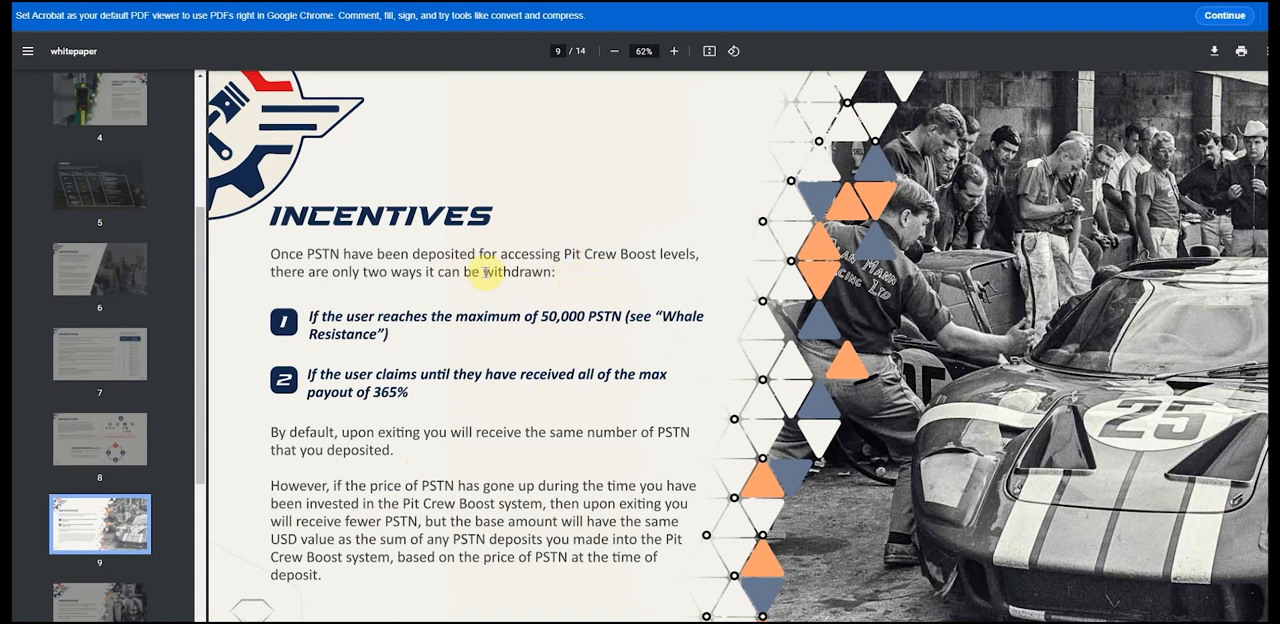
pyautogui.moveTo(578, 278)
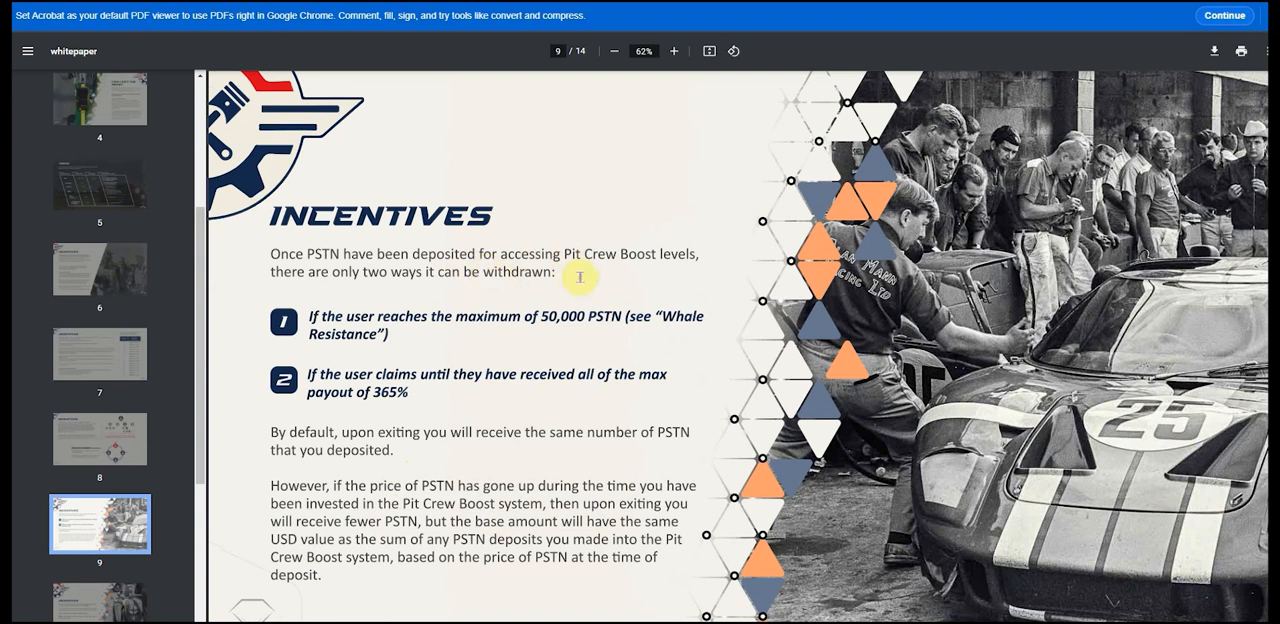
pyautogui.moveTo(582, 284)
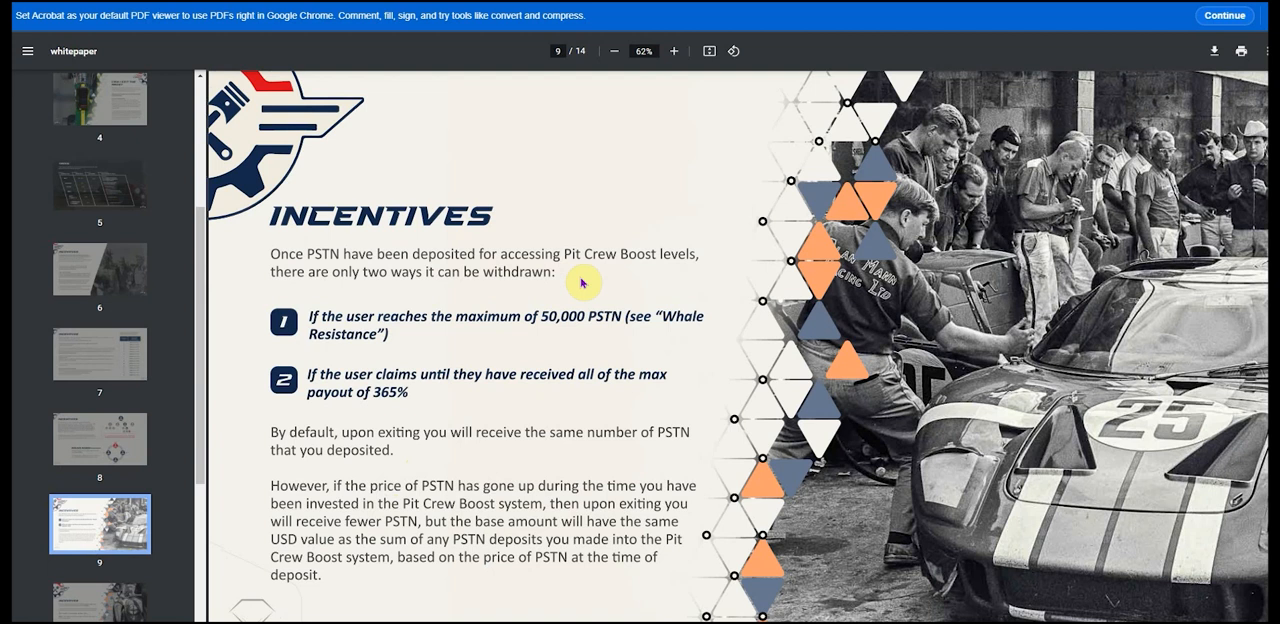
pyautogui.moveTo(452, 338)
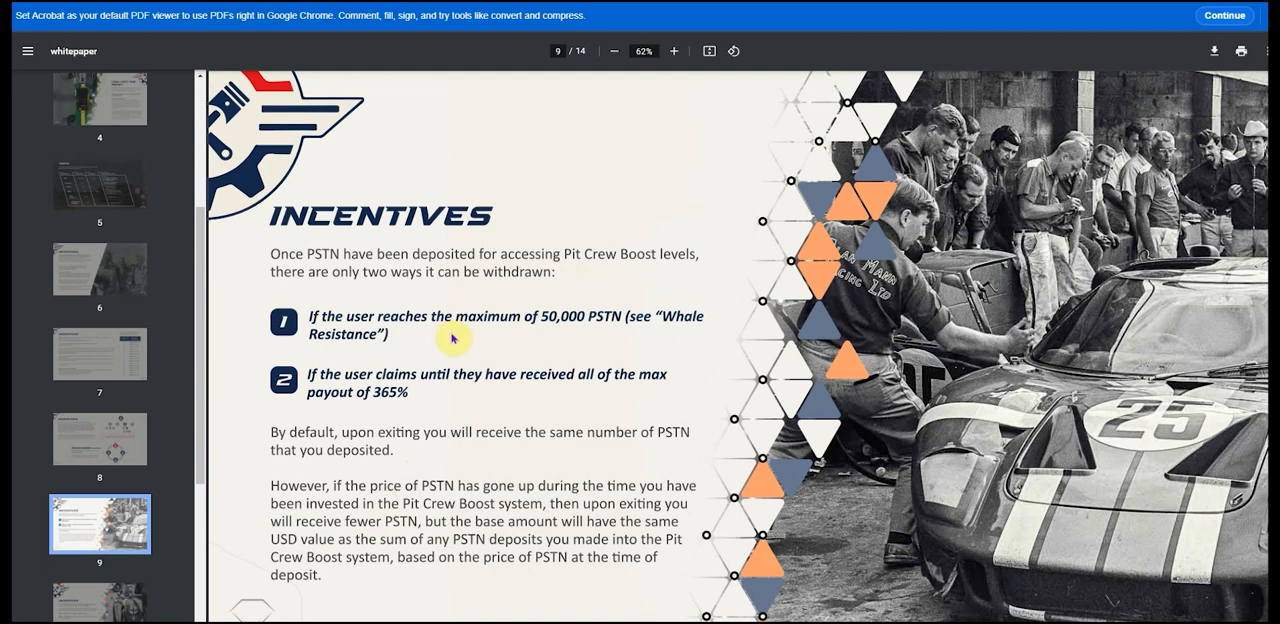
pyautogui.moveTo(461, 345)
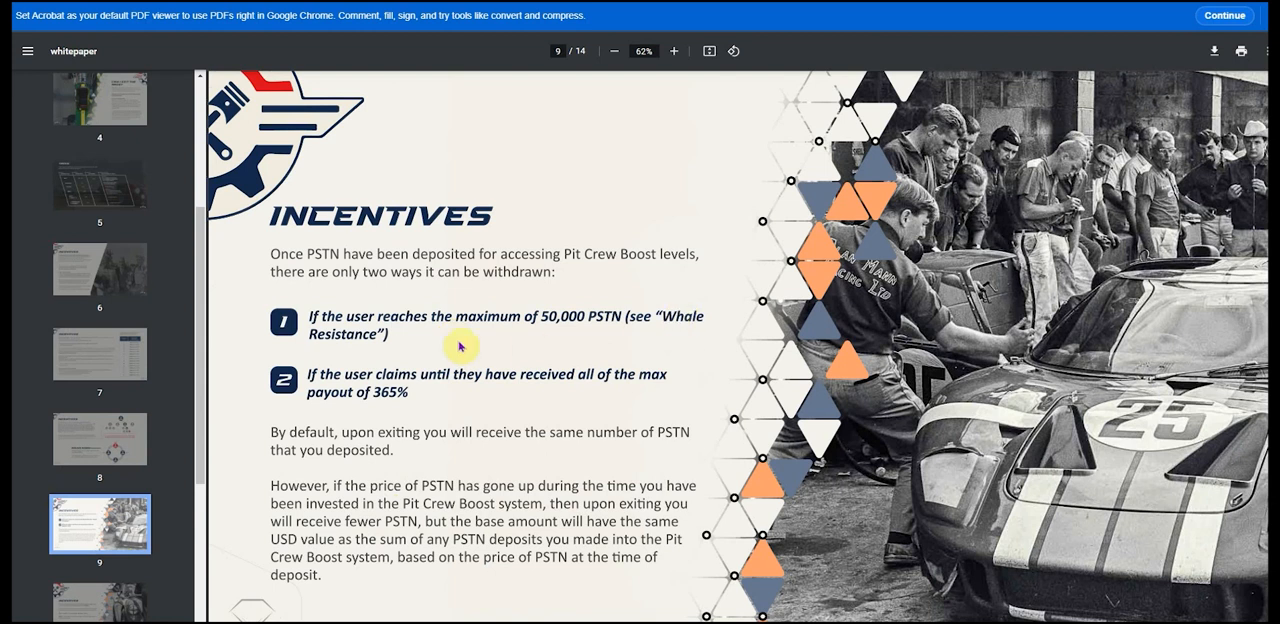
pyautogui.moveTo(441, 403)
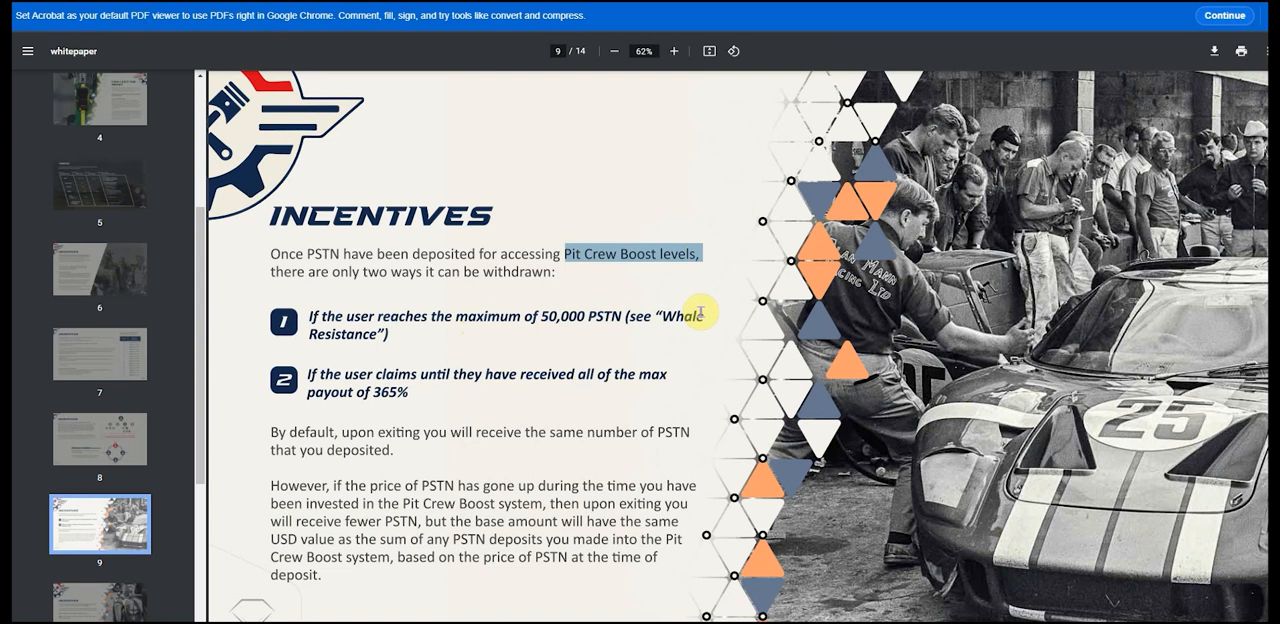
pyautogui.moveTo(540, 385)
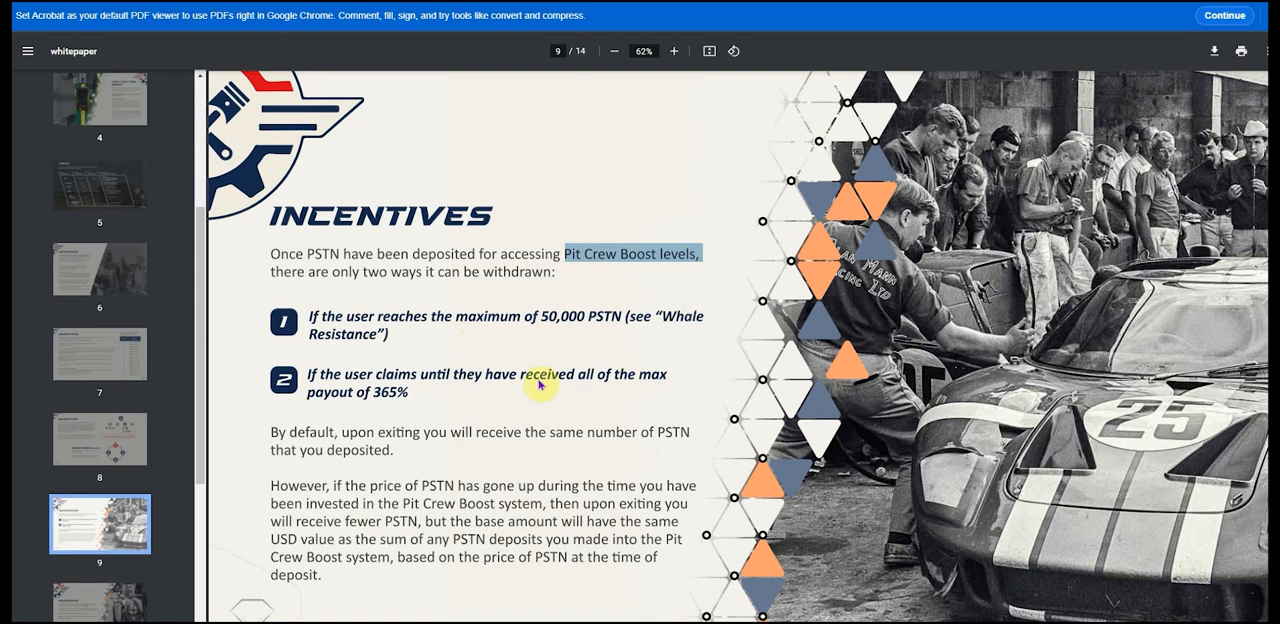
pyautogui.moveTo(210, 534)
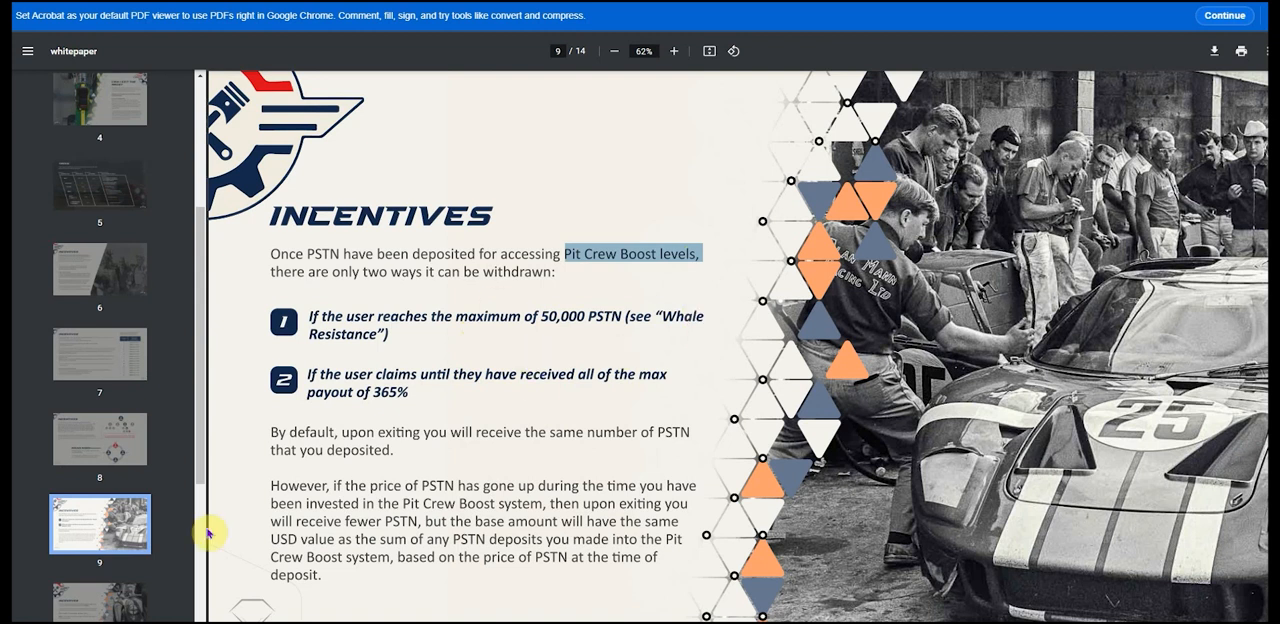
# - Scroll down to page 10, stating Boost rewards require a positive net deposit value
pyautogui.scroll(-3)
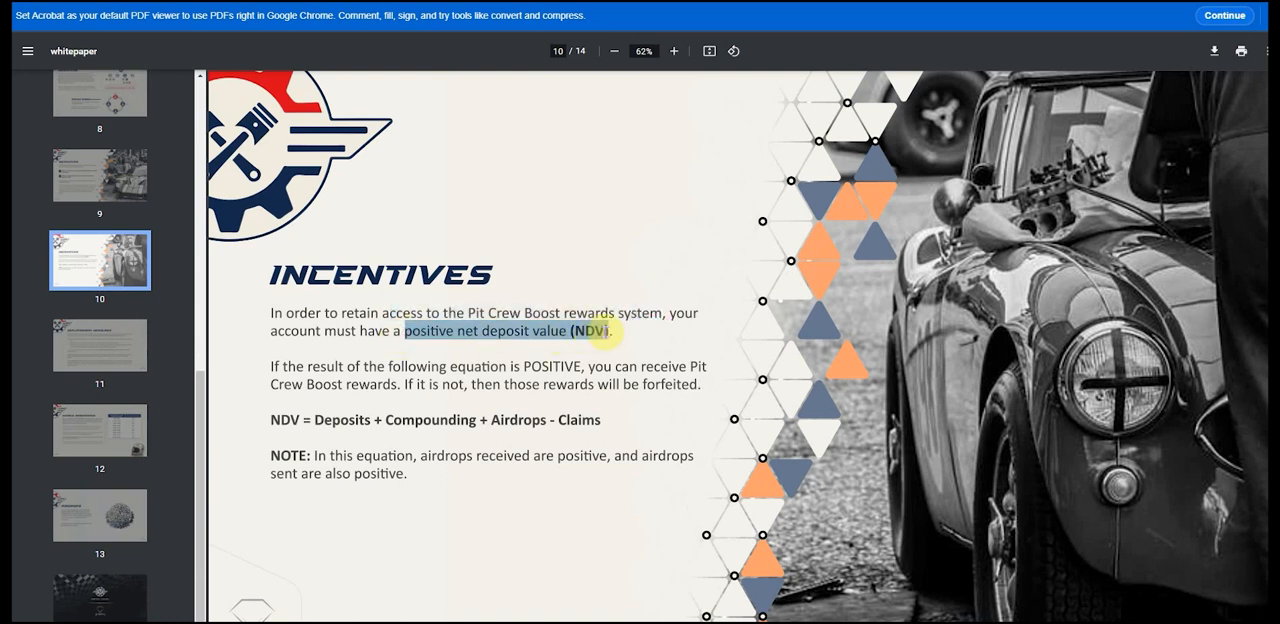
pyautogui.moveTo(328, 393)
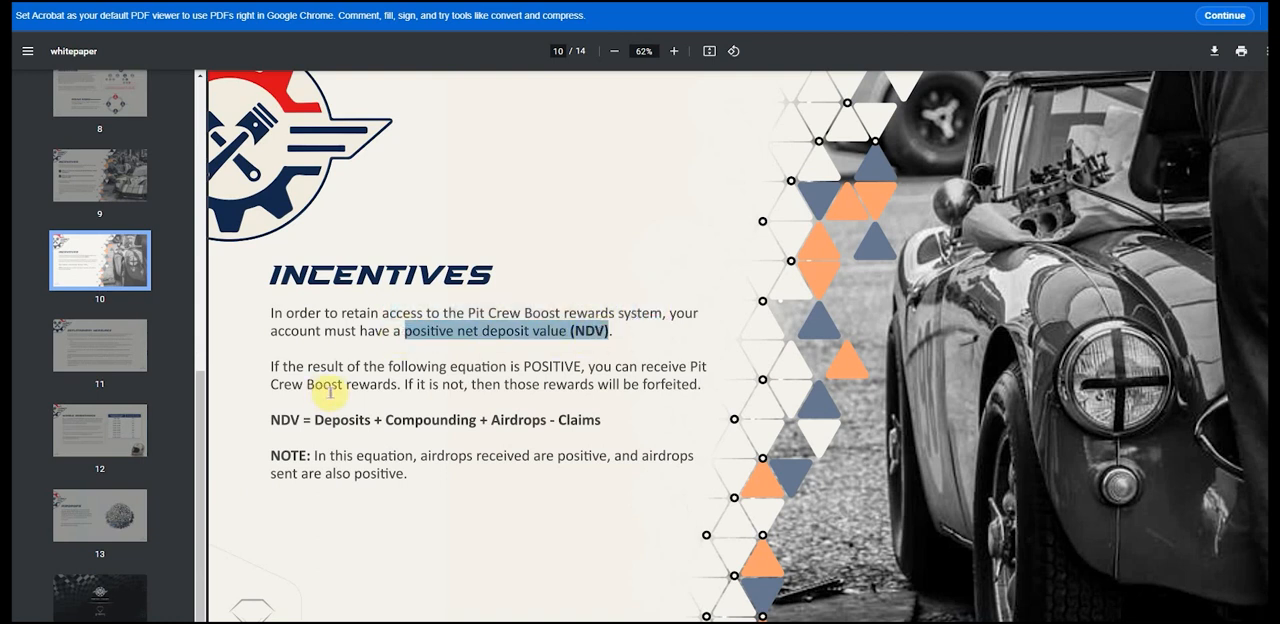
pyautogui.moveTo(368, 331)
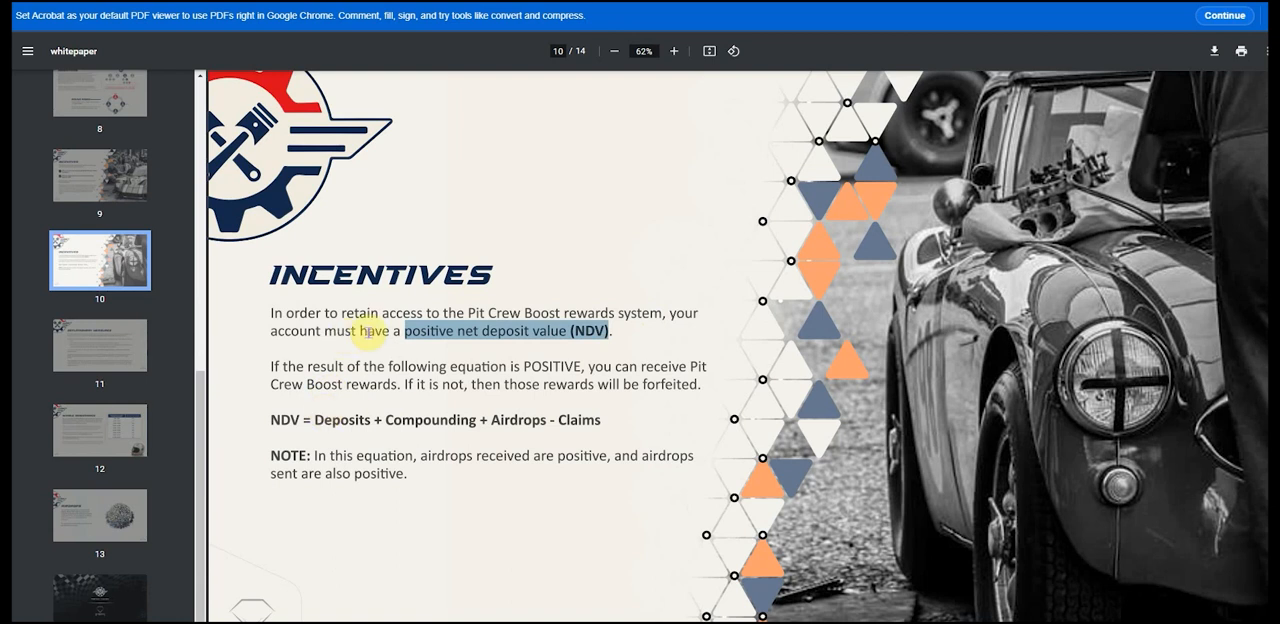
pyautogui.moveTo(99, 345)
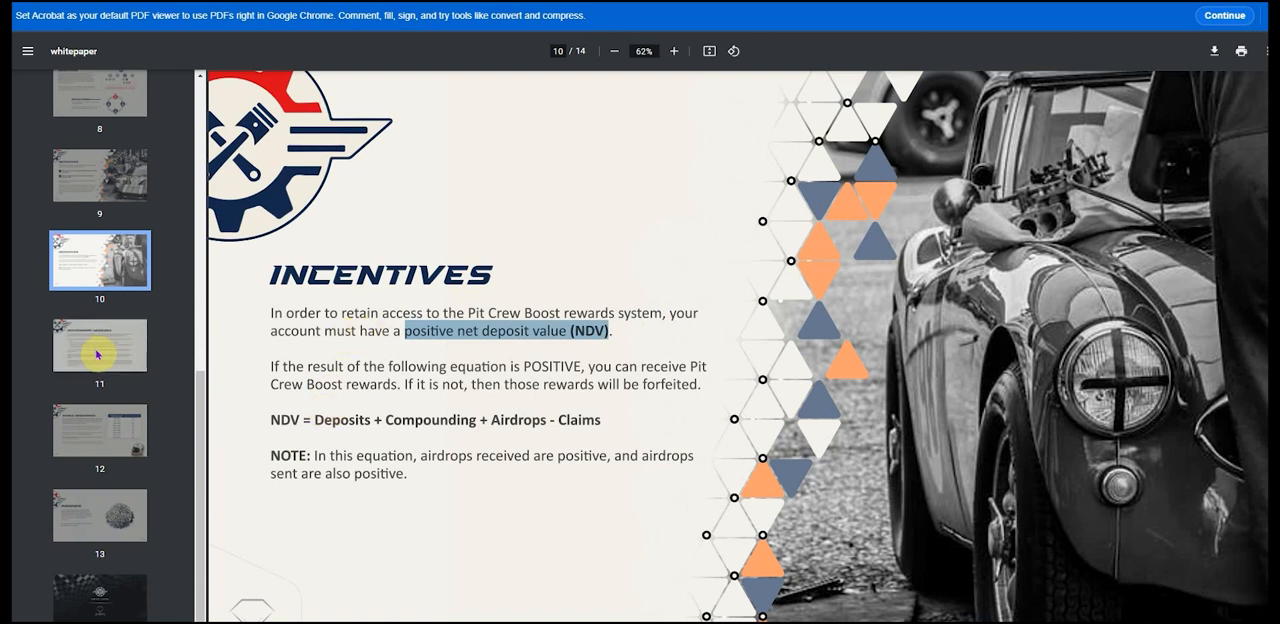
# - Jump to page 12's whale-resistance claim taxes (15%–55%), then to page 13, Airdrops
pyautogui.click(99, 430)
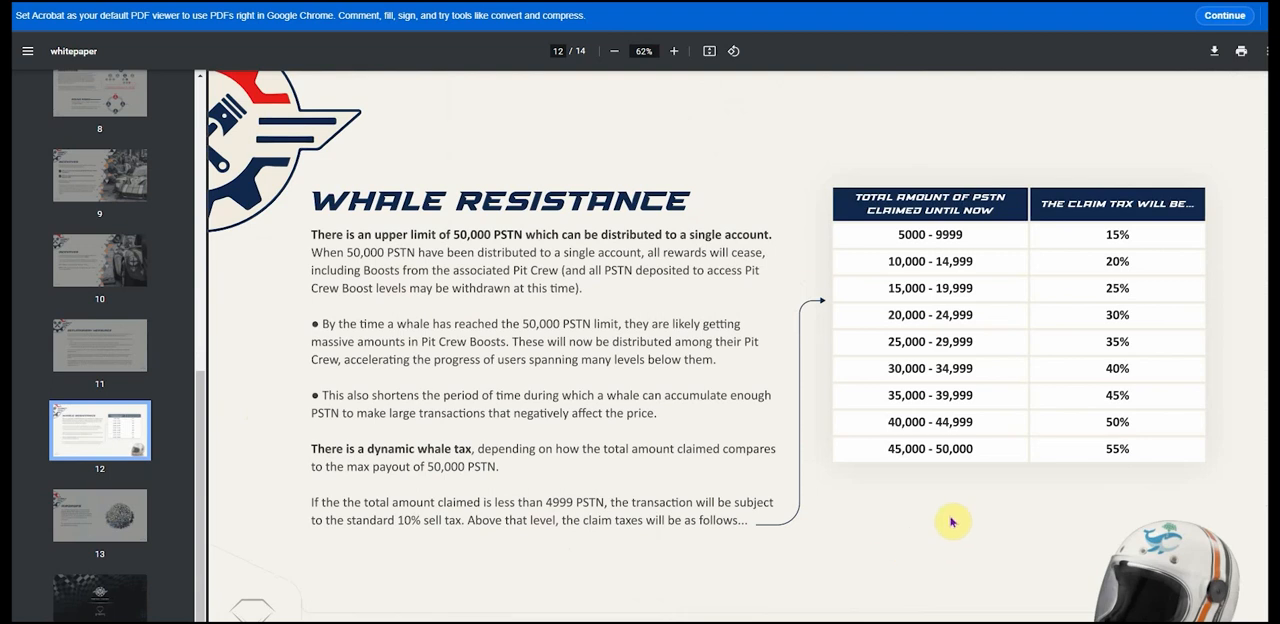
pyautogui.moveTo(885, 487)
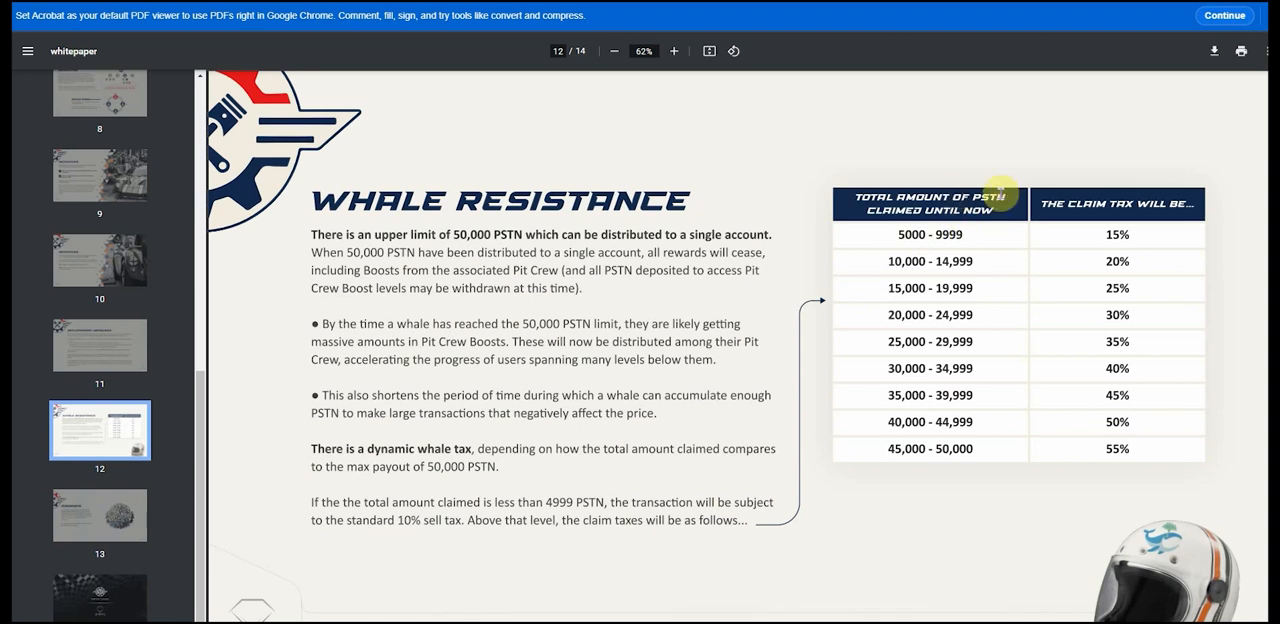
pyautogui.moveTo(1164, 240)
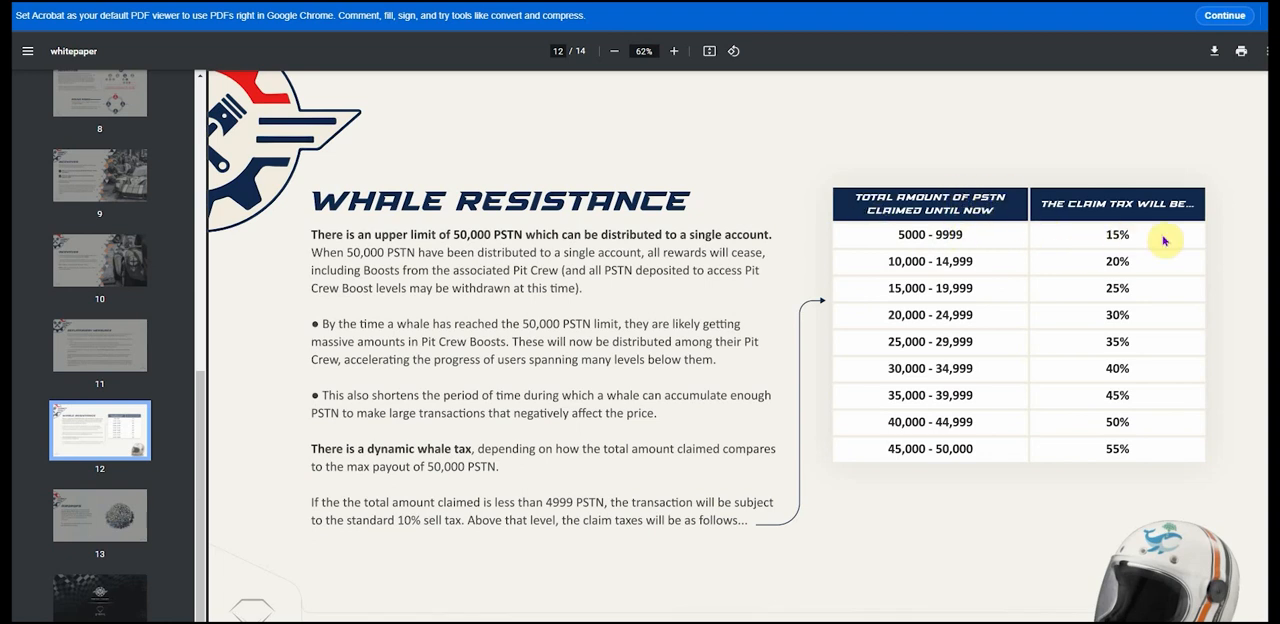
pyautogui.moveTo(1078, 476)
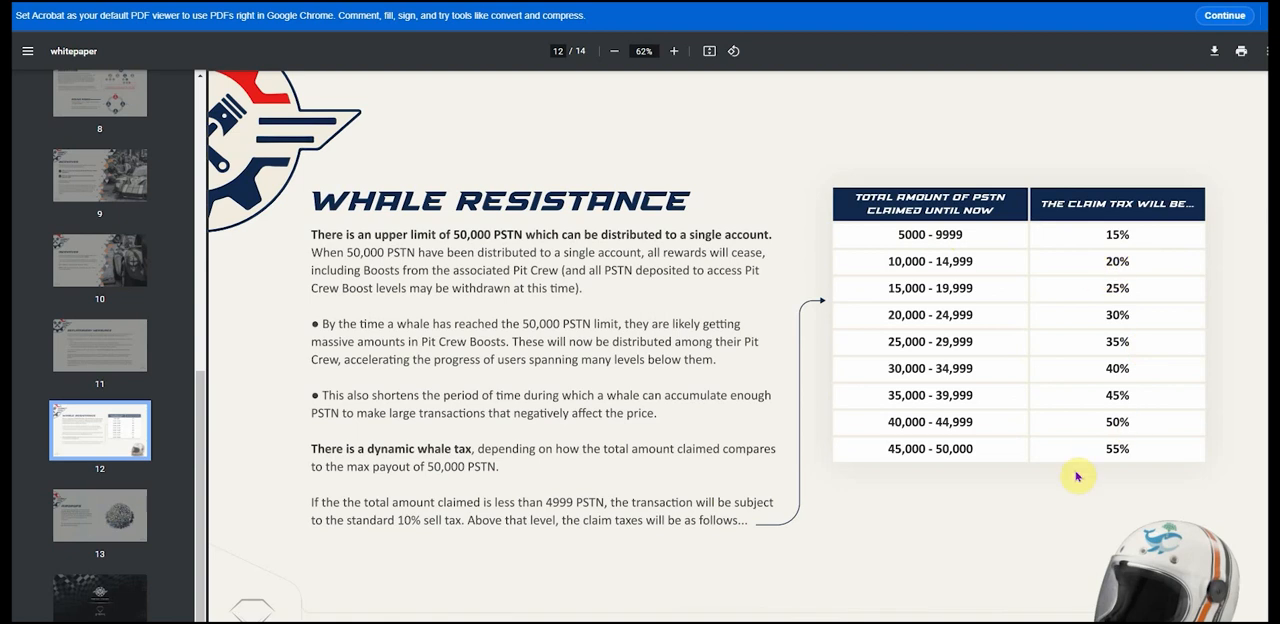
pyautogui.moveTo(1053, 372)
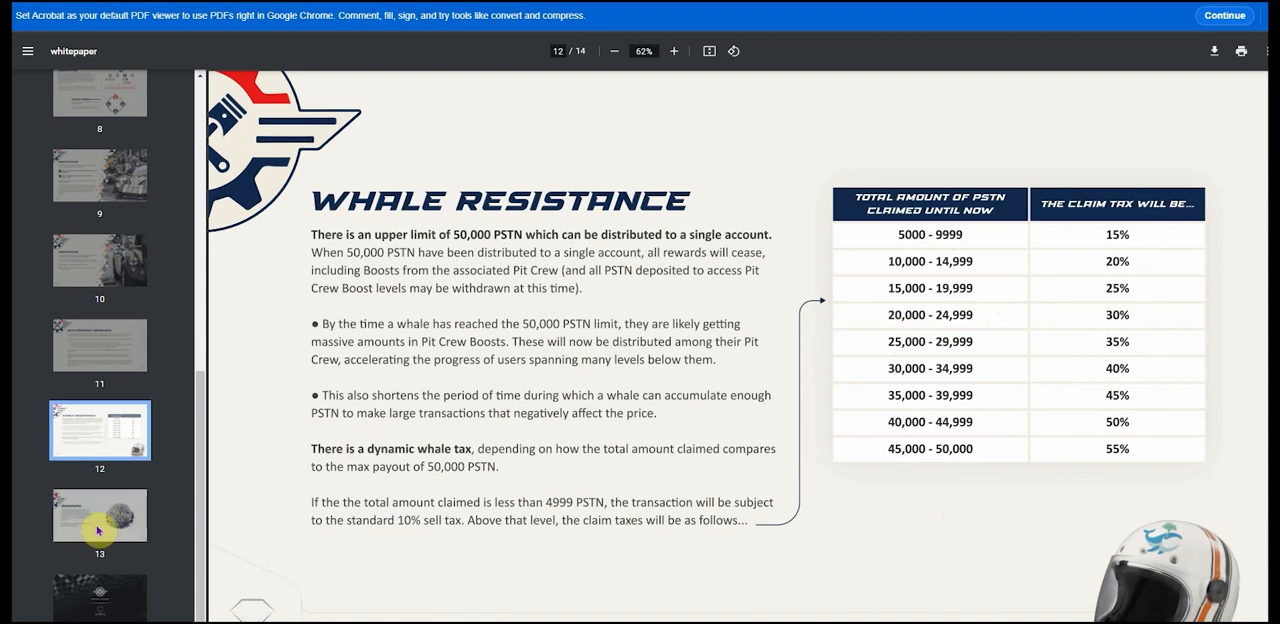
pyautogui.click(99, 515)
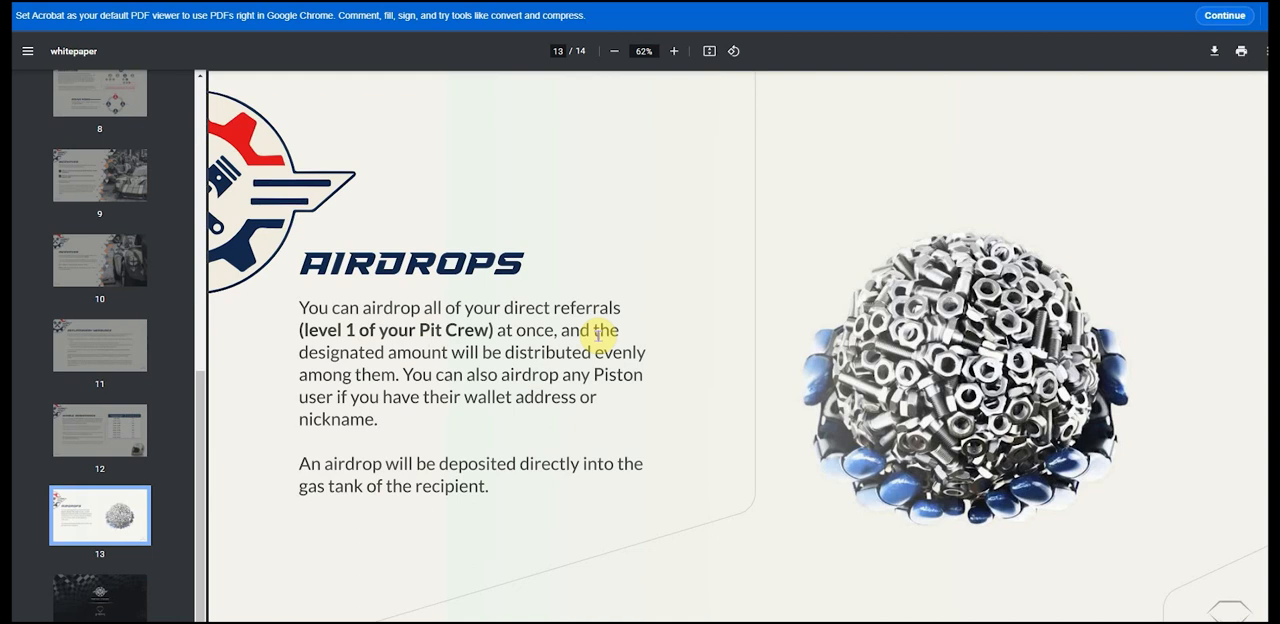
pyautogui.moveTo(768, 208)
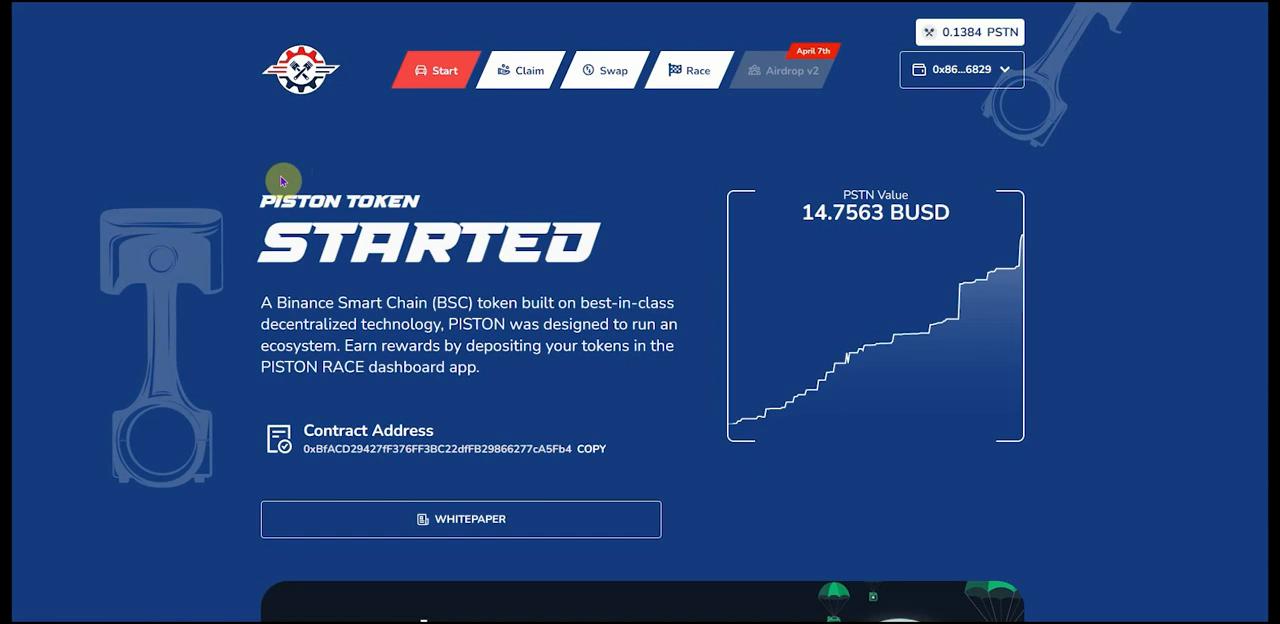
pyautogui.moveTo(537, 181)
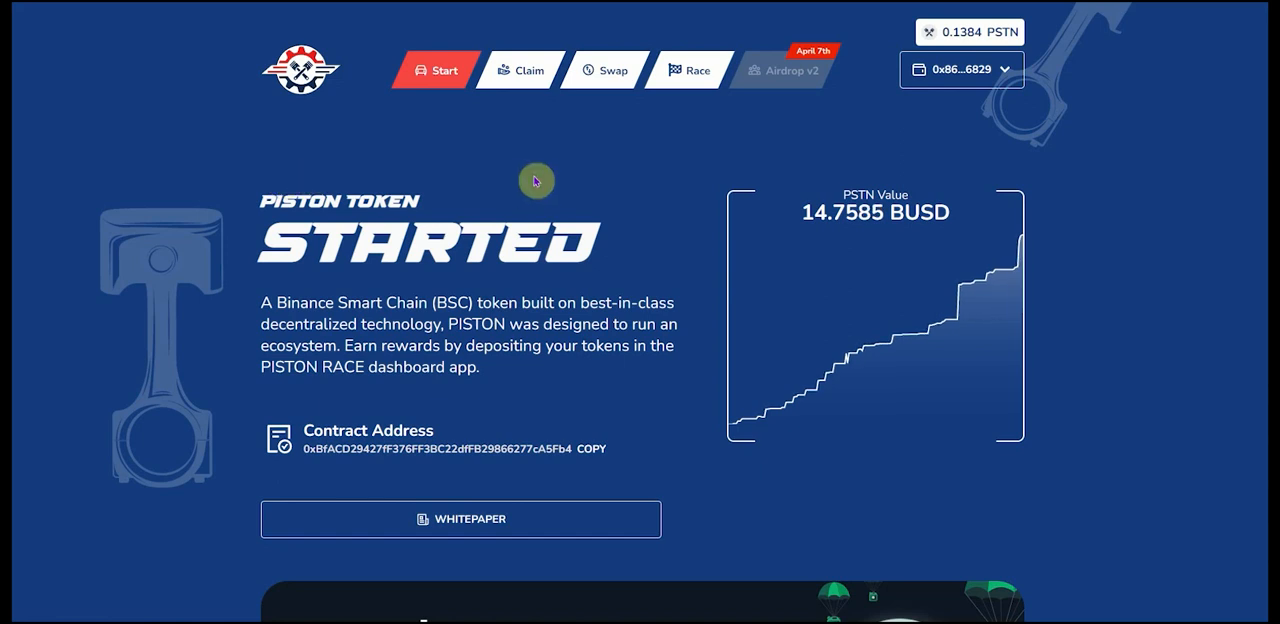
# - Go via Swap to the Race dashboard showing a 32.4000 PSTN gas tank and 0.0180 PSTN fuel
pyautogui.click(603, 70)
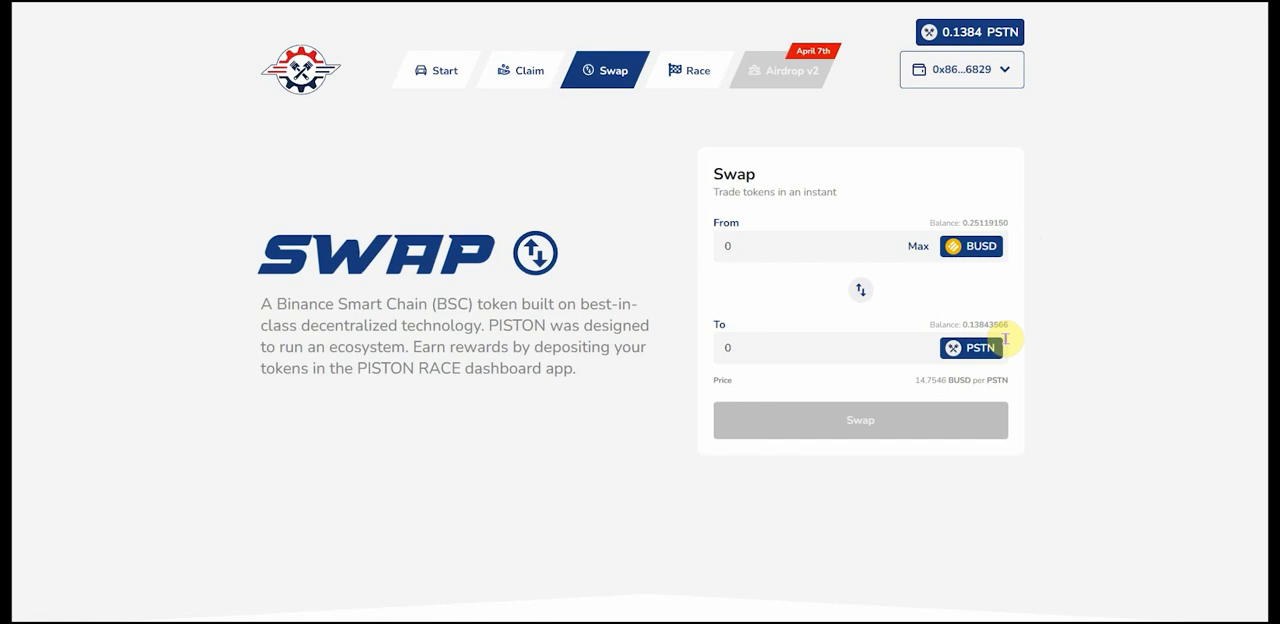
pyautogui.click(696, 70)
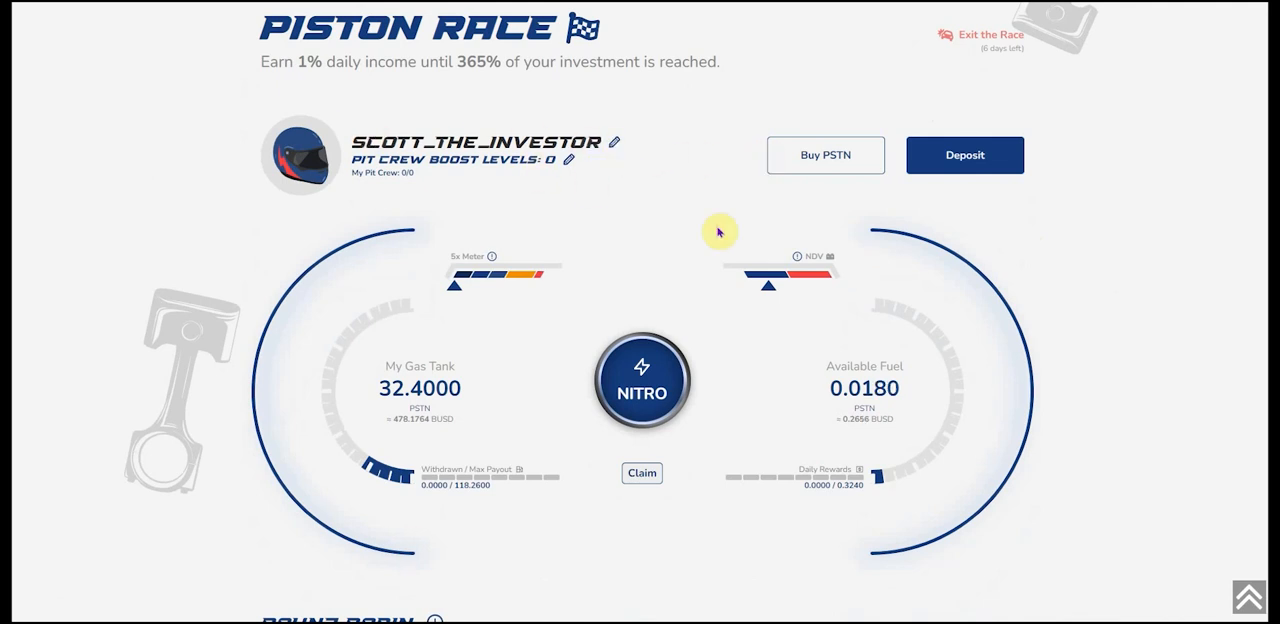
pyautogui.moveTo(1107, 334)
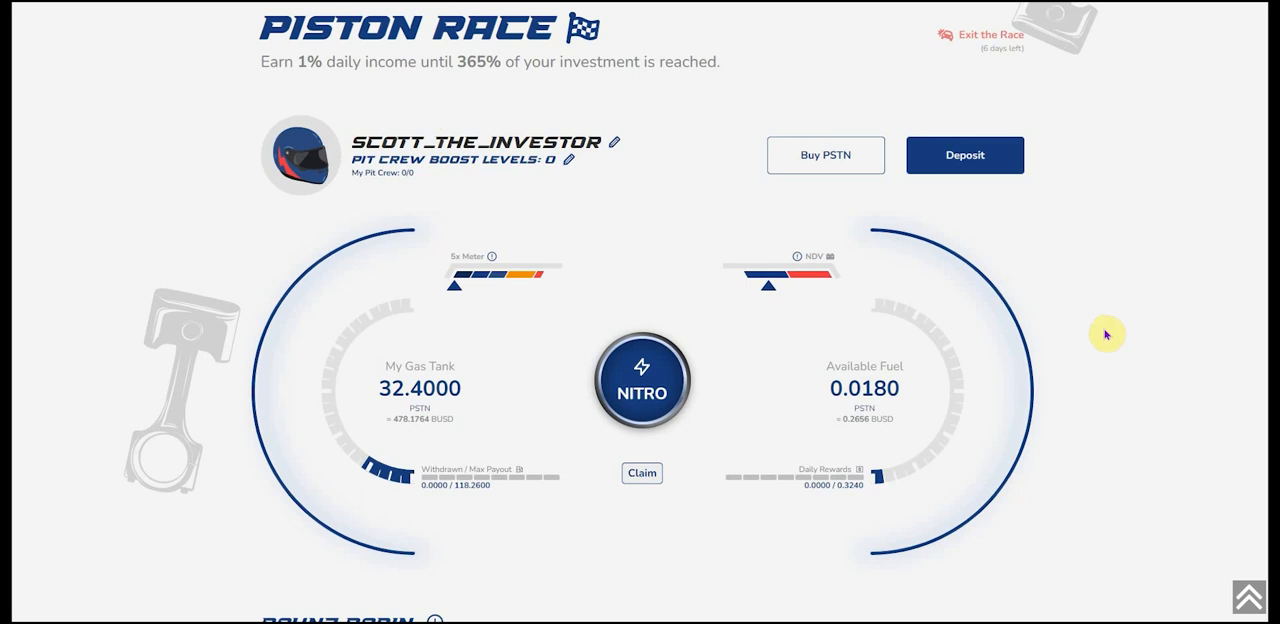
pyautogui.scroll(3)
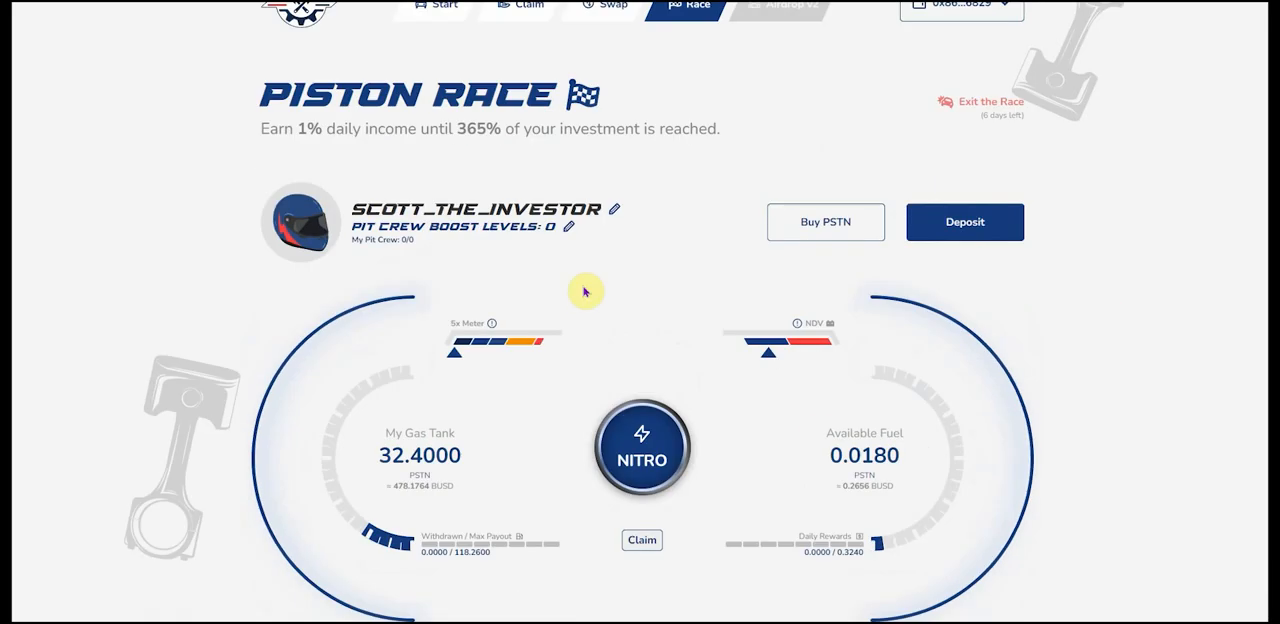
pyautogui.click(641, 447)
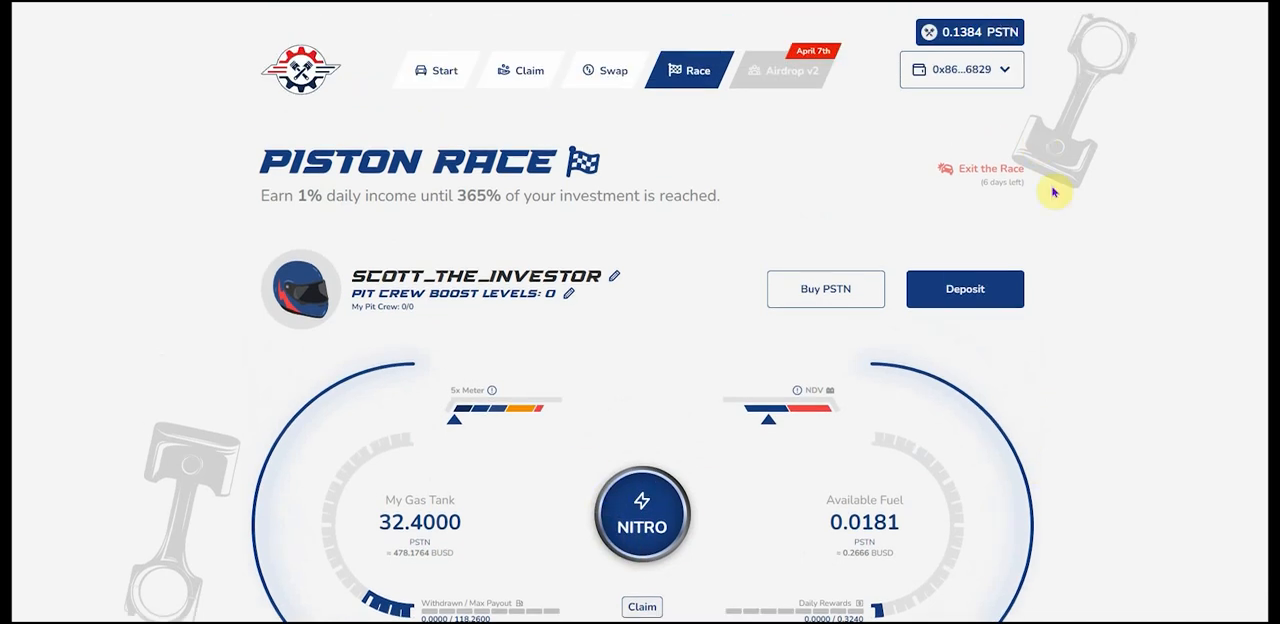
pyautogui.moveTo(955, 127)
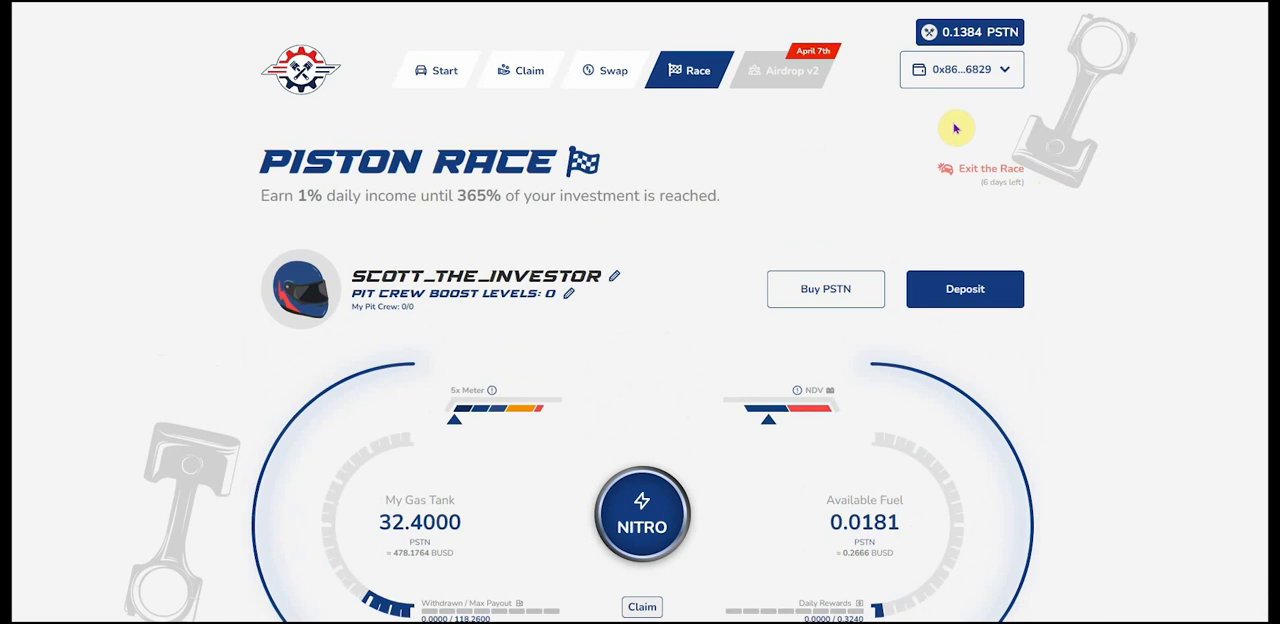
pyautogui.moveTo(817, 212)
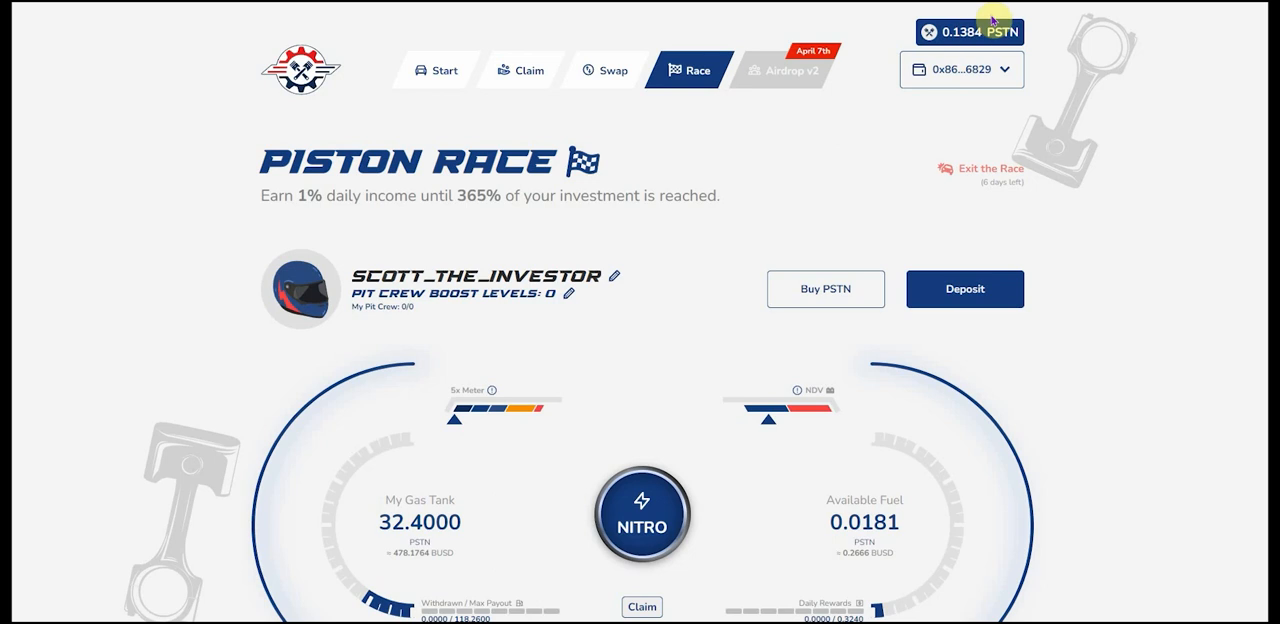
pyautogui.moveTo(717, 349)
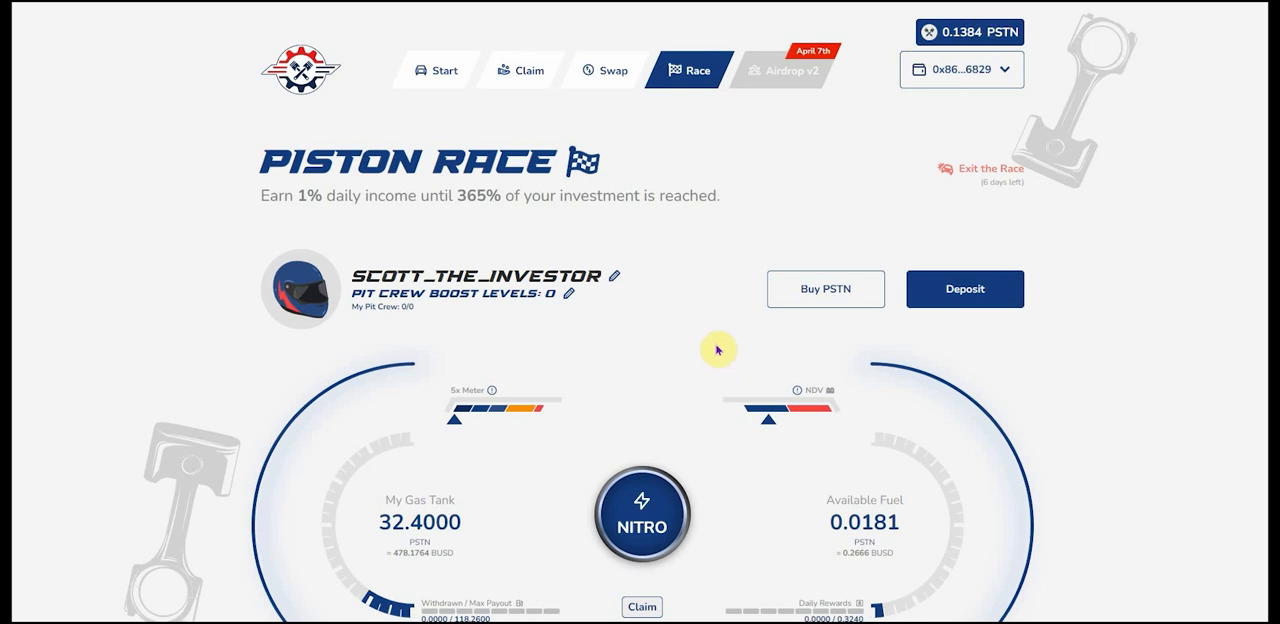
pyautogui.moveTo(1238, 114)
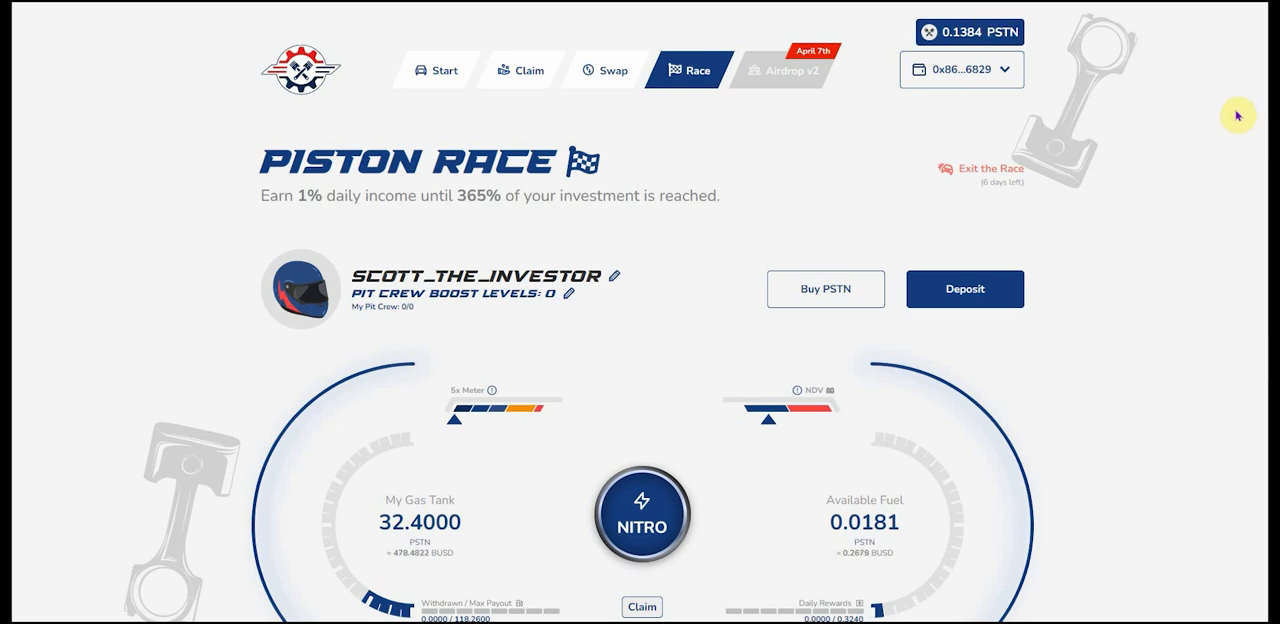
pyautogui.moveTo(1193, 73)
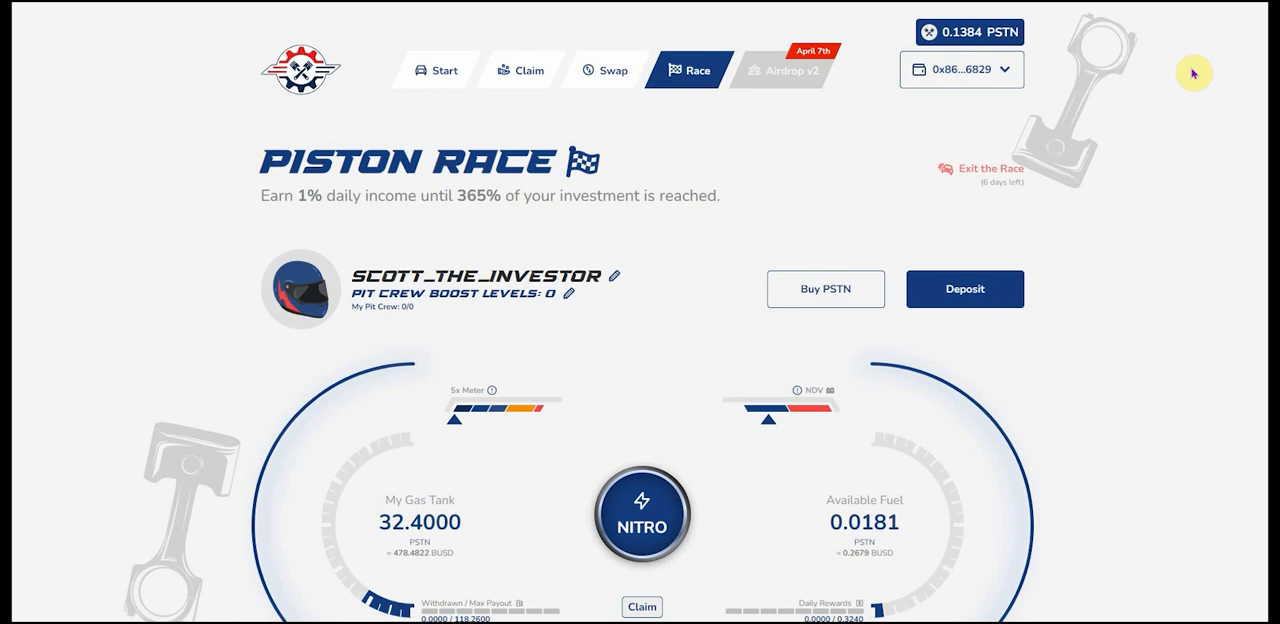
pyautogui.moveTo(1193, 286)
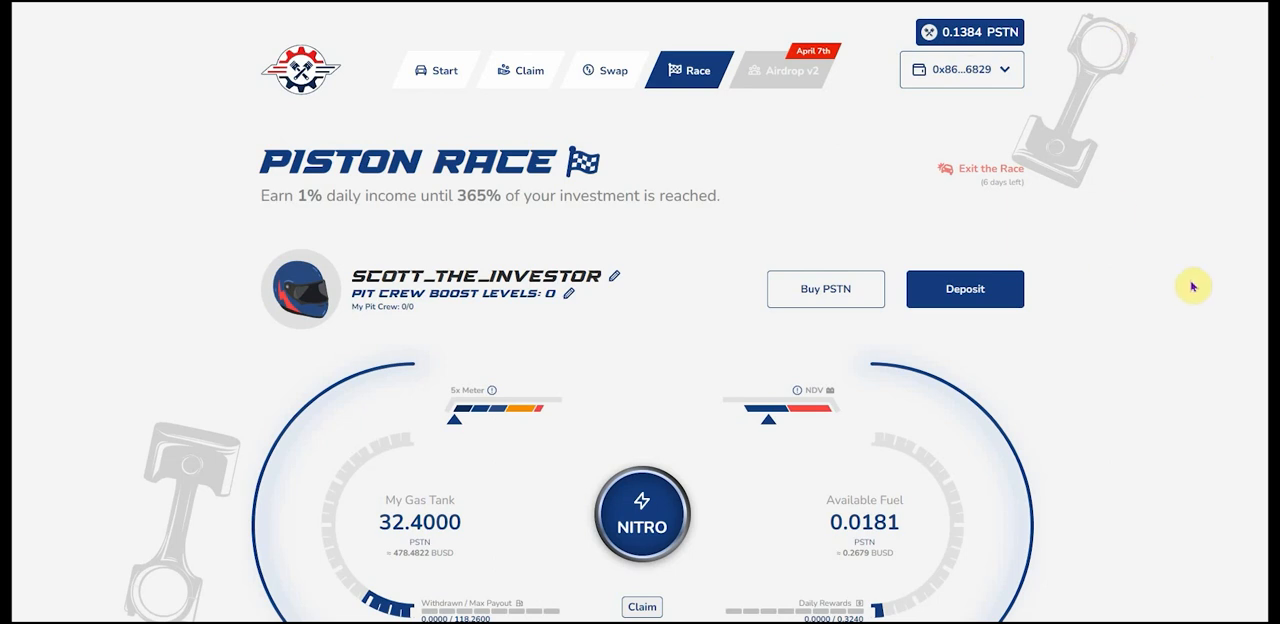
pyautogui.moveTo(1228, 91)
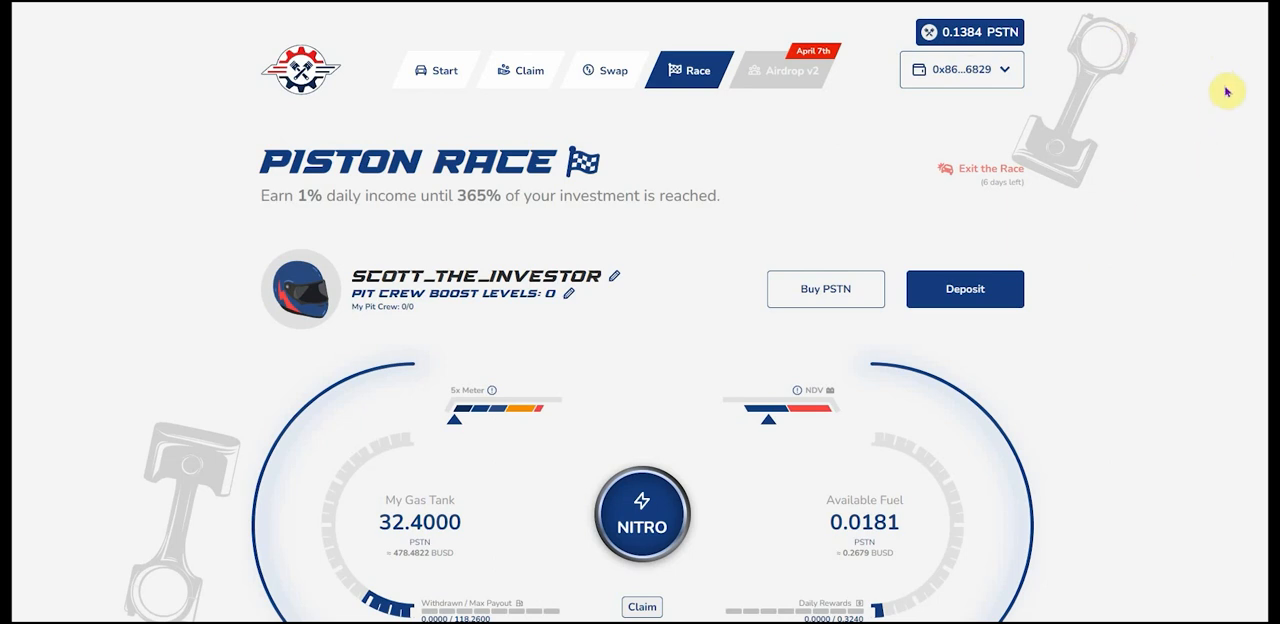
pyautogui.moveTo(729, 230)
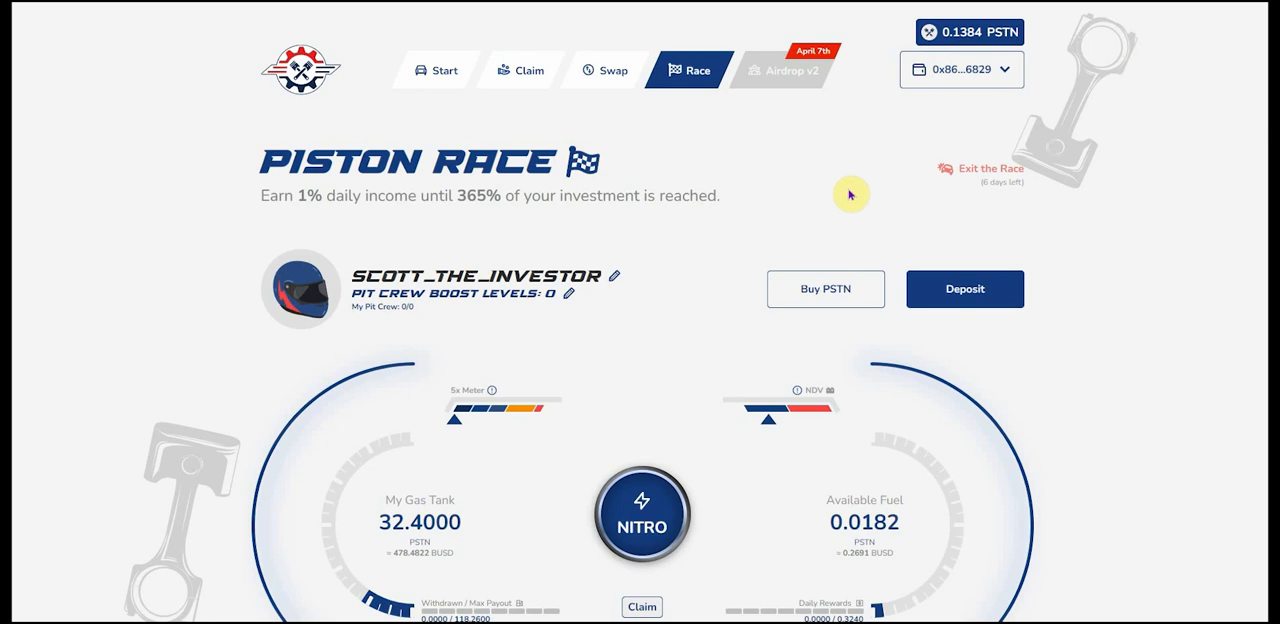
pyautogui.moveTo(825, 201)
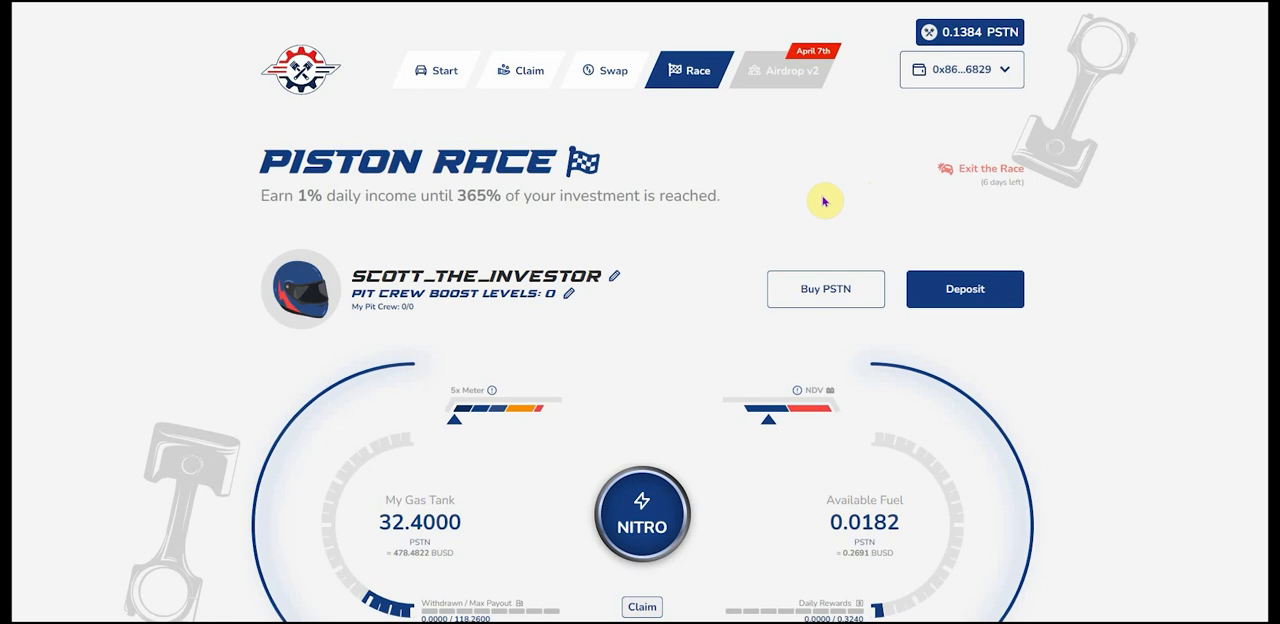
pyautogui.moveTo(1087, 192)
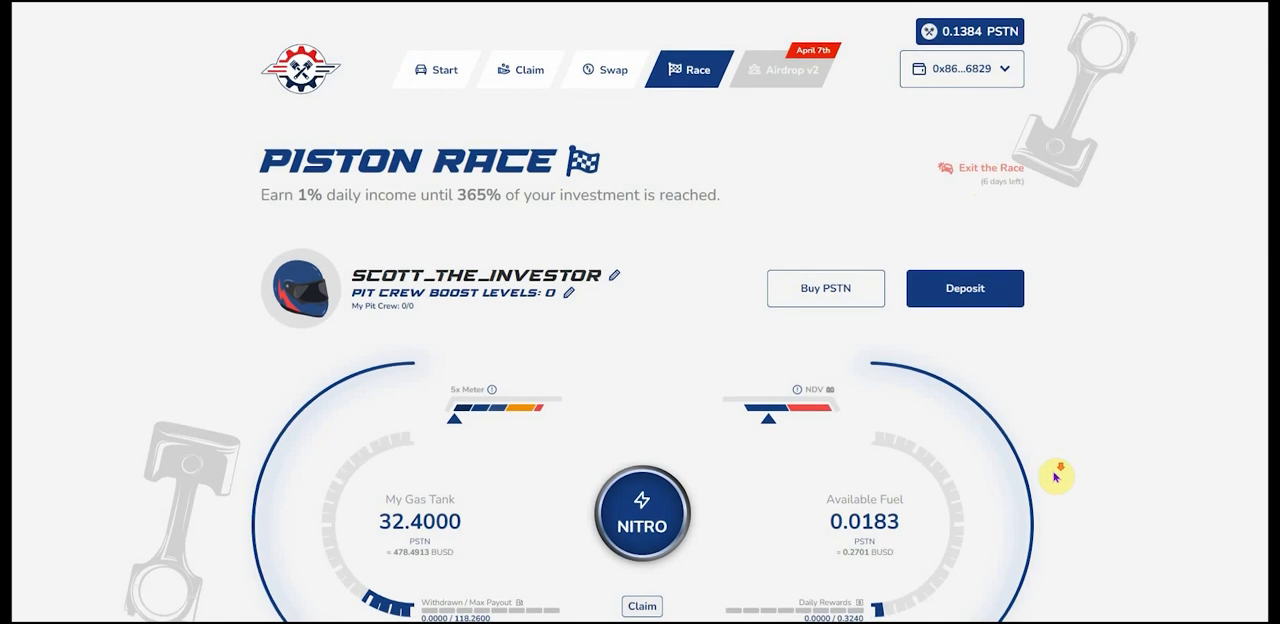
pyautogui.scroll(-3)
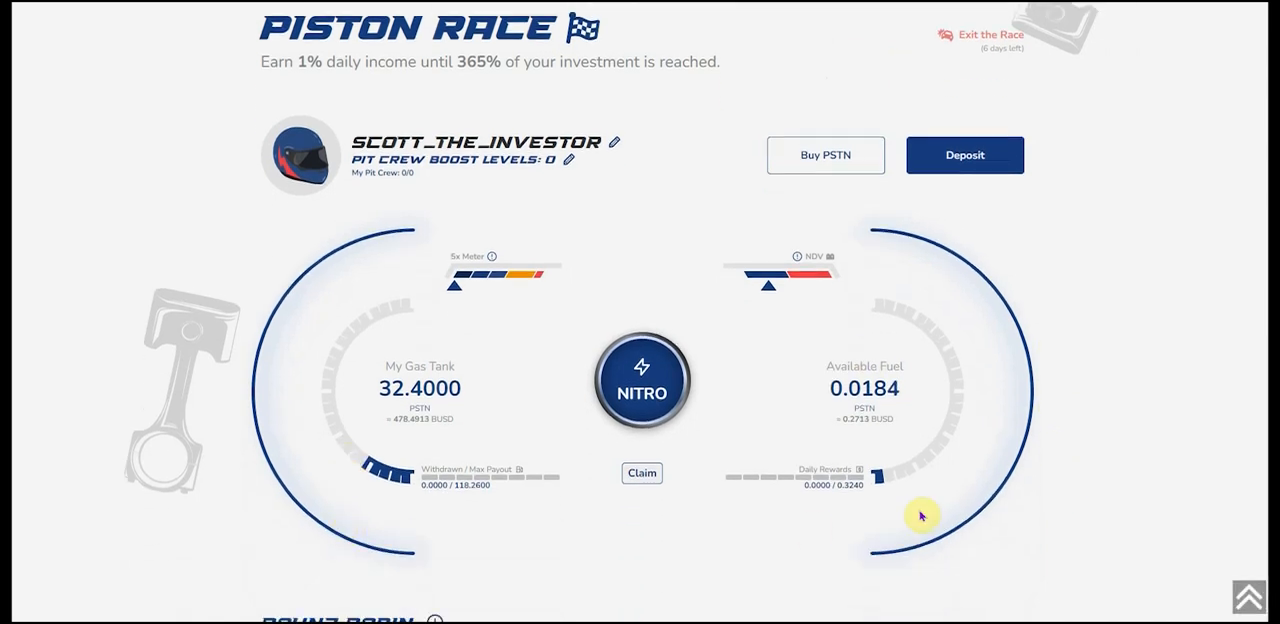
pyautogui.moveTo(587, 234)
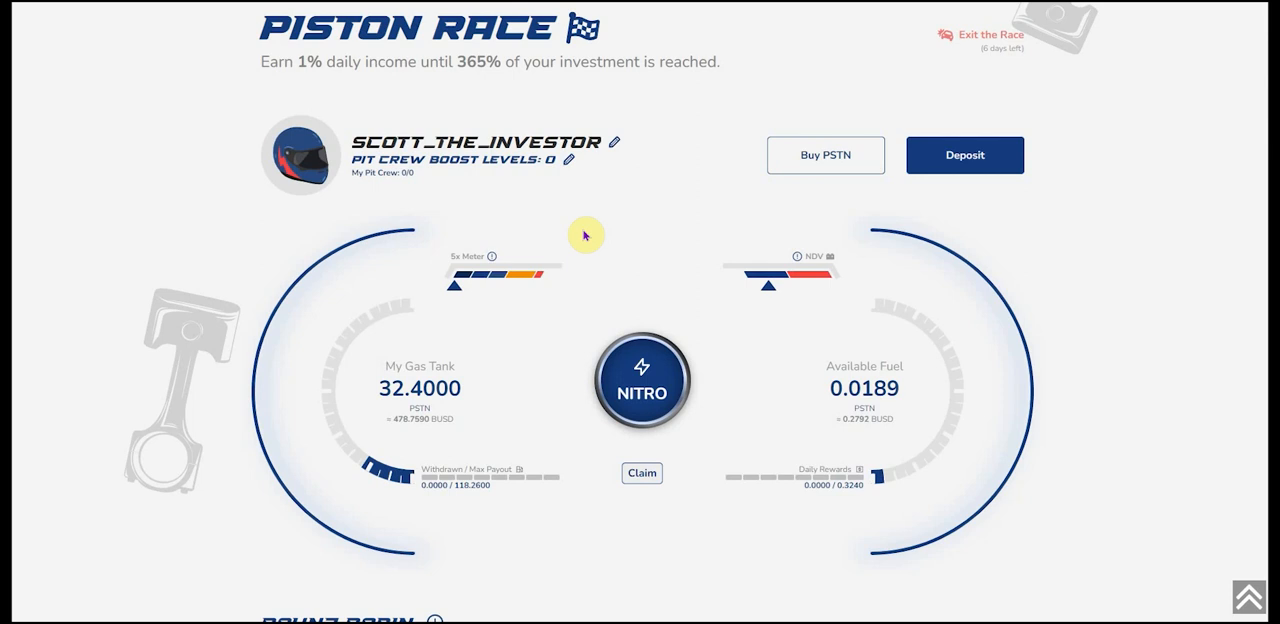
pyautogui.scroll(3)
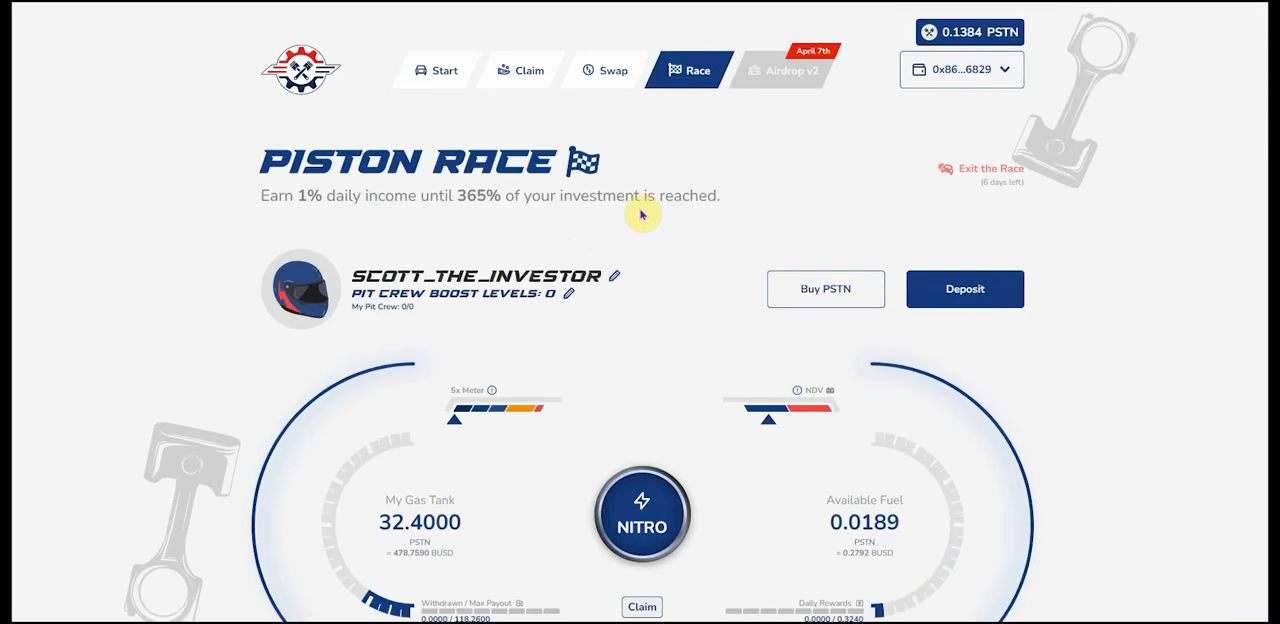
pyautogui.moveTo(662, 255)
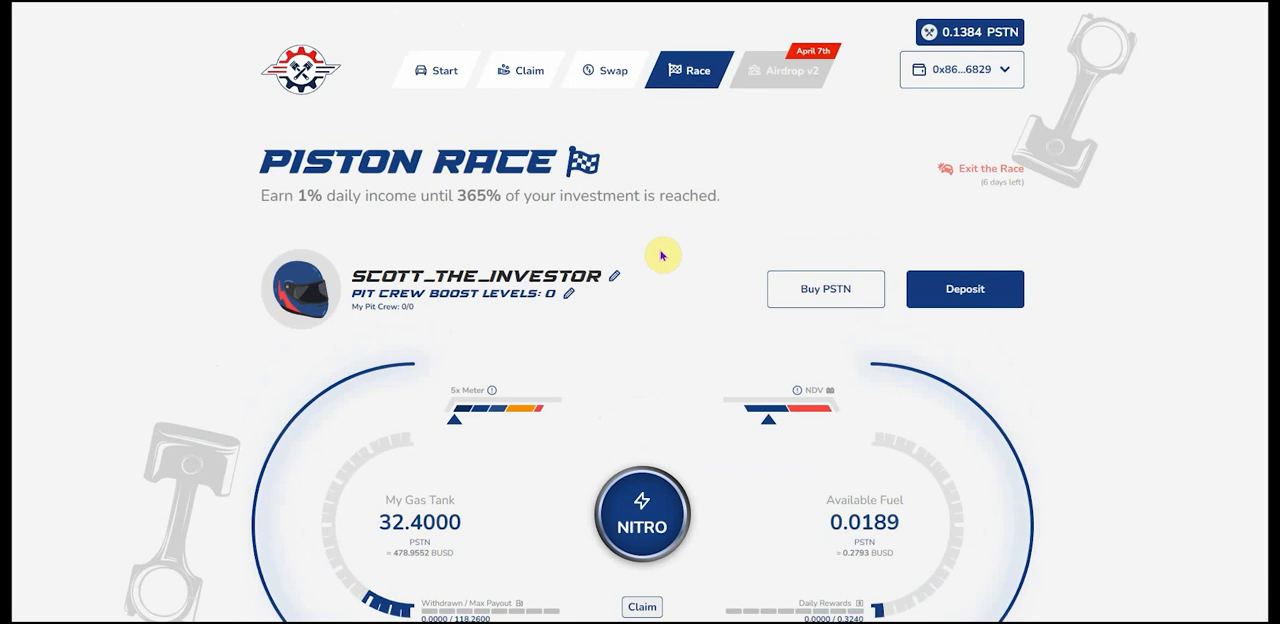
pyautogui.scroll(-3)
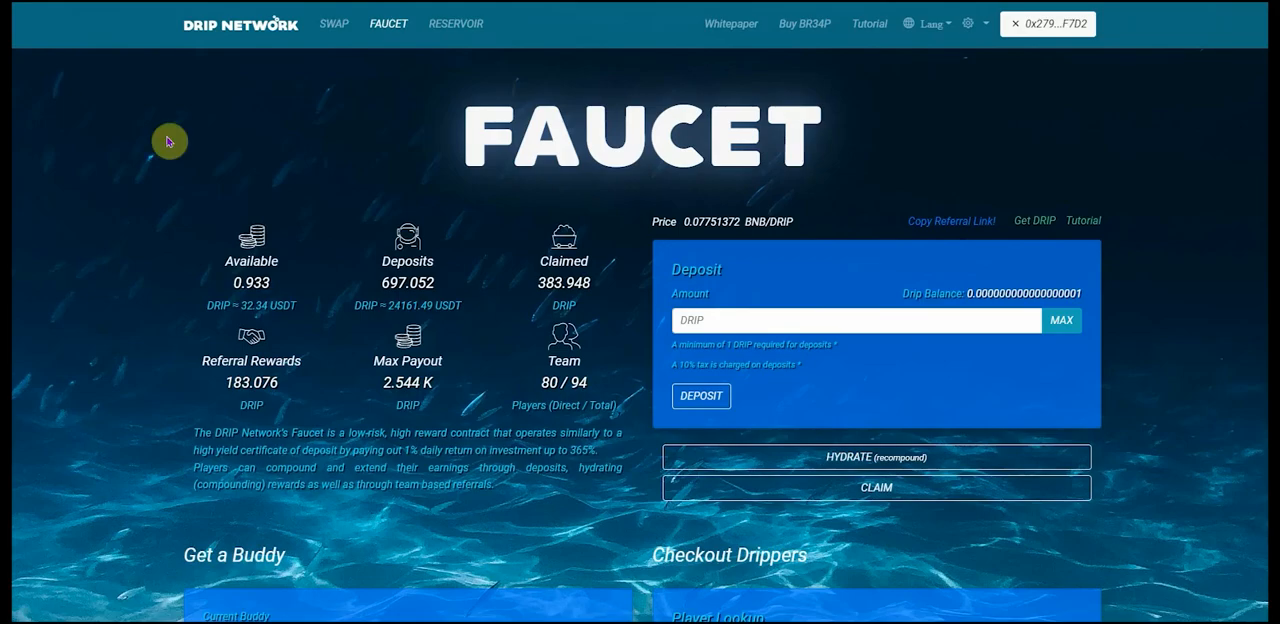
pyautogui.moveTo(314, 451)
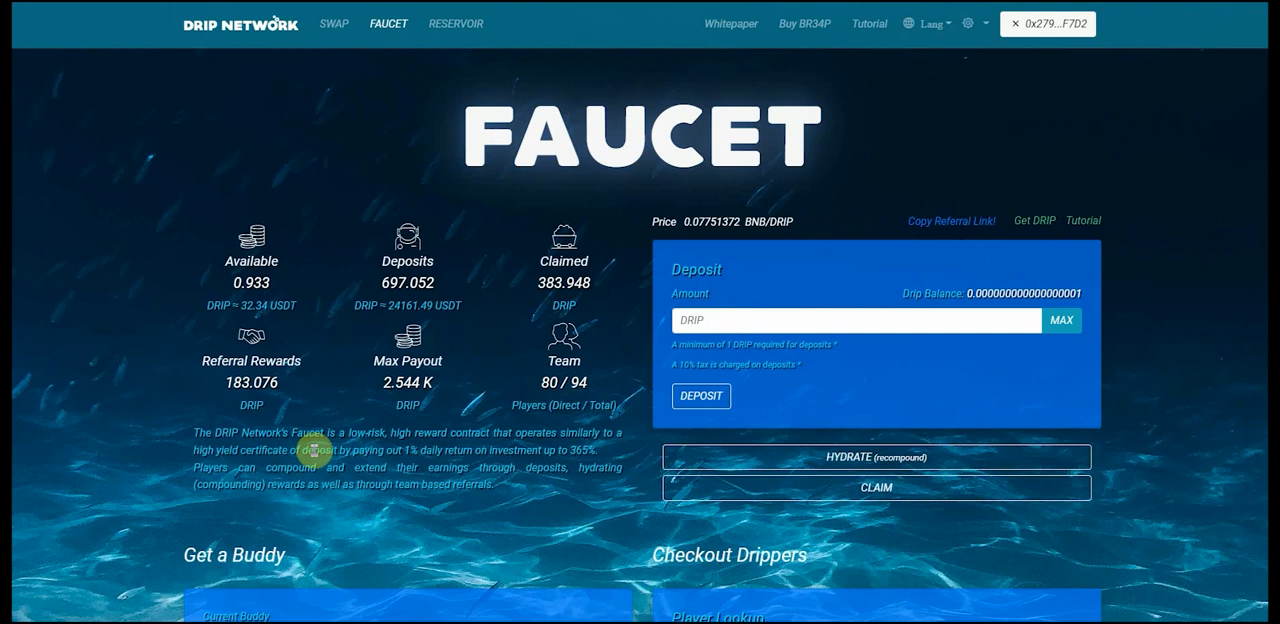
# - Open Drip Network's SWAP Fountain page and look over its DRIP price chart (about 34.65 USDT)
pyautogui.doubleClick(407, 282)
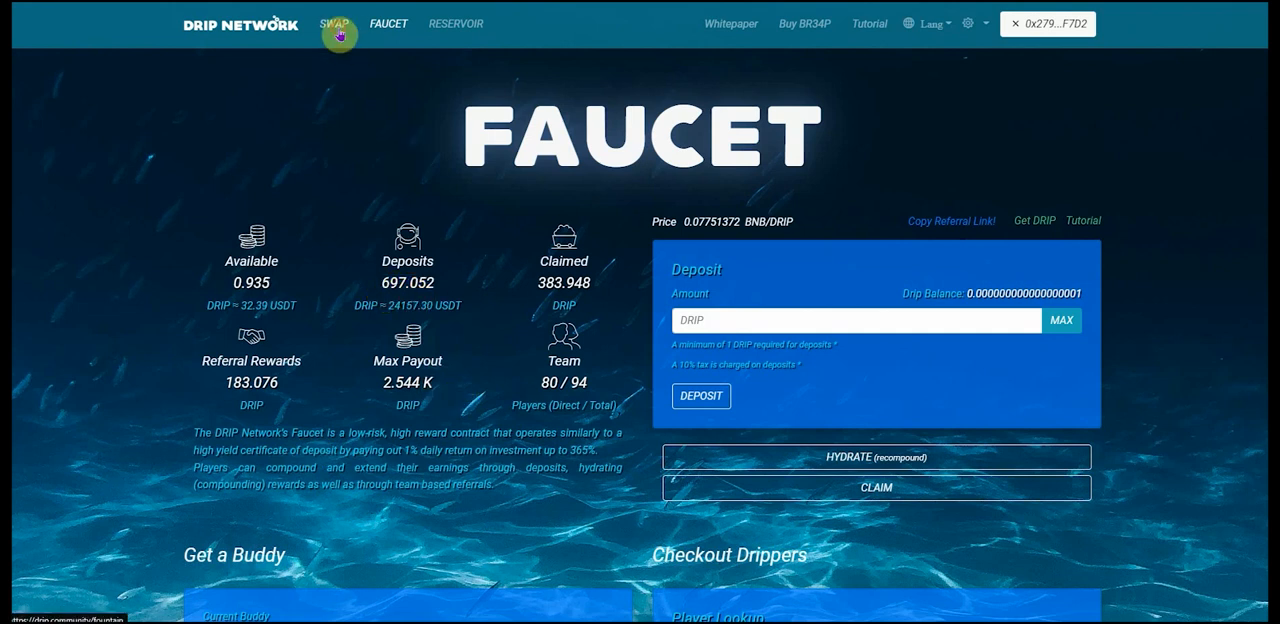
pyautogui.click(334, 23)
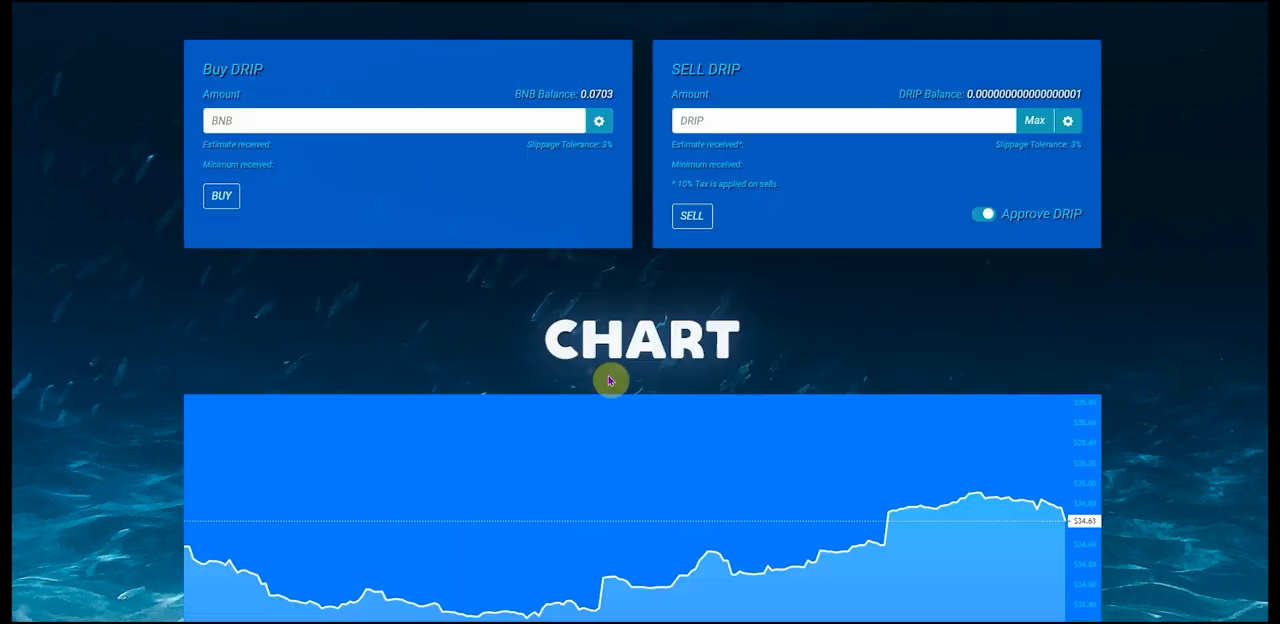
pyautogui.scroll(-3)
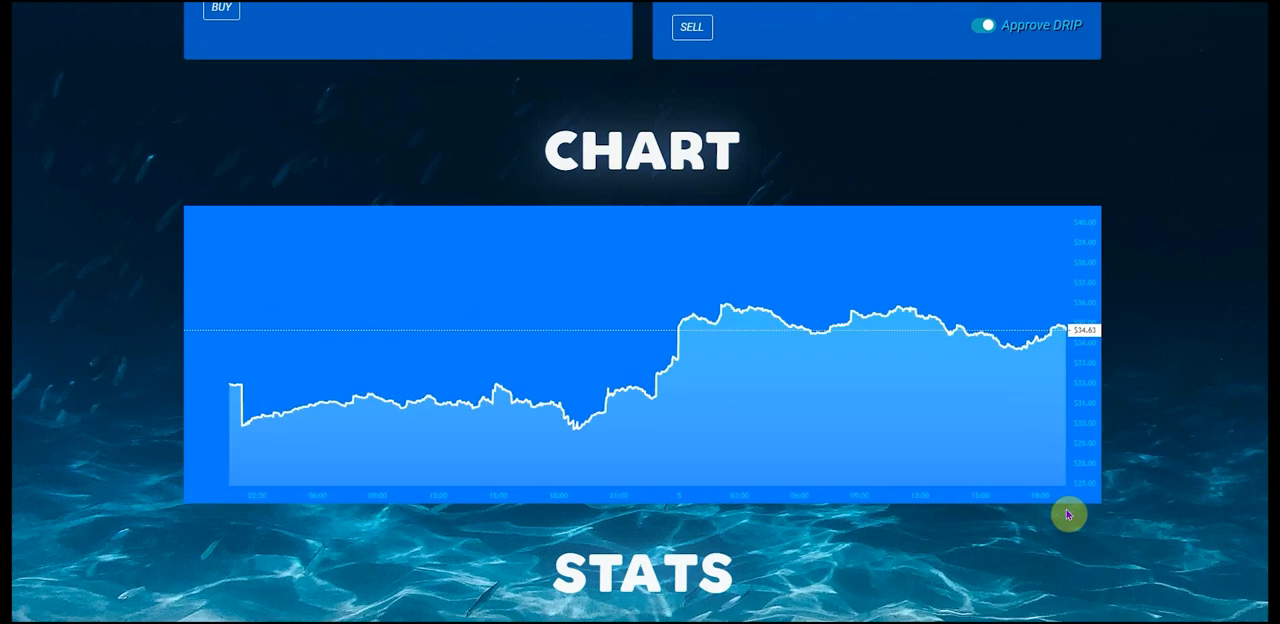
pyautogui.moveTo(547, 398)
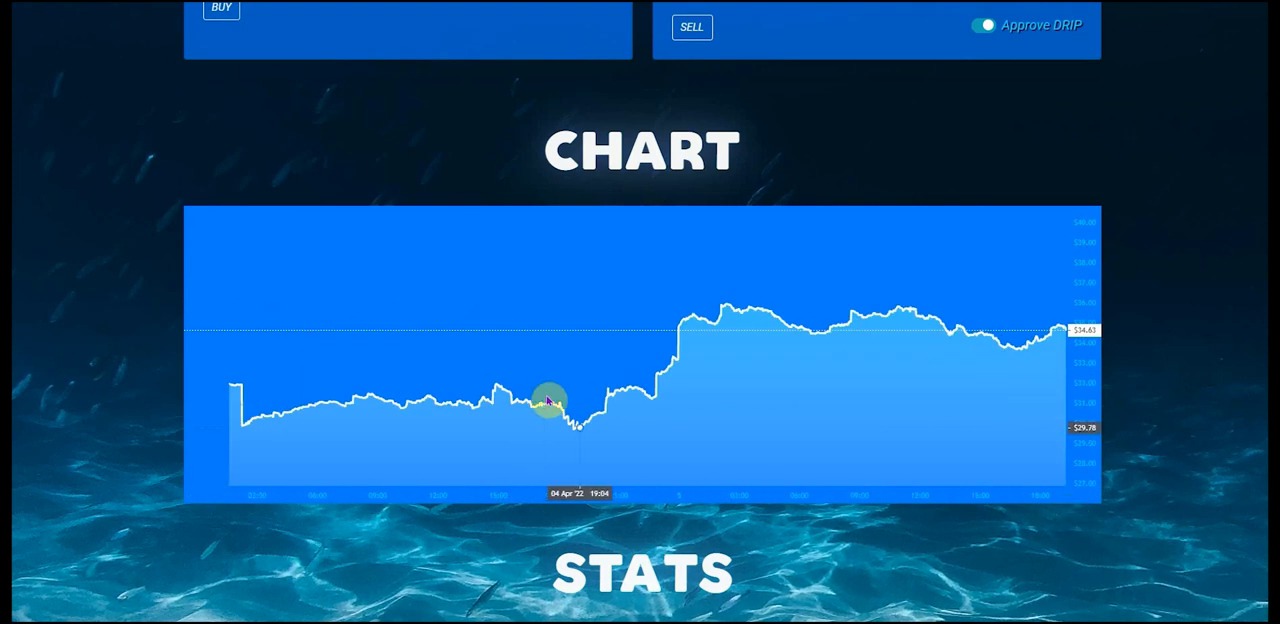
pyautogui.moveTo(660, 398)
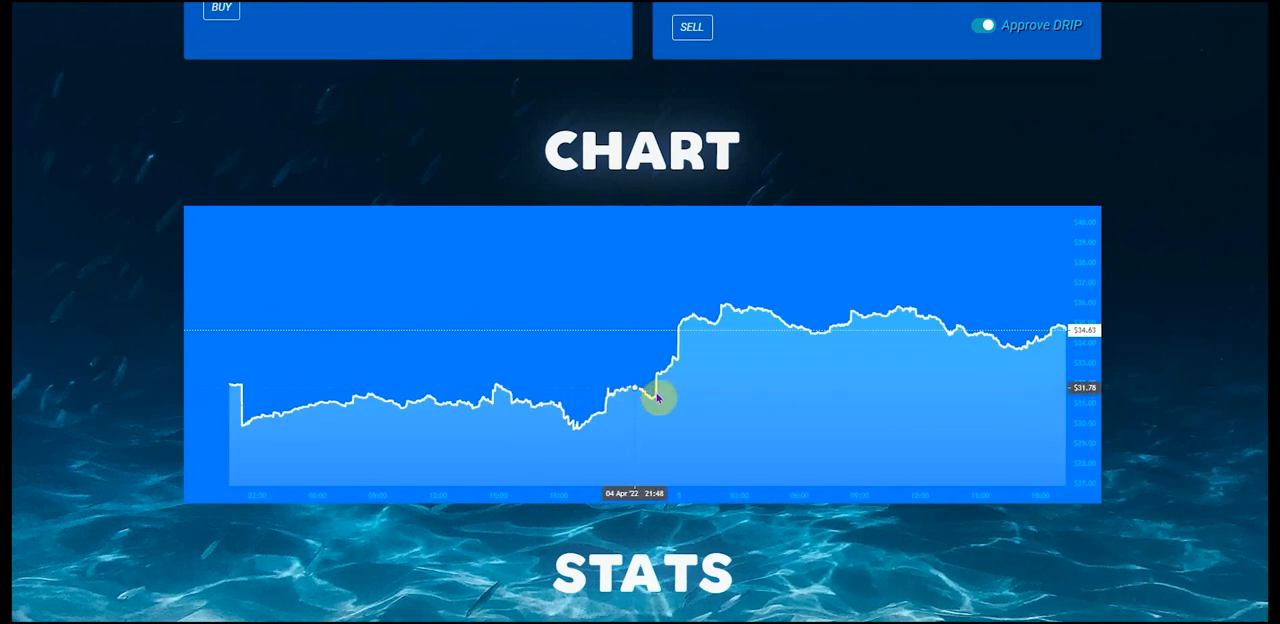
pyautogui.moveTo(830, 366)
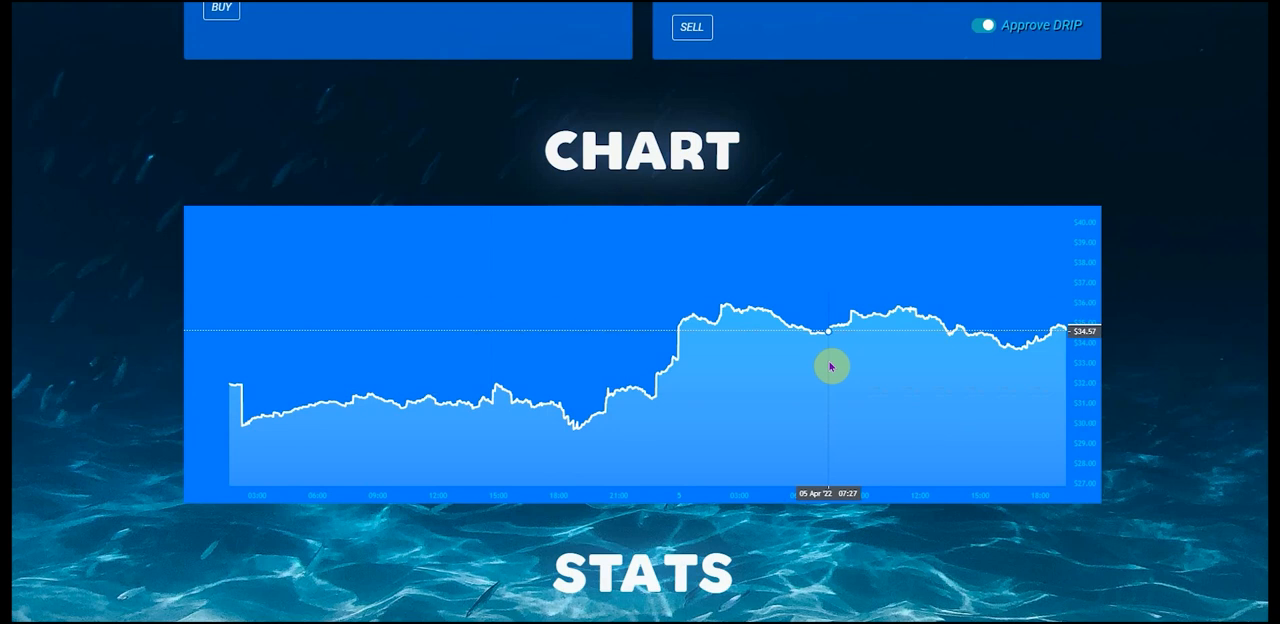
pyautogui.scroll(3)
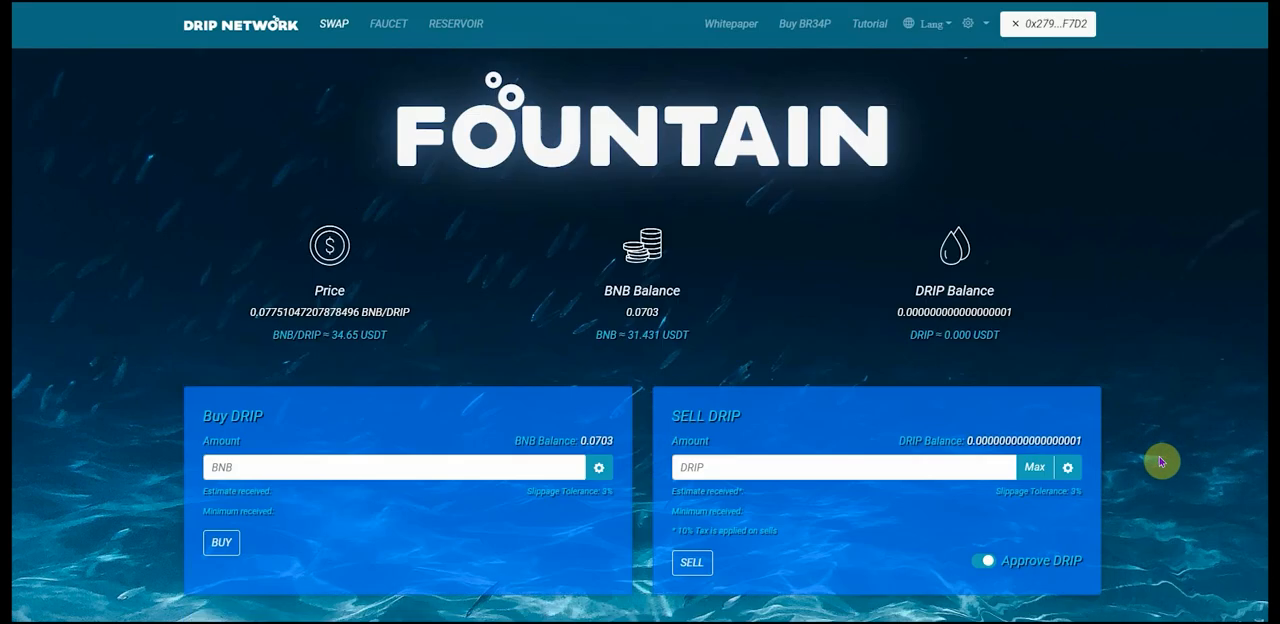